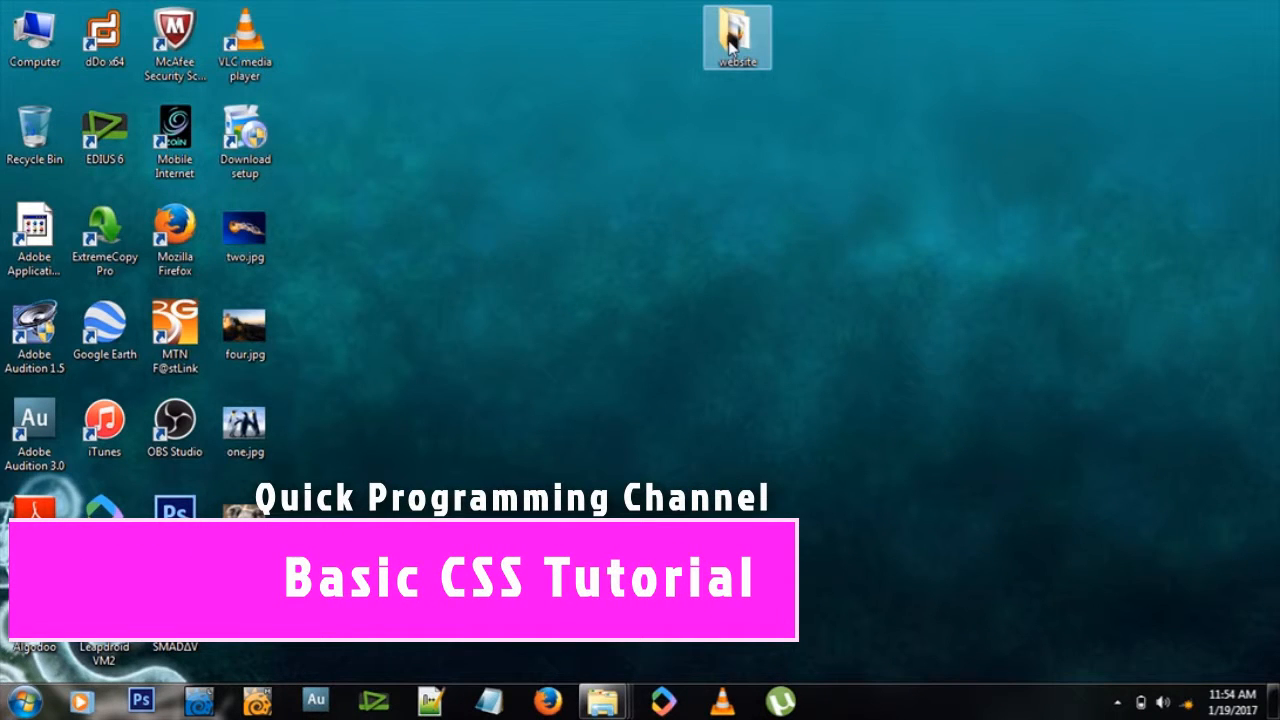
# Step: Open the website folder and select index.html among its image files
pyautogui.doubleClick(736, 36)
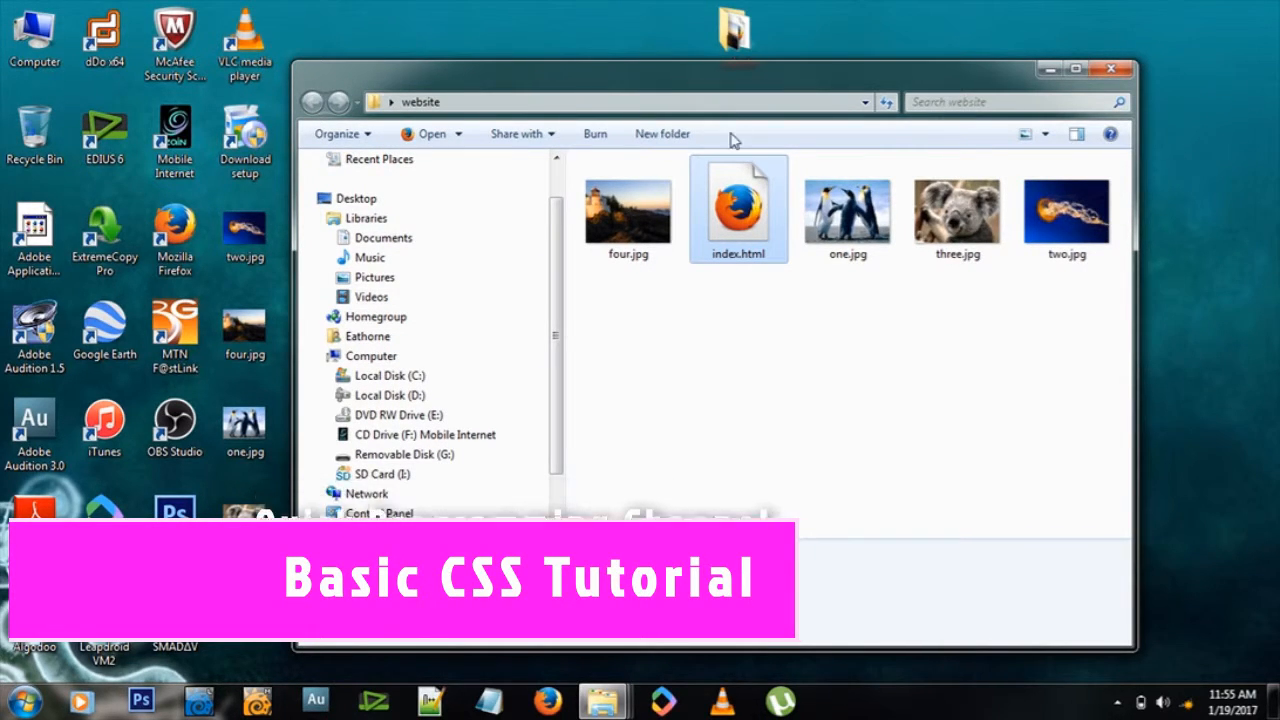
pyautogui.click(738, 210)
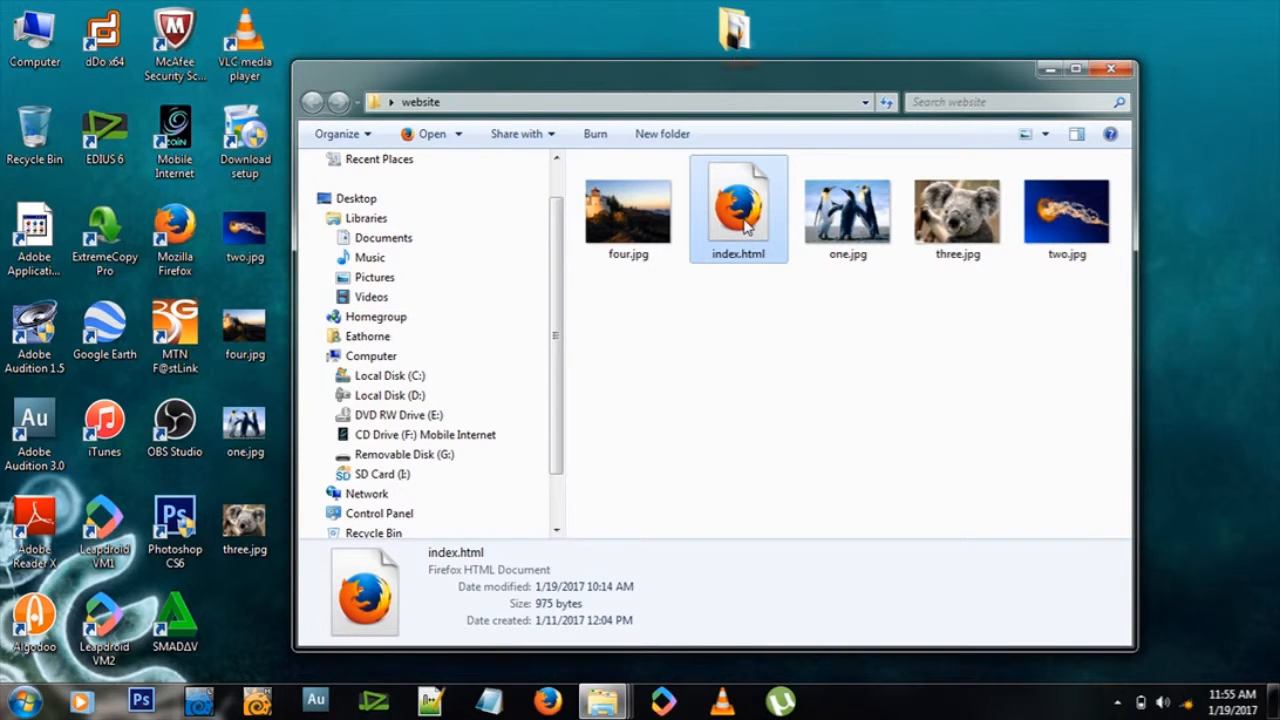
pyautogui.moveTo(748, 230)
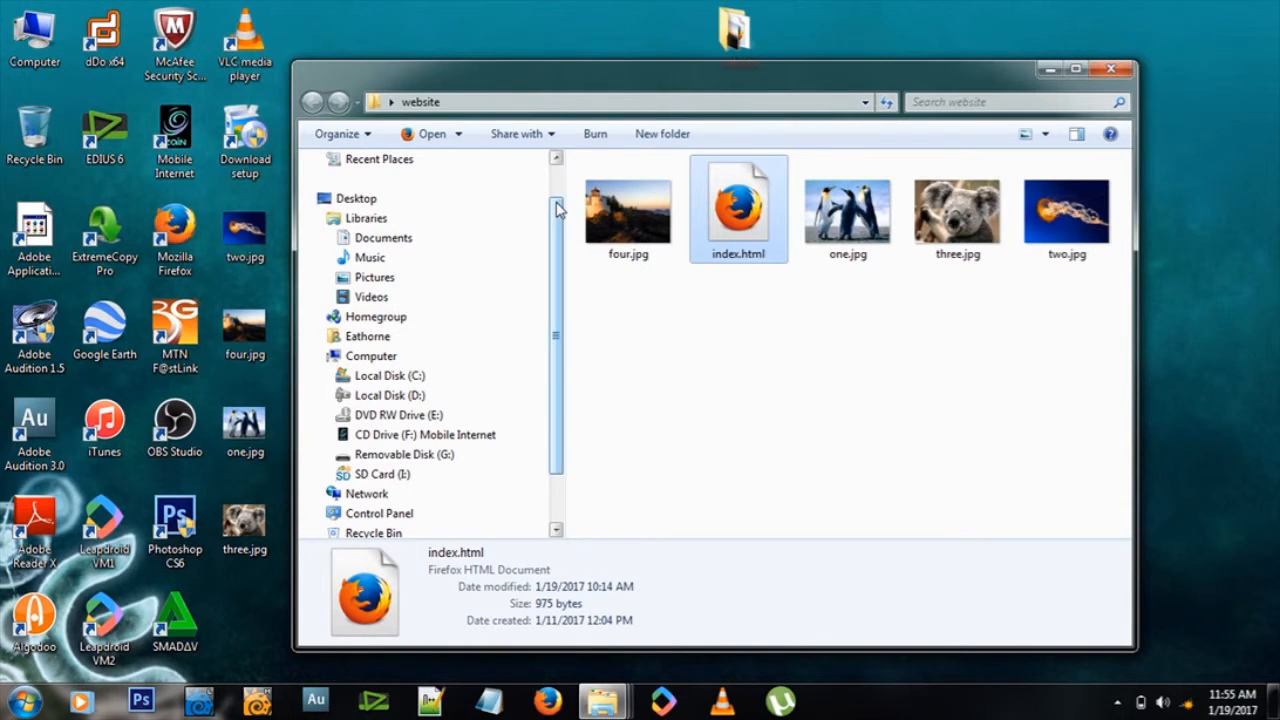
# Step: Open index.html in Firefox and highlight 'Cascading' in the CSS Tutorial subtitle
pyautogui.doubleClick(738, 206)
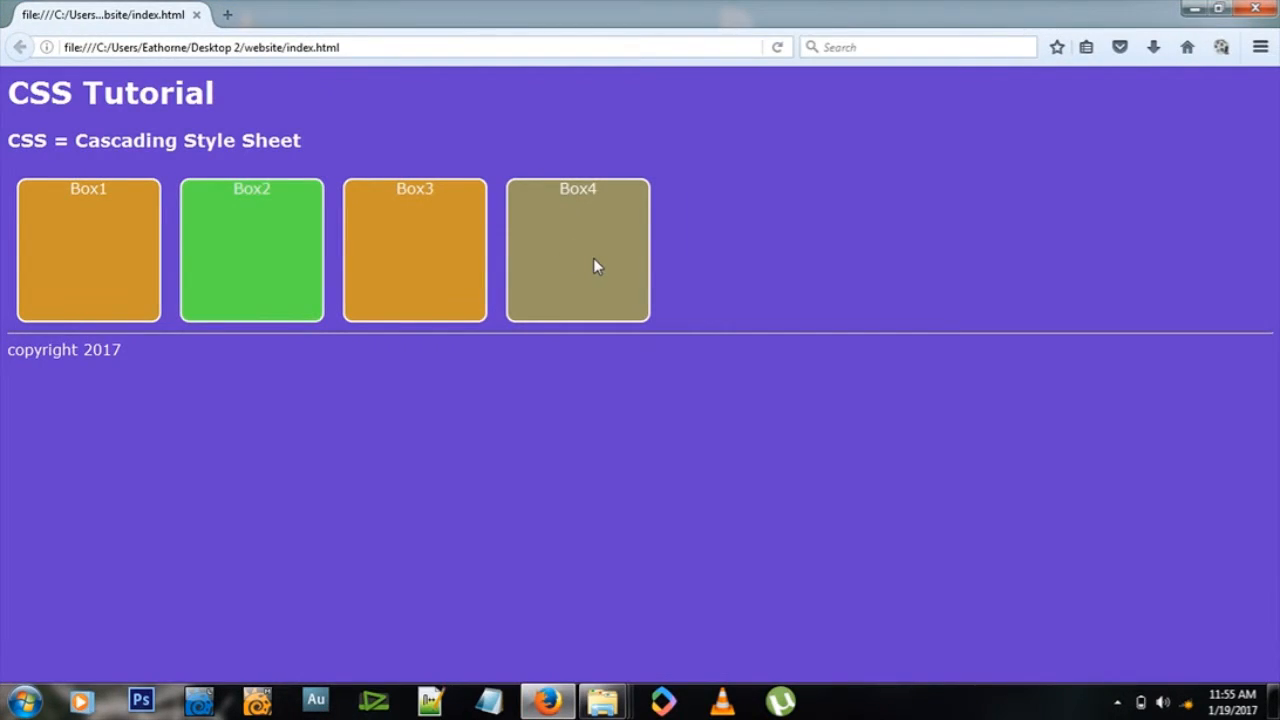
pyautogui.moveTo(504, 244)
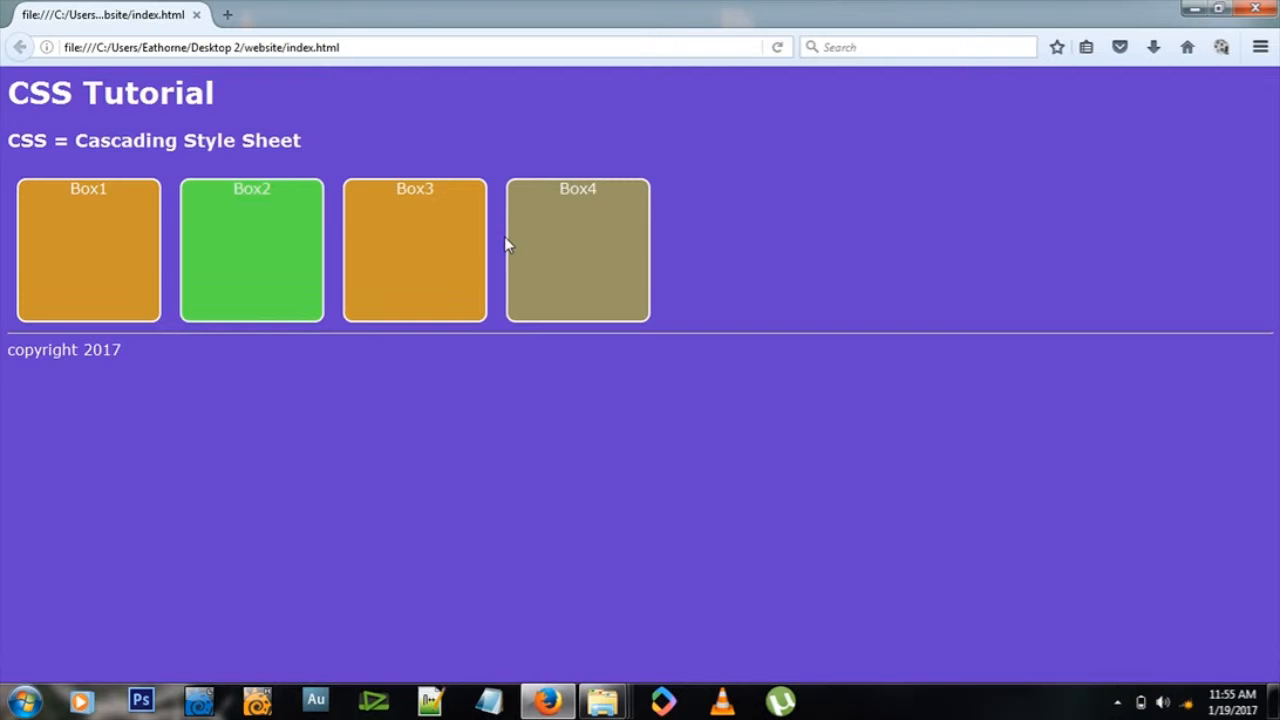
pyautogui.moveTo(38, 82)
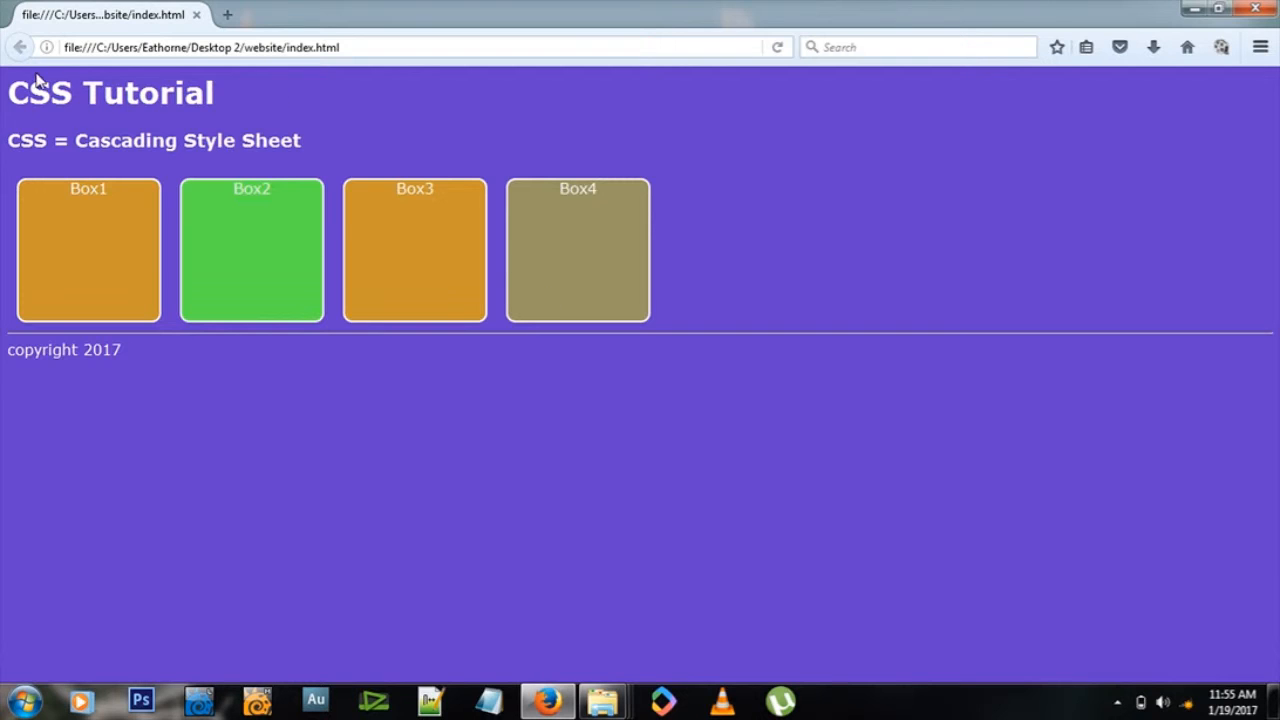
pyautogui.doubleClick(40, 92)
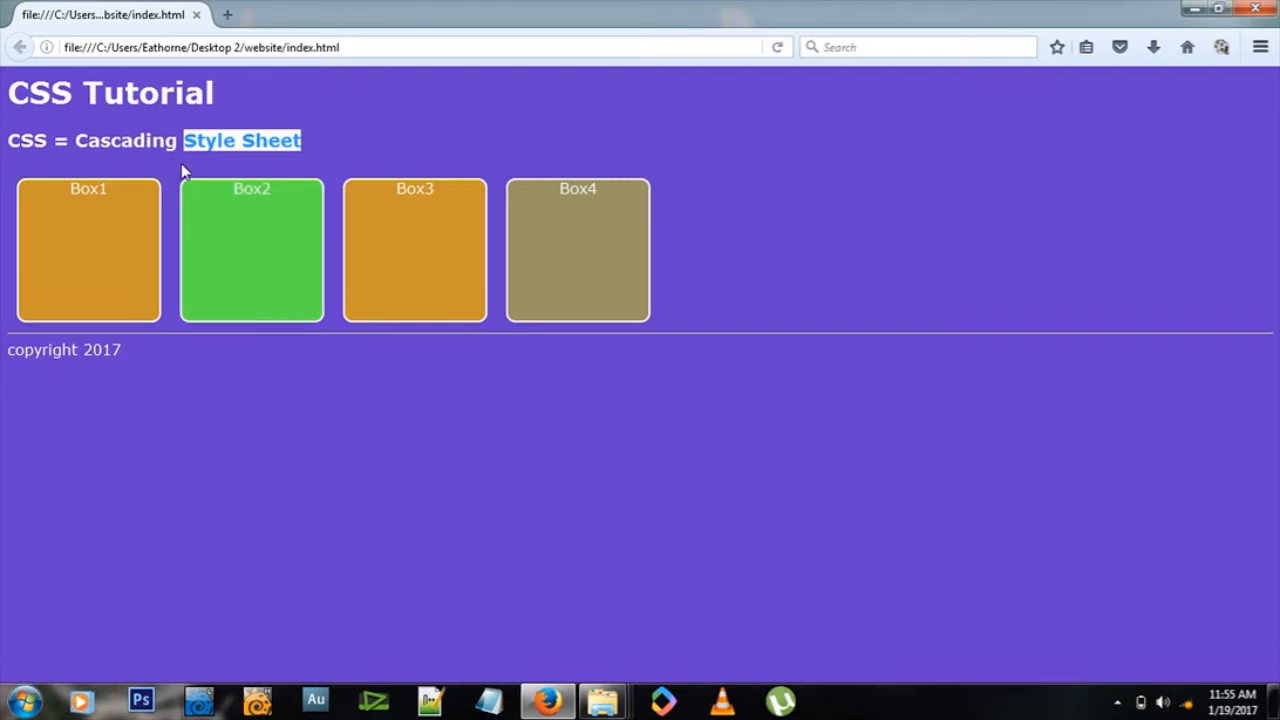
pyautogui.moveTo(190, 176)
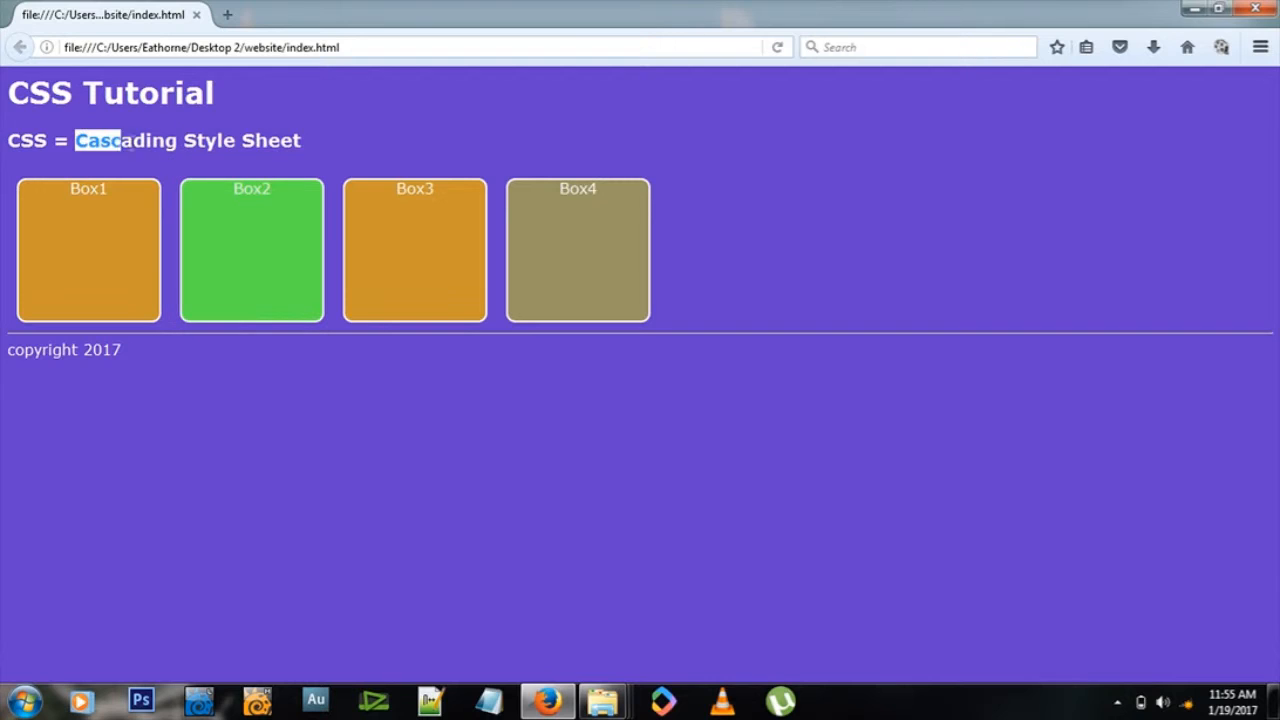
pyautogui.doubleClick(124, 140)
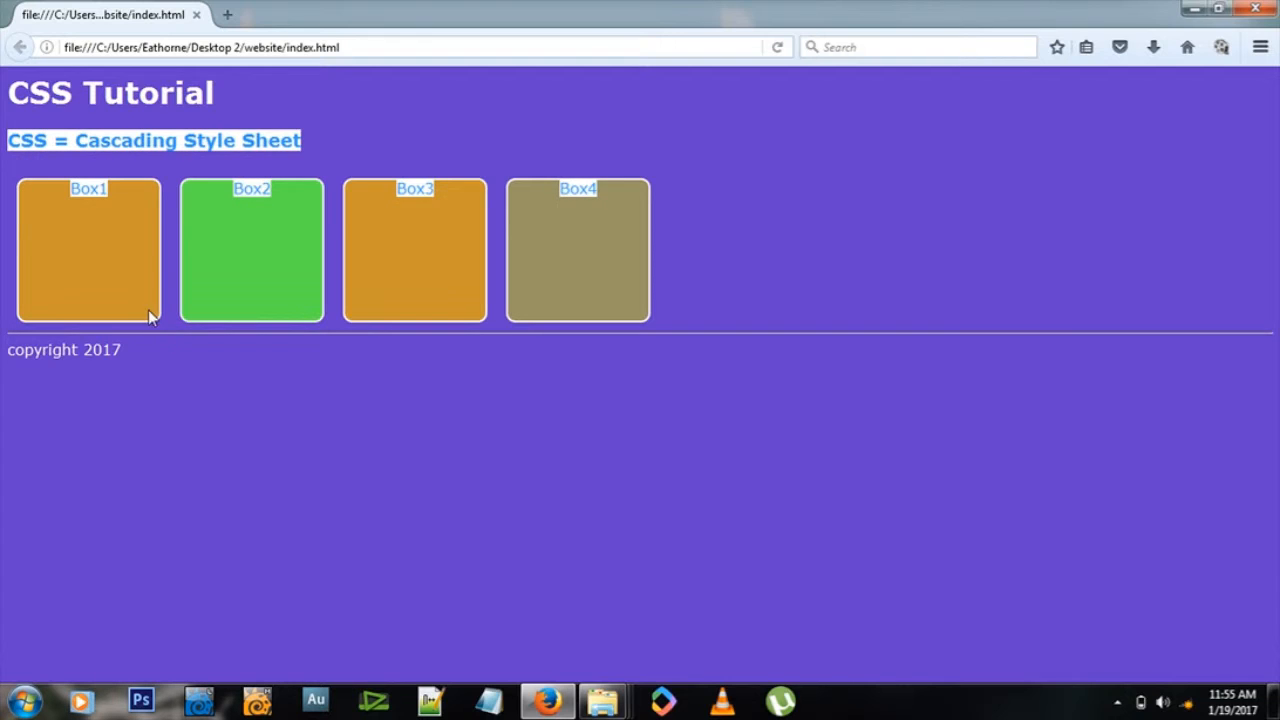
pyautogui.moveTo(124, 248)
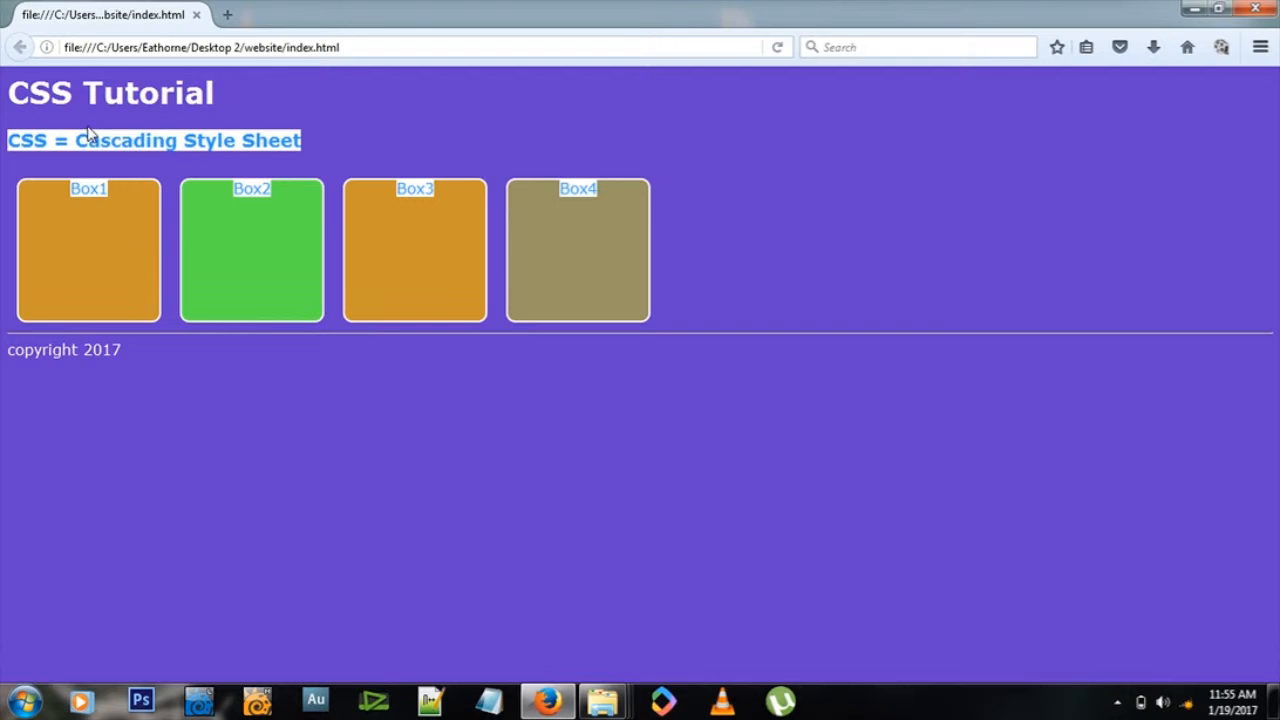
pyautogui.moveTo(100, 244)
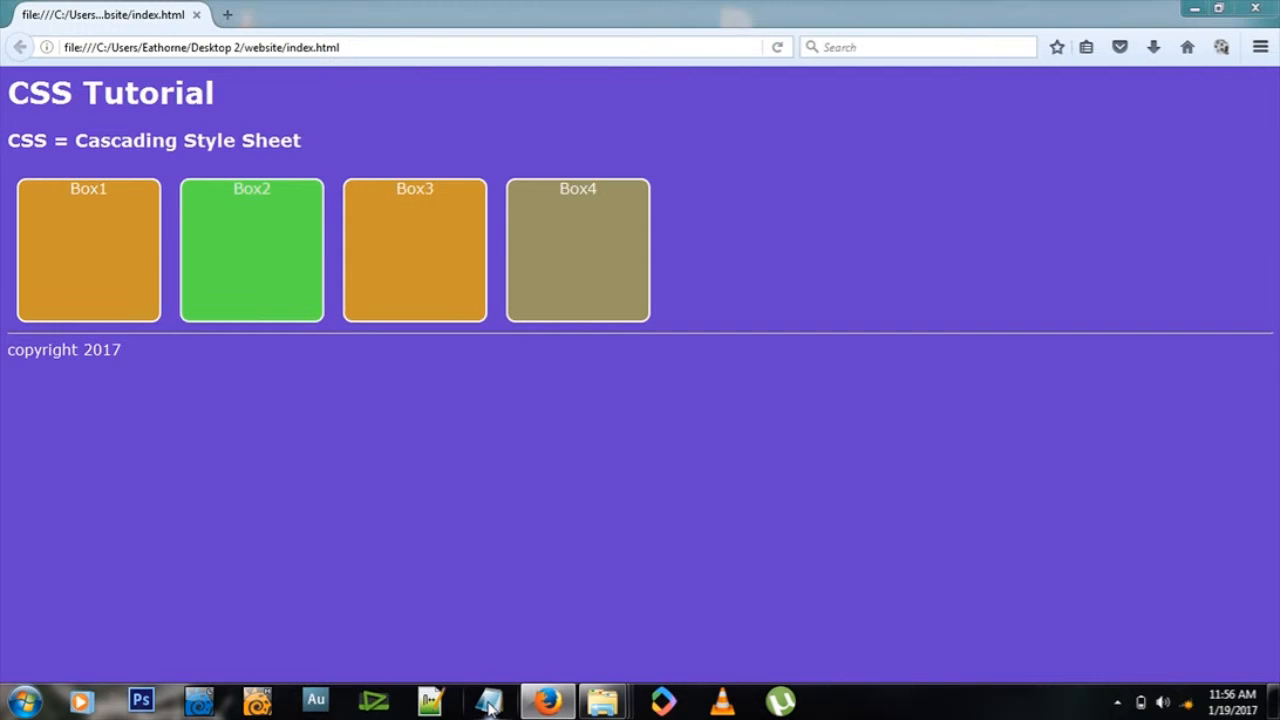
# Step: Start a new Notepad document containing an empty <div> </div> pair
pyautogui.click(488, 700)
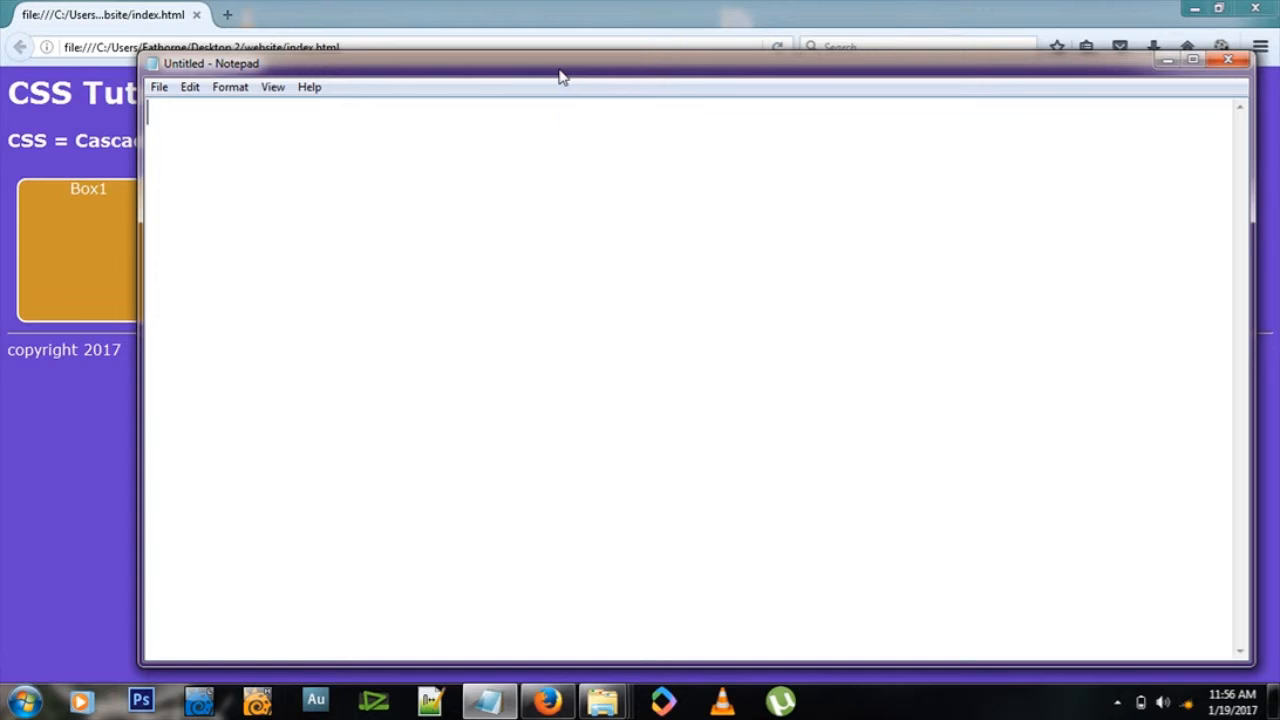
pyautogui.write('<div')
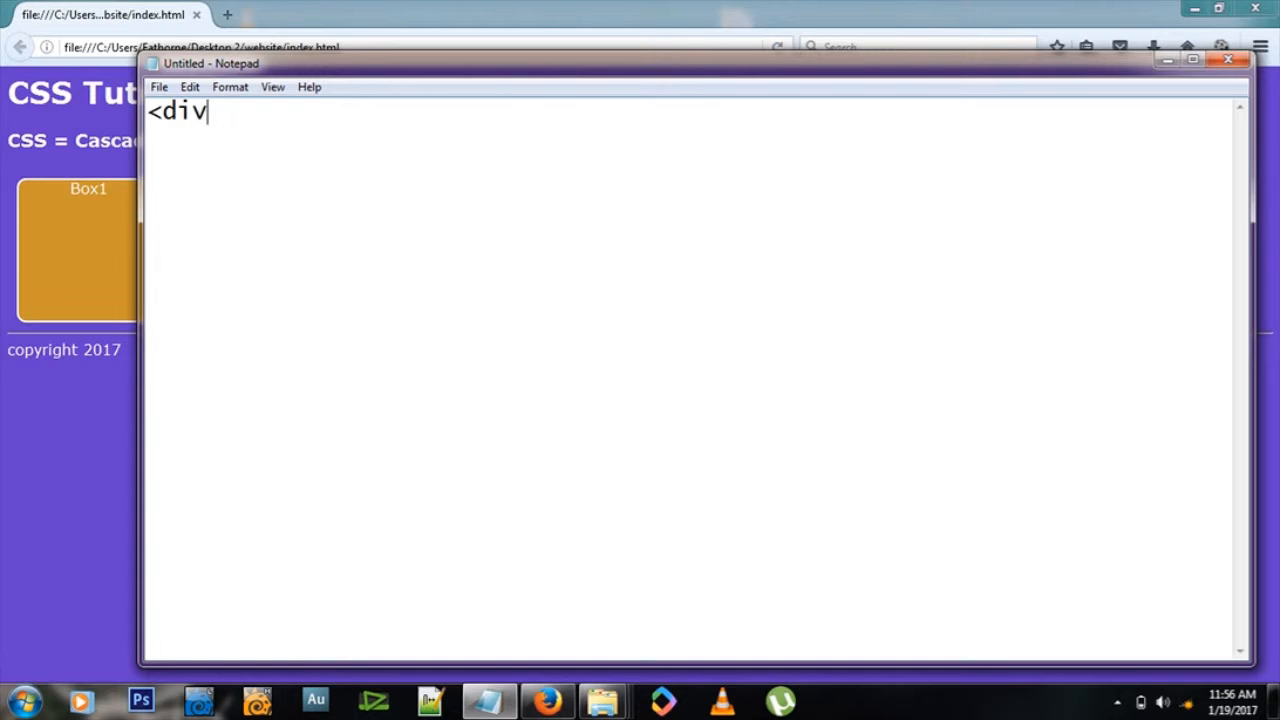
pyautogui.write('>')
pyautogui.write('</div')
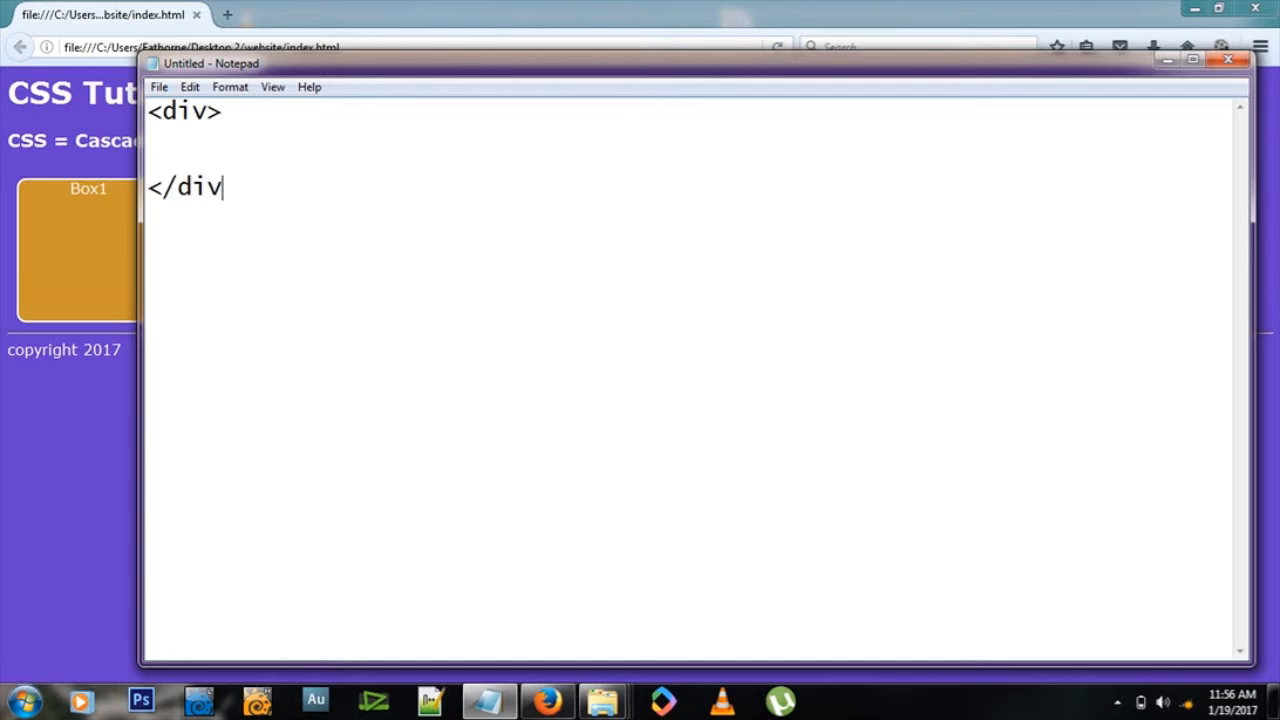
pyautogui.write('>')
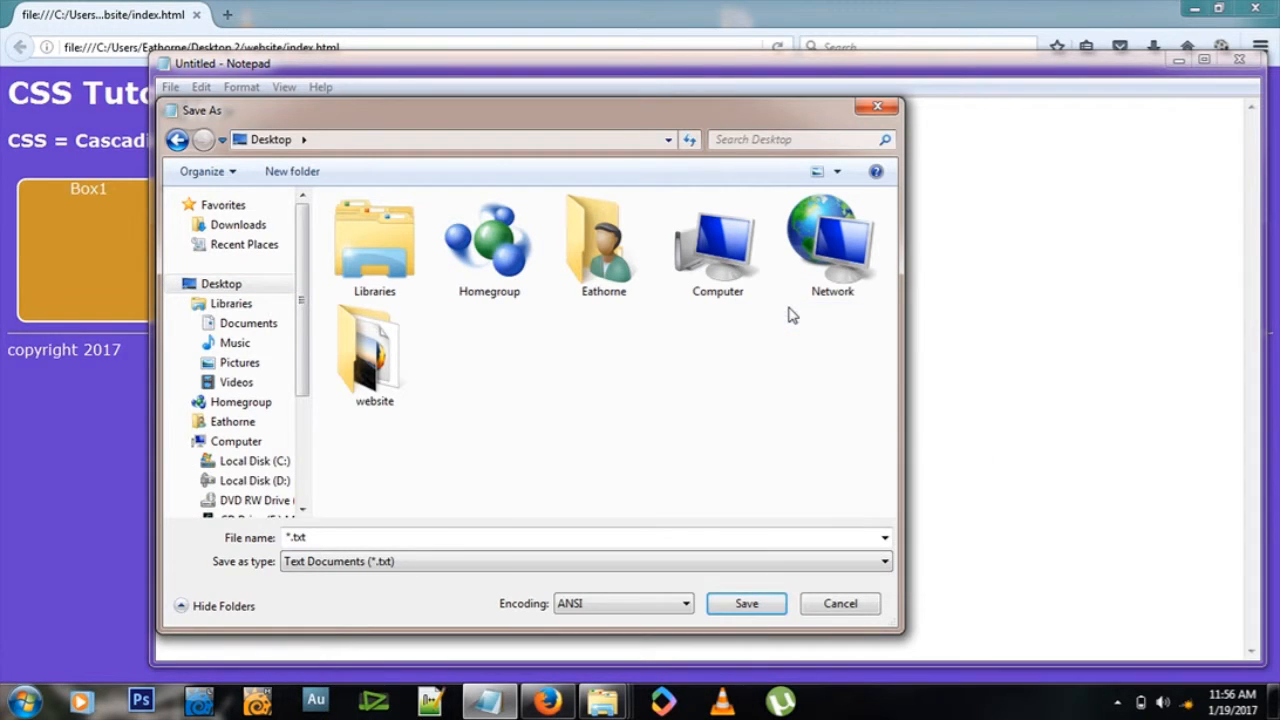
# Step: Save the document as home.html in the web folder with type All Files
pyautogui.click(292, 172)
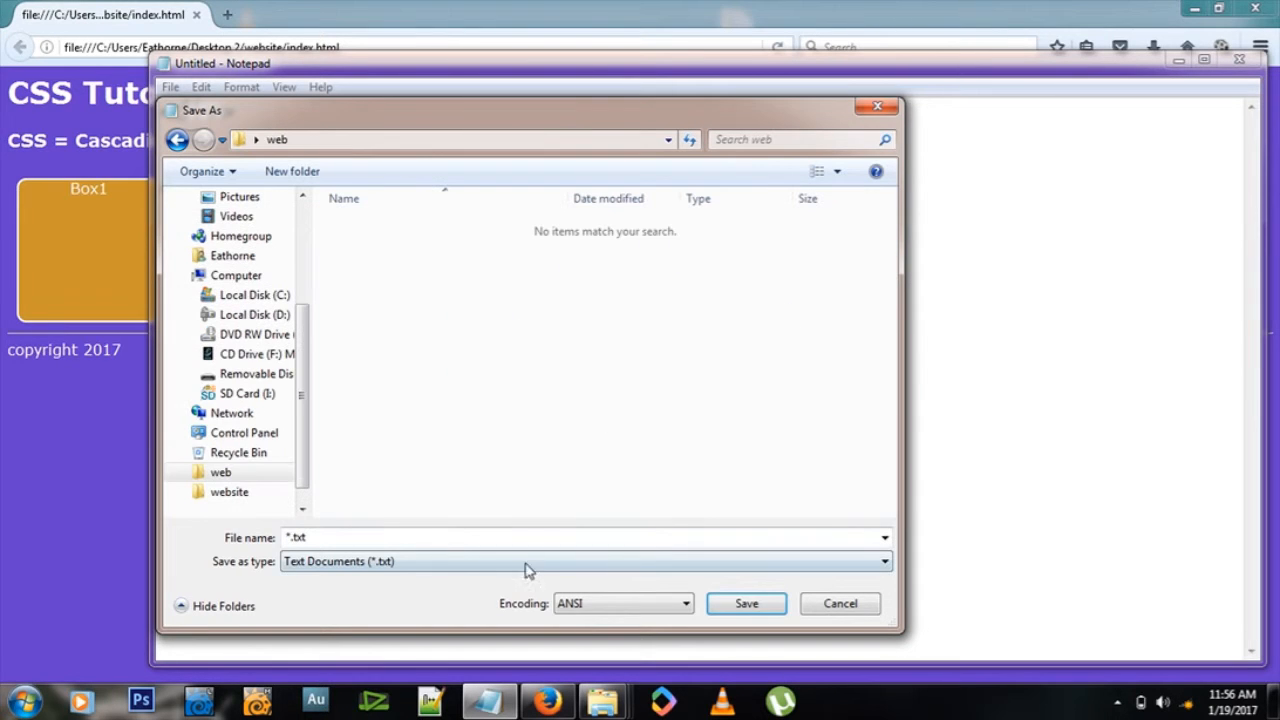
pyautogui.write('home.h')
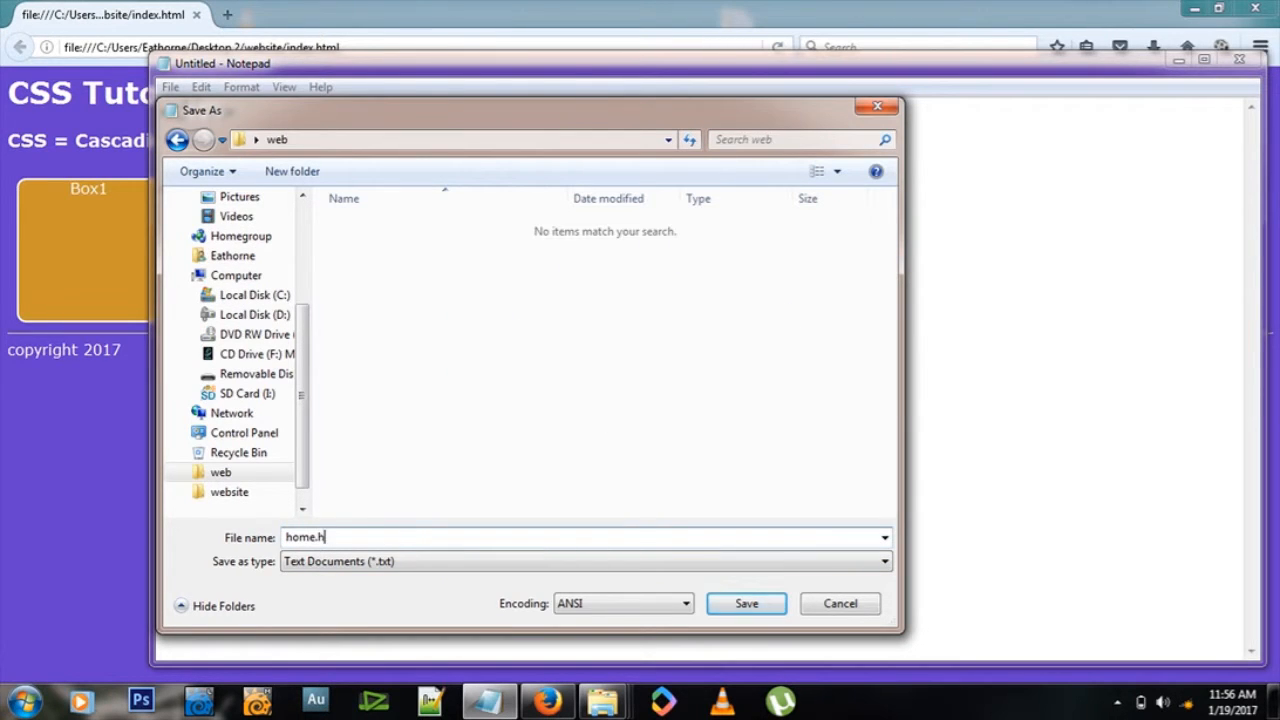
pyautogui.click(882, 560)
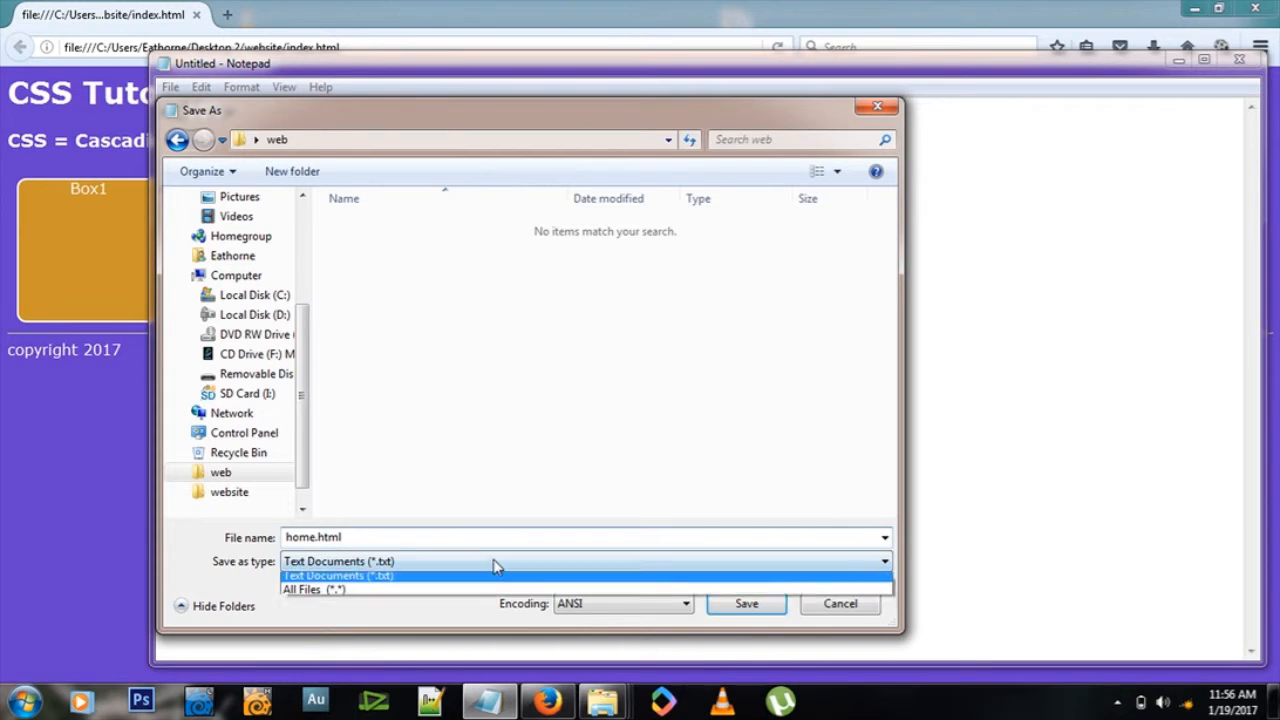
pyautogui.click(314, 588)
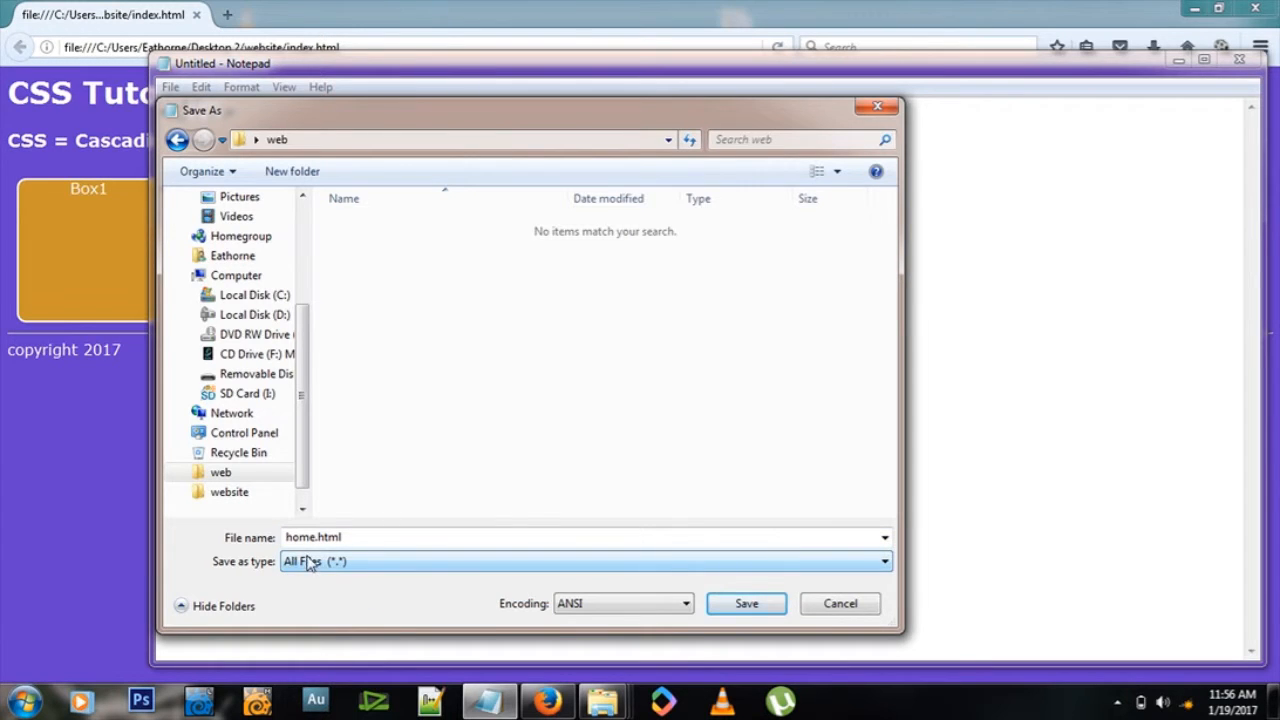
pyautogui.click(746, 604)
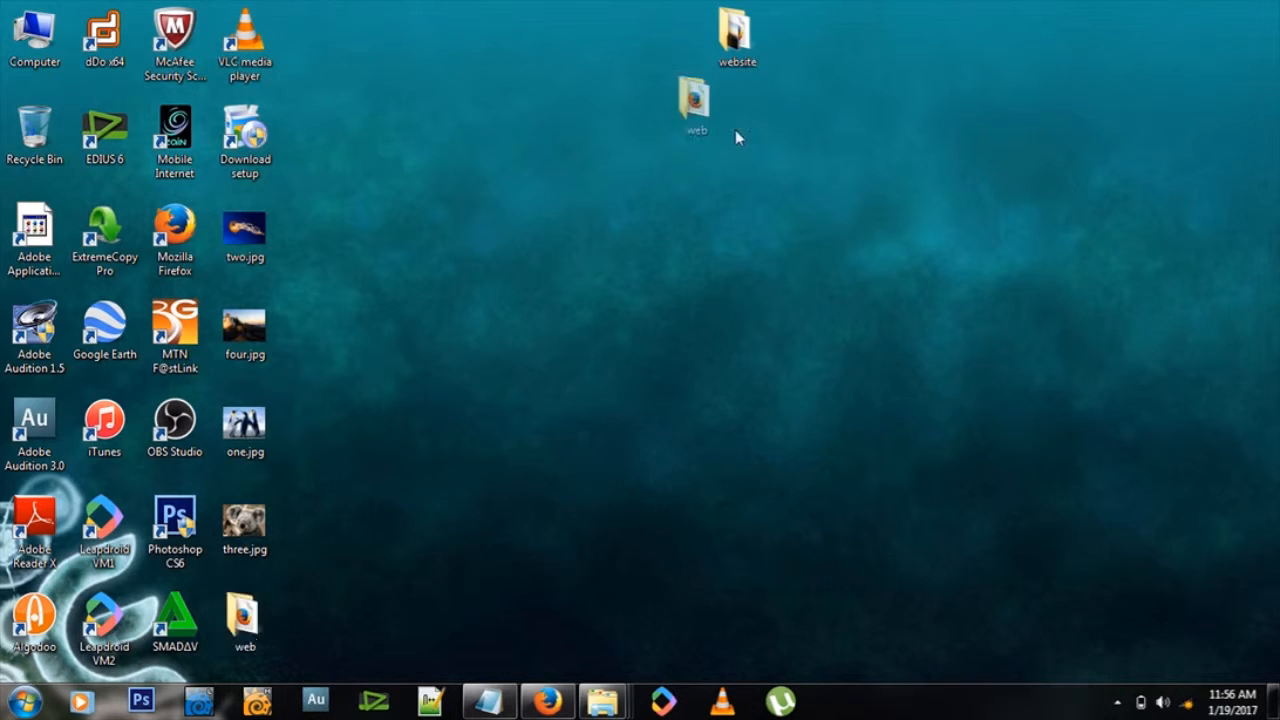
# Step: Open home.html in Firefox and label the div with the text 'container'
pyautogui.doubleClick(694, 98)
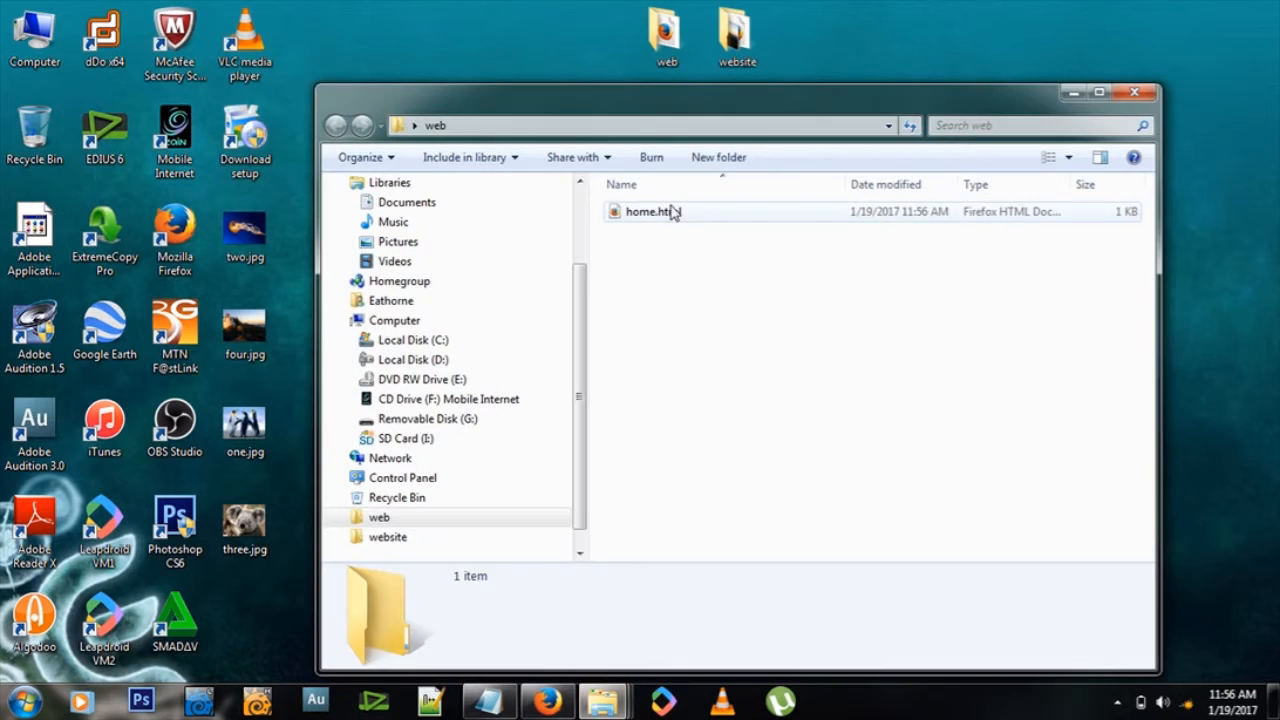
pyautogui.doubleClick(648, 212)
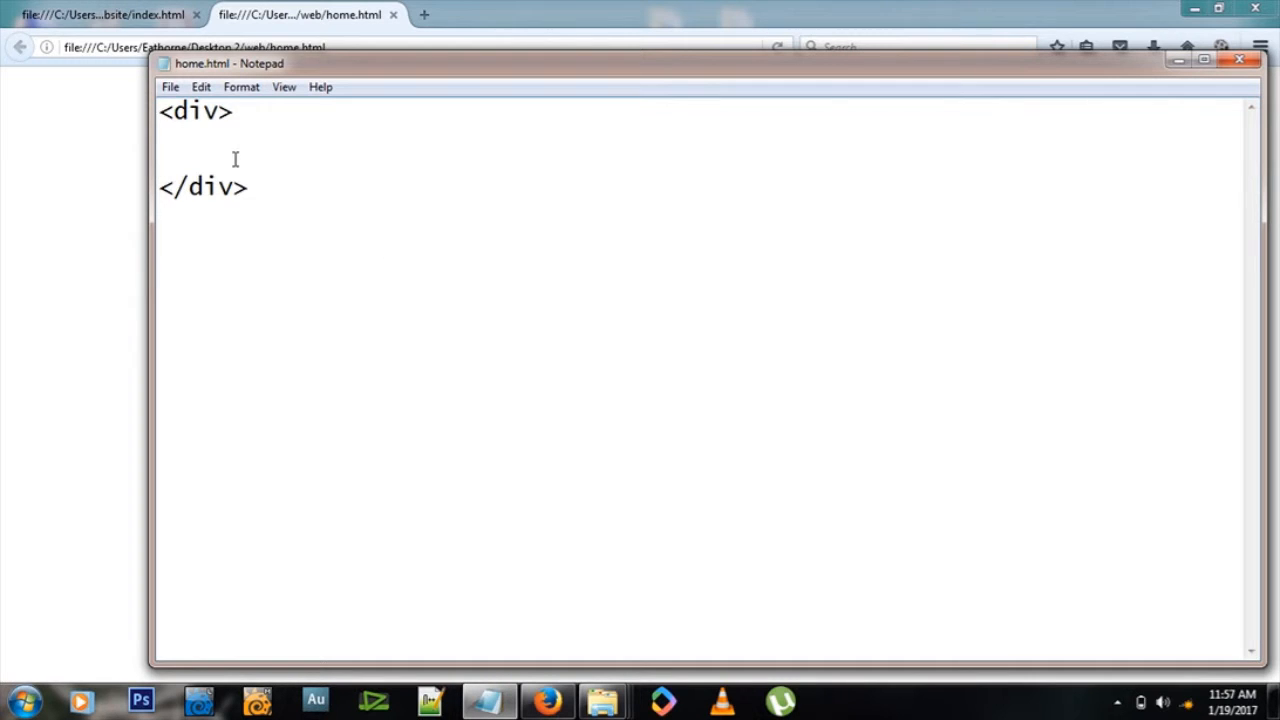
pyautogui.write('container')
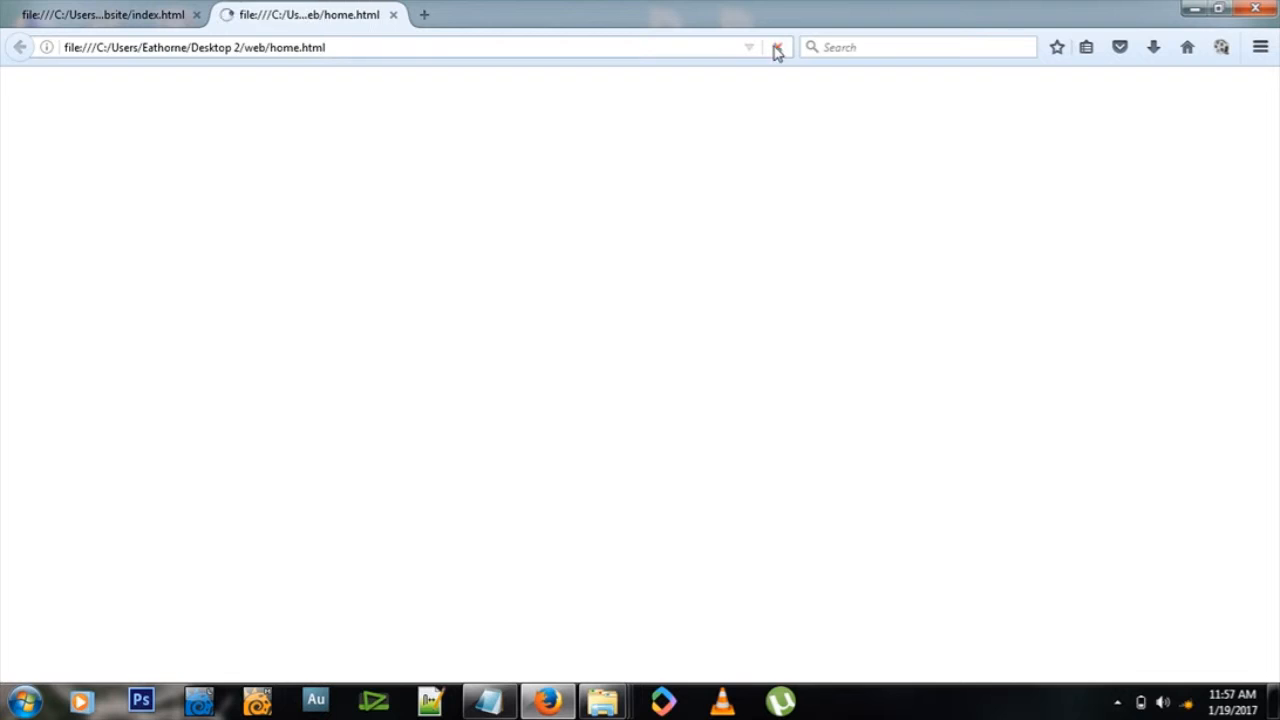
# Step: Reload the preview showing 'container' and return to the page source
pyautogui.click(776, 48)
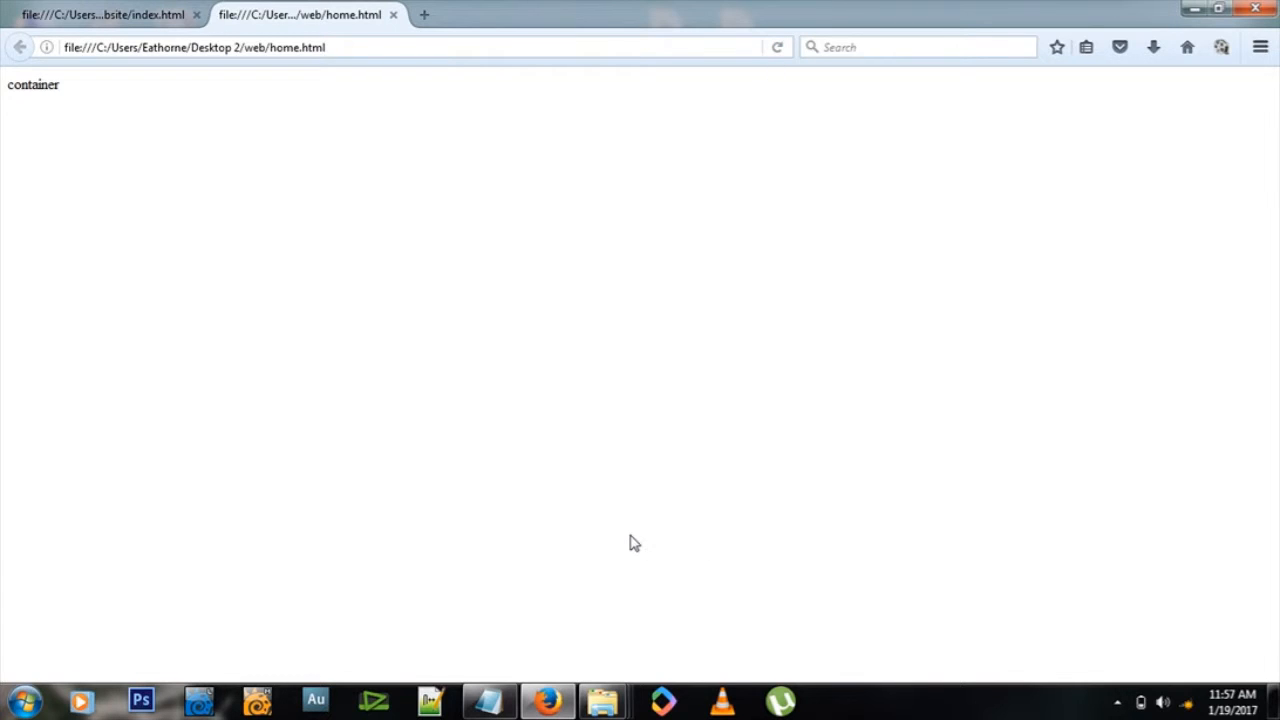
pyautogui.moveTo(592, 528)
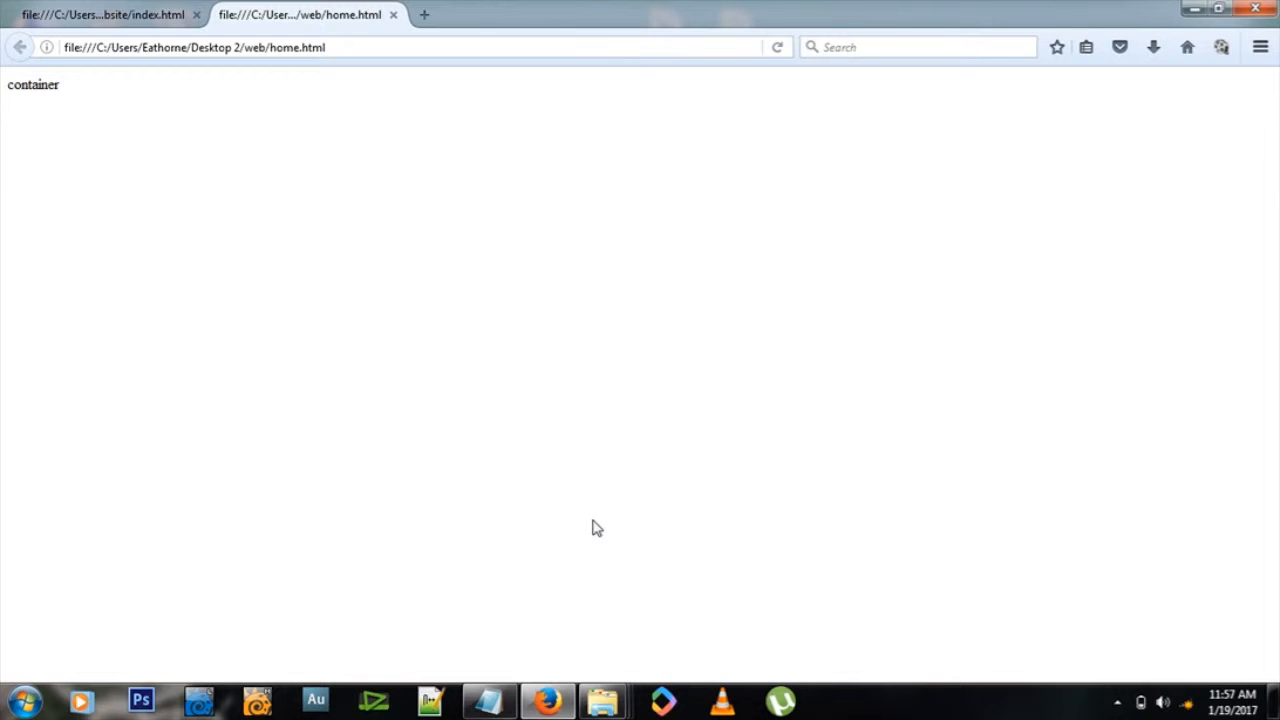
pyautogui.click(488, 700)
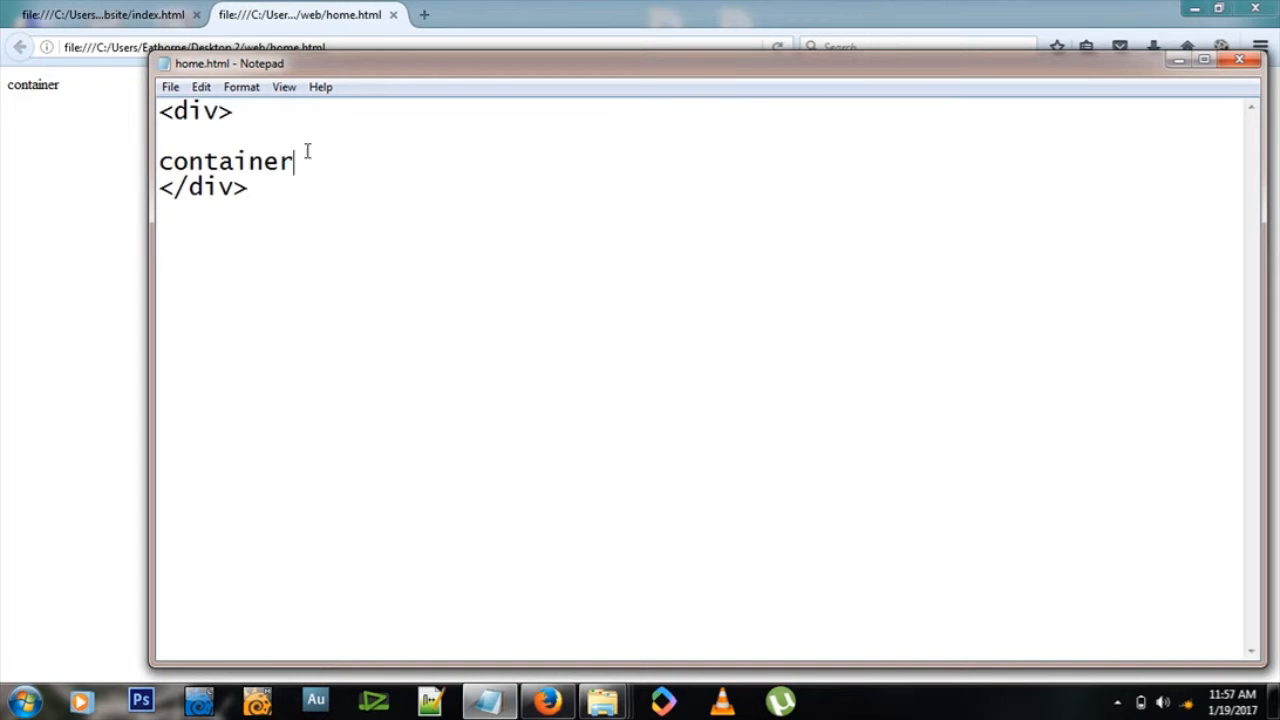
pyautogui.press('ctrl+a')
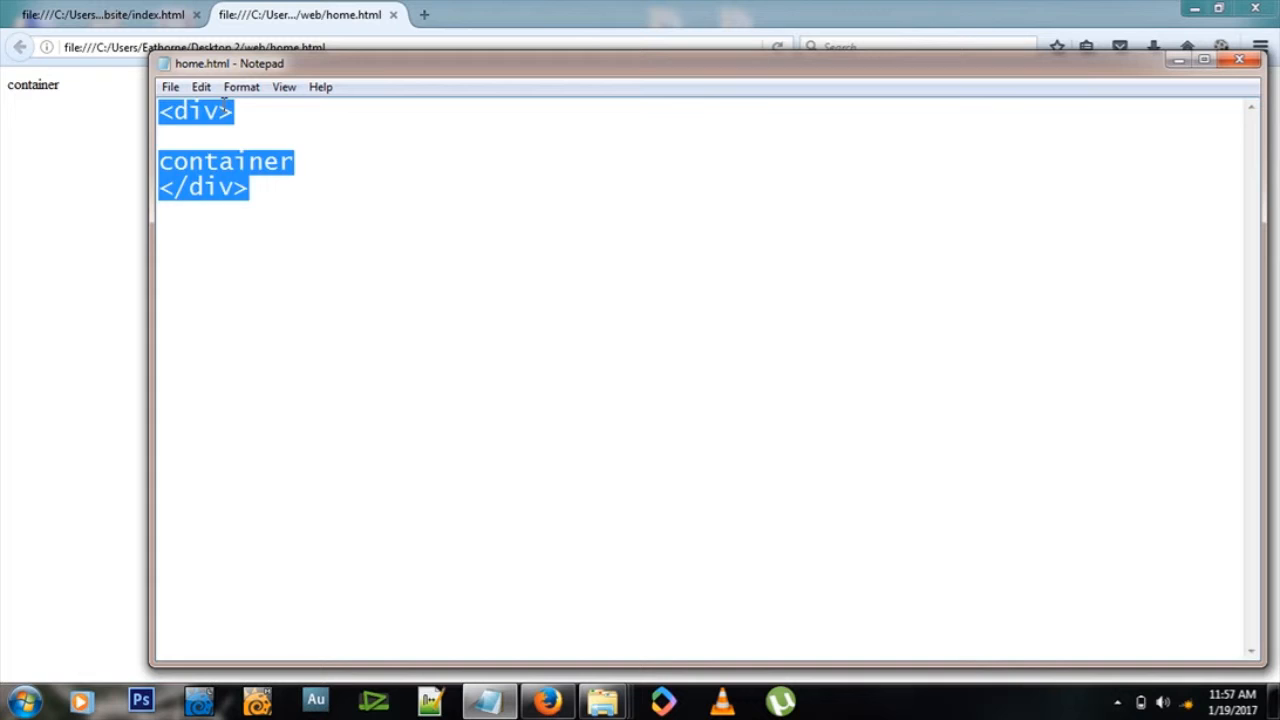
# Step: Give the container div an inline style with background-color:green
pyautogui.write('style="')
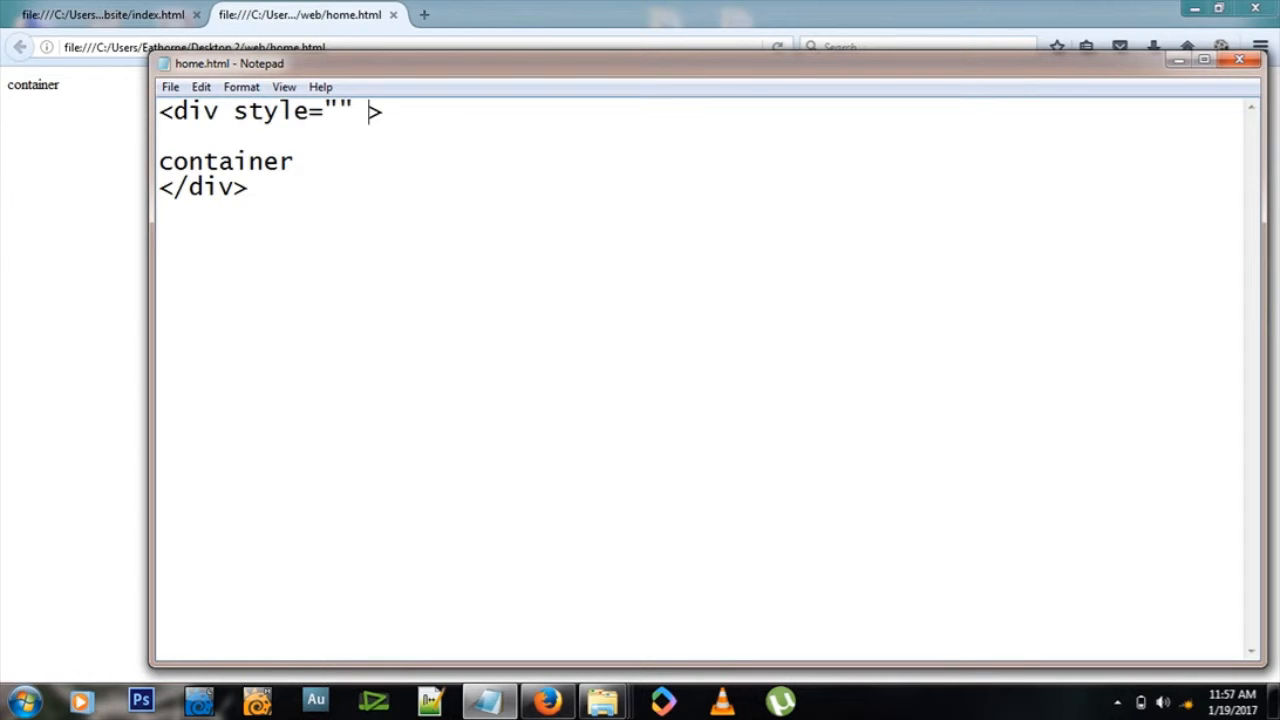
pyautogui.write('backgr')
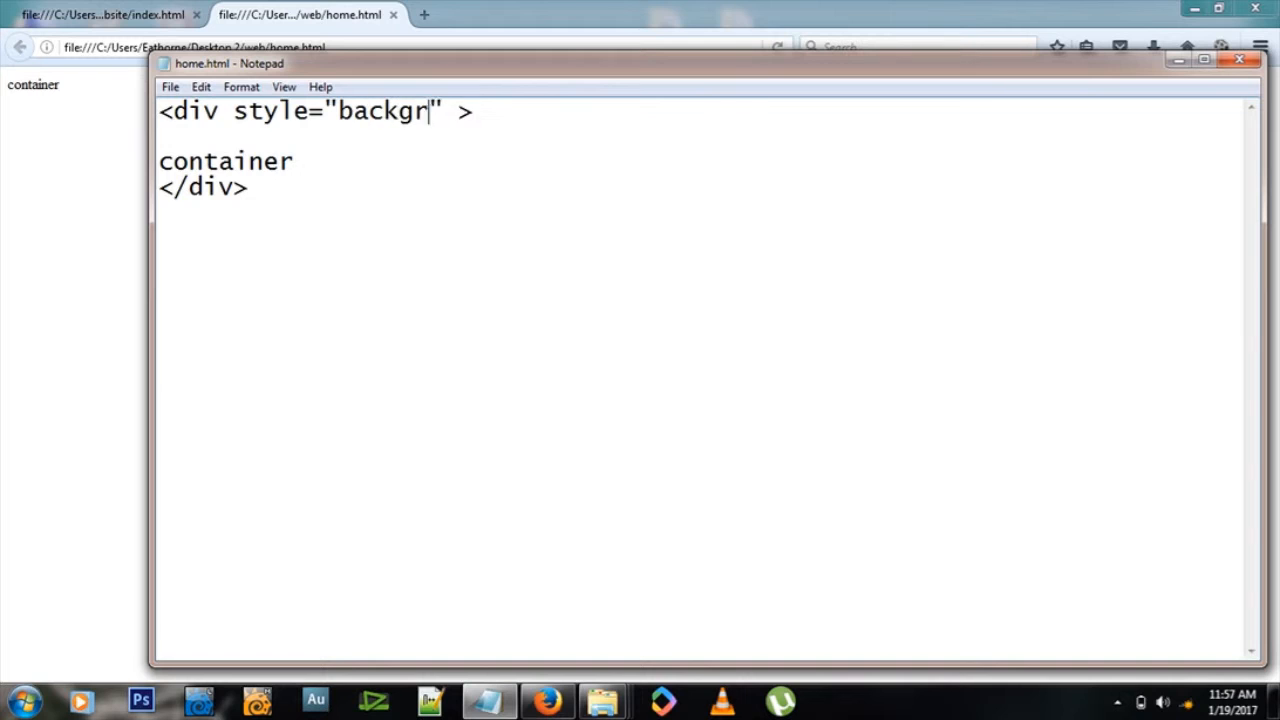
pyautogui.write('ound-co')
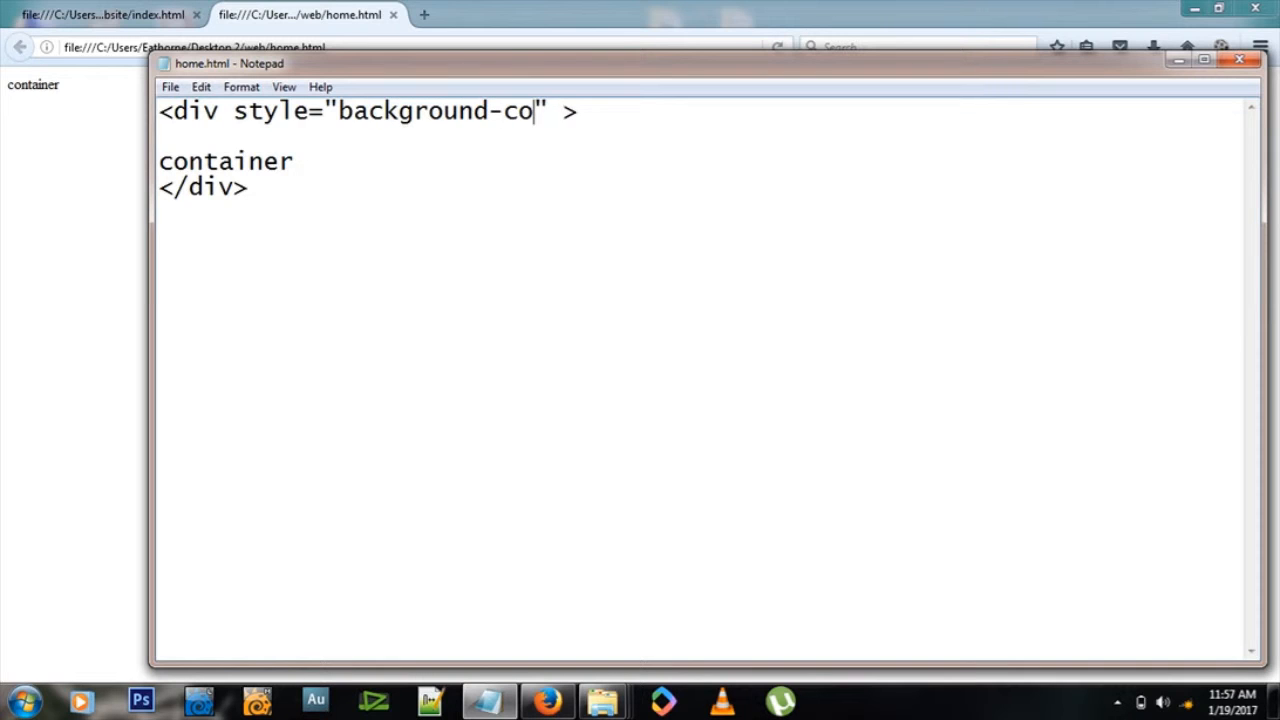
pyautogui.write('lor:')
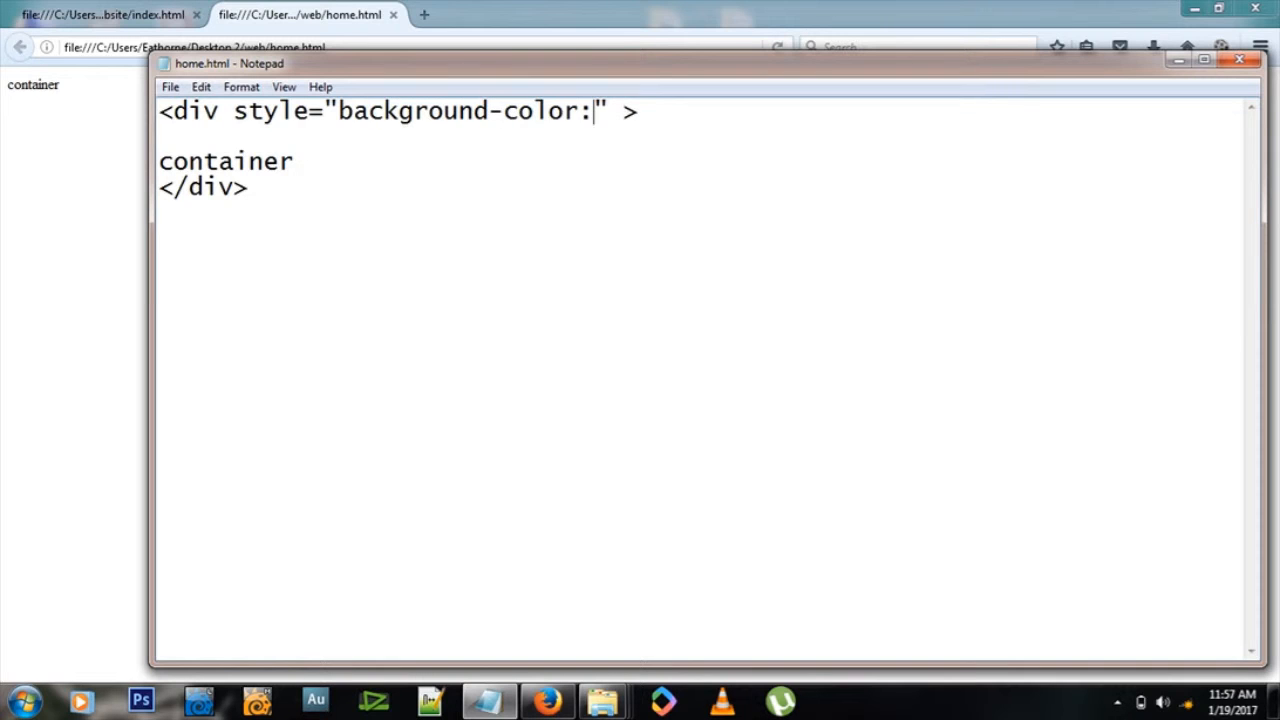
pyautogui.write('green;')
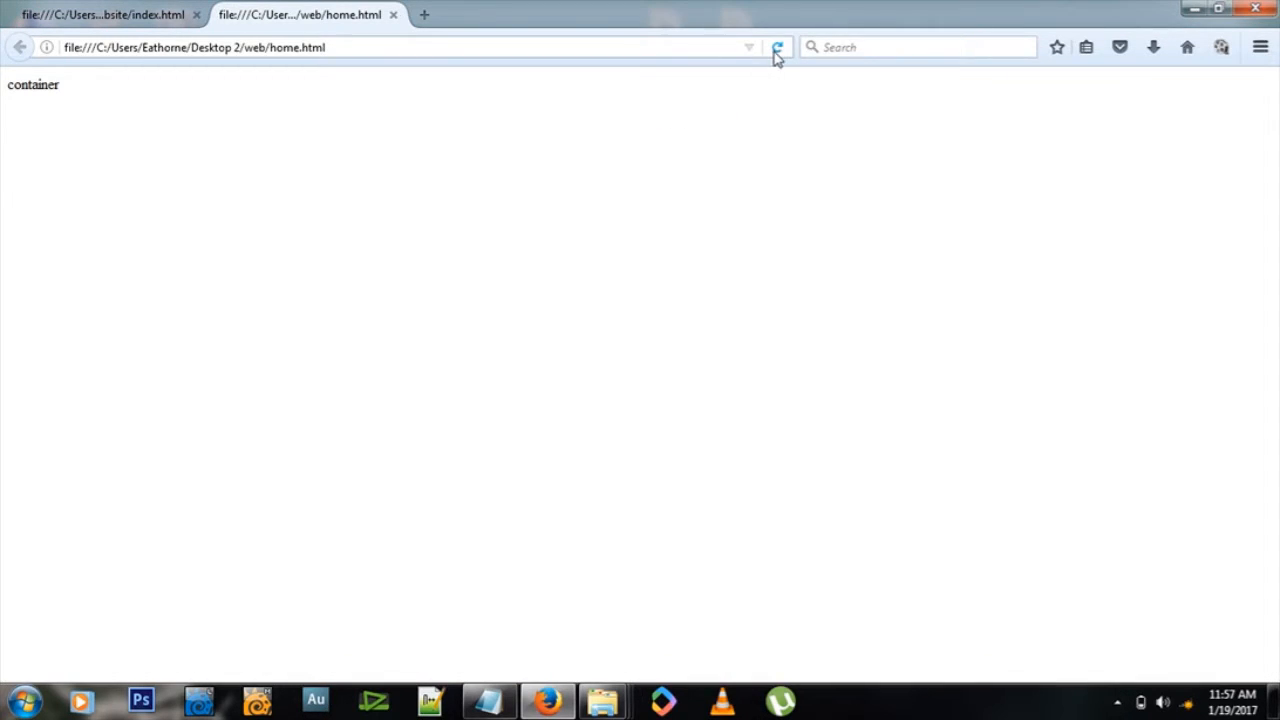
# Step: Add color:white to the div style after checking the green background in Firefox
pyautogui.click(778, 48)
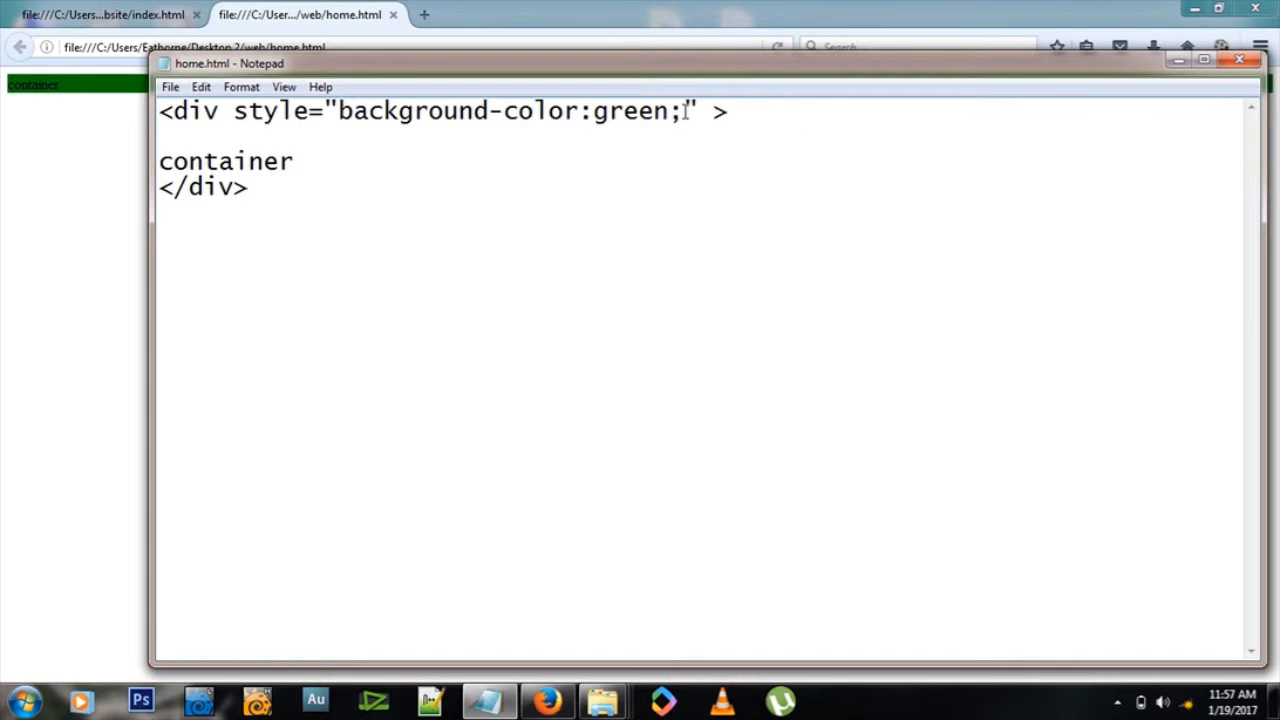
pyautogui.write('color:')
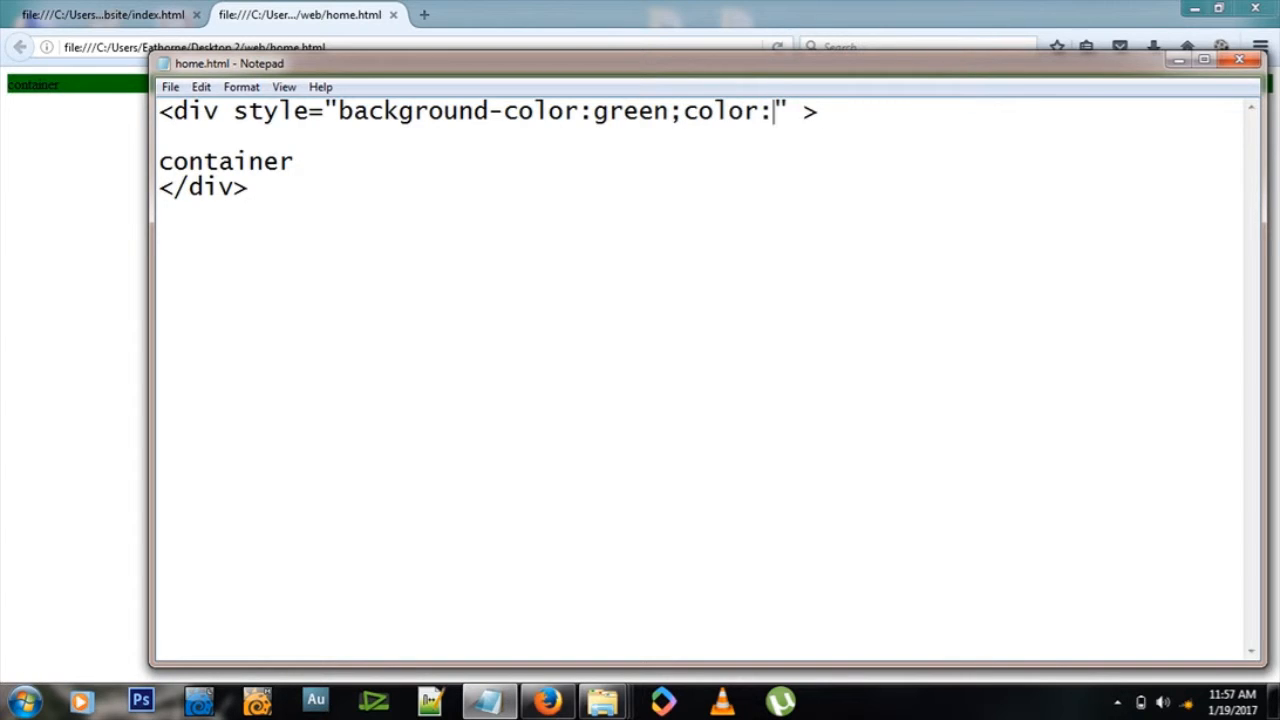
pyautogui.write('white;')
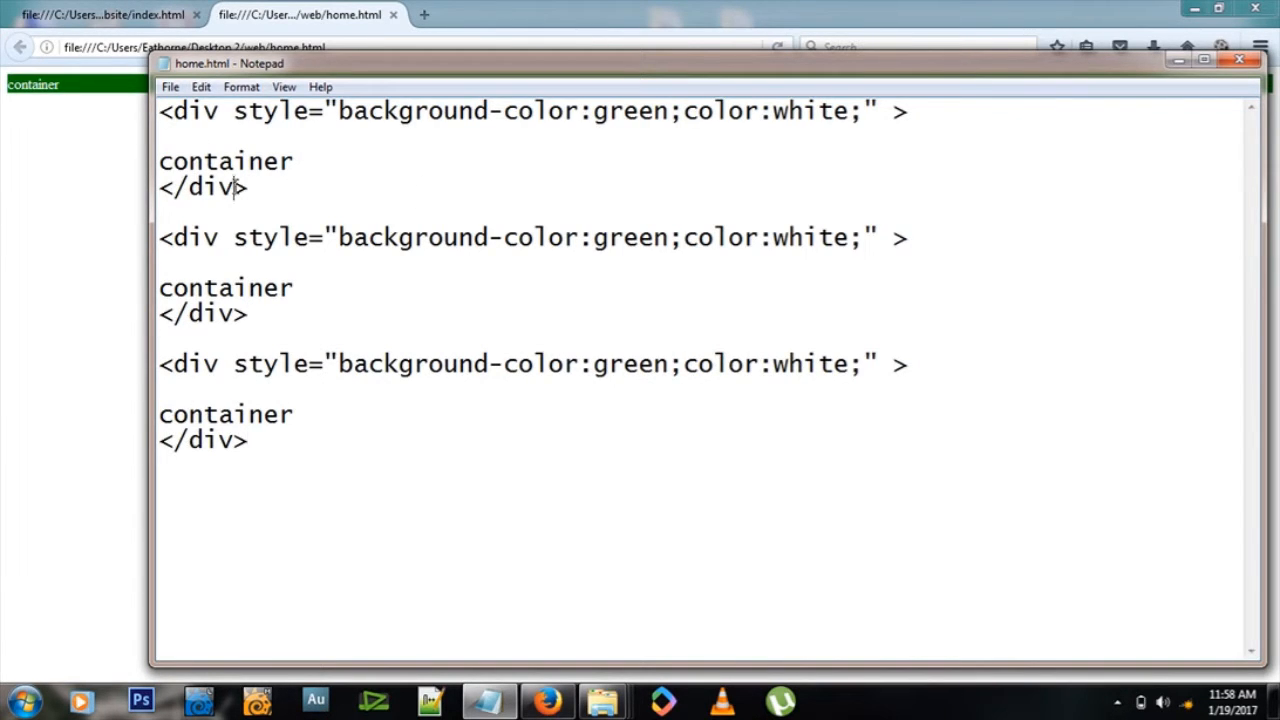
# Step: Duplicate the div into container2 and container3, renumbering the copied labels
pyautogui.doubleClick(196, 236)
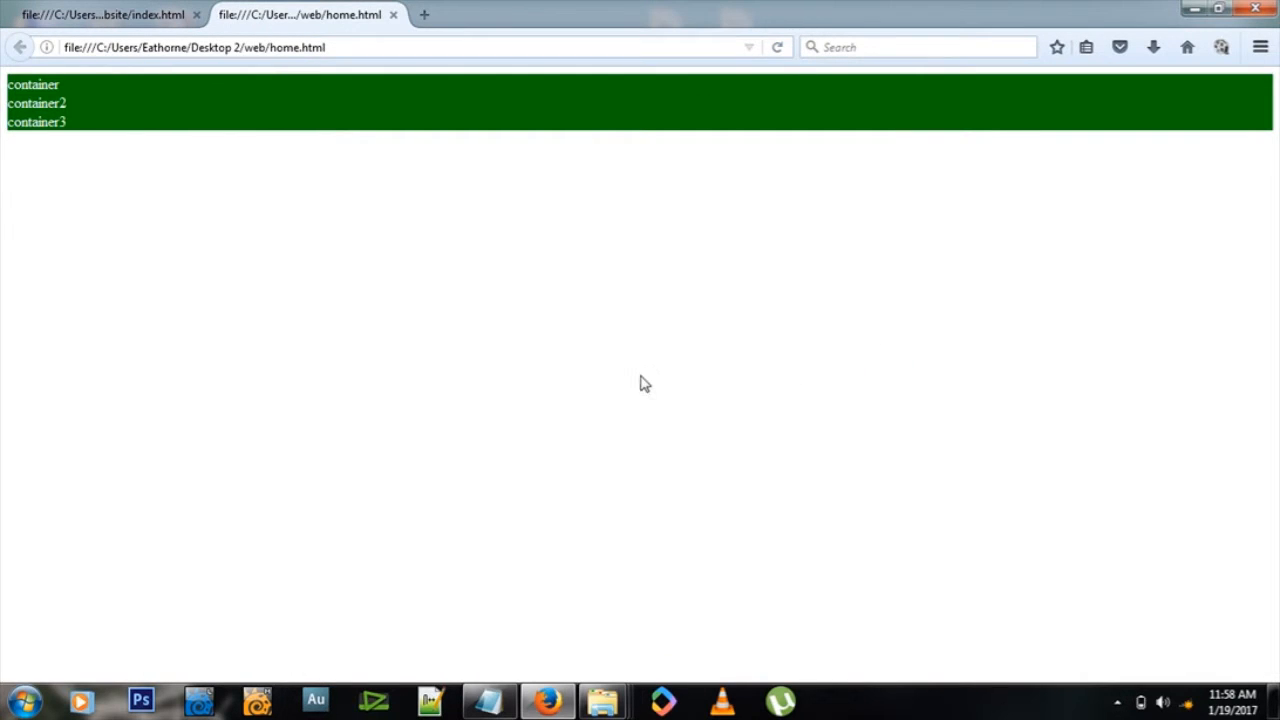
pyautogui.moveTo(530, 680)
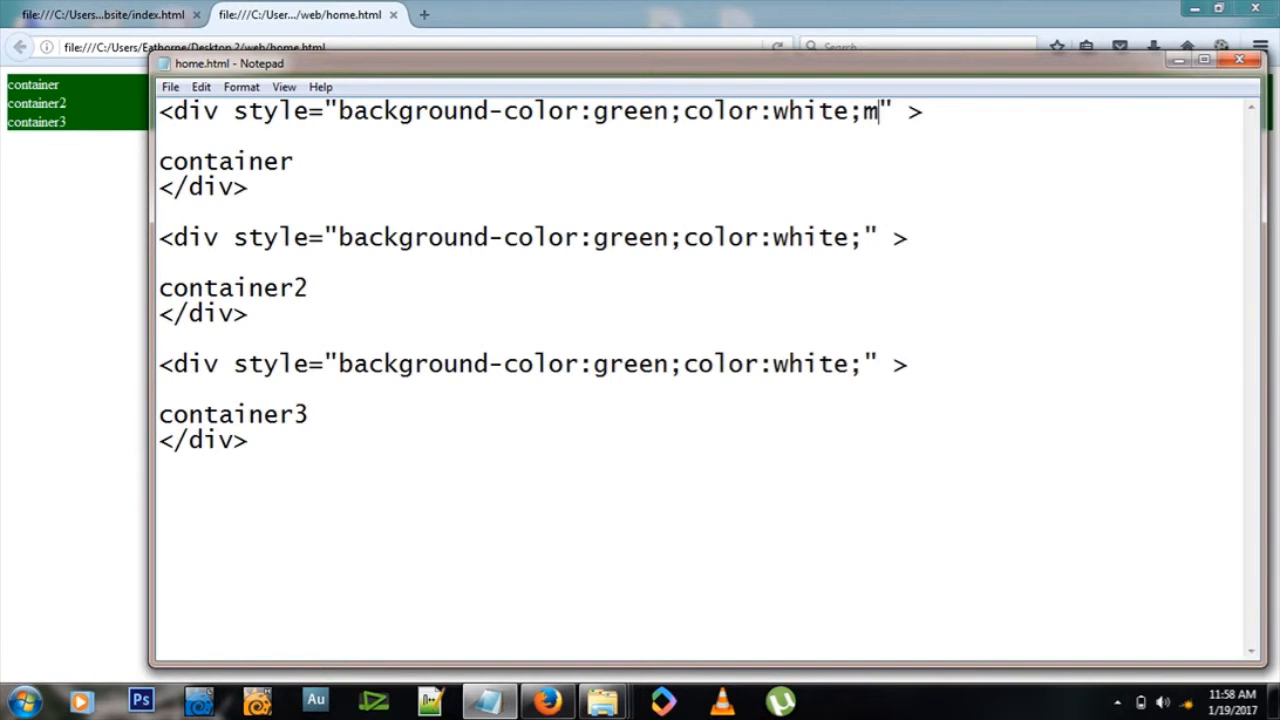
# Step: Add margin:4px to each div's style and point out the margin settings
pyautogui.write('argin:')
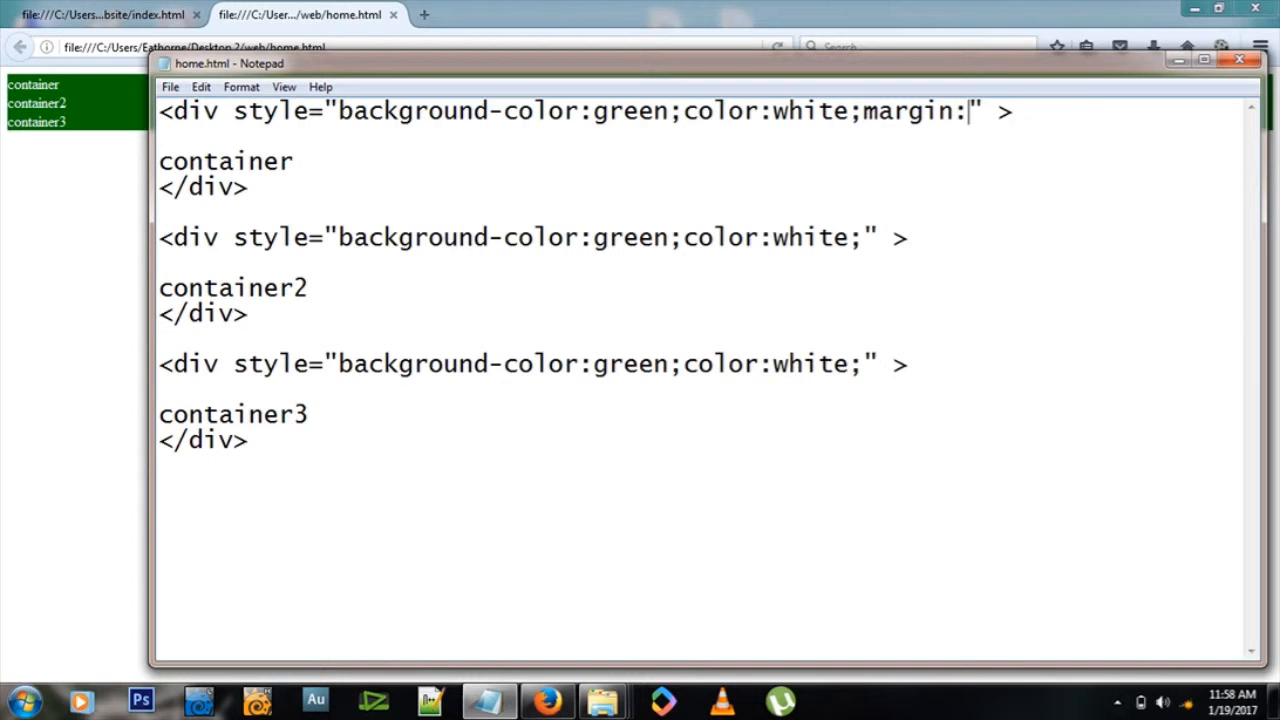
pyautogui.write('4px;')
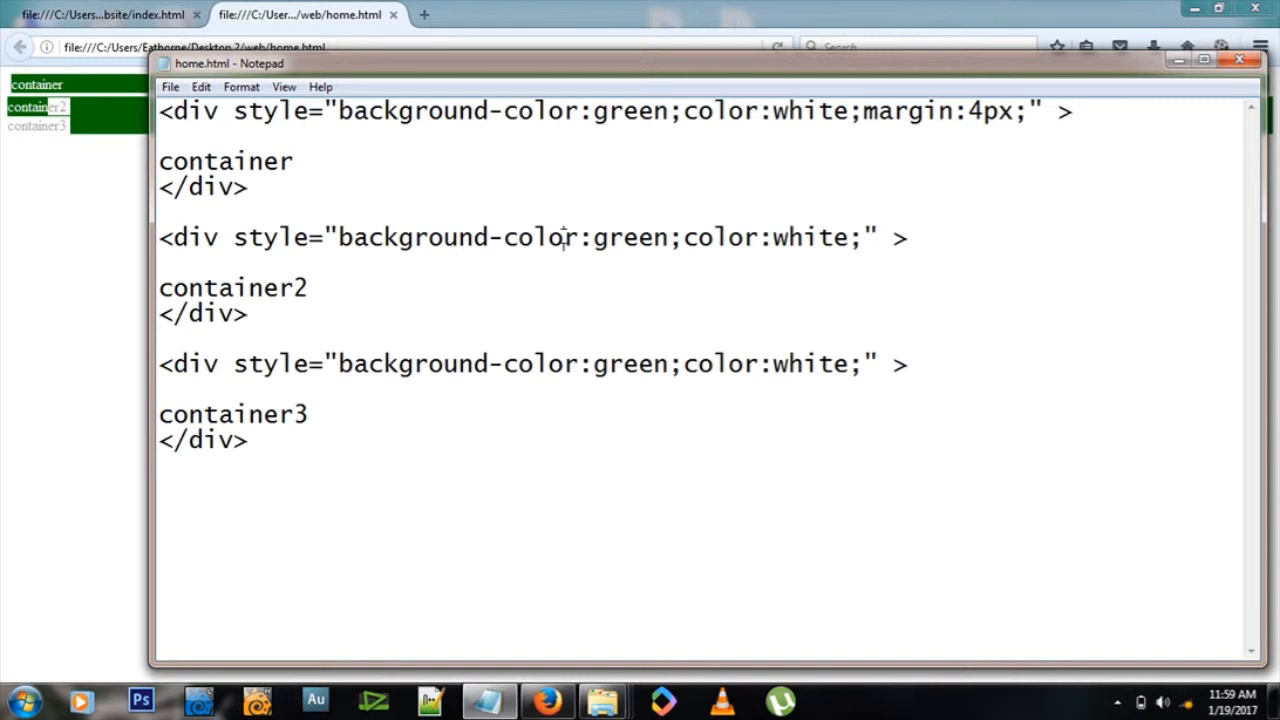
pyautogui.moveTo(920, 188)
pyautogui.write('margin:4px;')
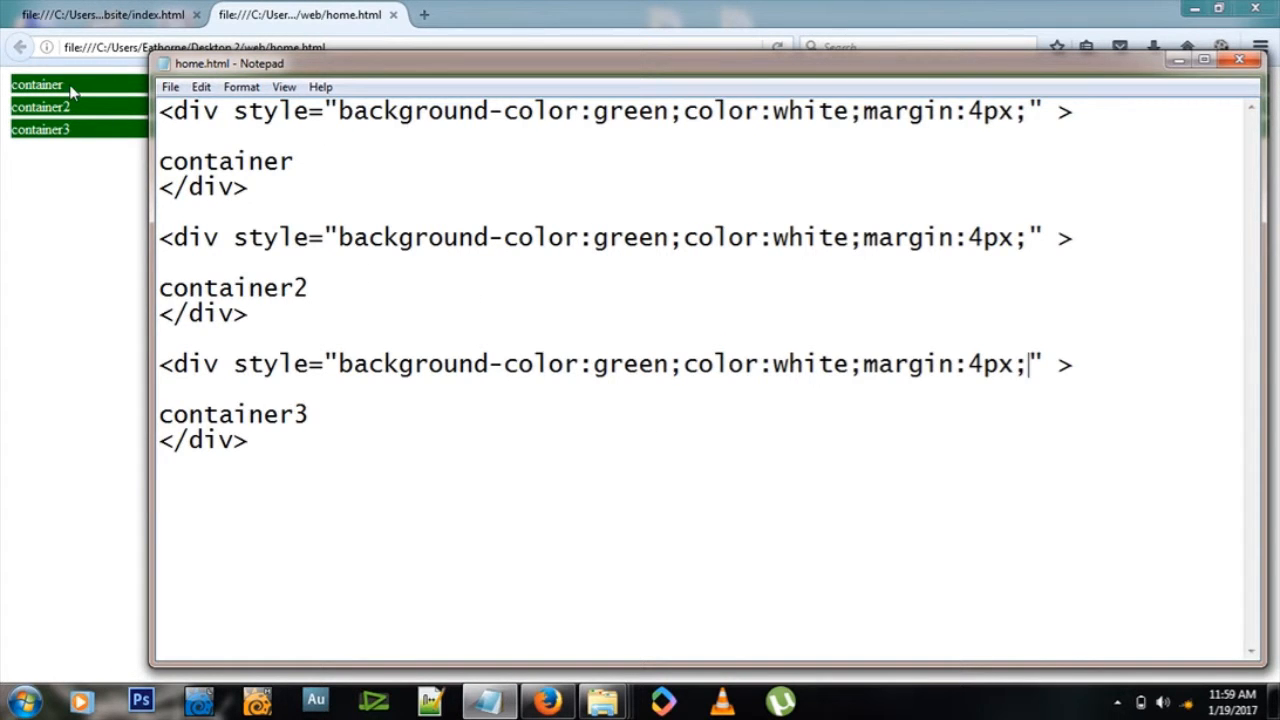
pyautogui.doubleClick(910, 236)
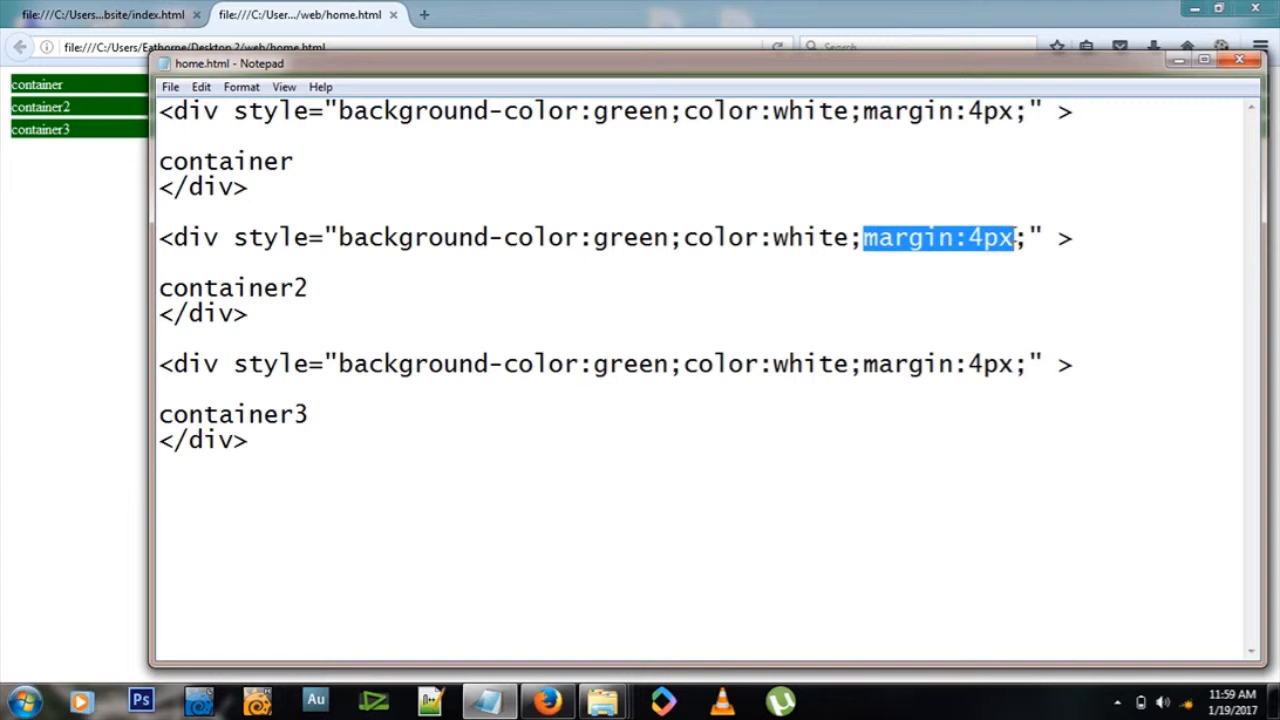
pyautogui.doubleClick(936, 364)
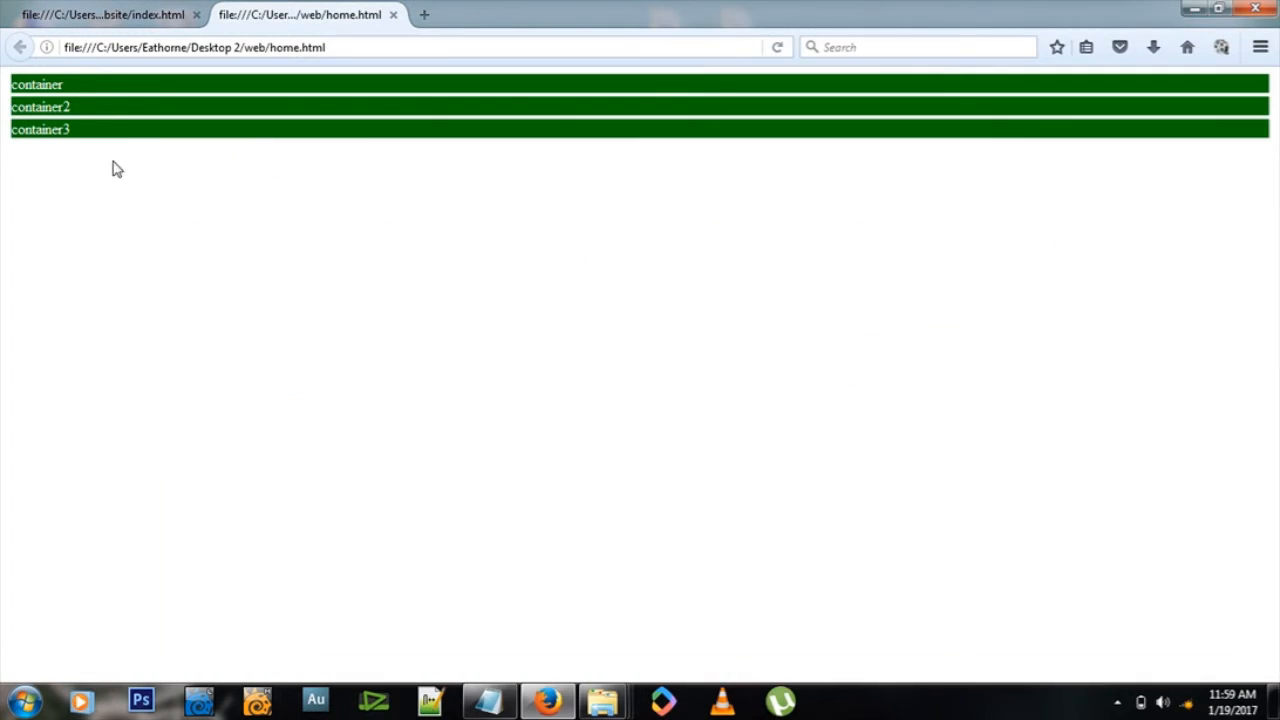
pyautogui.moveTo(352, 288)
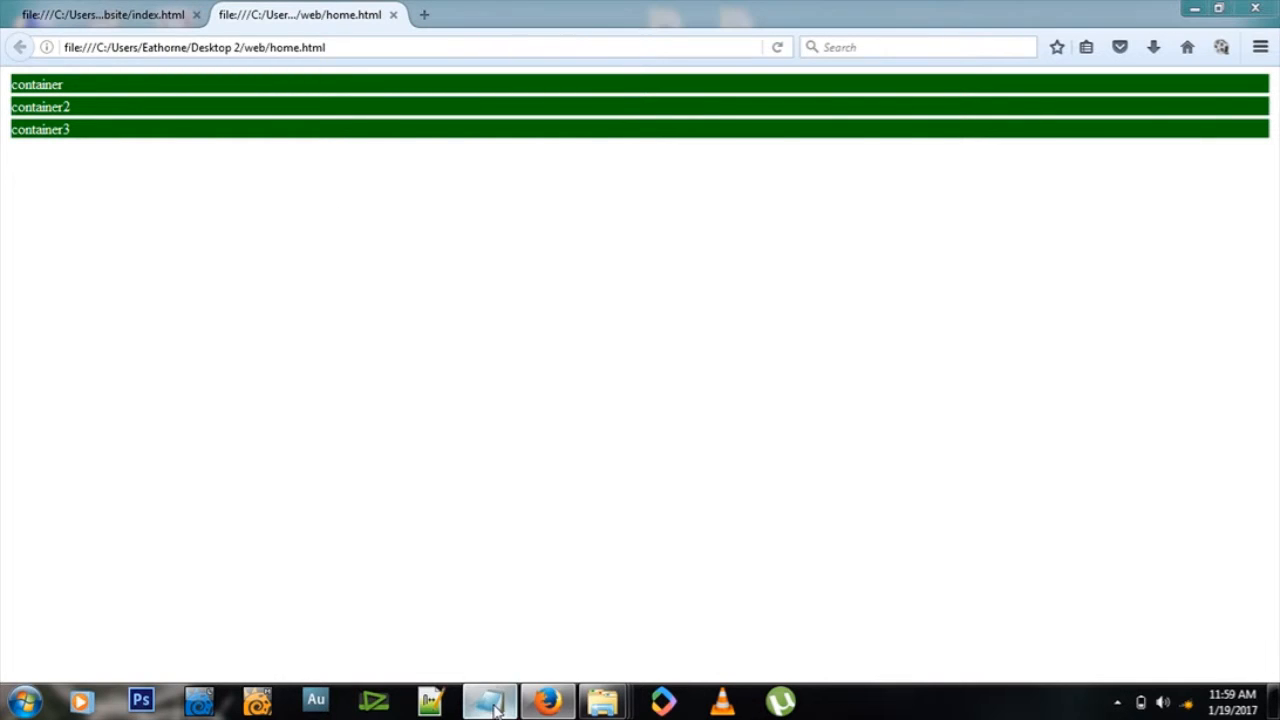
# Step: Return to the HTML source and place the caret at the file's start
pyautogui.click(488, 700)
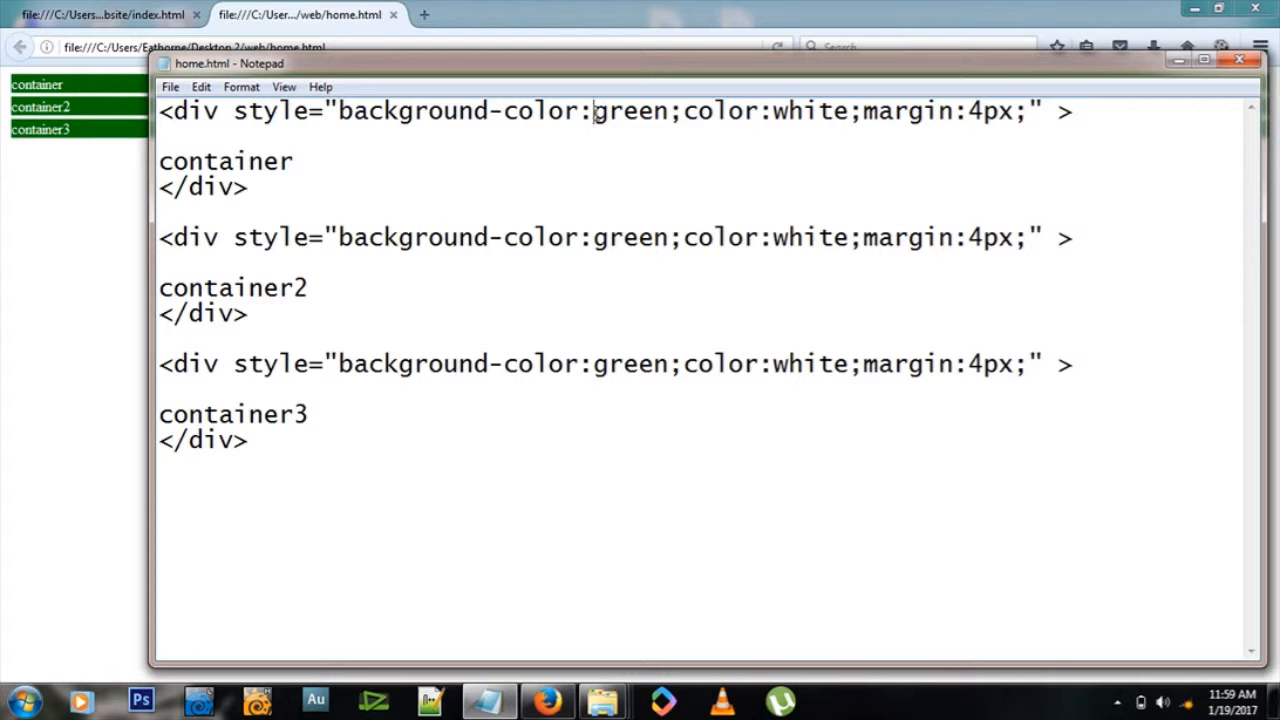
pyautogui.doubleClick(630, 236)
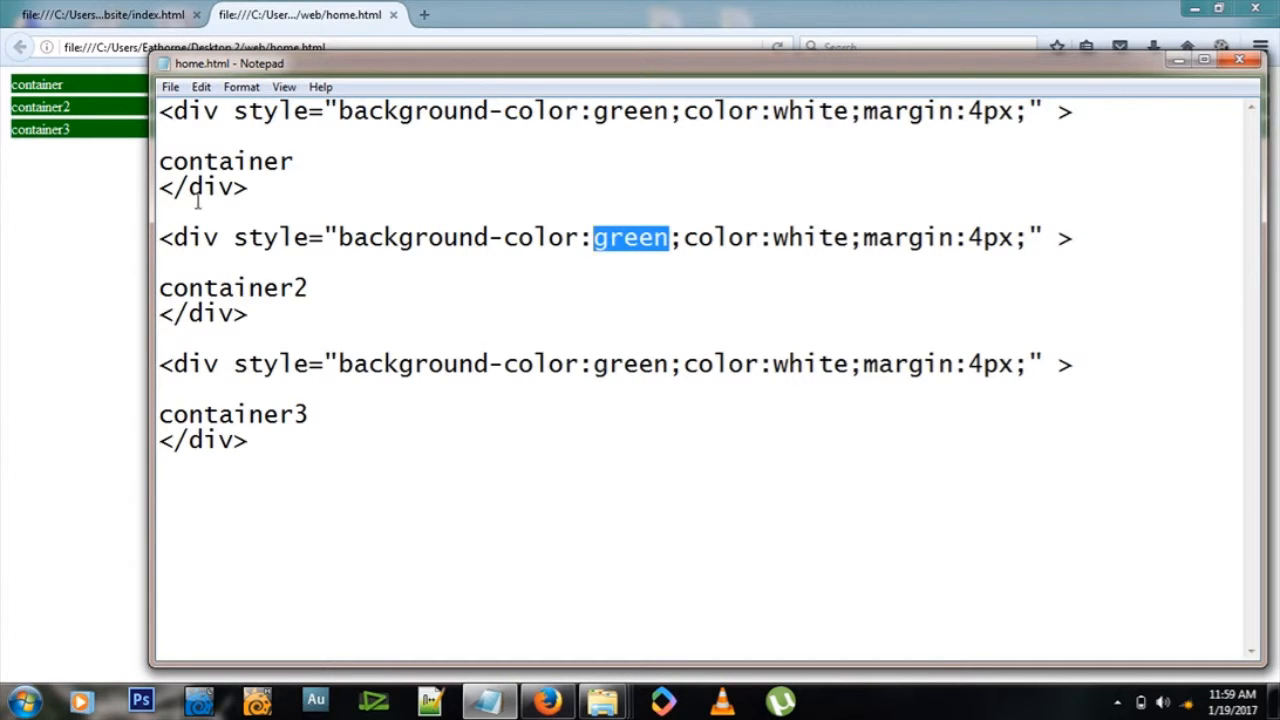
pyautogui.click(164, 112)
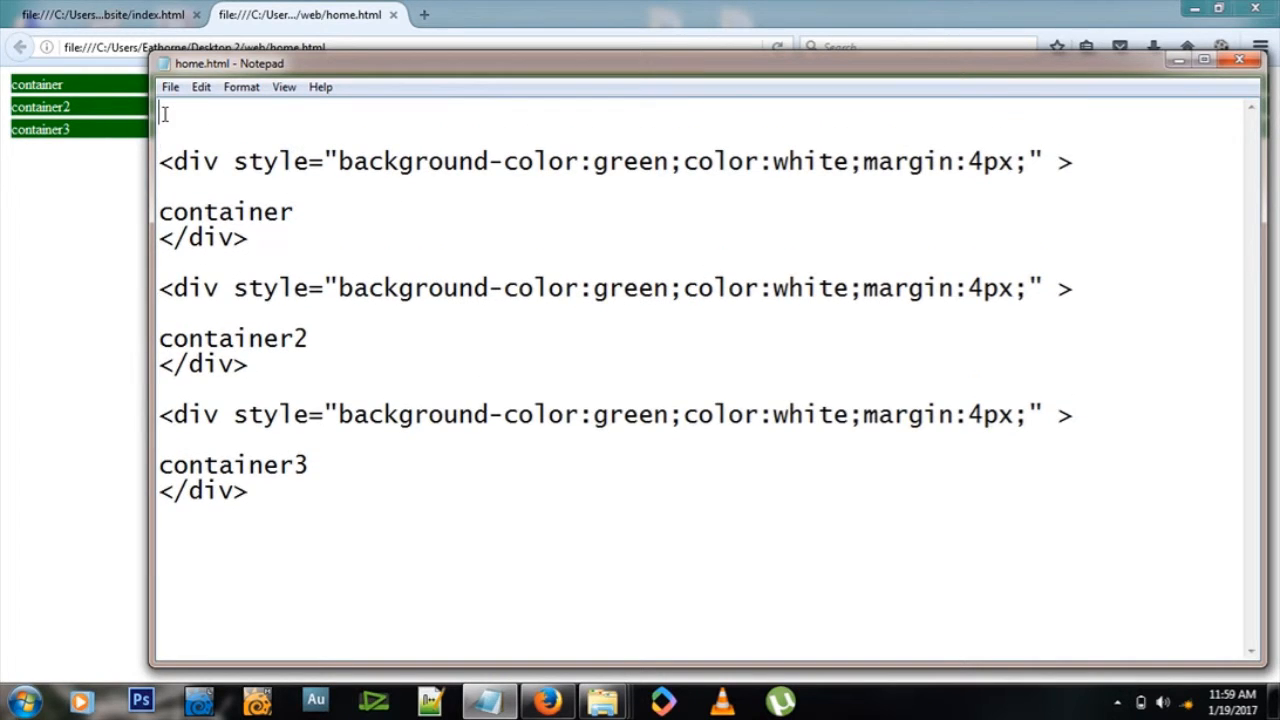
# Step: Add an empty <style> </style> block at the top of the file
pyautogui.write('<')
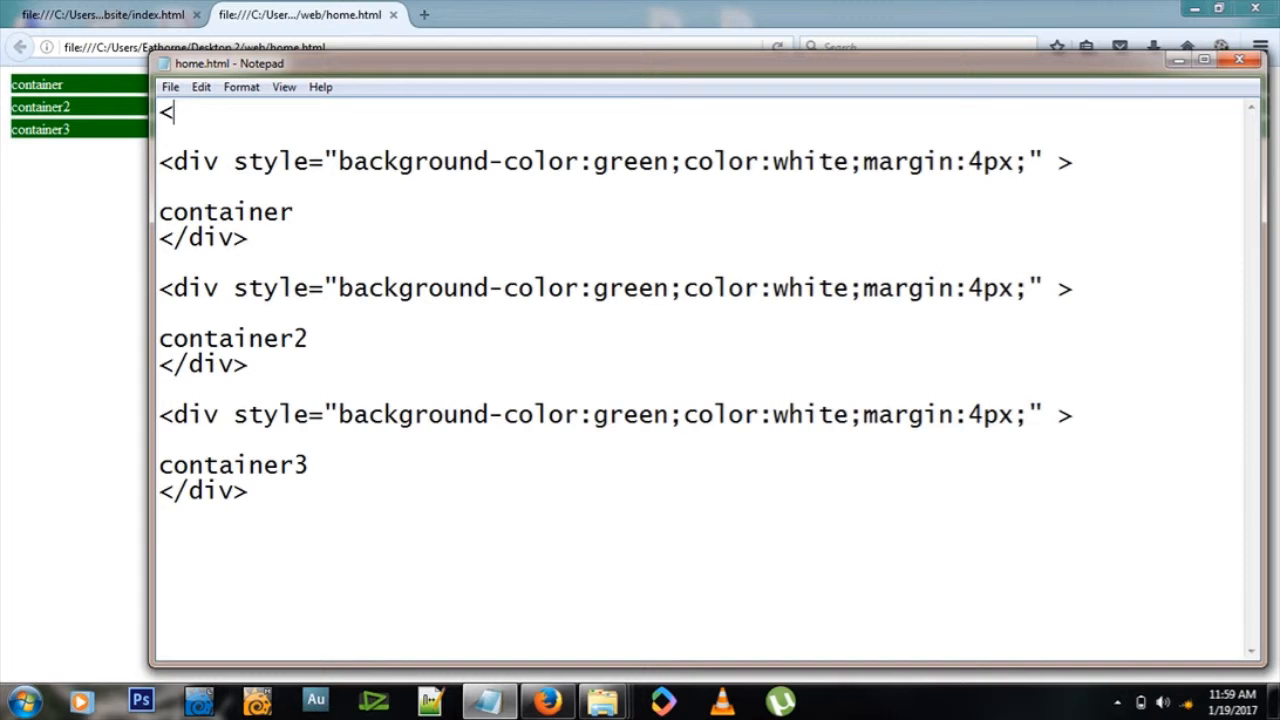
pyautogui.write('style>')
pyautogui.write('</')
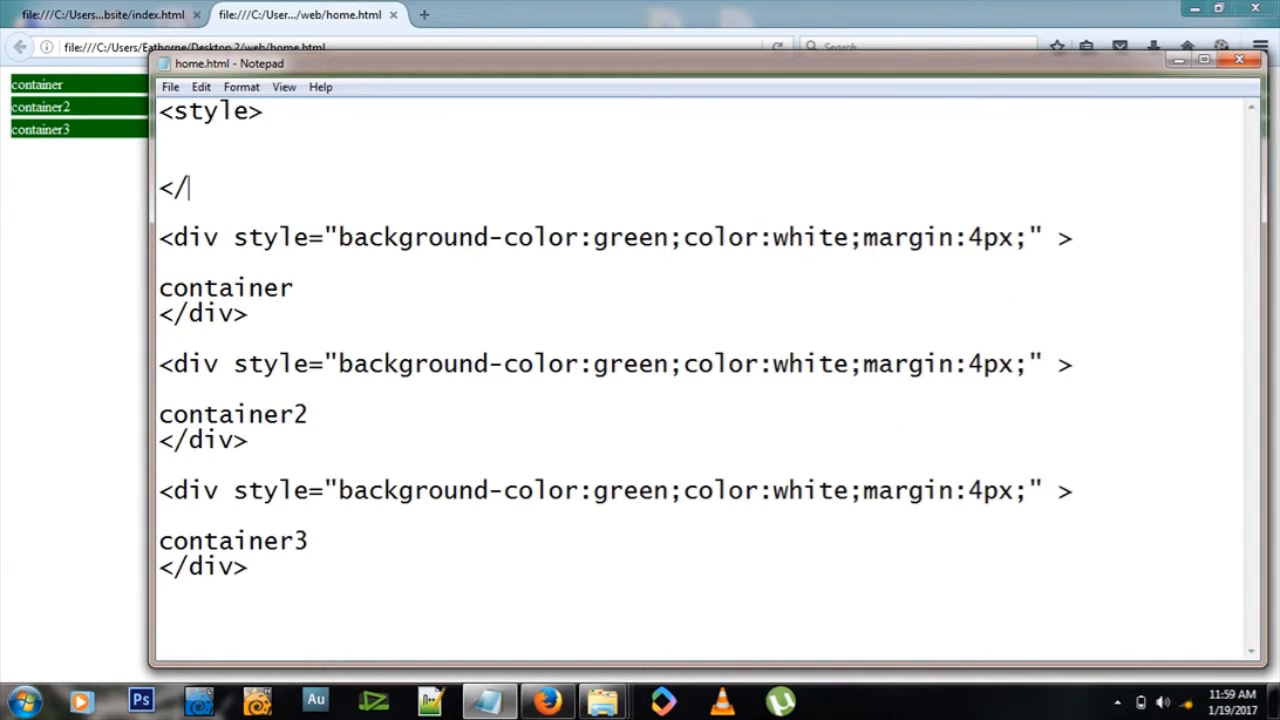
pyautogui.write('stay')
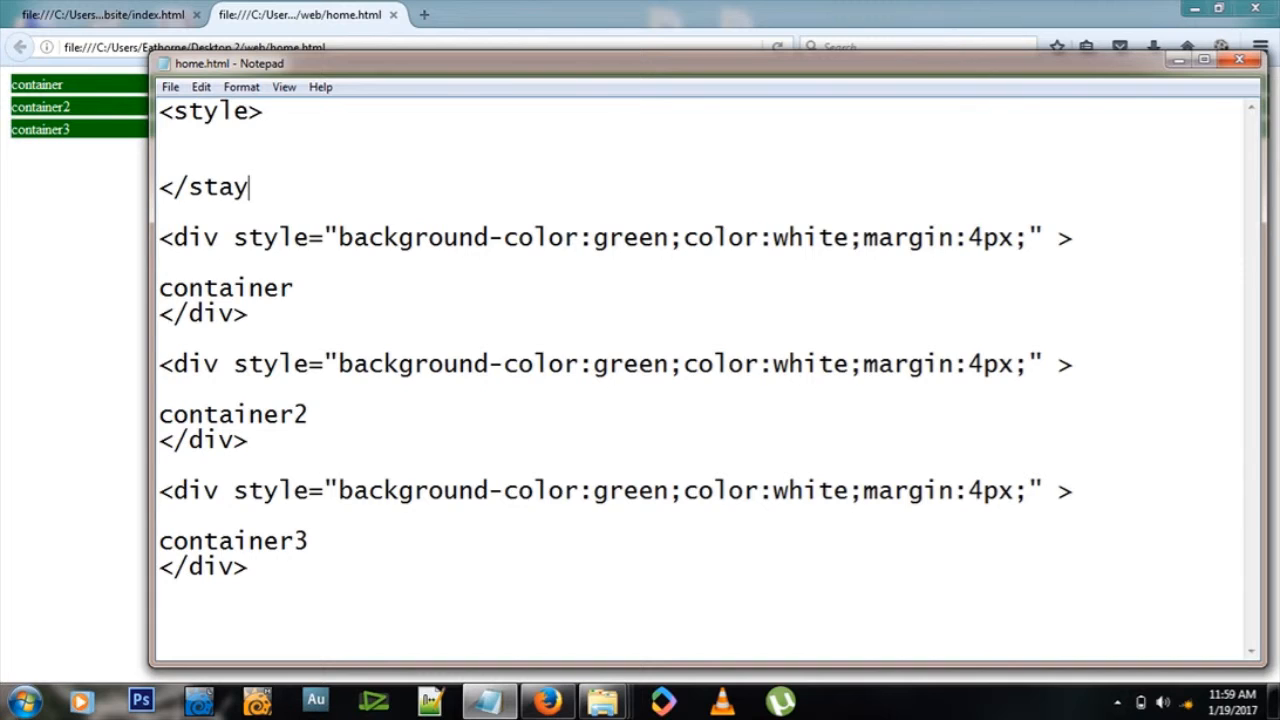
pyautogui.write('l')
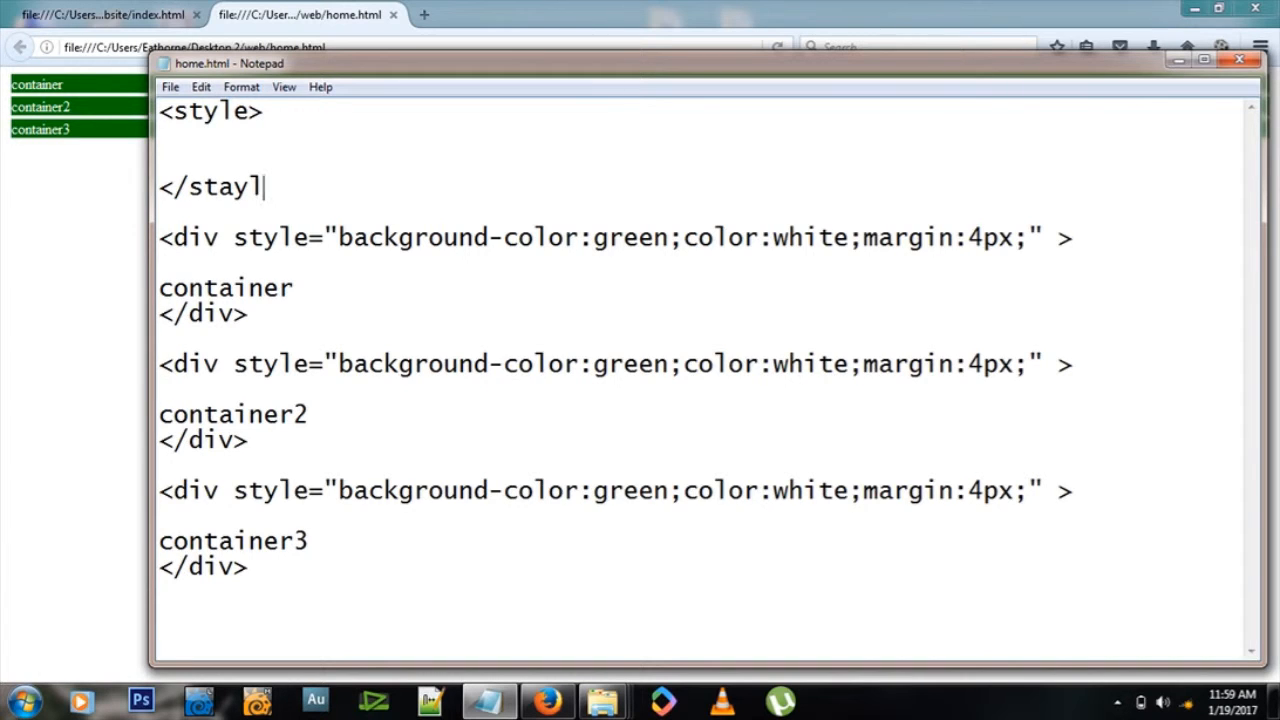
pyautogui.write('le>')
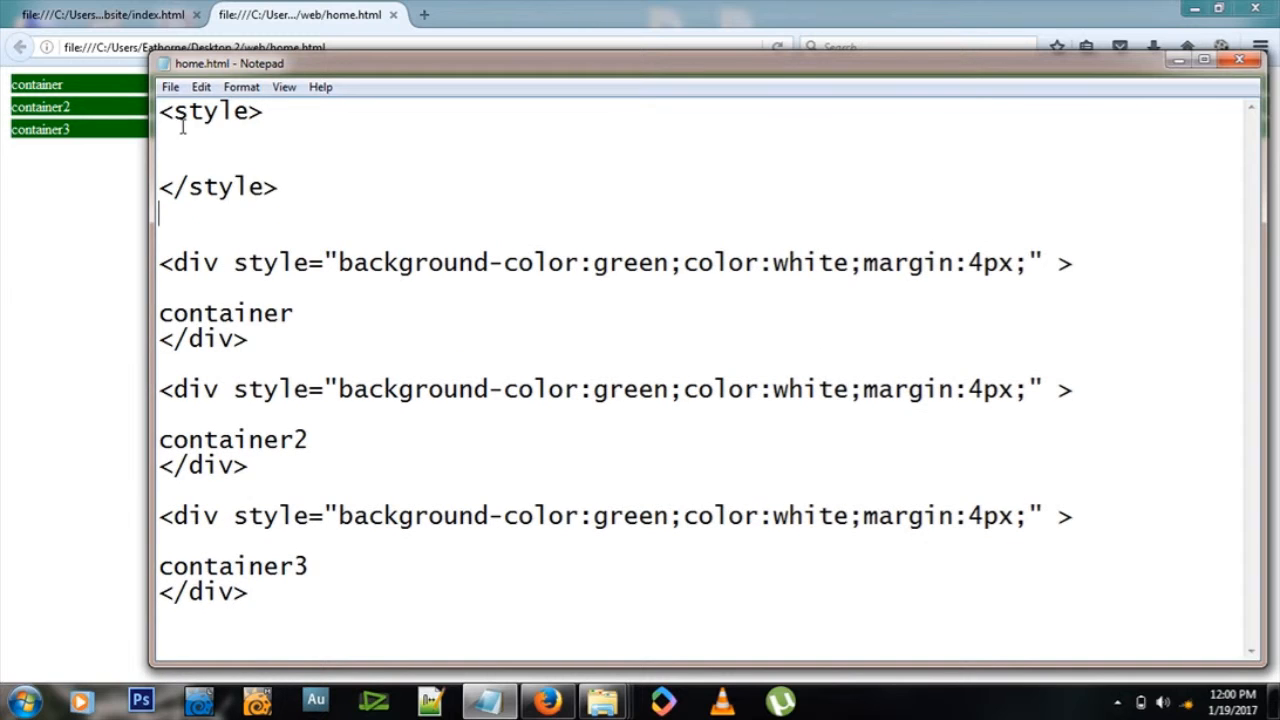
# Step: Point out the style tags and place the caret before the third div
pyautogui.moveTo(160, 112); pyautogui.dragTo(278, 188)
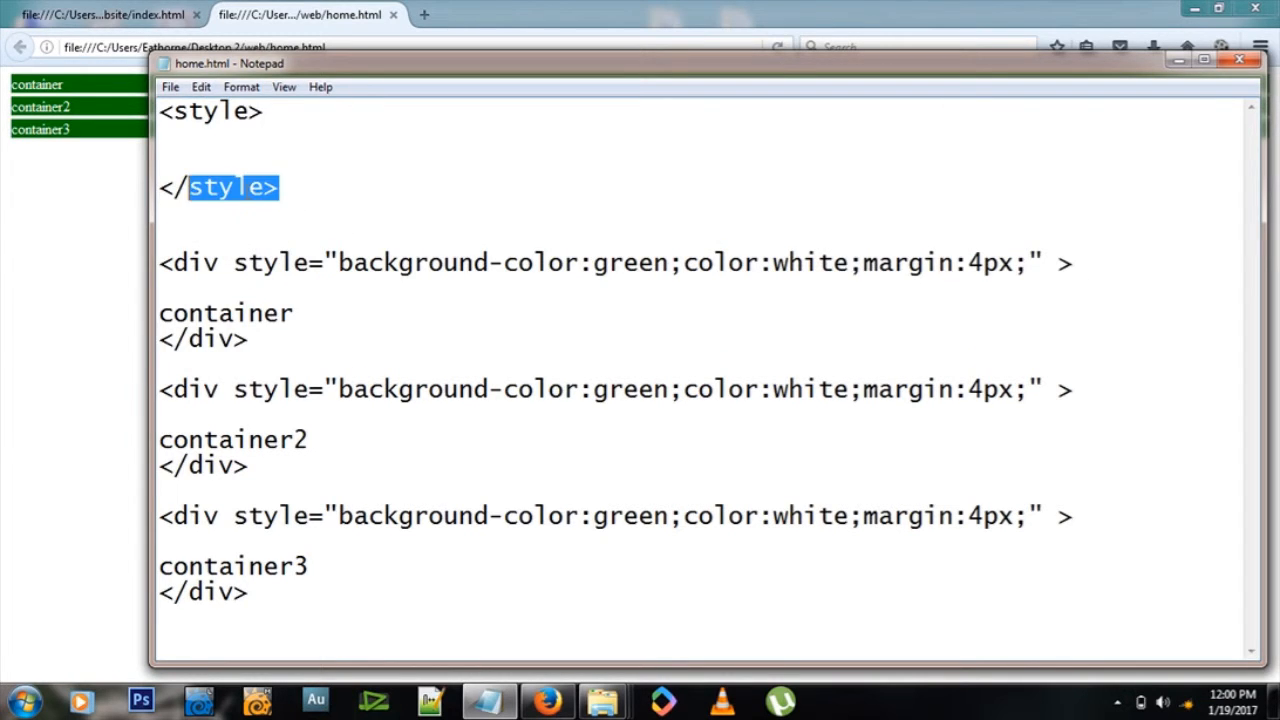
pyautogui.doubleClick(210, 112)
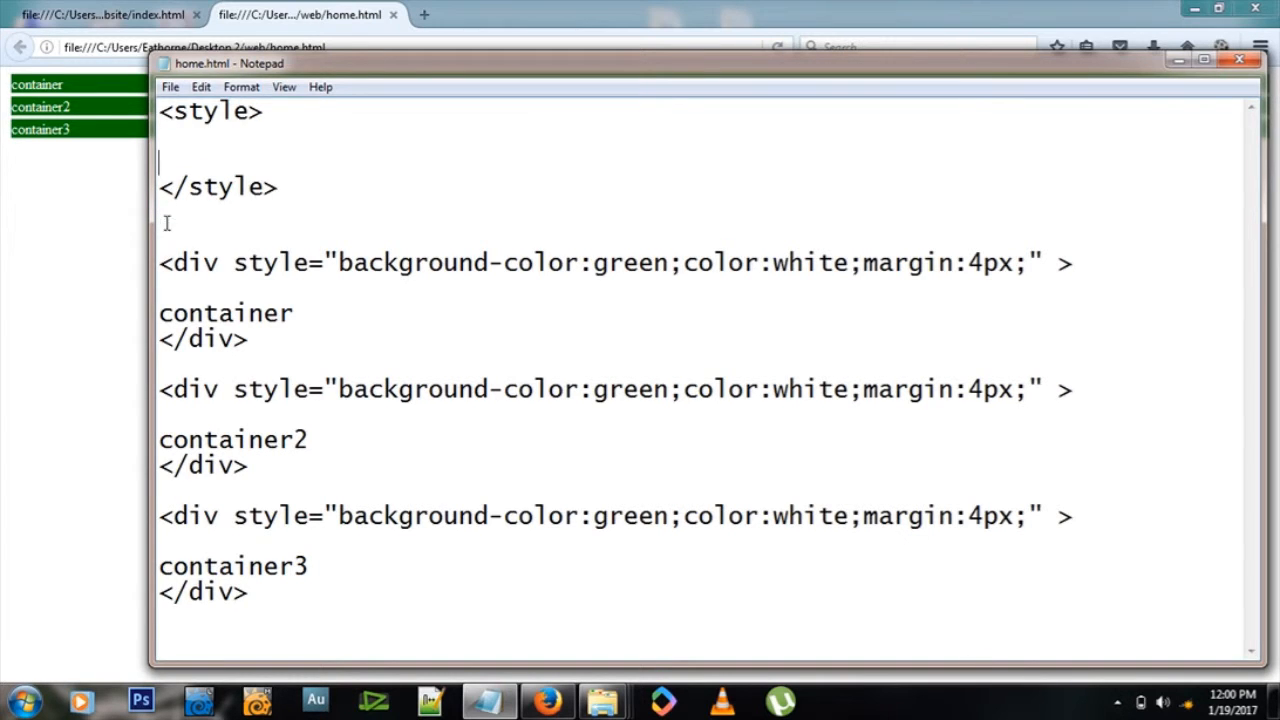
pyautogui.click(160, 492)
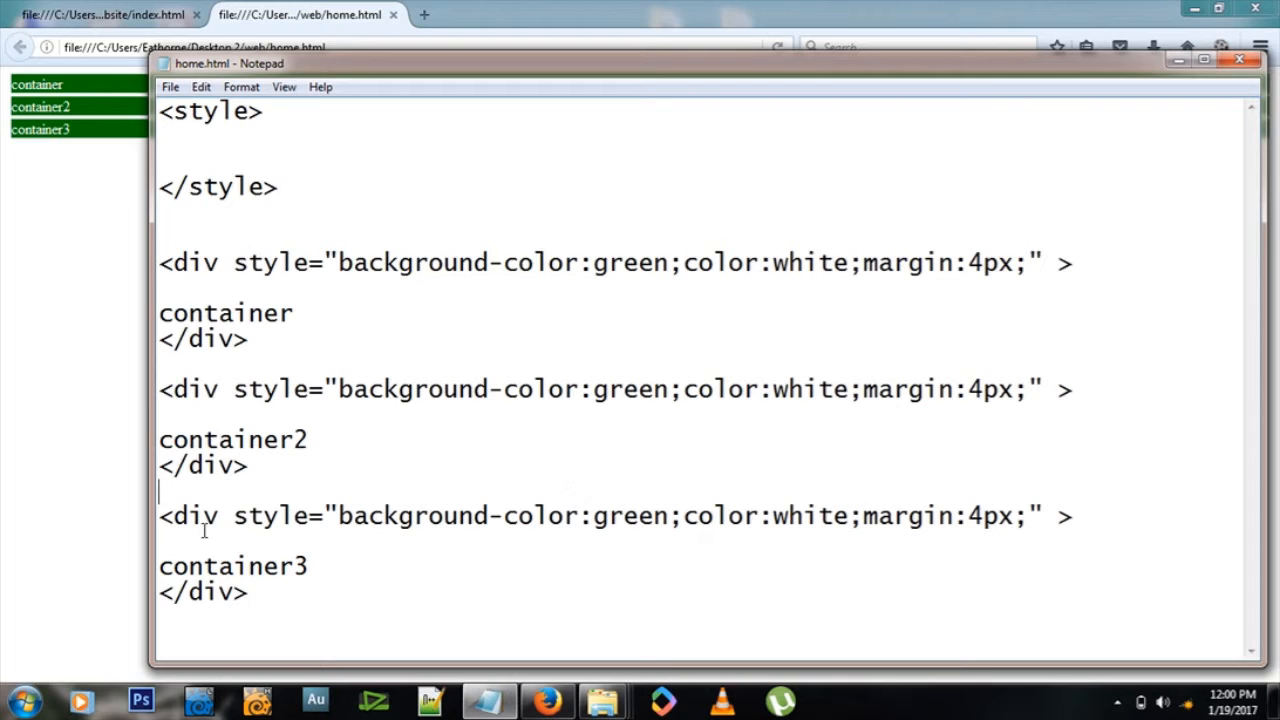
# Step: Delete the inline style attributes, leaving bare div tags
pyautogui.moveTo(232, 516); pyautogui.dragTo(1036, 516)
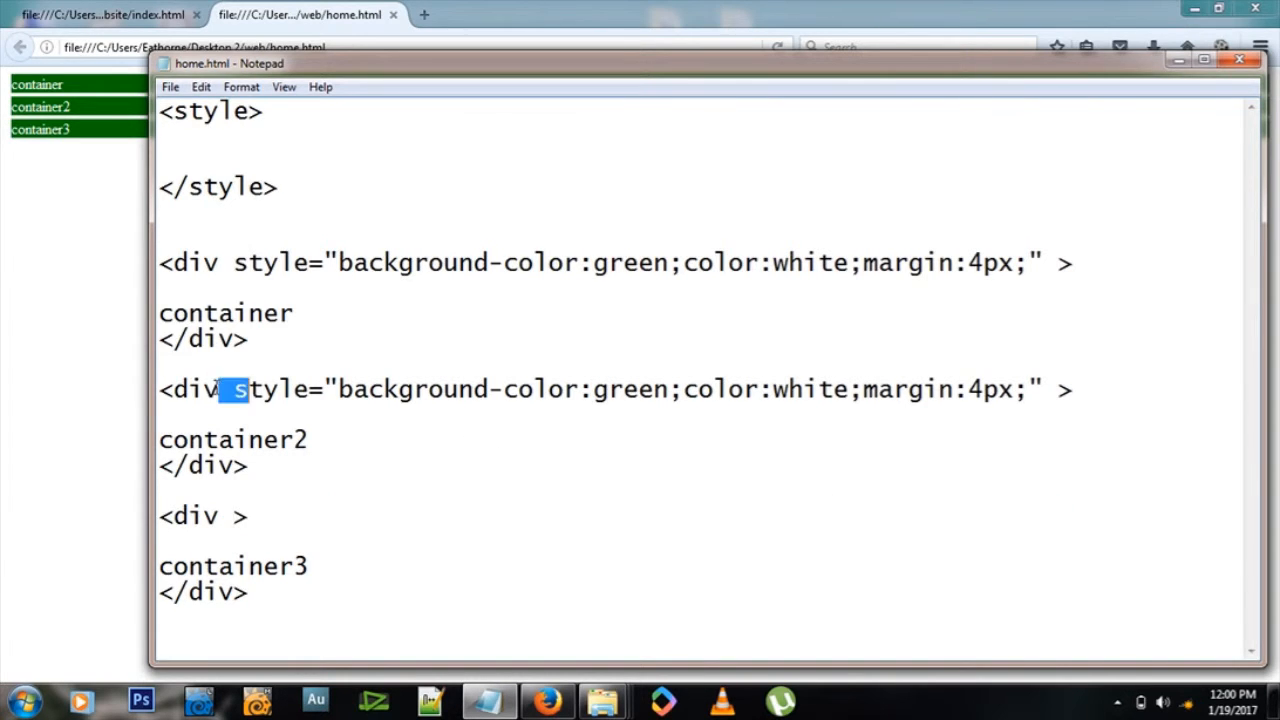
pyautogui.press('Delete')
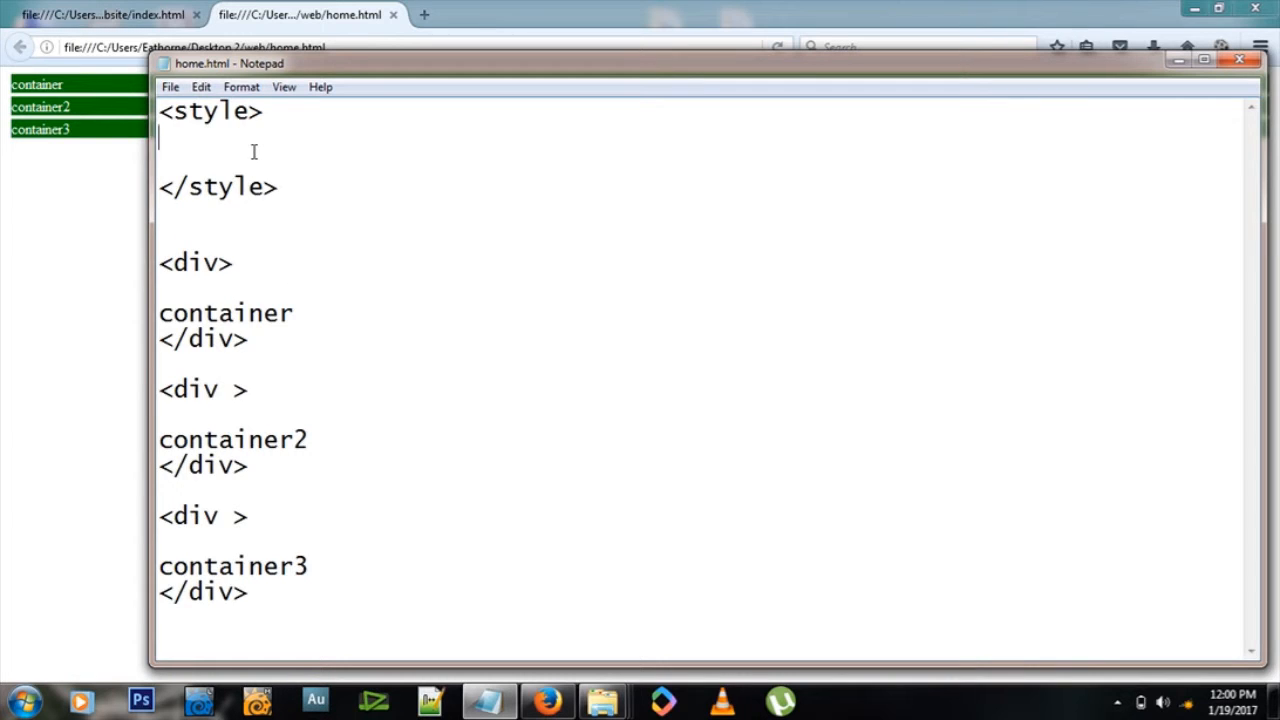
pyautogui.doubleClick(196, 288)
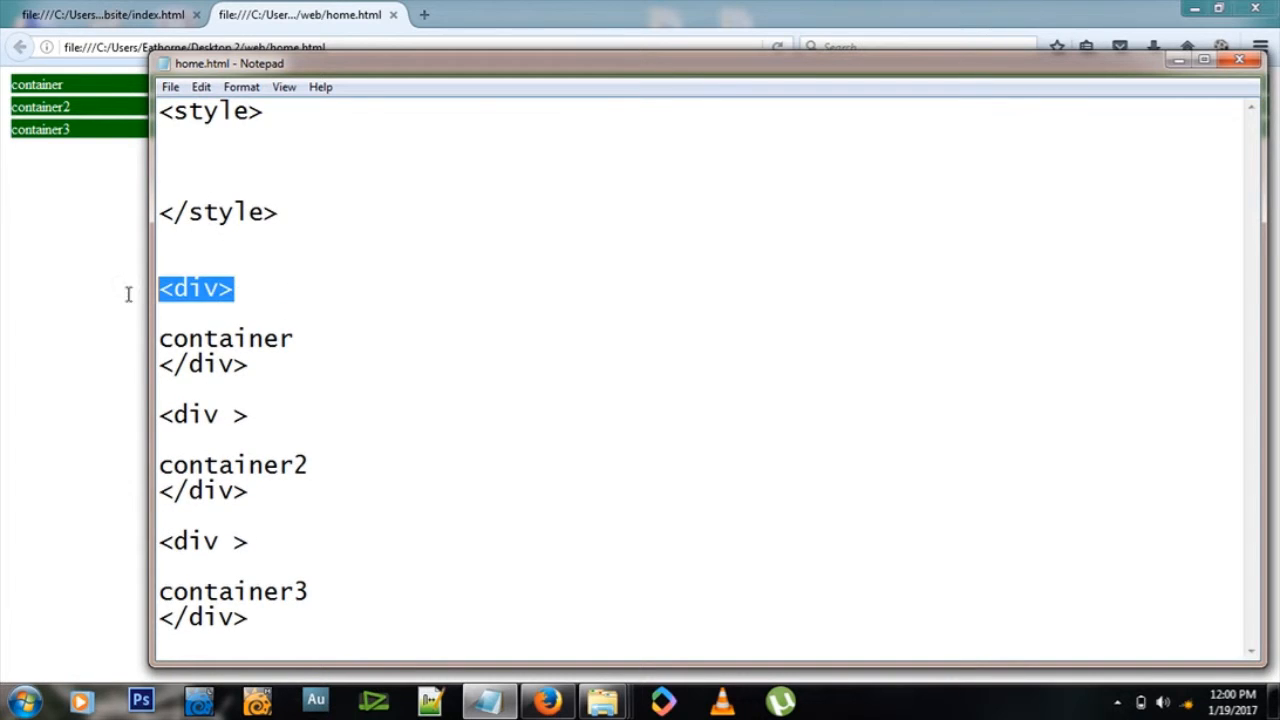
pyautogui.doubleClick(188, 540)
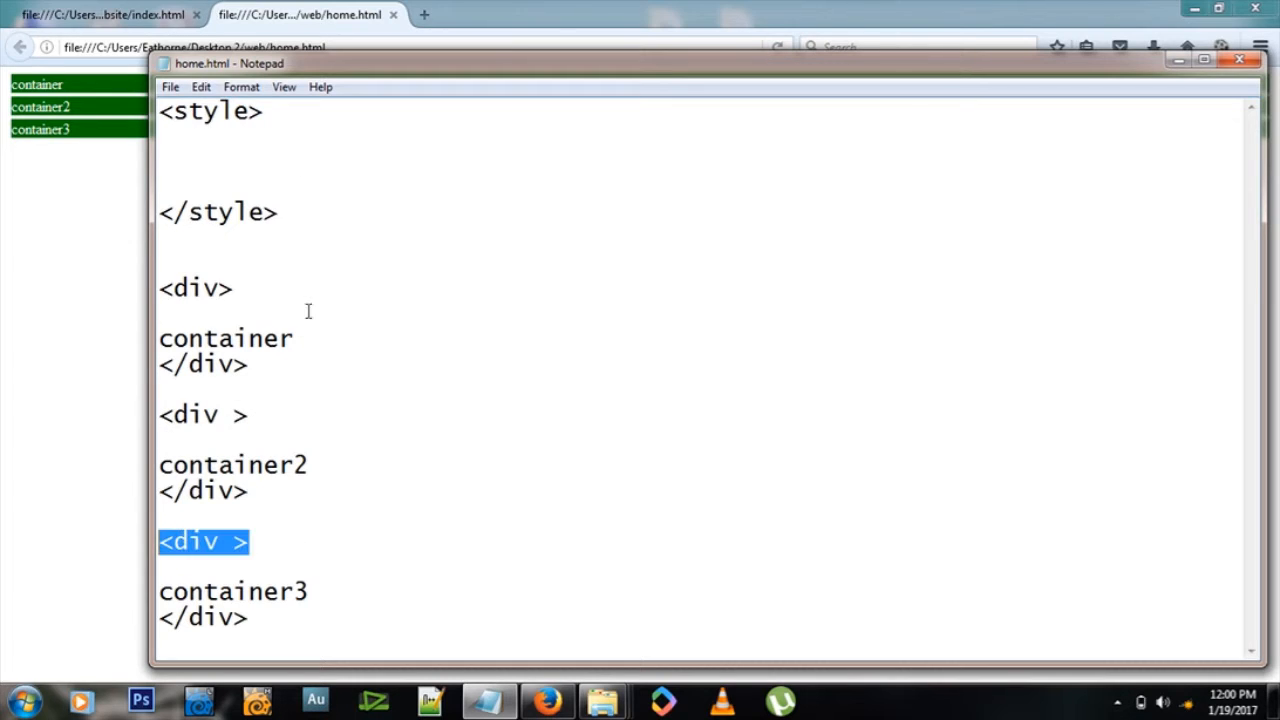
# Step: Write a div rule with background-color:green, color:white and margin:4px in the style block
pyautogui.write('div{')
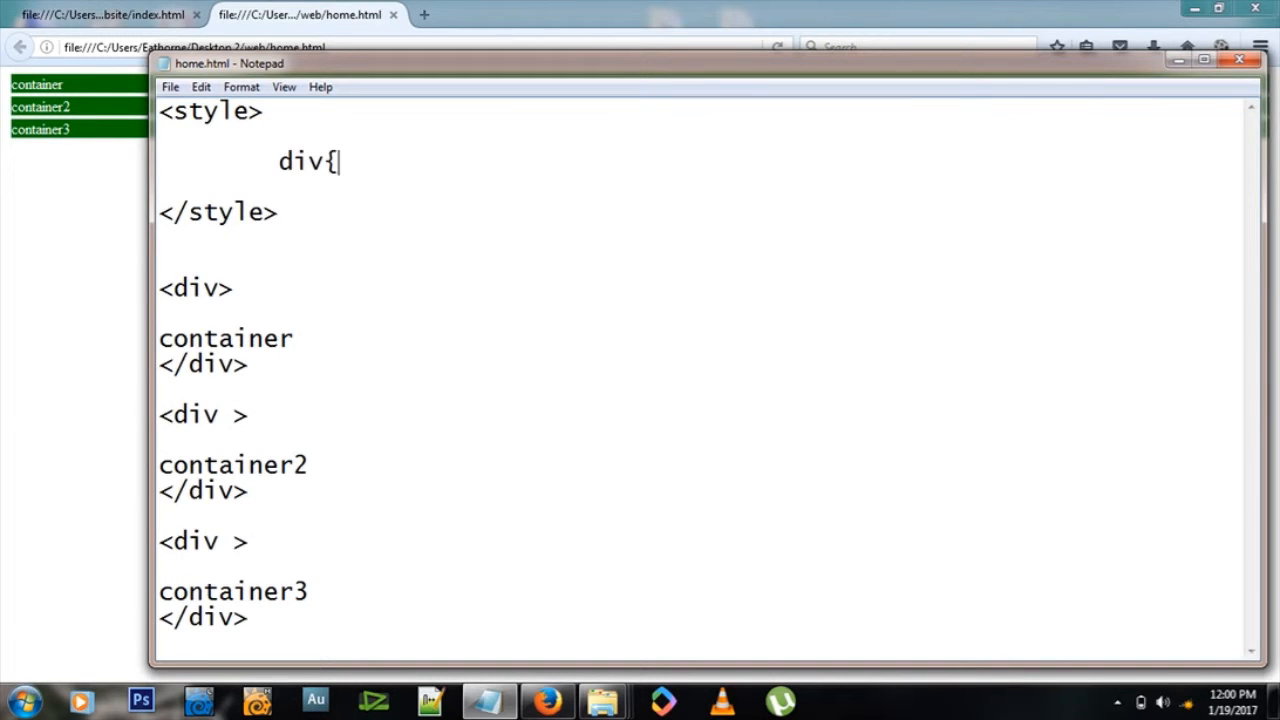
pyautogui.write('}')
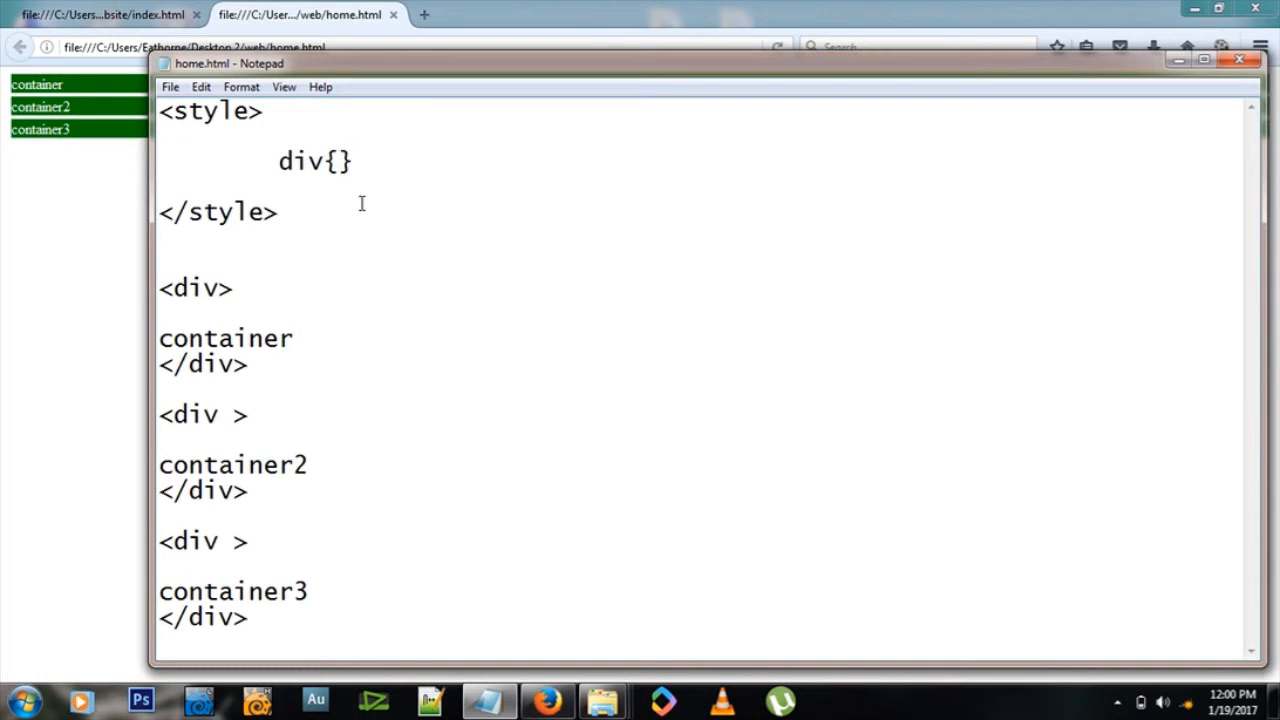
pyautogui.write('background-color:green;color:white;margin:4px;')
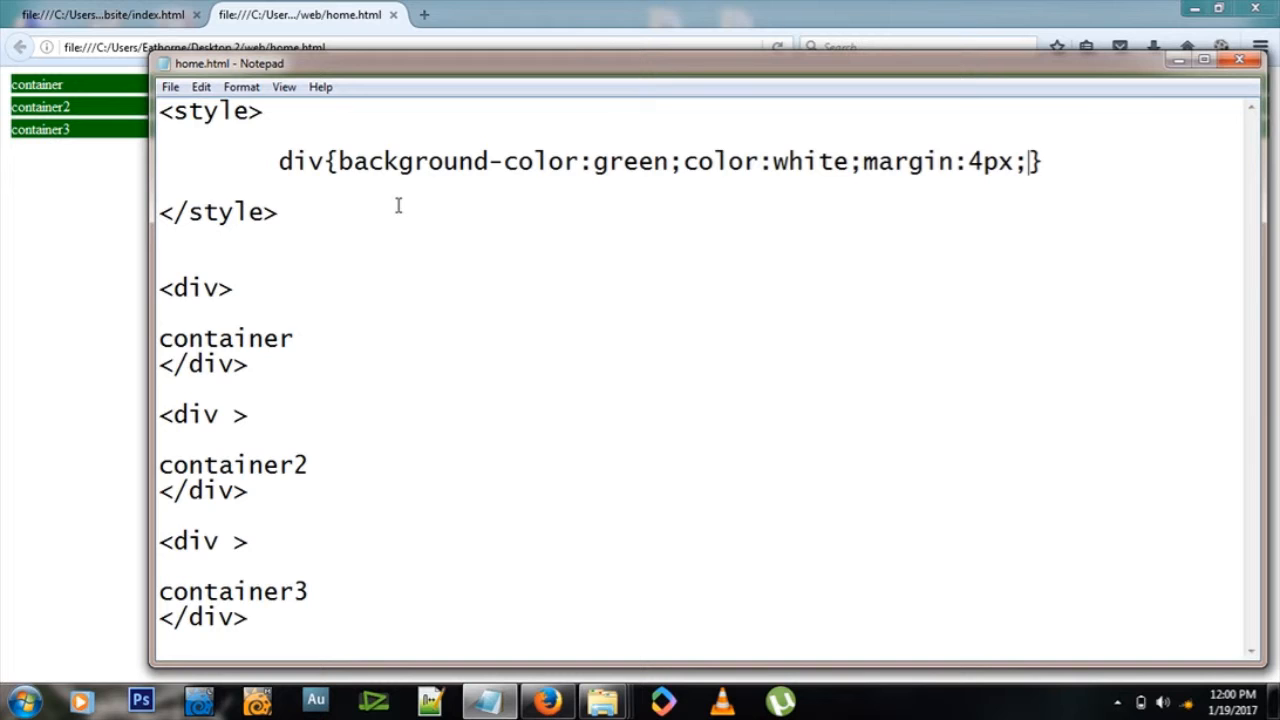
pyautogui.moveTo(584, 164)
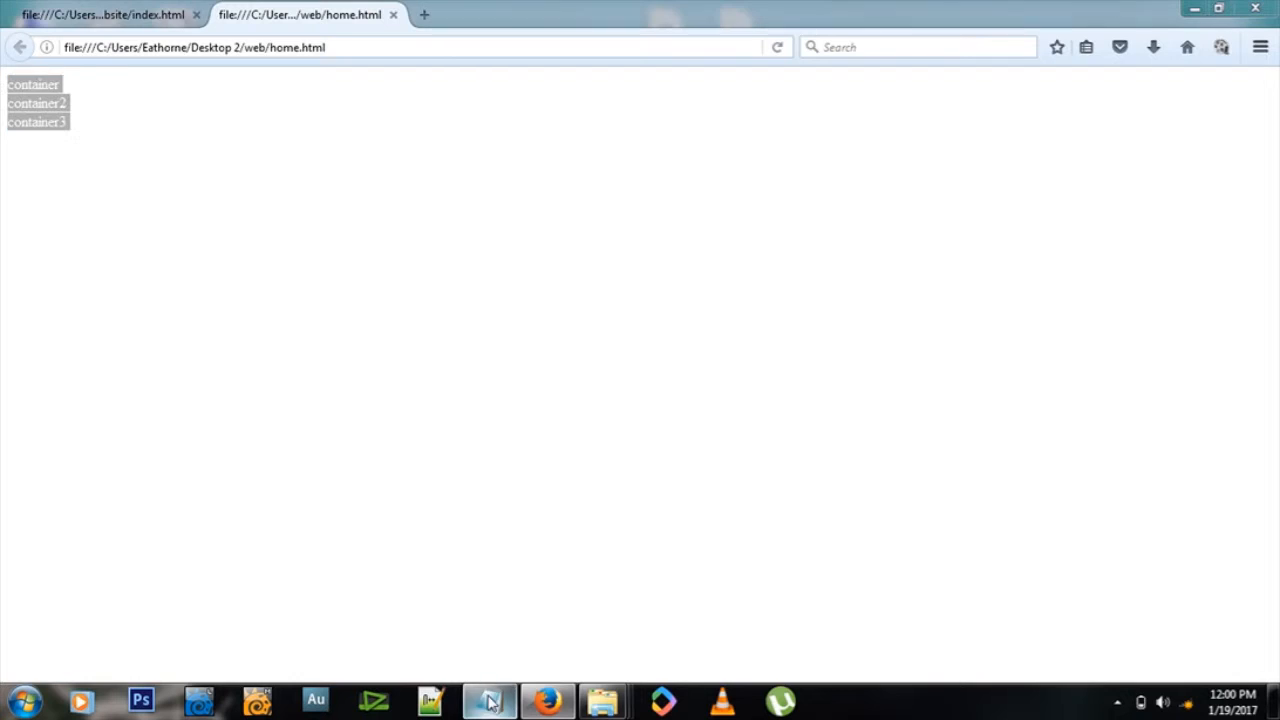
# Step: Restore background-color:green, color:white and margin:4px inside the div rule
pyautogui.click(488, 700)
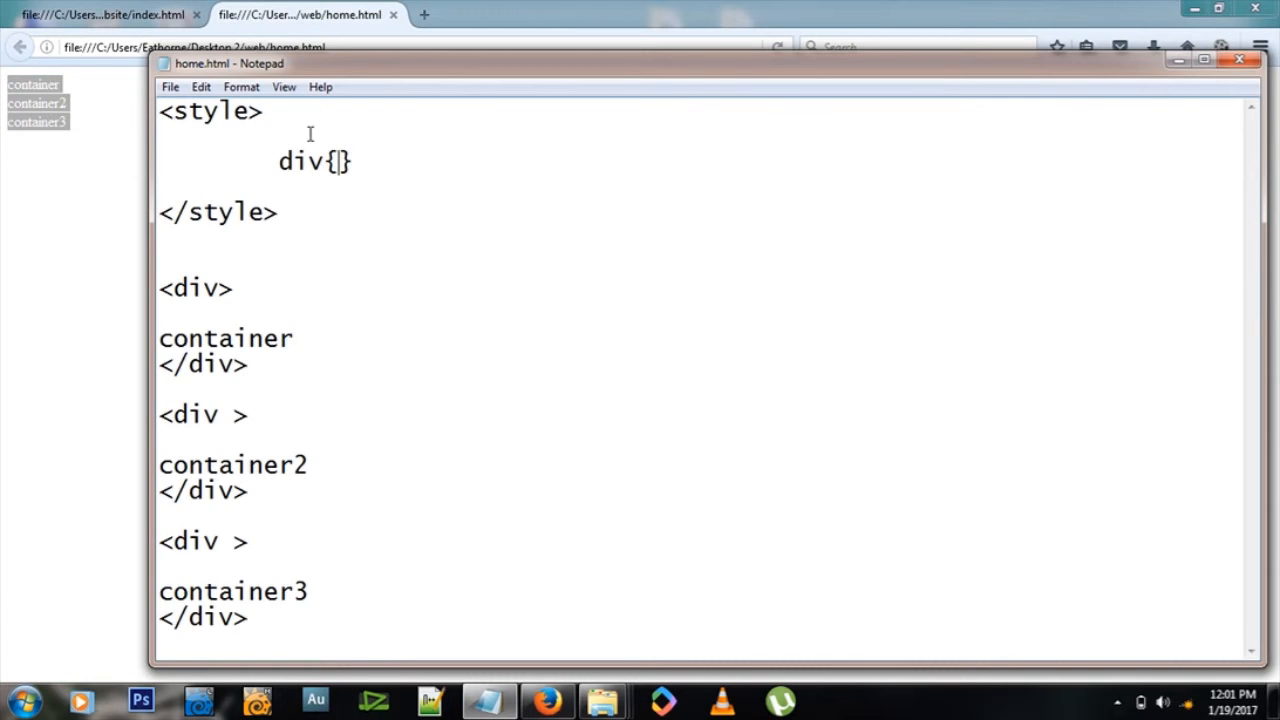
pyautogui.write('background-color:green;color:white;margin:4px;')
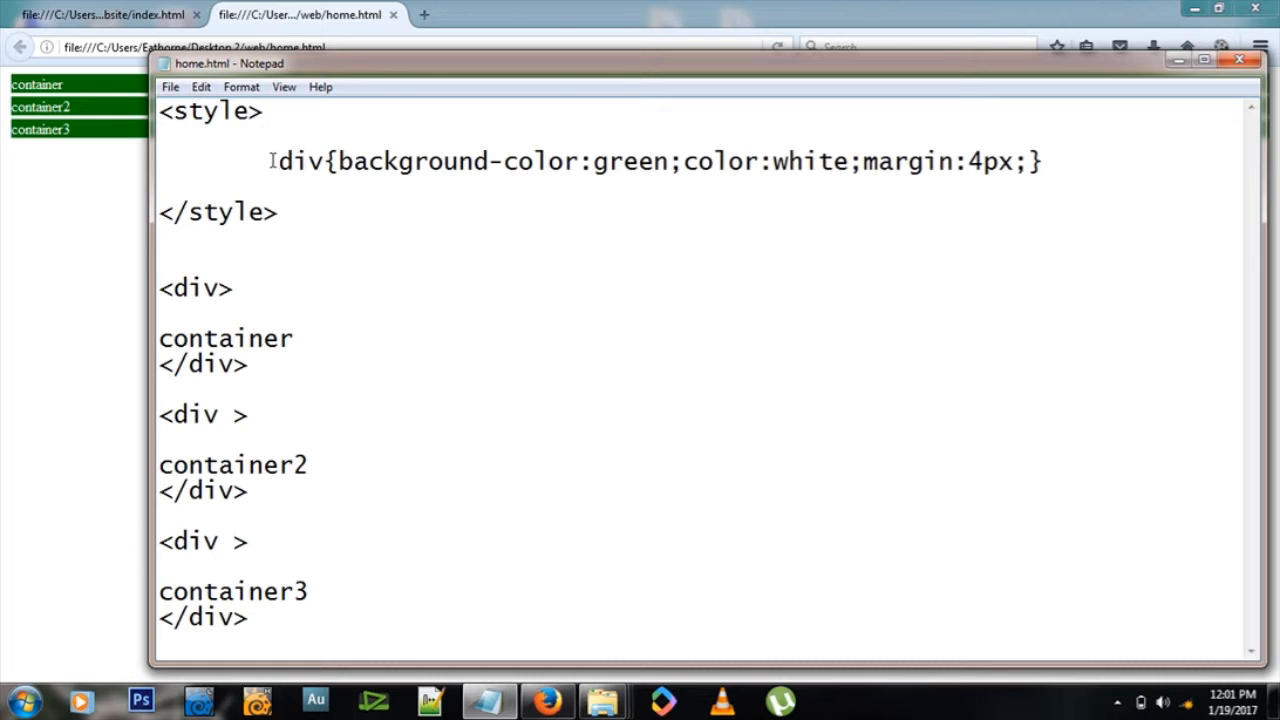
# Step: Point out the container div tags and the div selector that now styles them
pyautogui.doubleClick(196, 288)
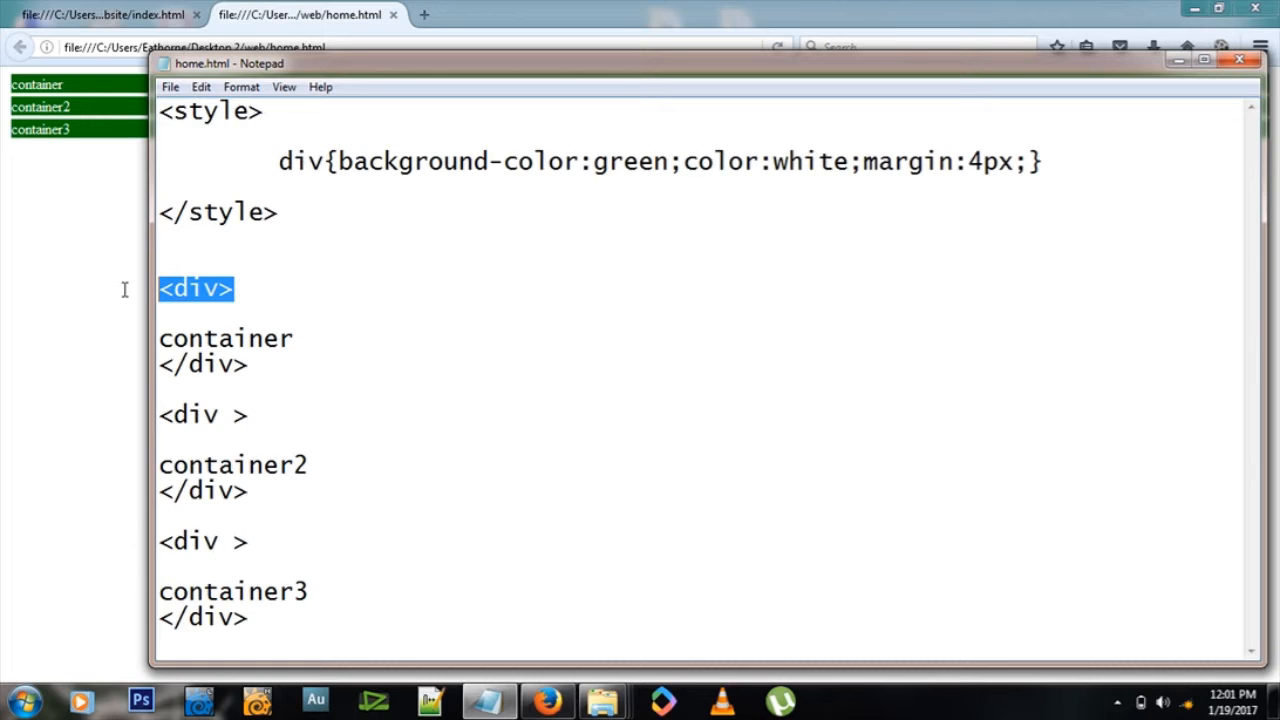
pyautogui.doubleClick(200, 414)
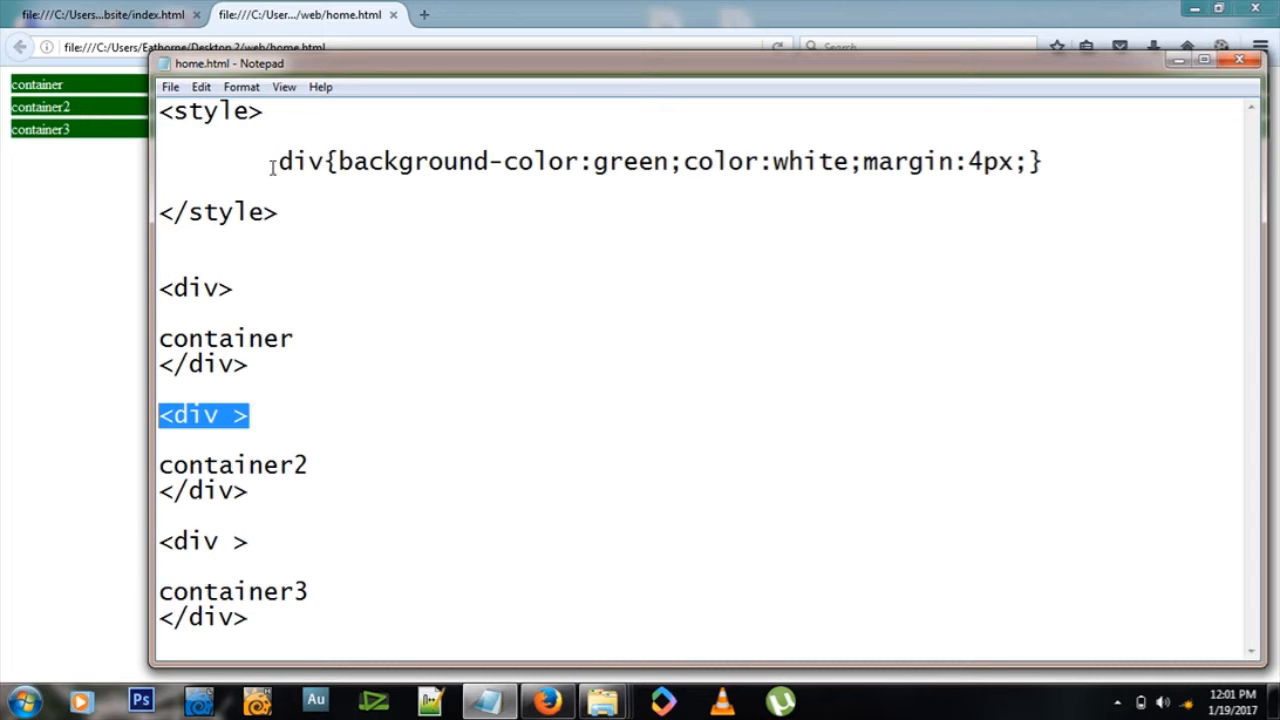
pyautogui.doubleClick(296, 160)
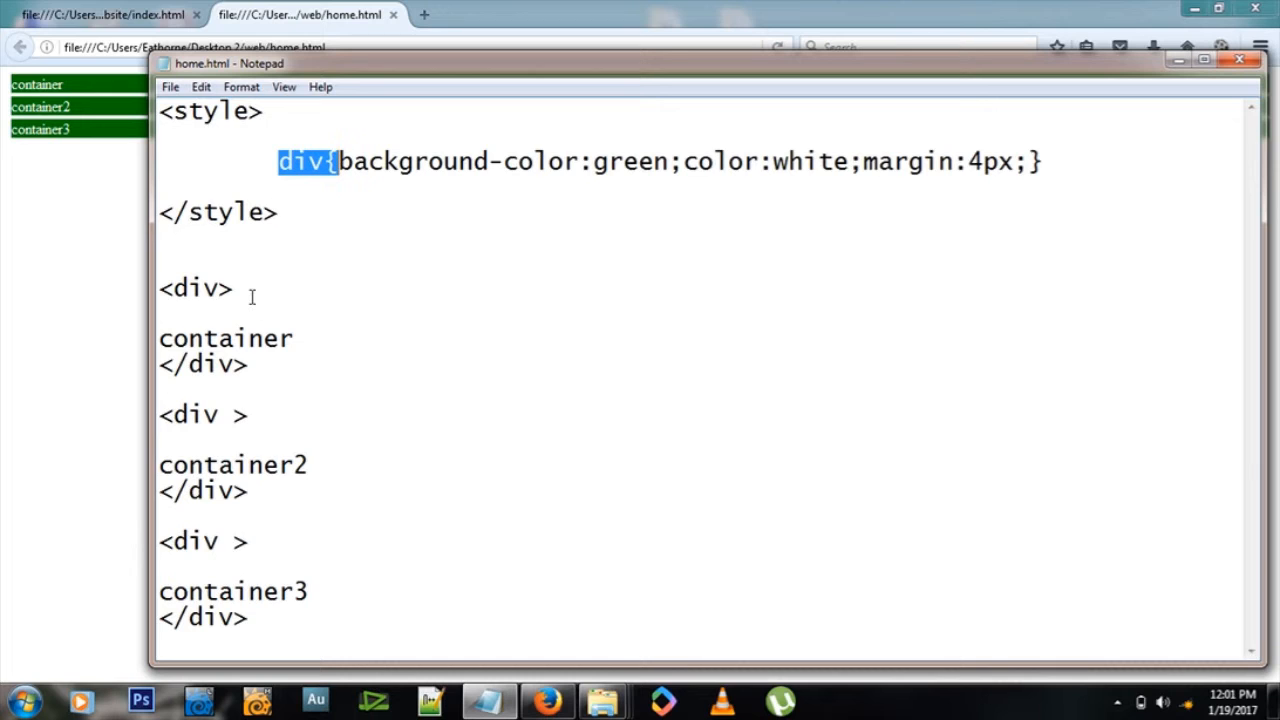
pyautogui.doubleClick(196, 288)
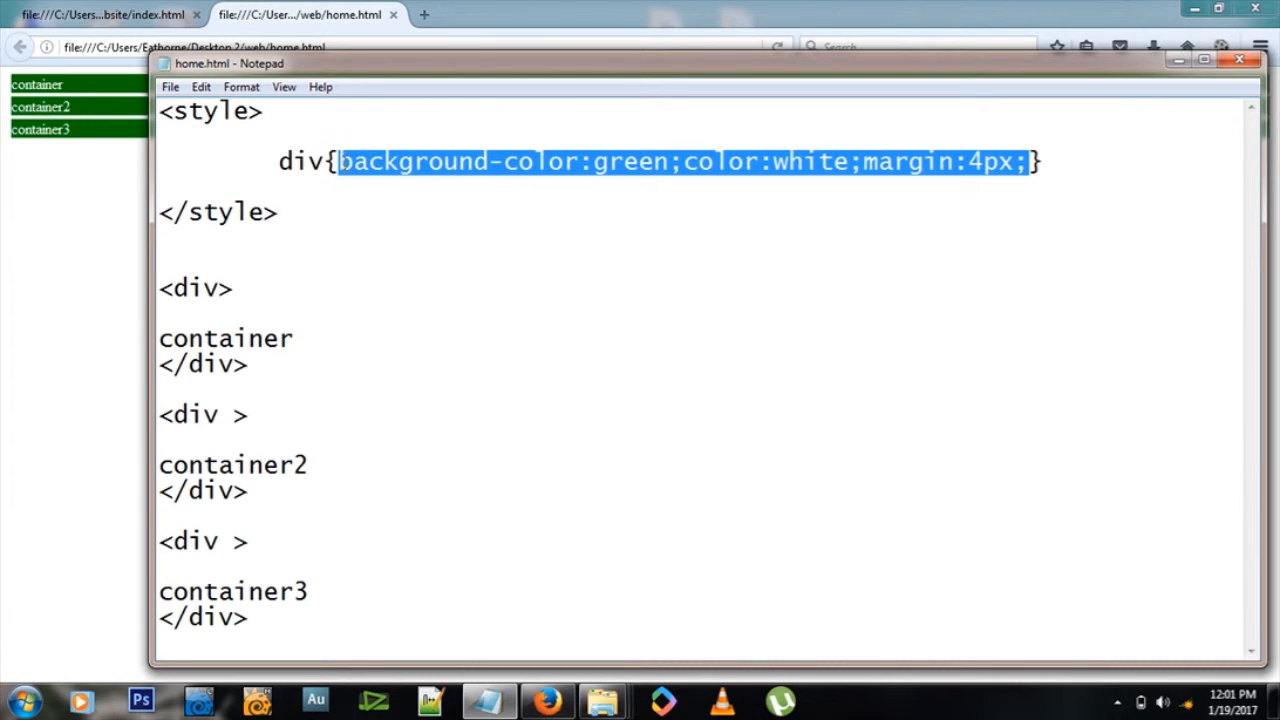
pyautogui.moveTo(268, 420)
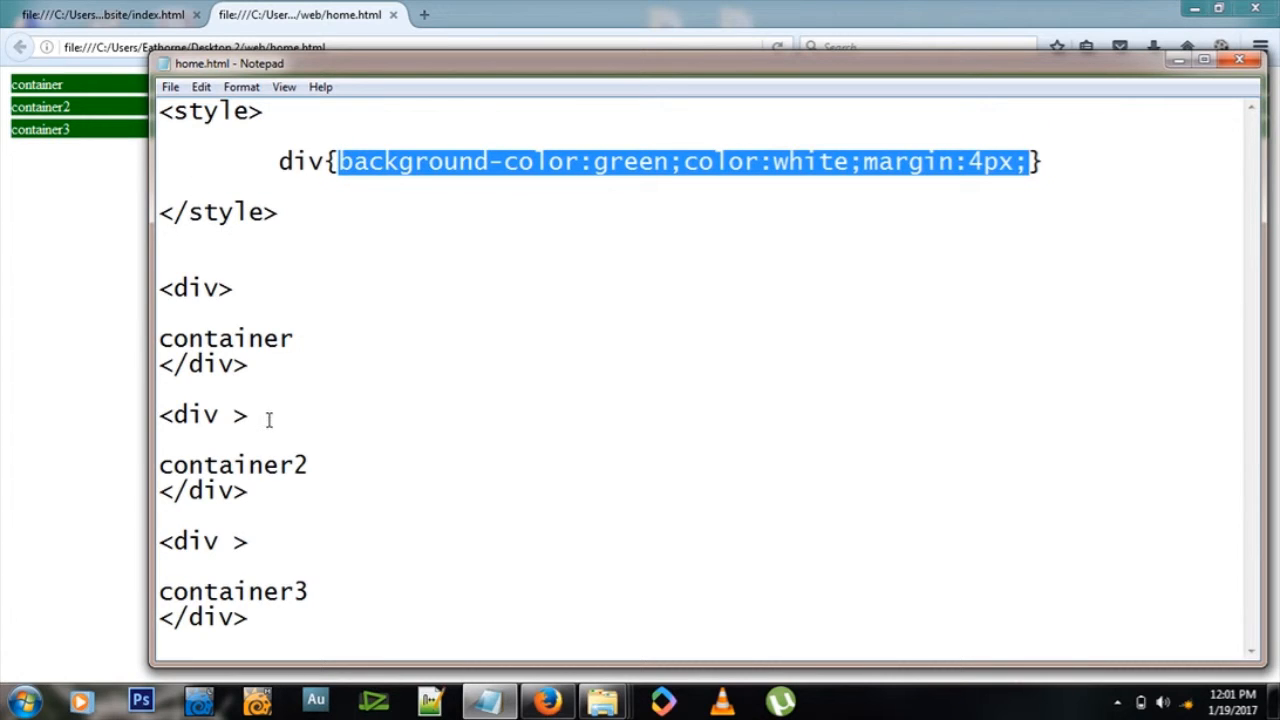
pyautogui.moveTo(436, 380)
pyautogui.write('container4')
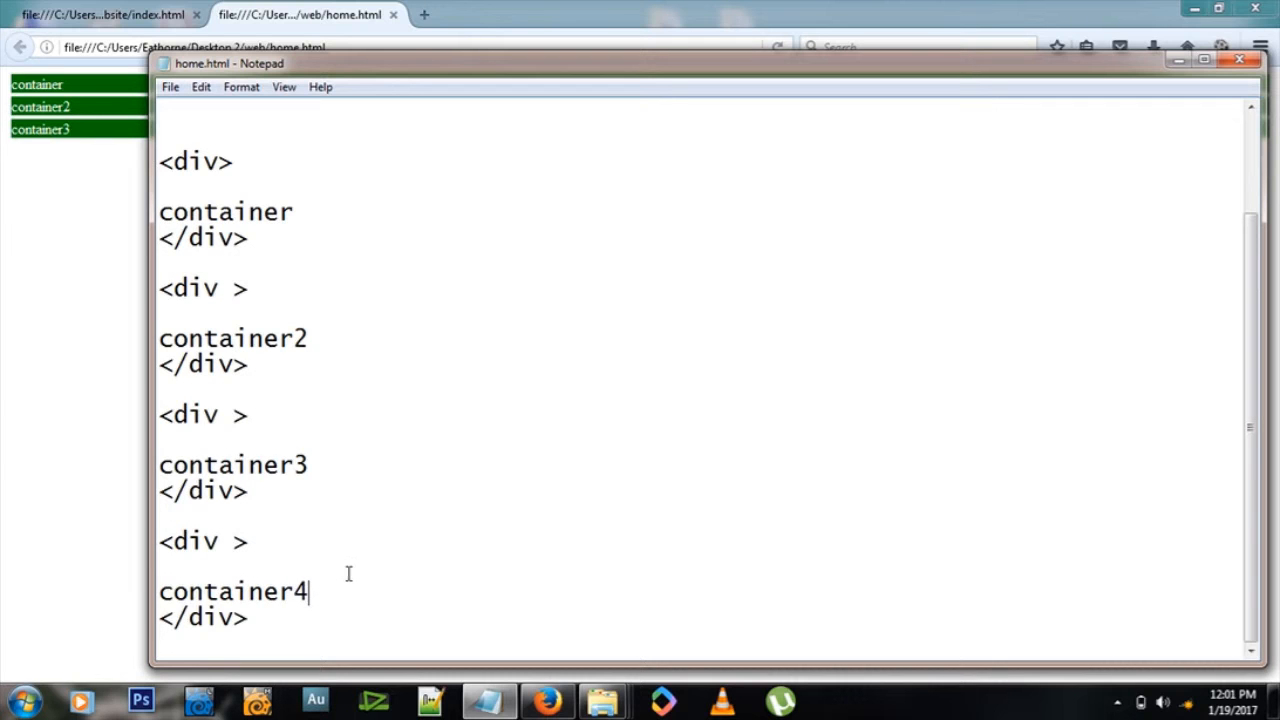
# Step: Reload the home.html preview so container4 appears as a fourth green bar, then return to Notepad
pyautogui.click(778, 48)
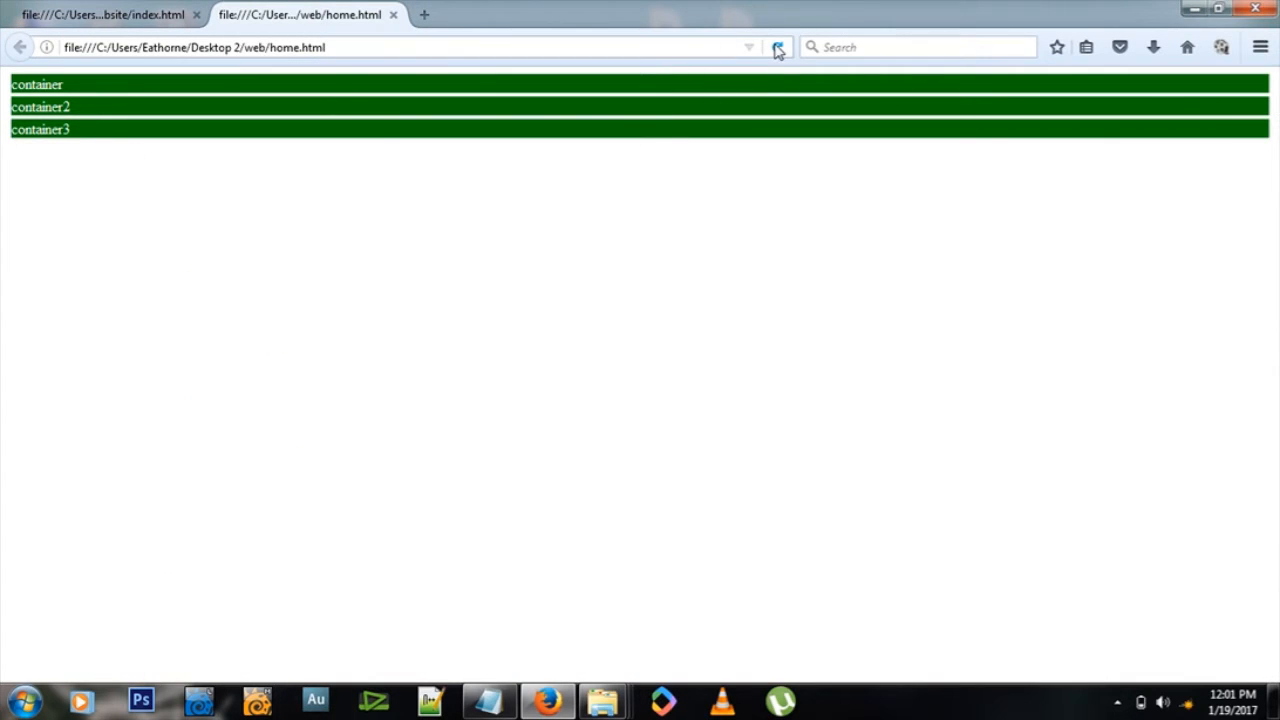
pyautogui.click(778, 48)
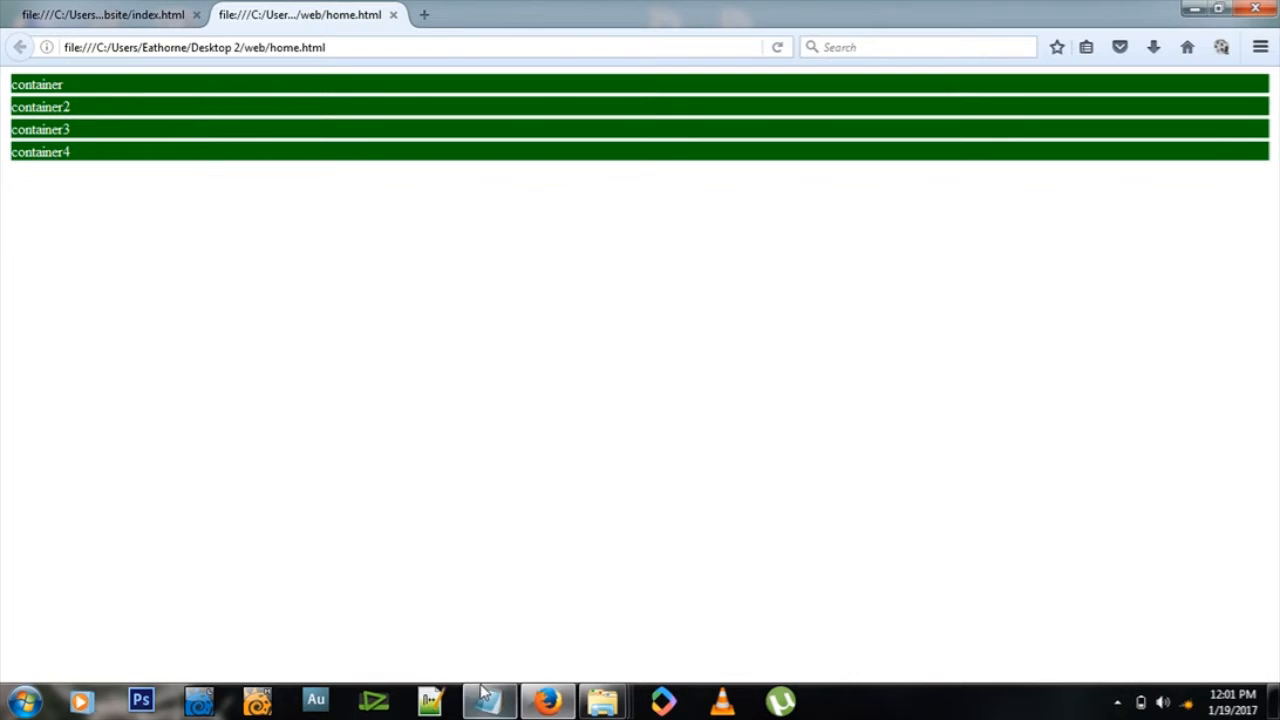
pyautogui.click(488, 700)
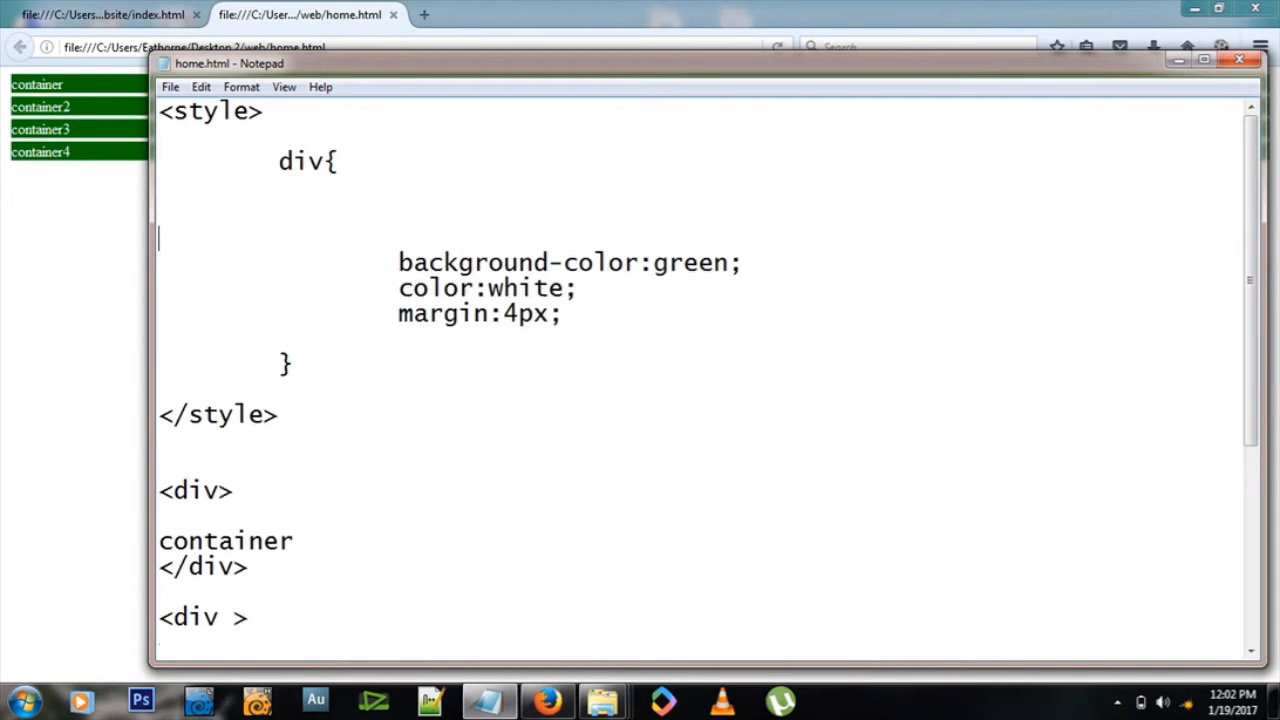
# Step: Add padding:4px; on its own line inside the div rule
pyautogui.scroll(3)
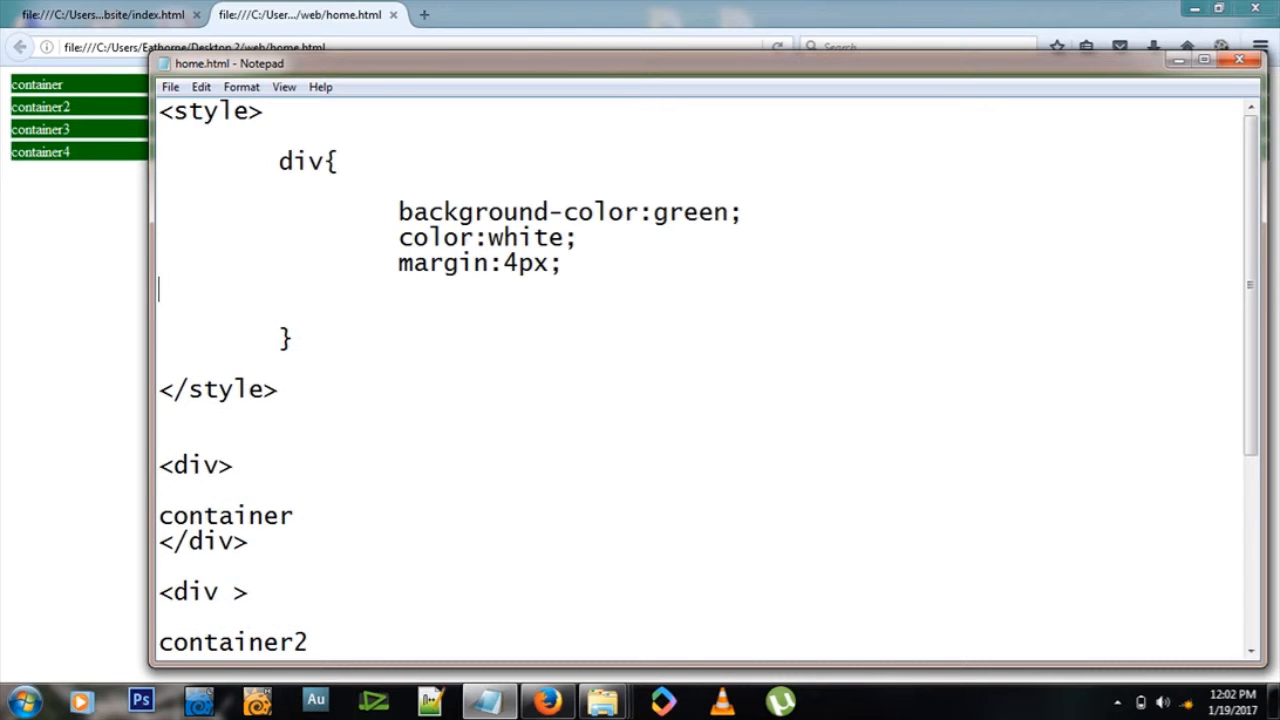
pyautogui.write('padding')
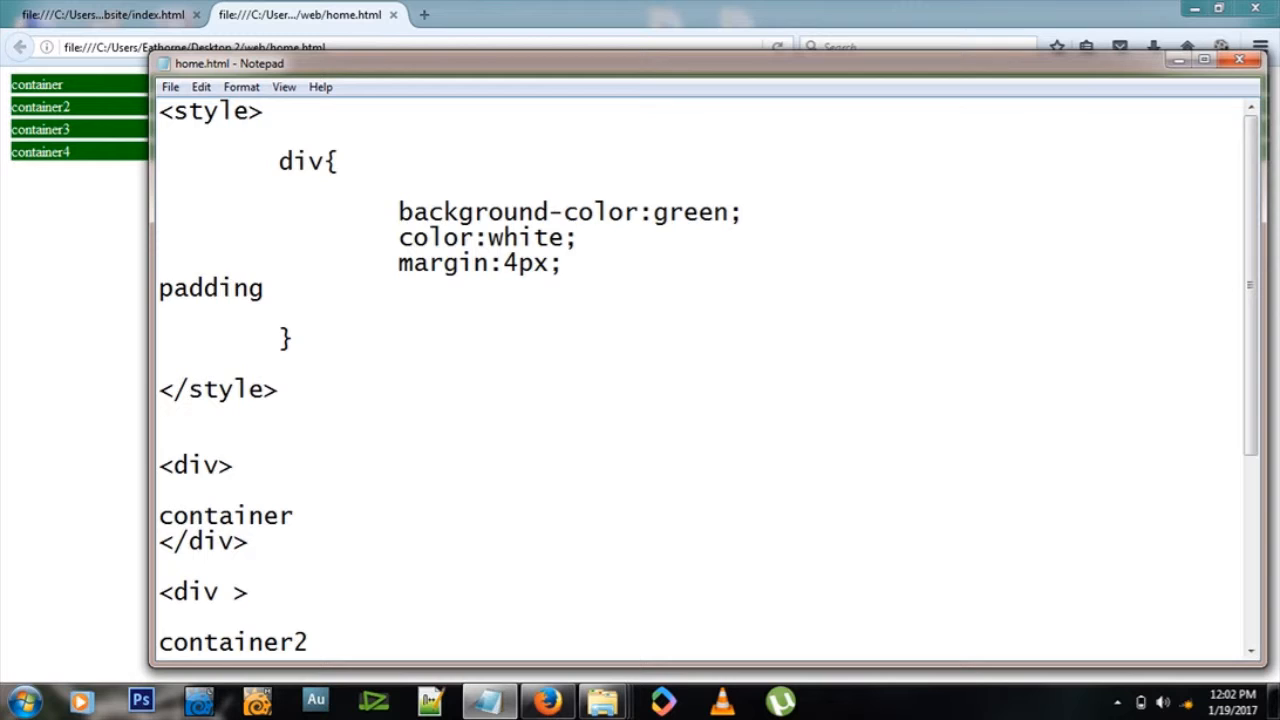
pyautogui.write(':4px;')
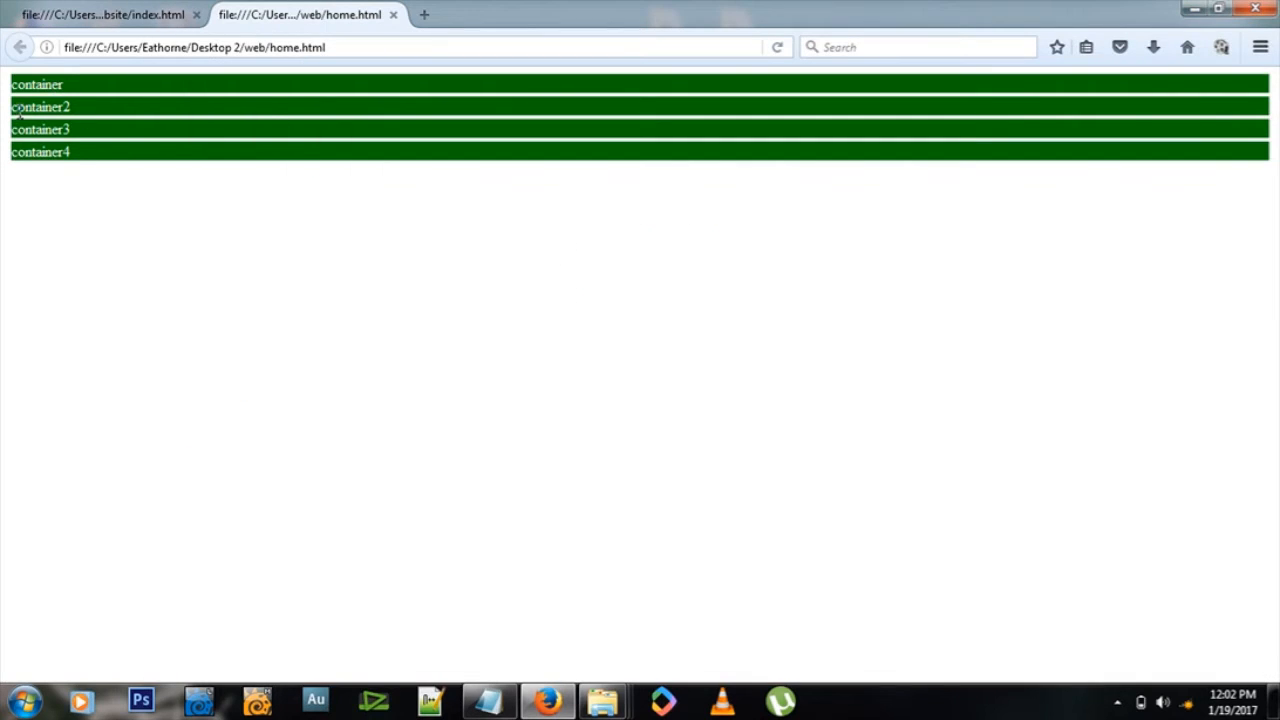
pyautogui.moveTo(72, 122)
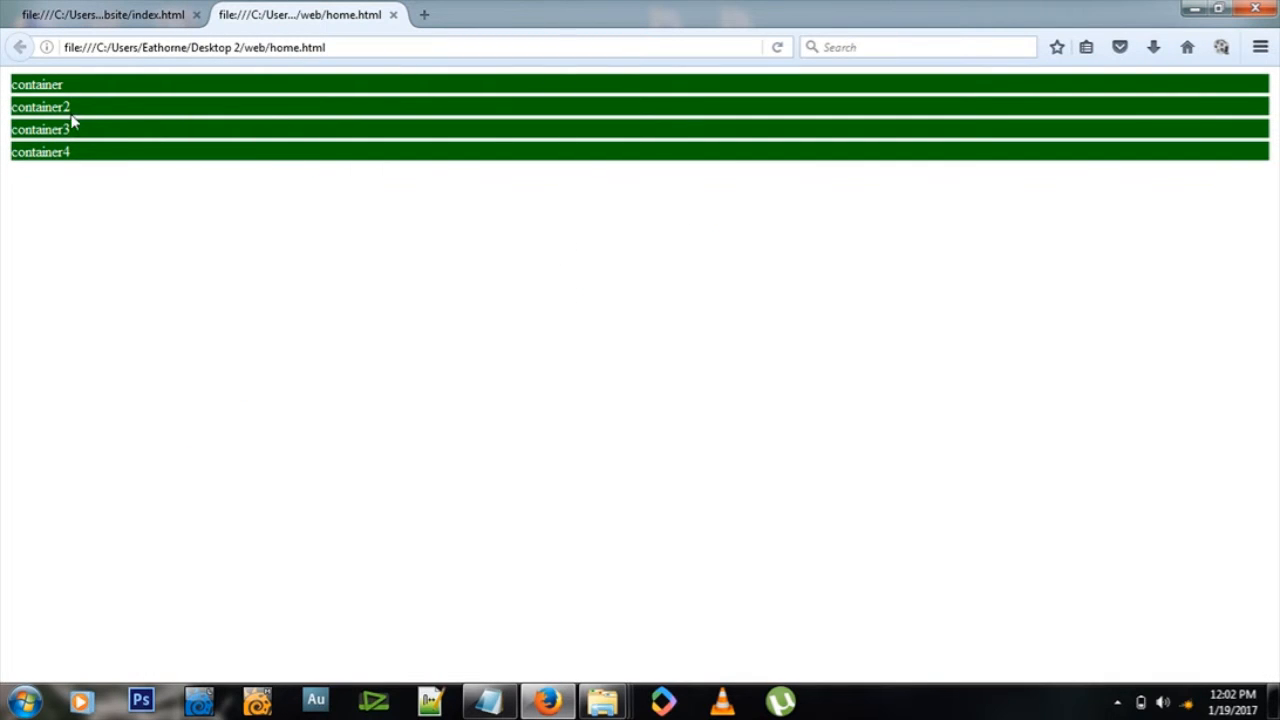
# Step: Reload home.html so the four green bars show the padding, then return to Notepad
pyautogui.click(776, 48)
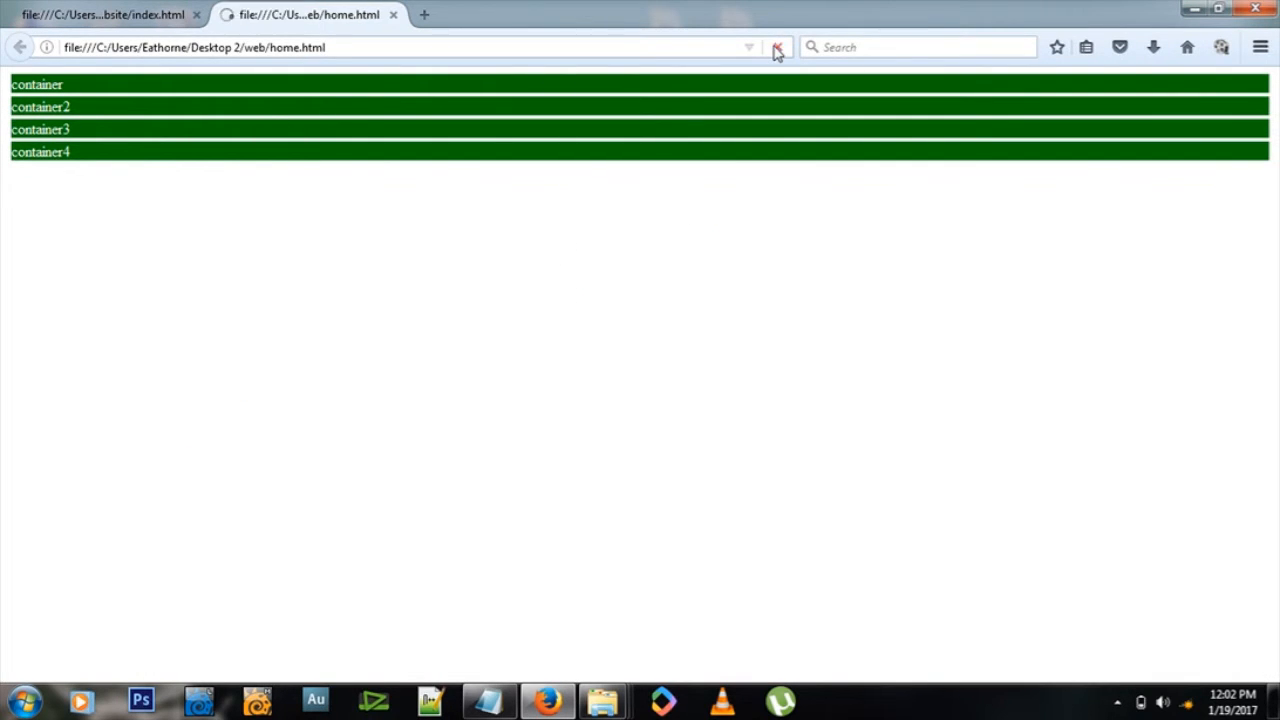
pyautogui.click(776, 48)
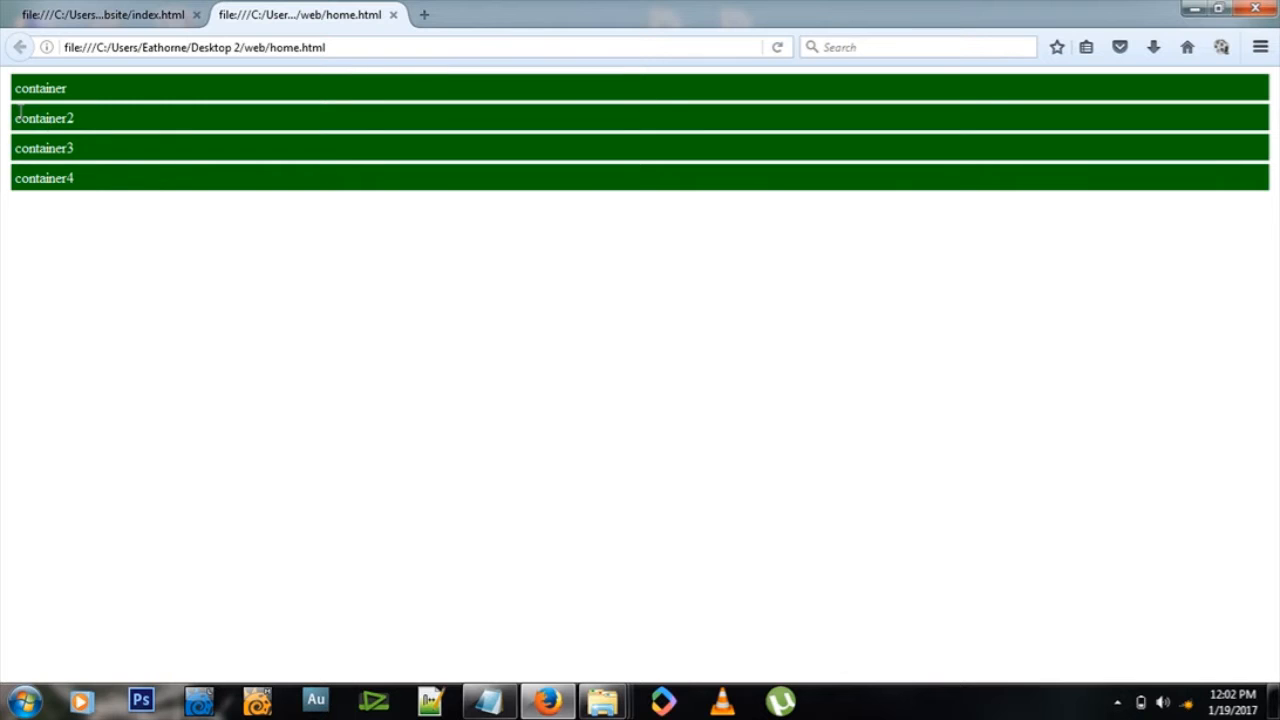
pyautogui.moveTo(140, 174)
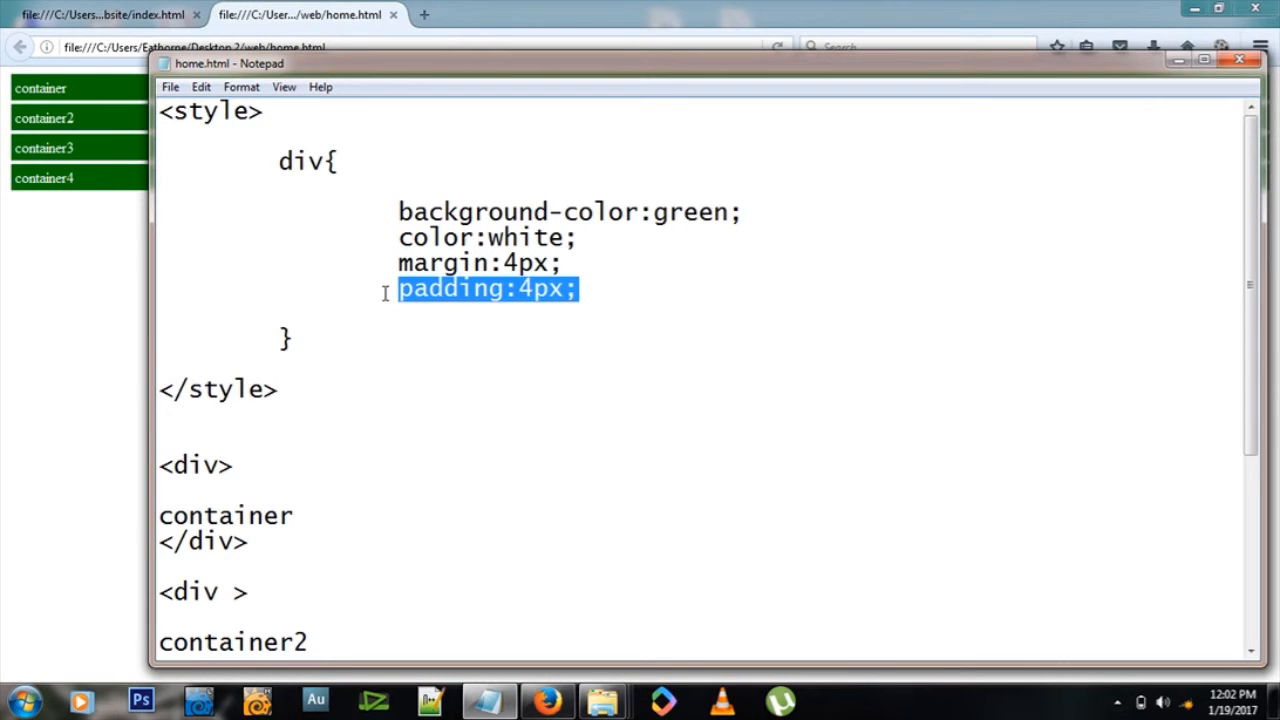
# Step: Give the container3 div tag the attribute id="three"
pyautogui.click(564, 264)
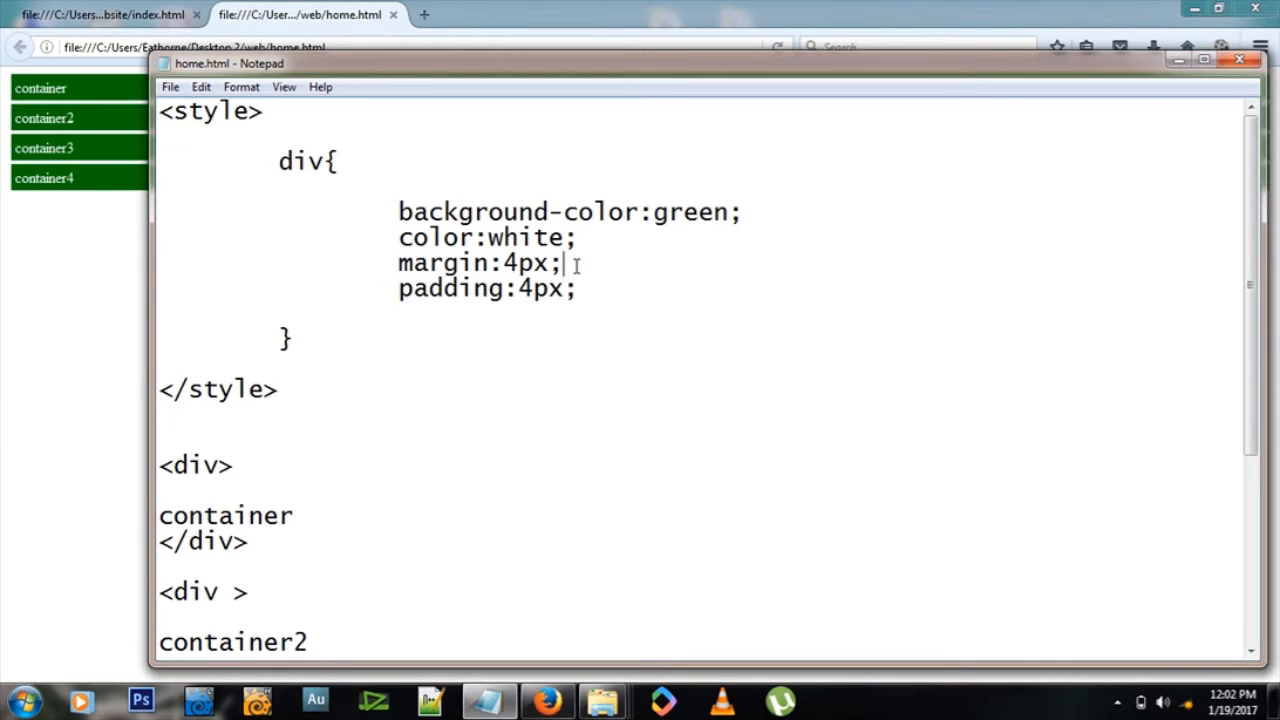
pyautogui.scroll(-3)
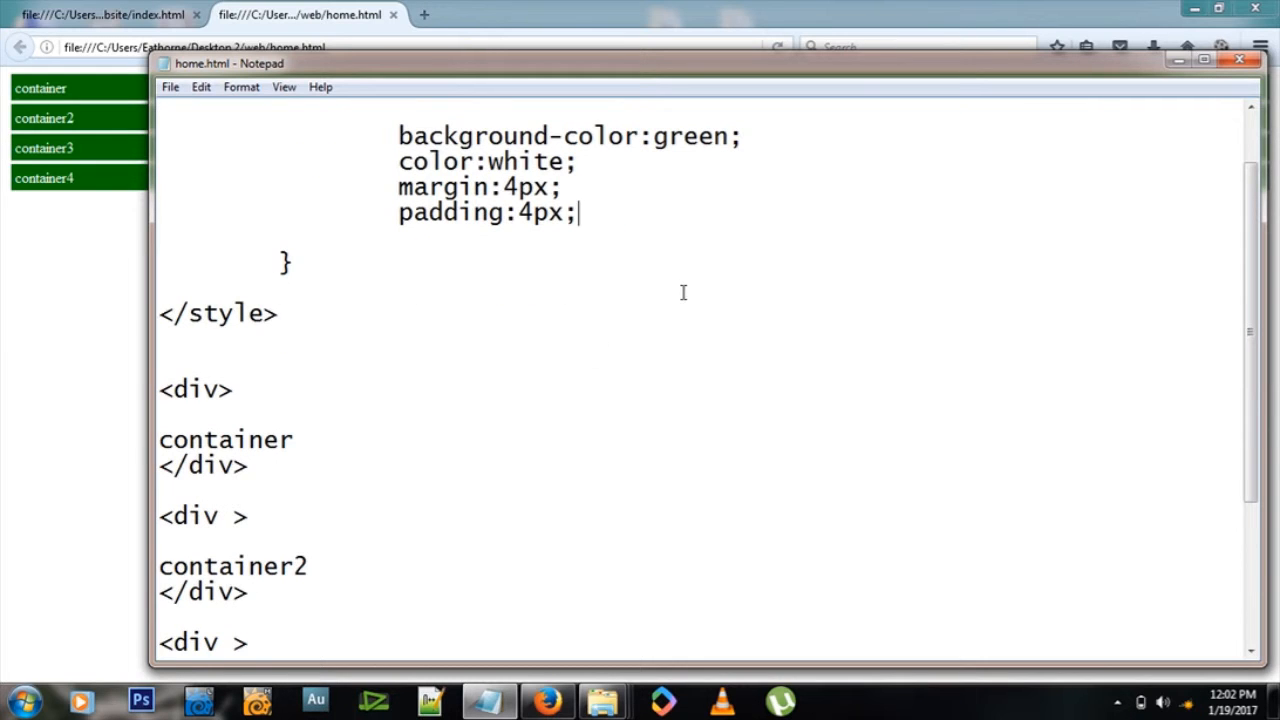
pyautogui.scroll(3)
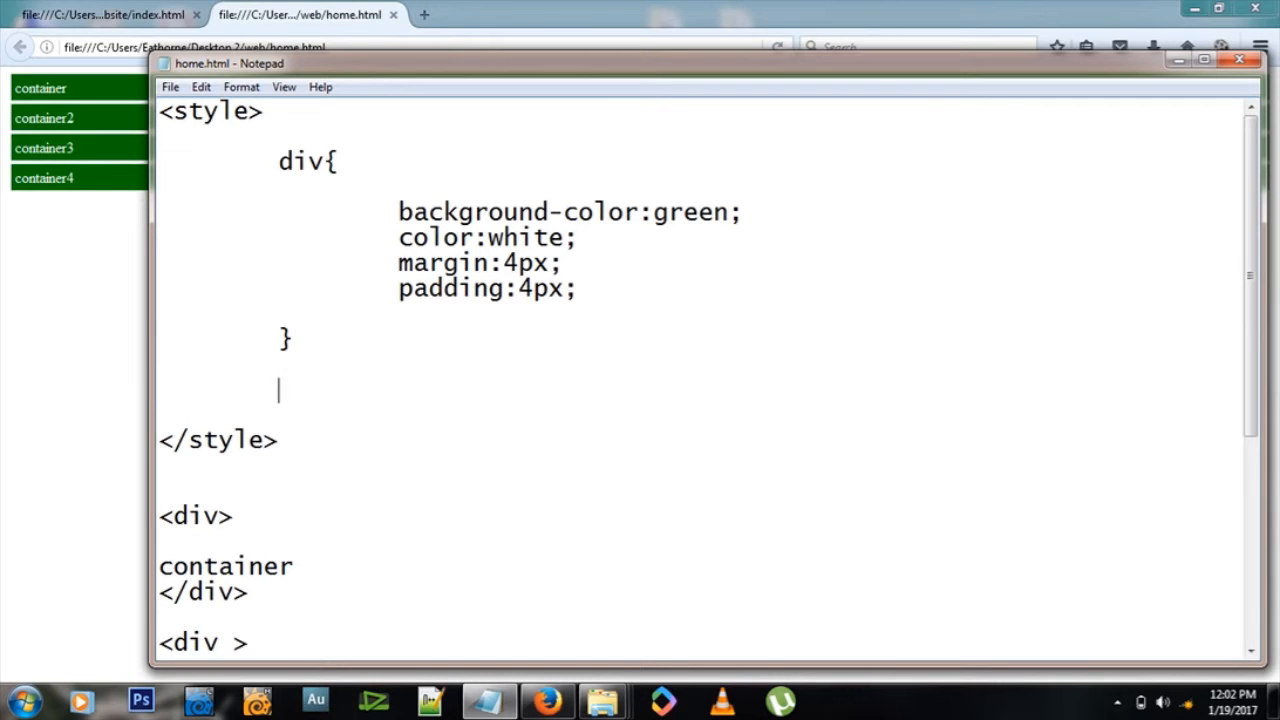
pyautogui.scroll(-3)
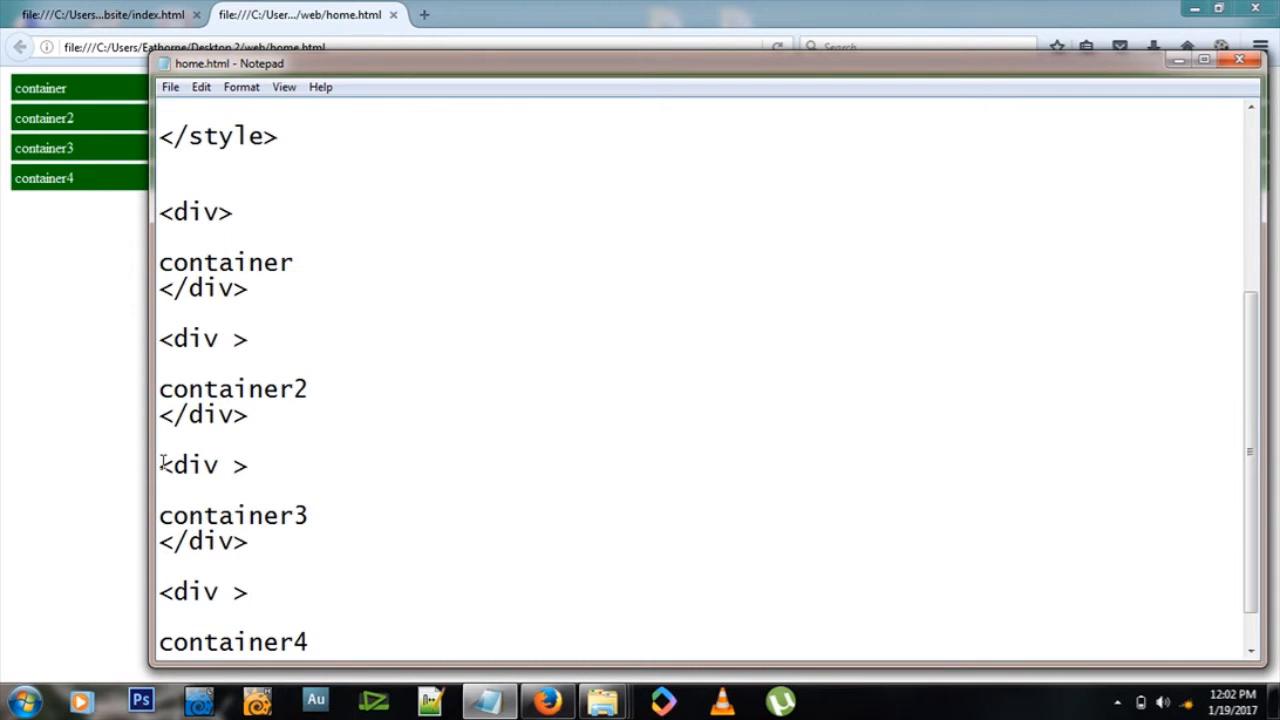
pyautogui.write('id')
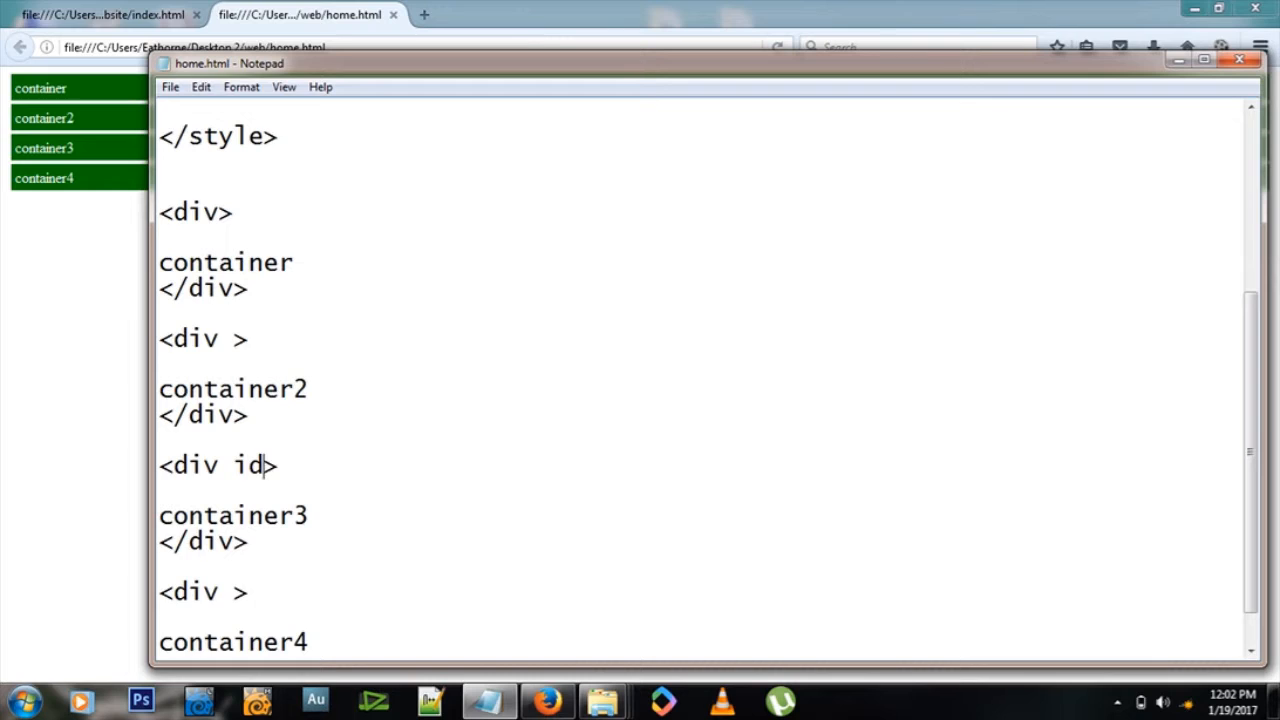
pyautogui.write('=""')
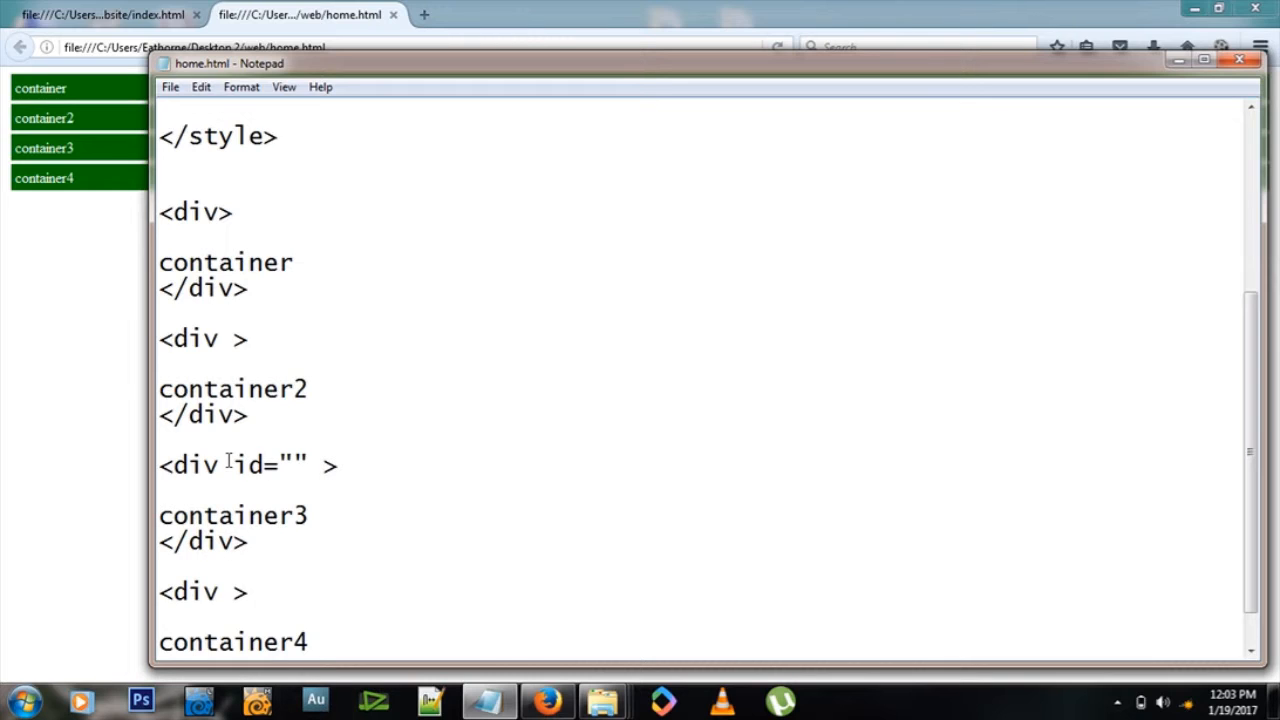
pyautogui.write('three')
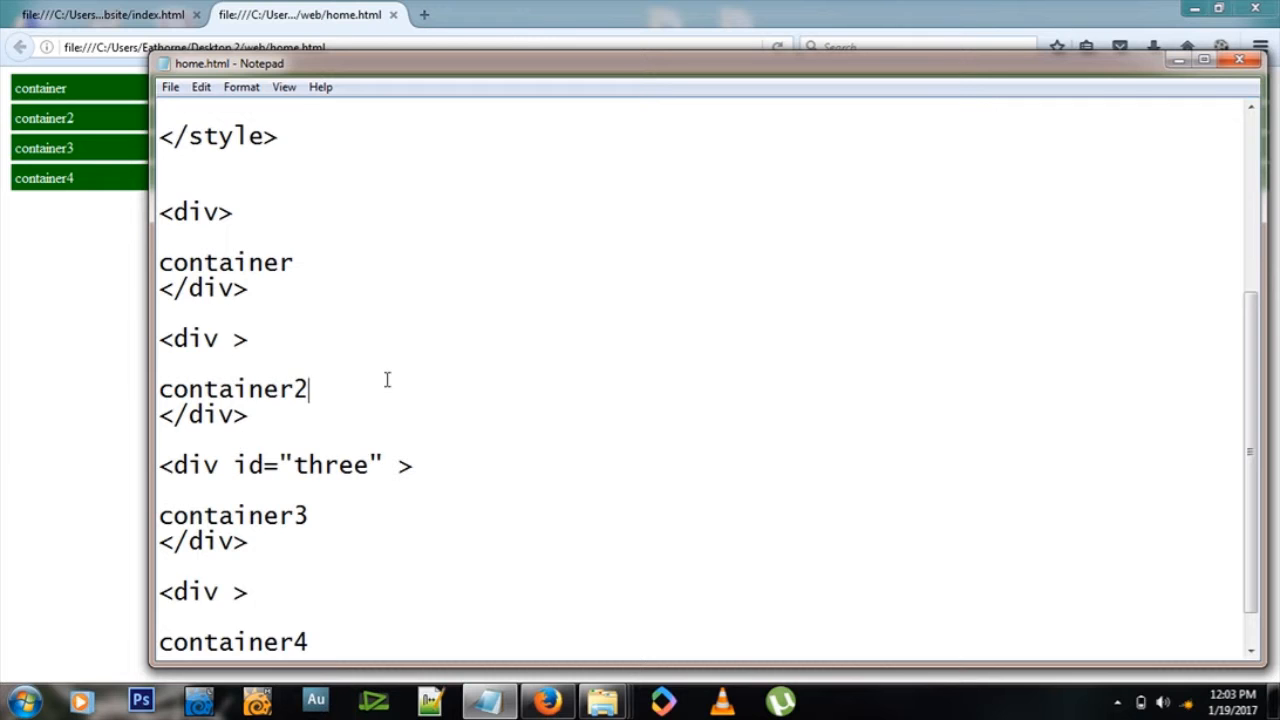
pyautogui.click(778, 48)
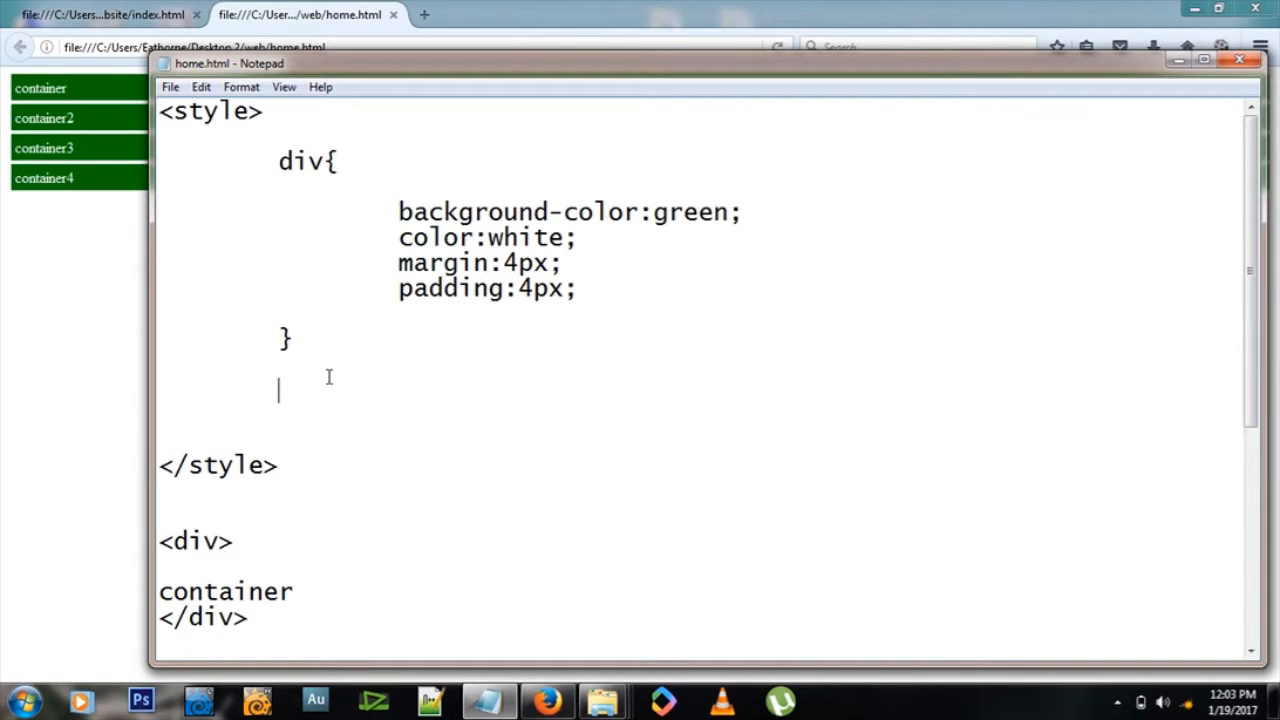
# Step: Add a #three{background-color:red;} rule in the style block, spread over separate lines
pyautogui.write('#')
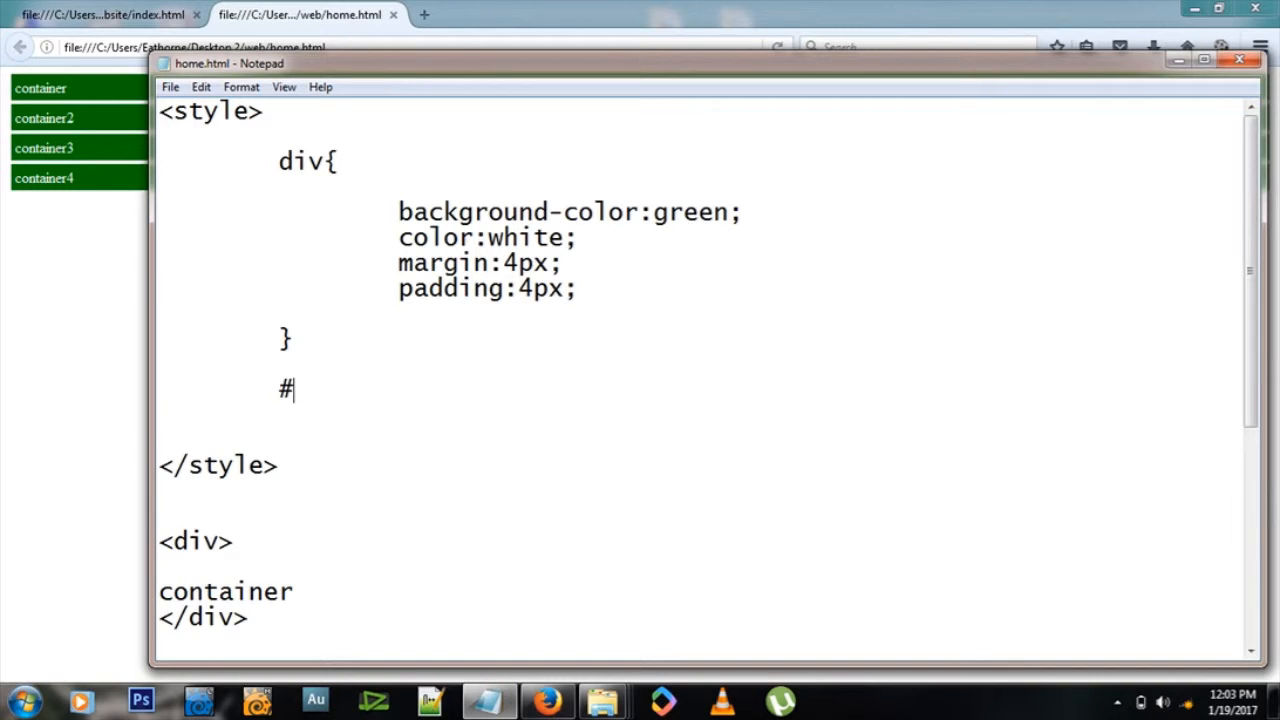
pyautogui.write('three{}')
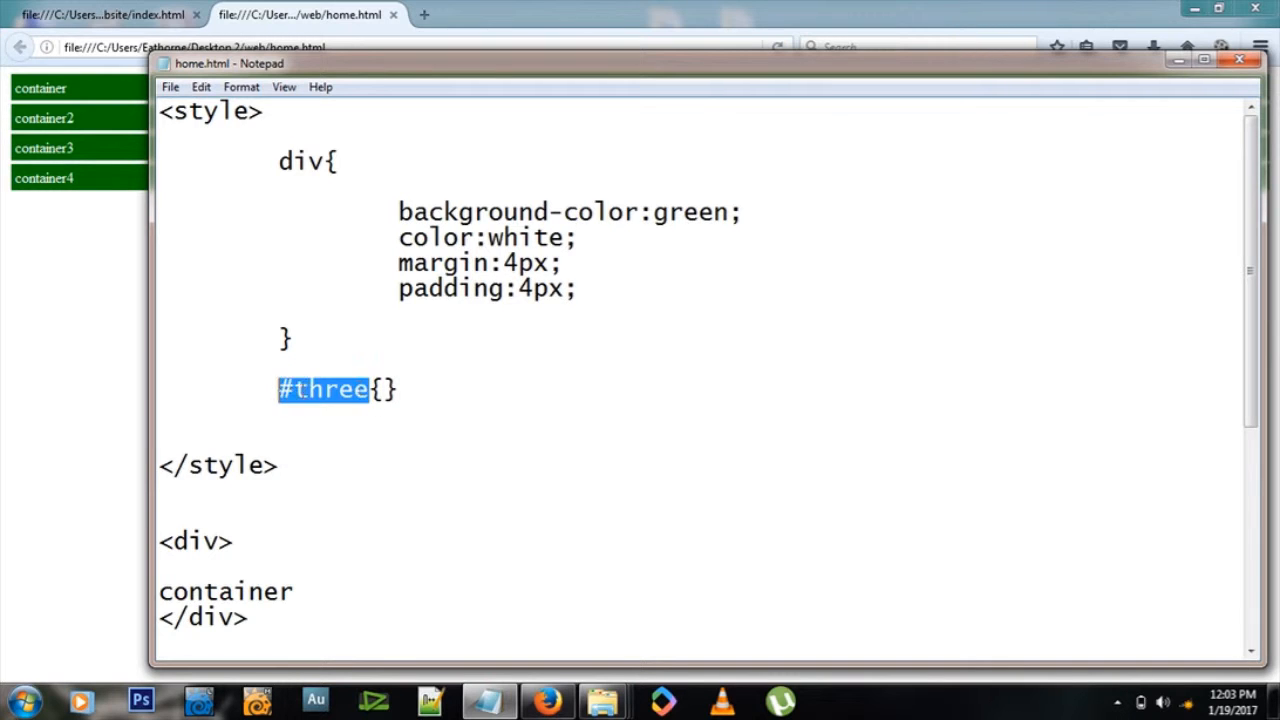
pyautogui.scroll(-3)
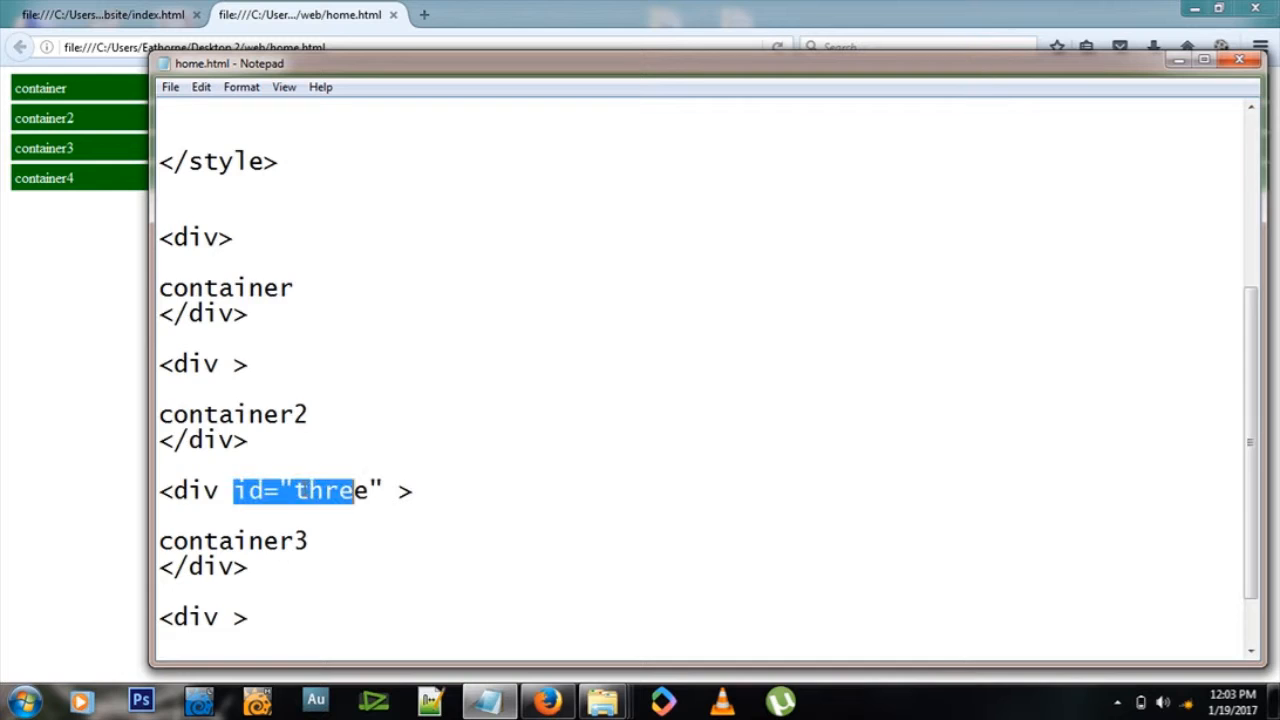
pyautogui.scroll(3)
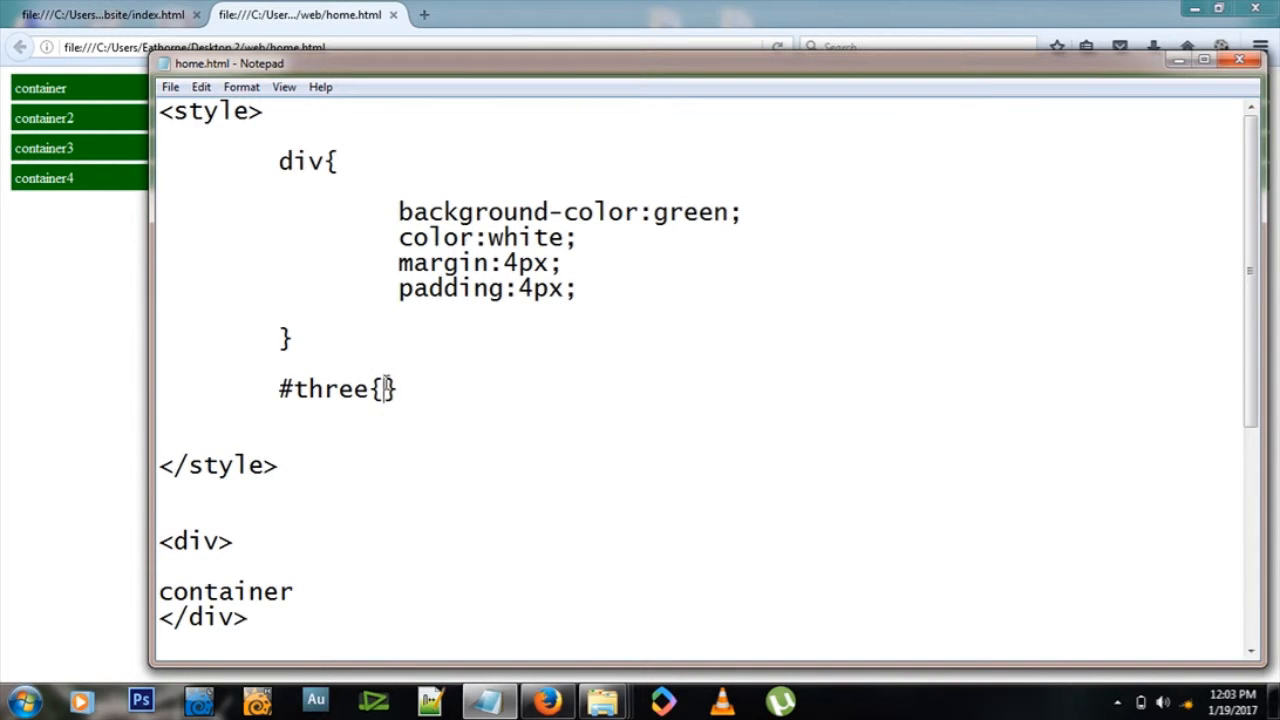
pyautogui.write('ba')
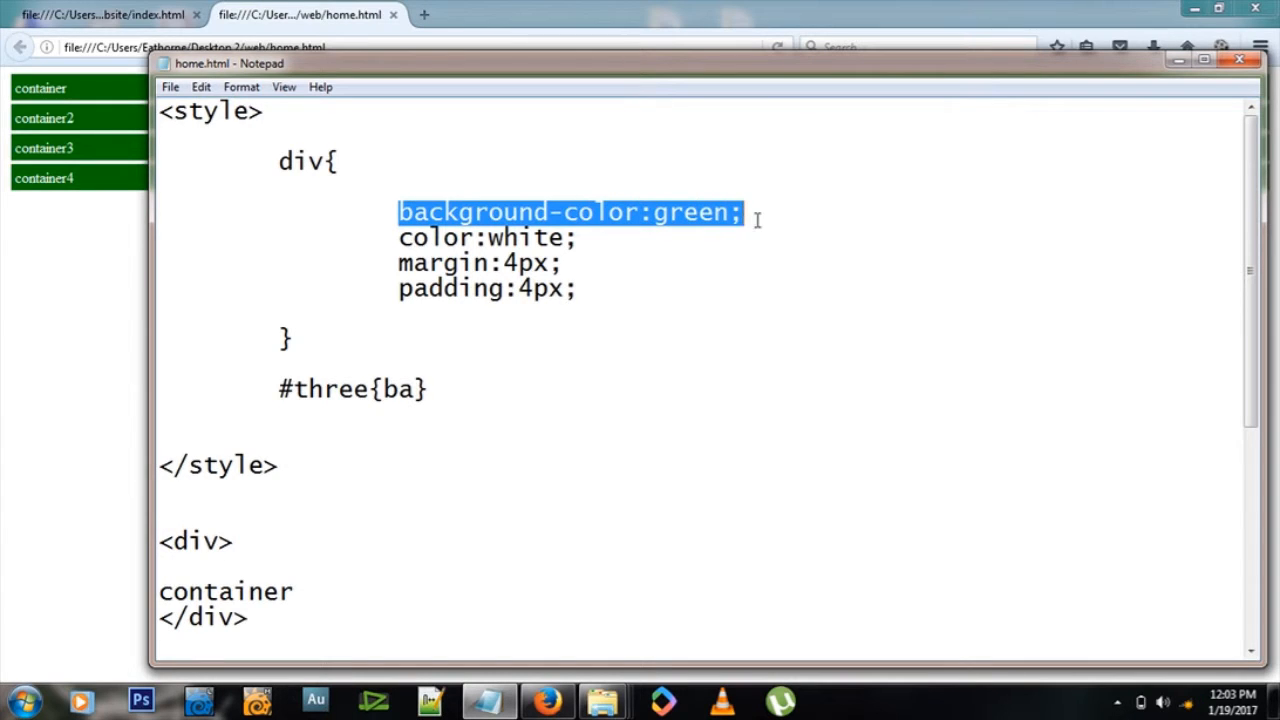
pyautogui.write('ckground-color:green;')
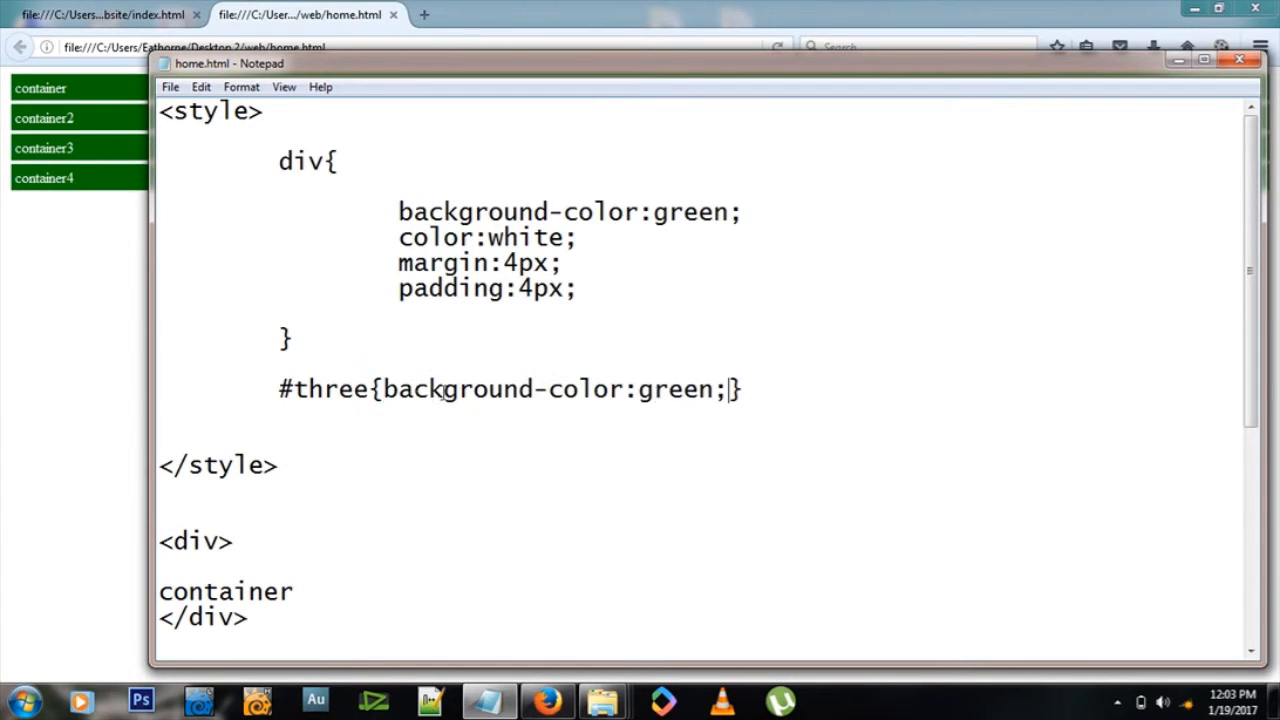
pyautogui.press('Backspace')
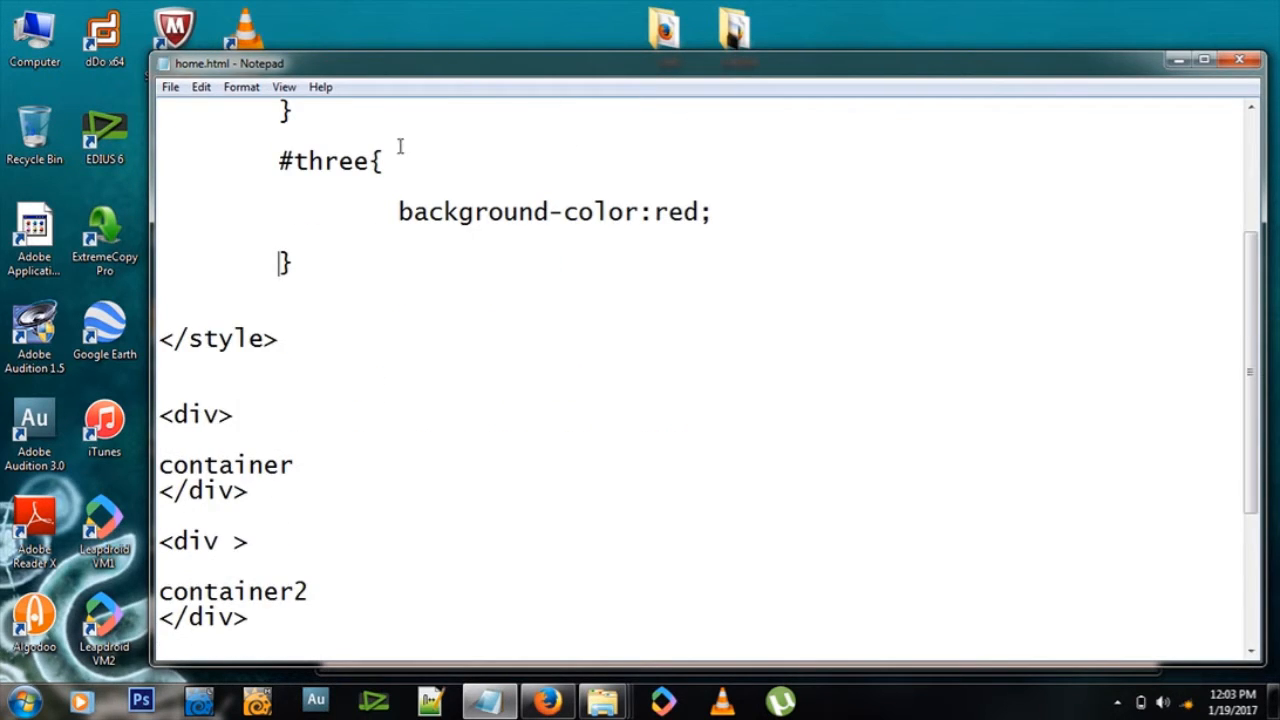
pyautogui.scroll(-3)
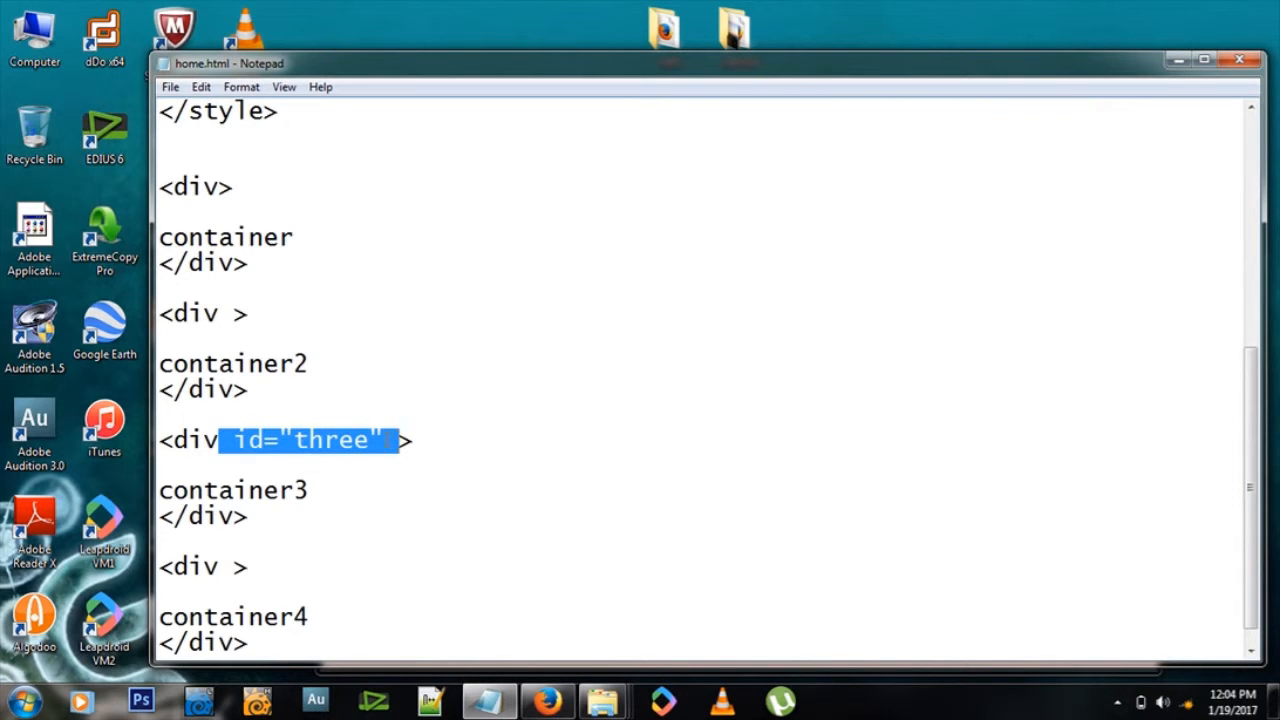
# Step: Add a #book rule with background-color:purple; in the style block
pyautogui.scroll(3)
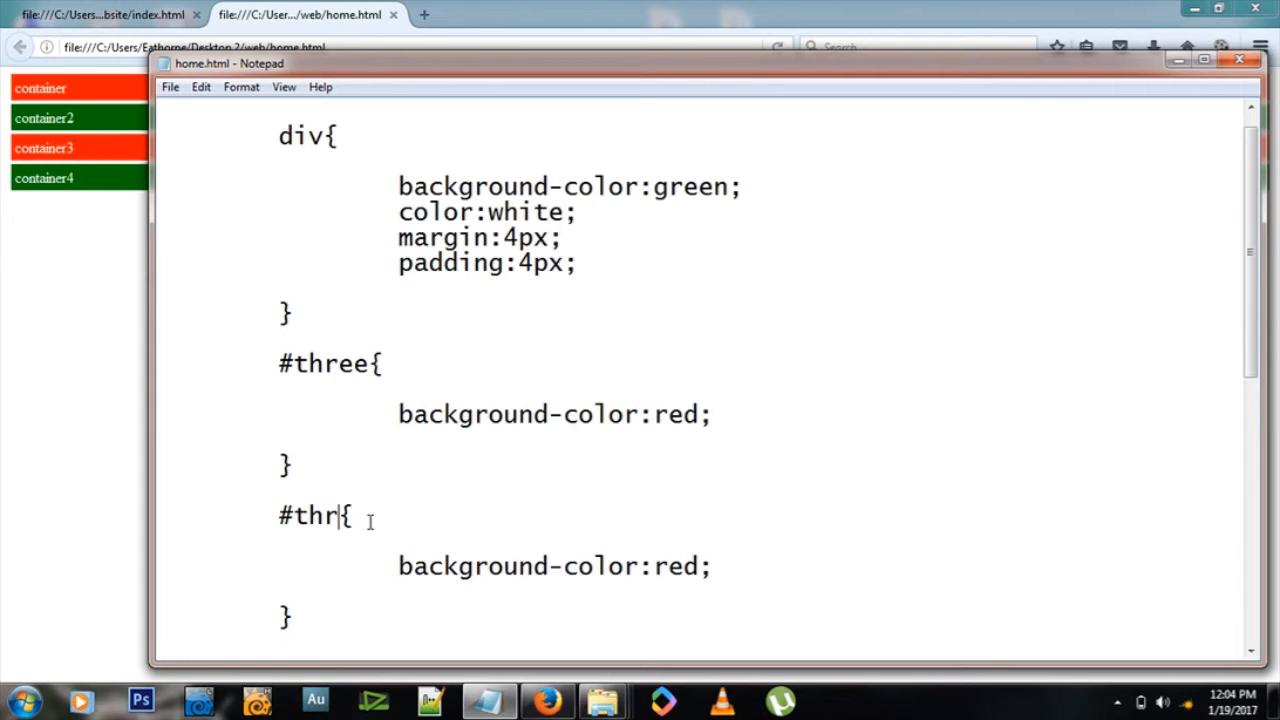
pyautogui.write('book{')
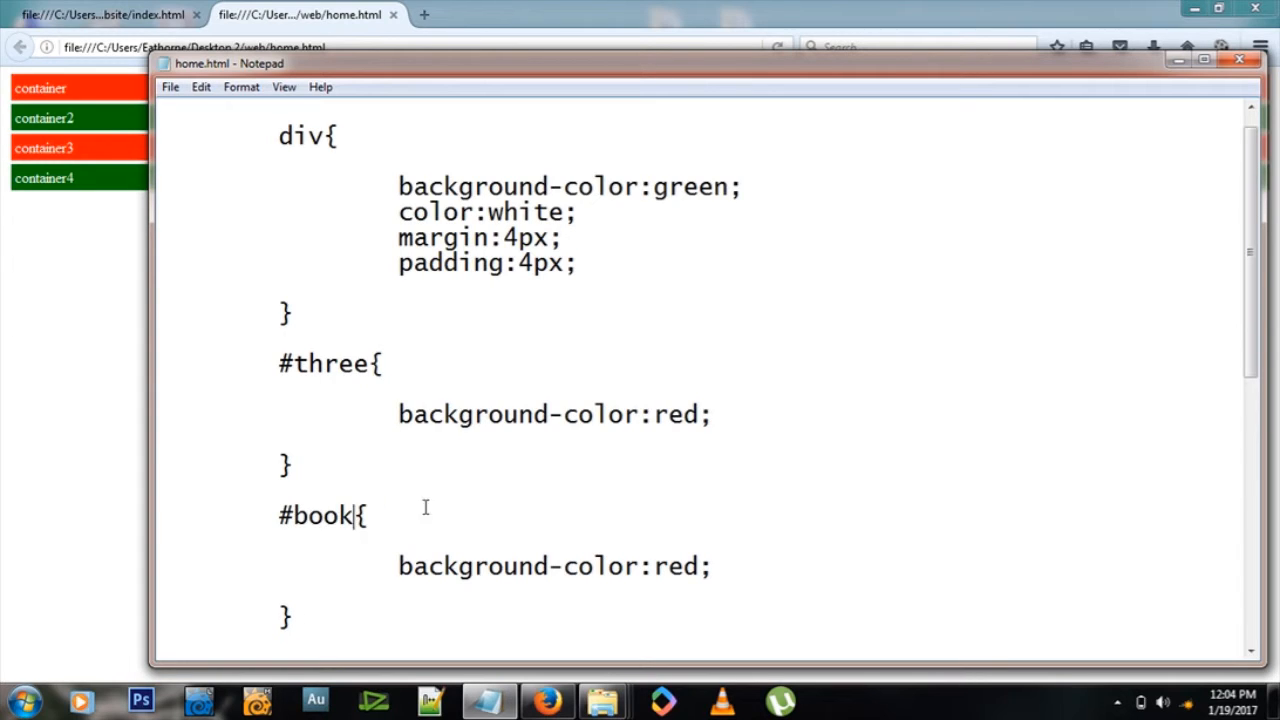
pyautogui.write('pu')
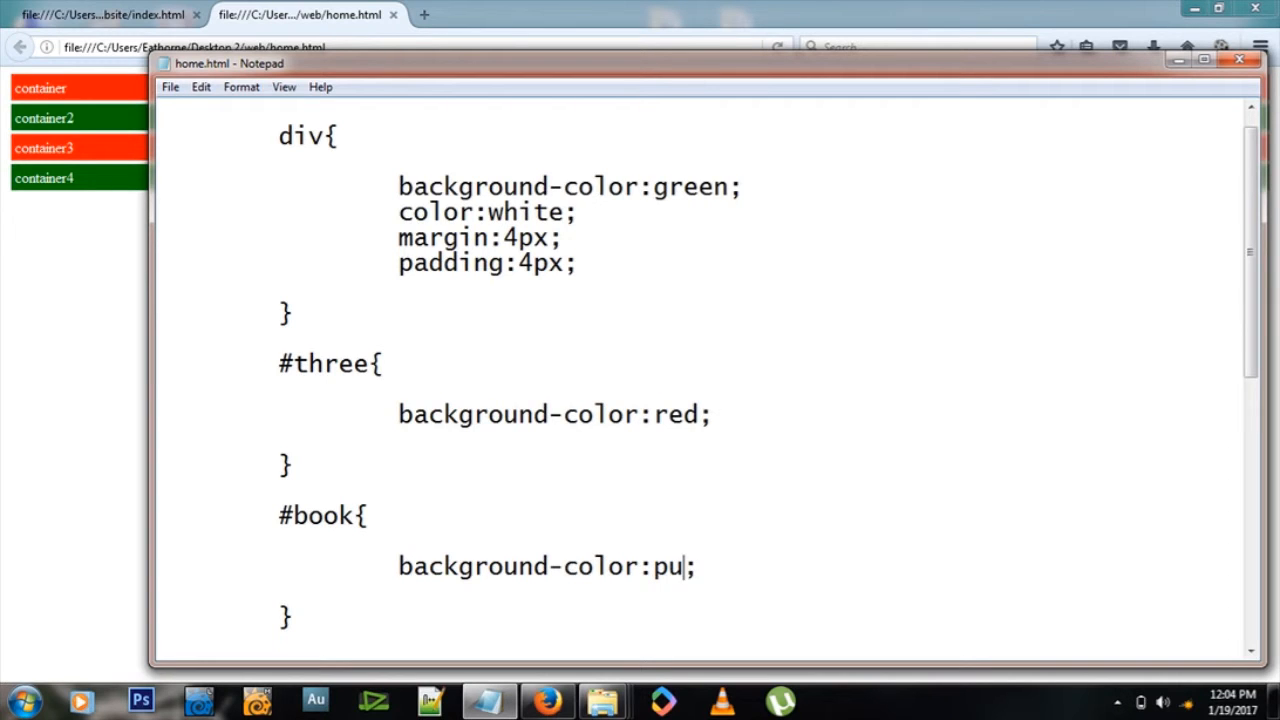
pyautogui.write('rple')
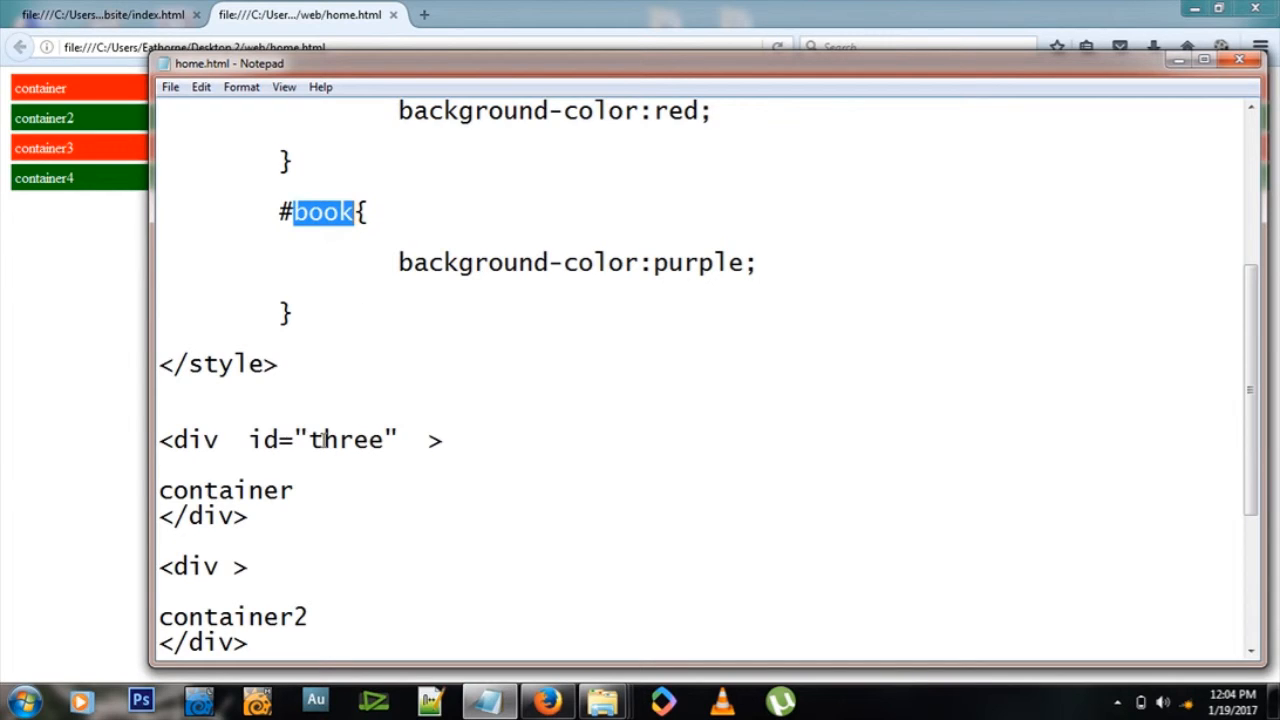
# Step: Change the first container div's id to book and reload the preview to see it purple
pyautogui.write('book')
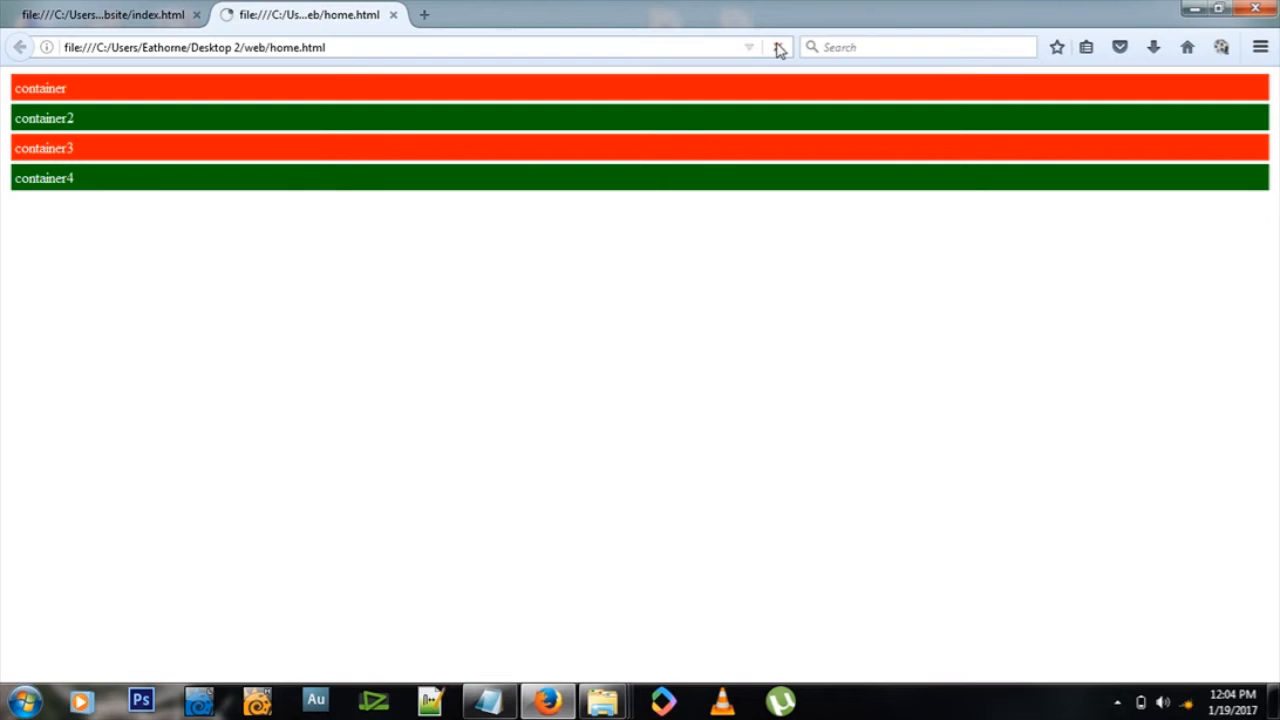
pyautogui.click(780, 48)
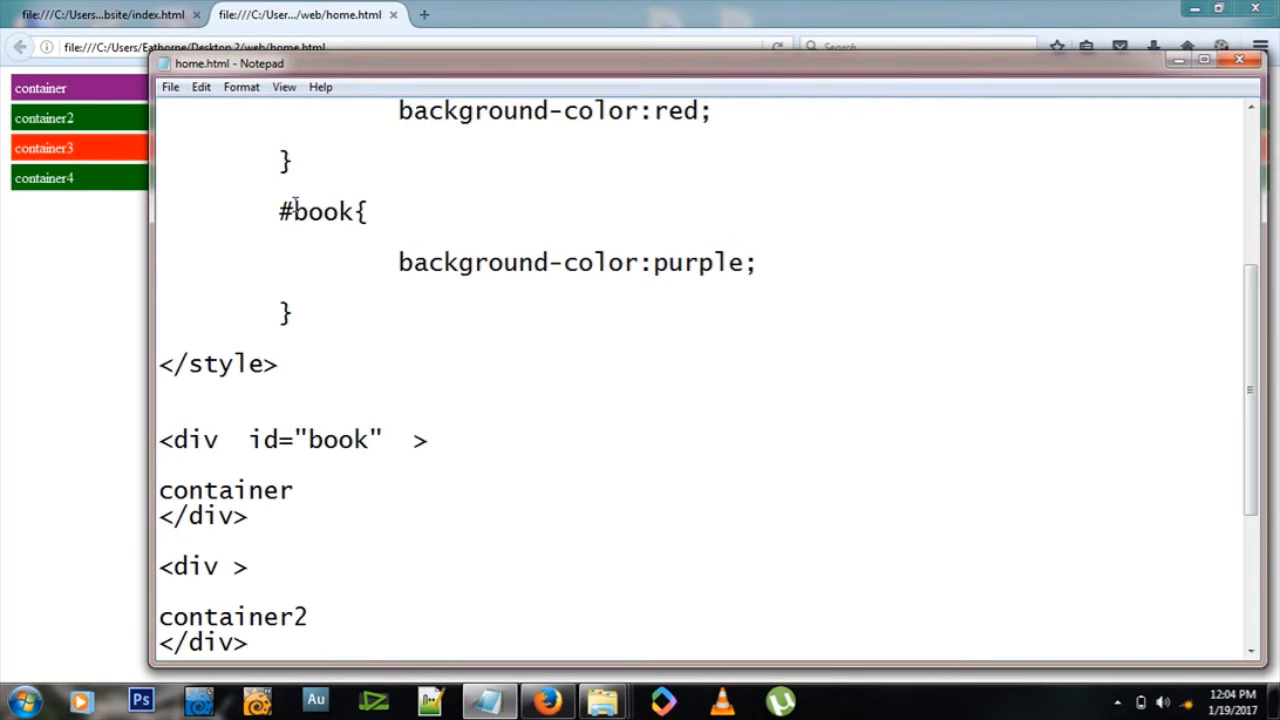
pyautogui.click(364, 212)
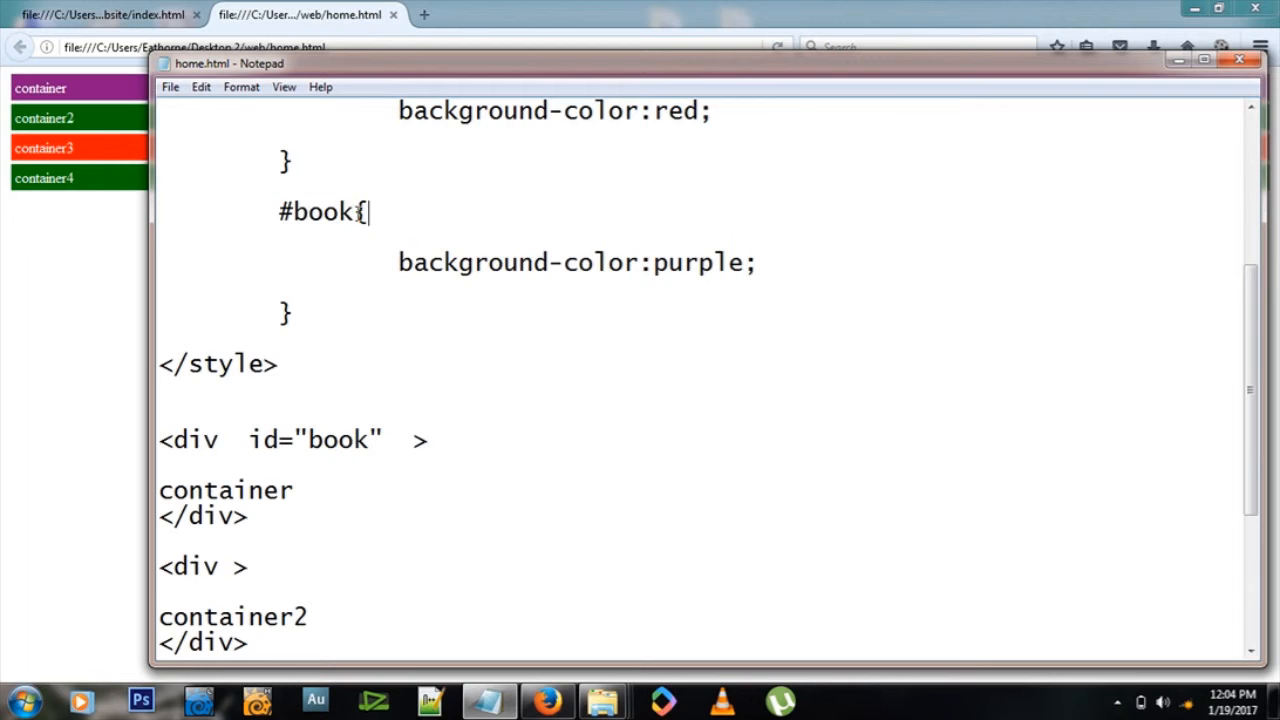
pyautogui.moveTo(320, 316)
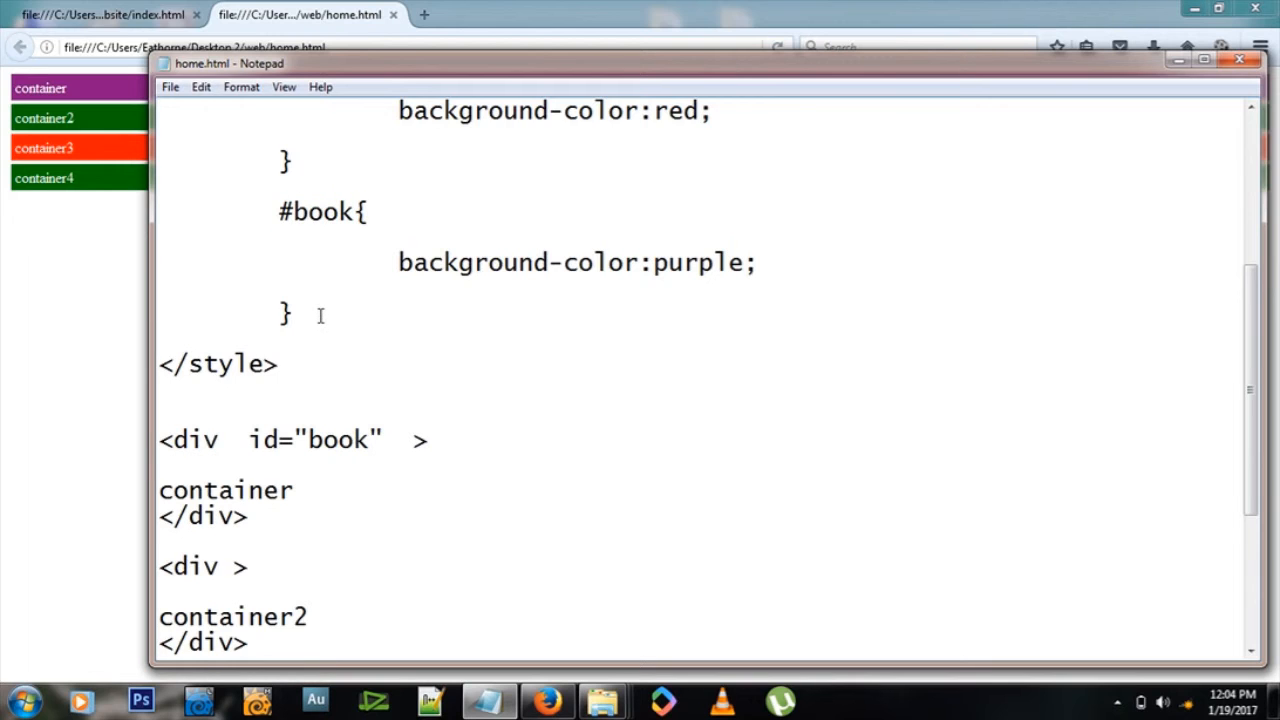
# Step: Add a .good class rule with background-color:pink; below the #book rule
pyautogui.write('.')
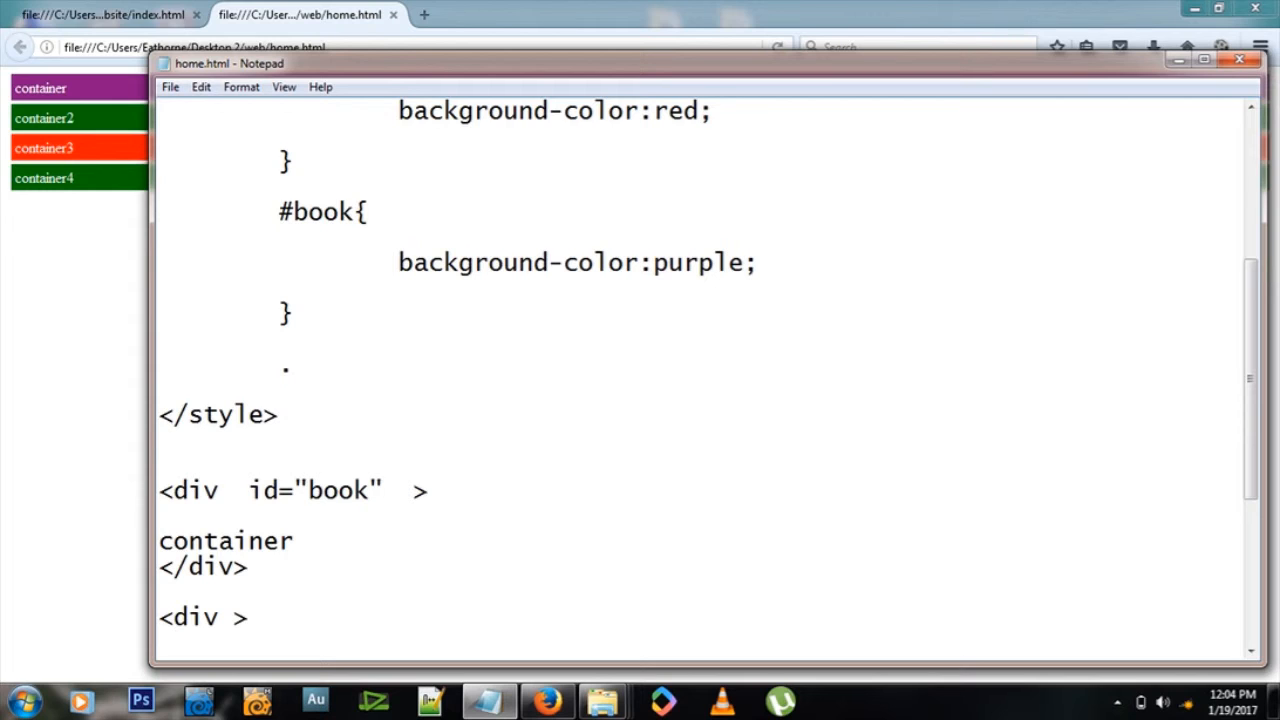
pyautogui.write('good{}')
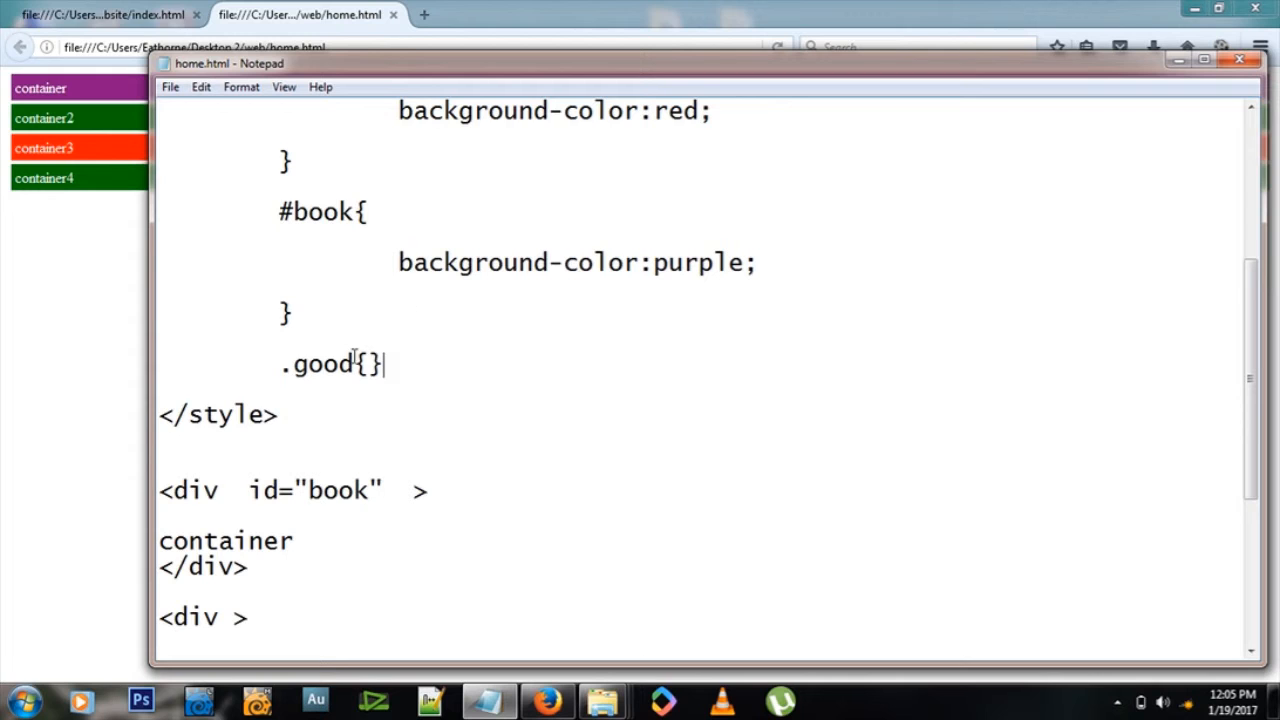
pyautogui.doubleClick(570, 262)
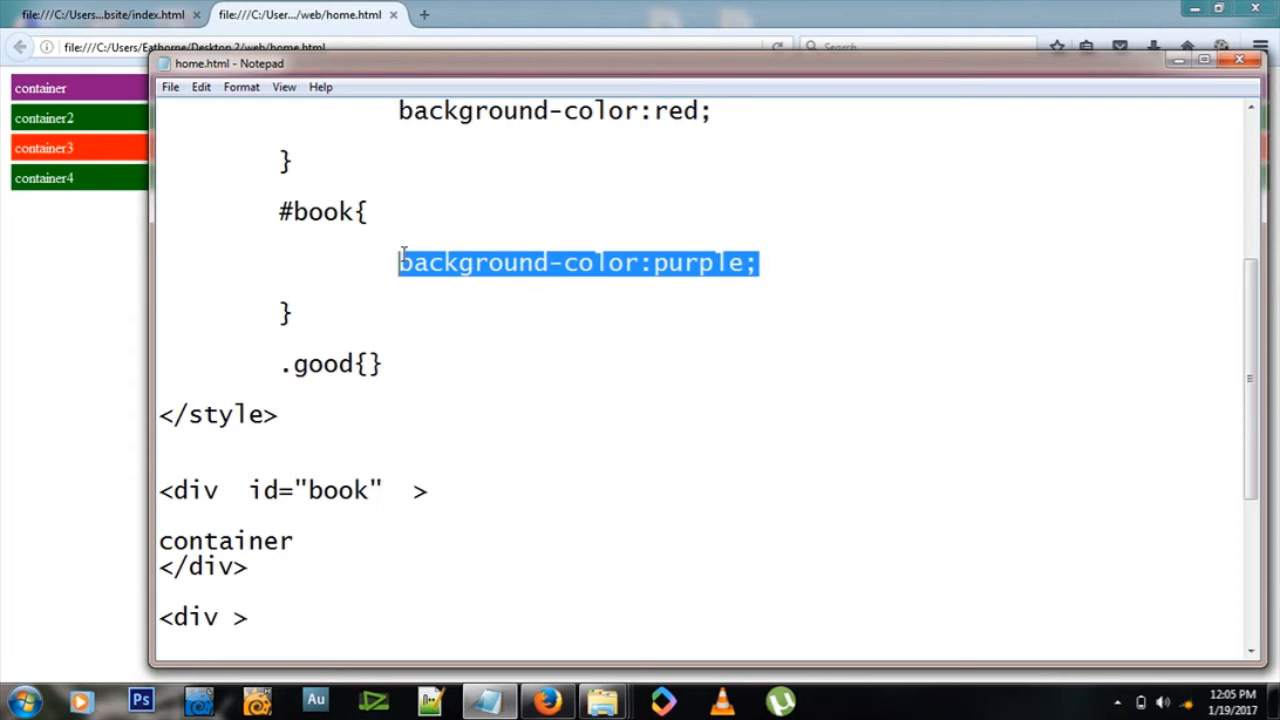
pyautogui.write('background-color:purple;')
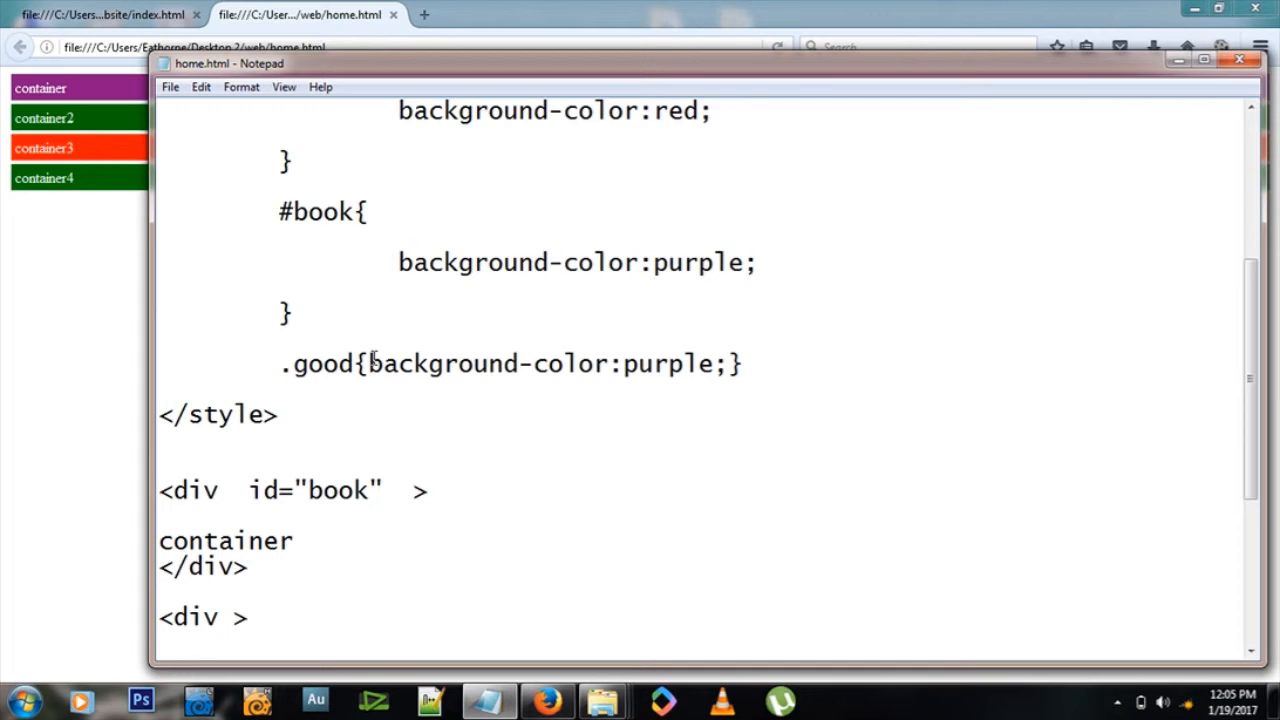
pyautogui.write('pink')
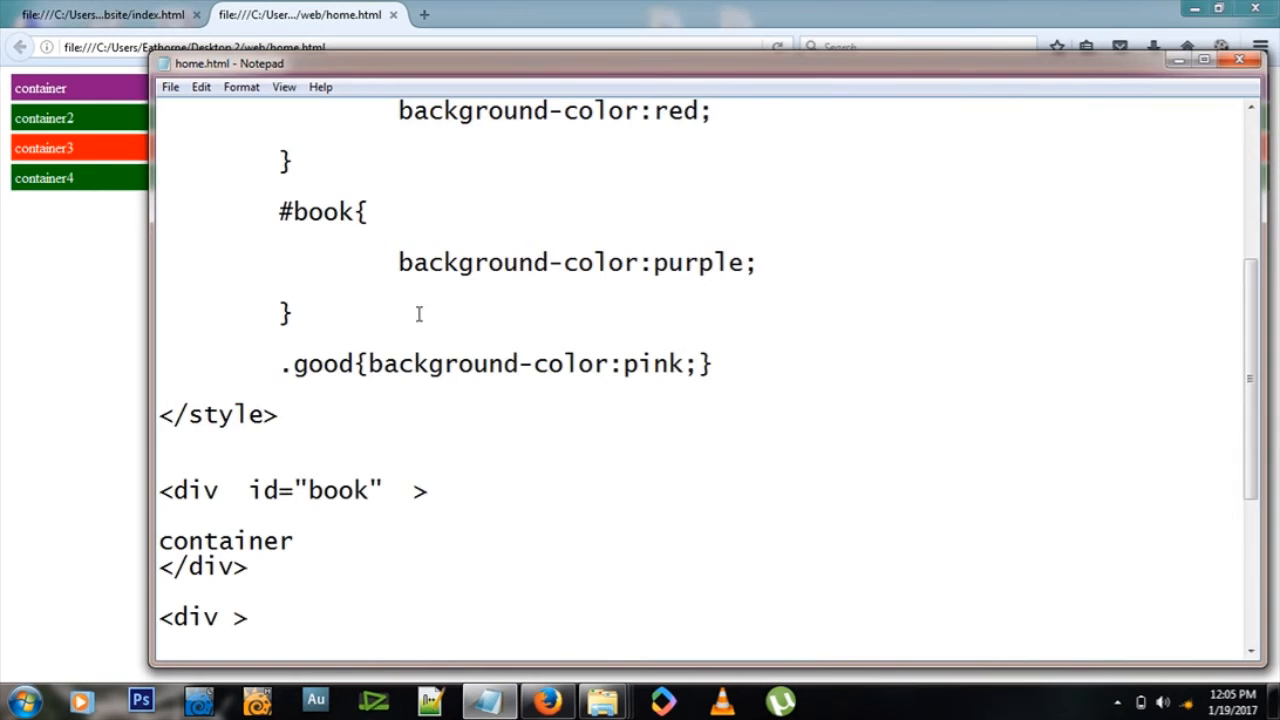
# Step: Change the first container div to class="good" so it renders pink
pyautogui.scroll(-3)
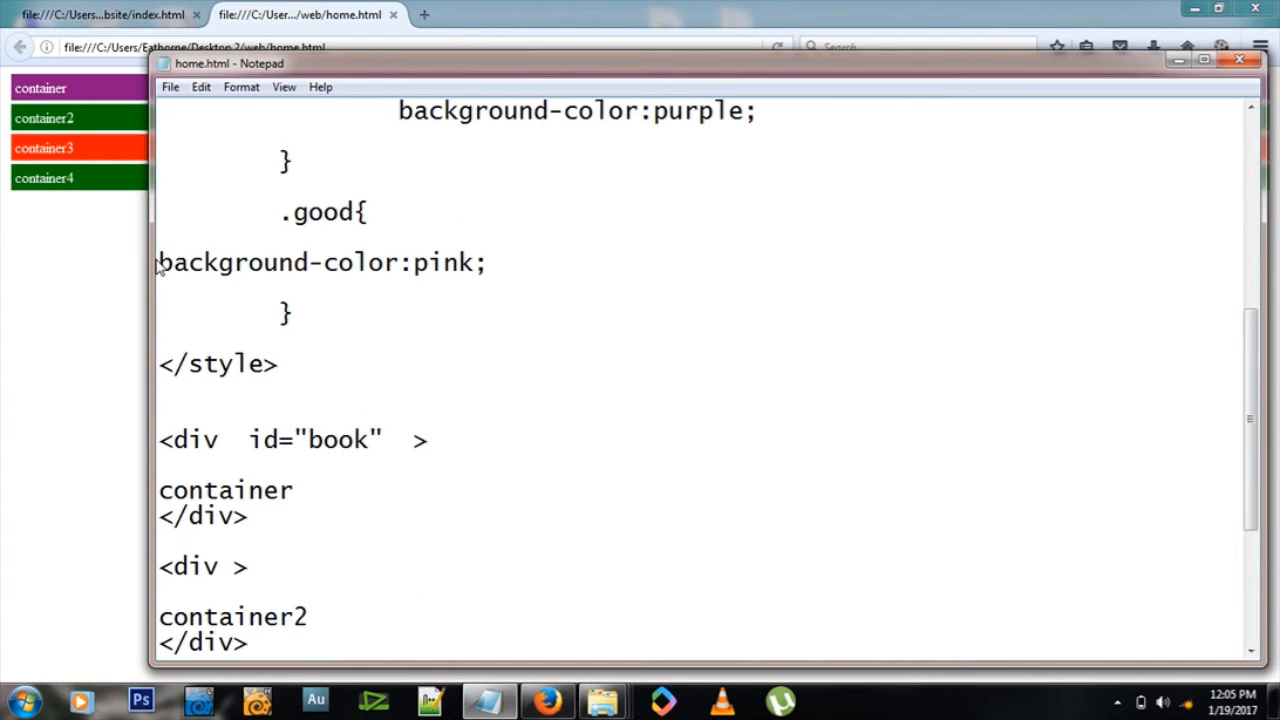
pyautogui.scroll(-3)
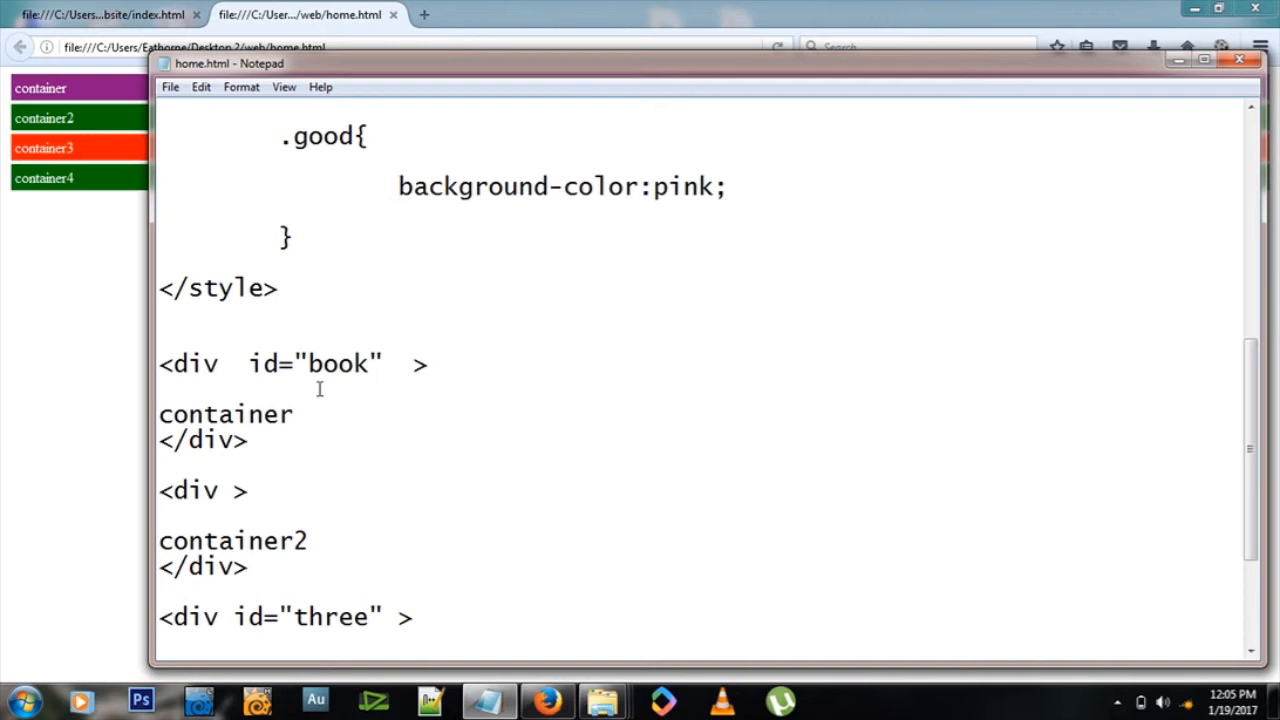
pyautogui.write('class')
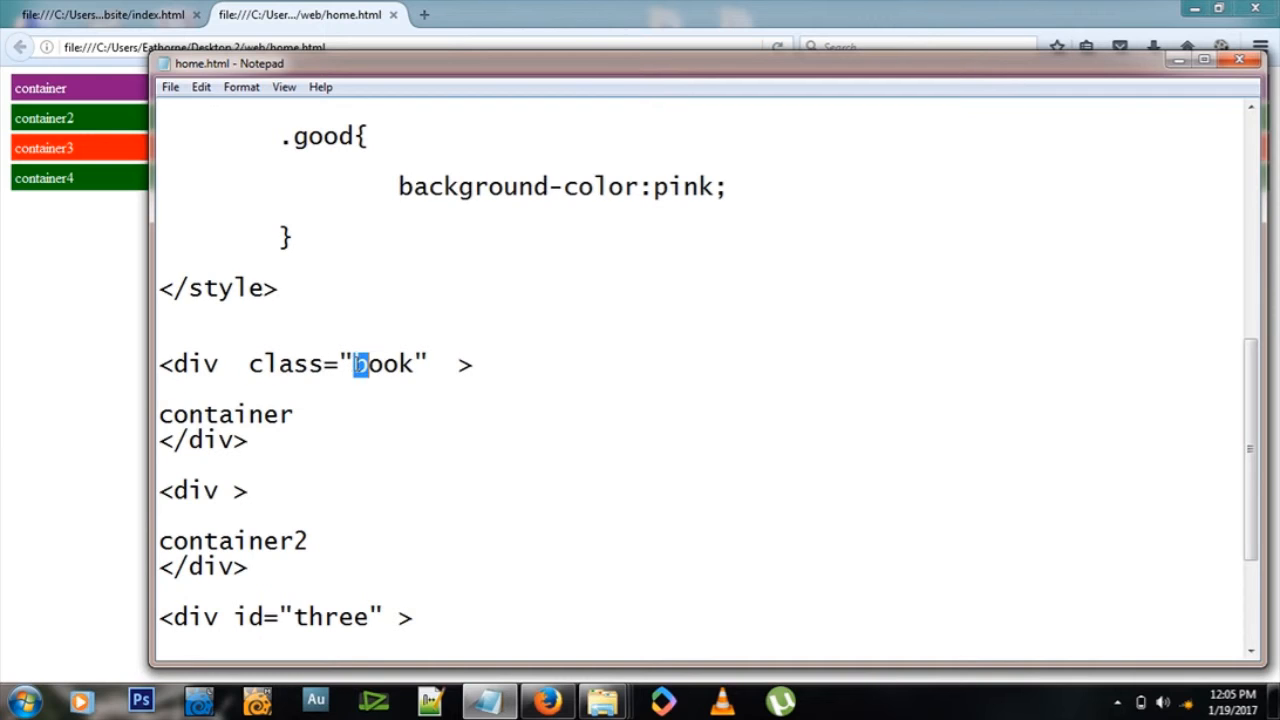
pyautogui.write('good')
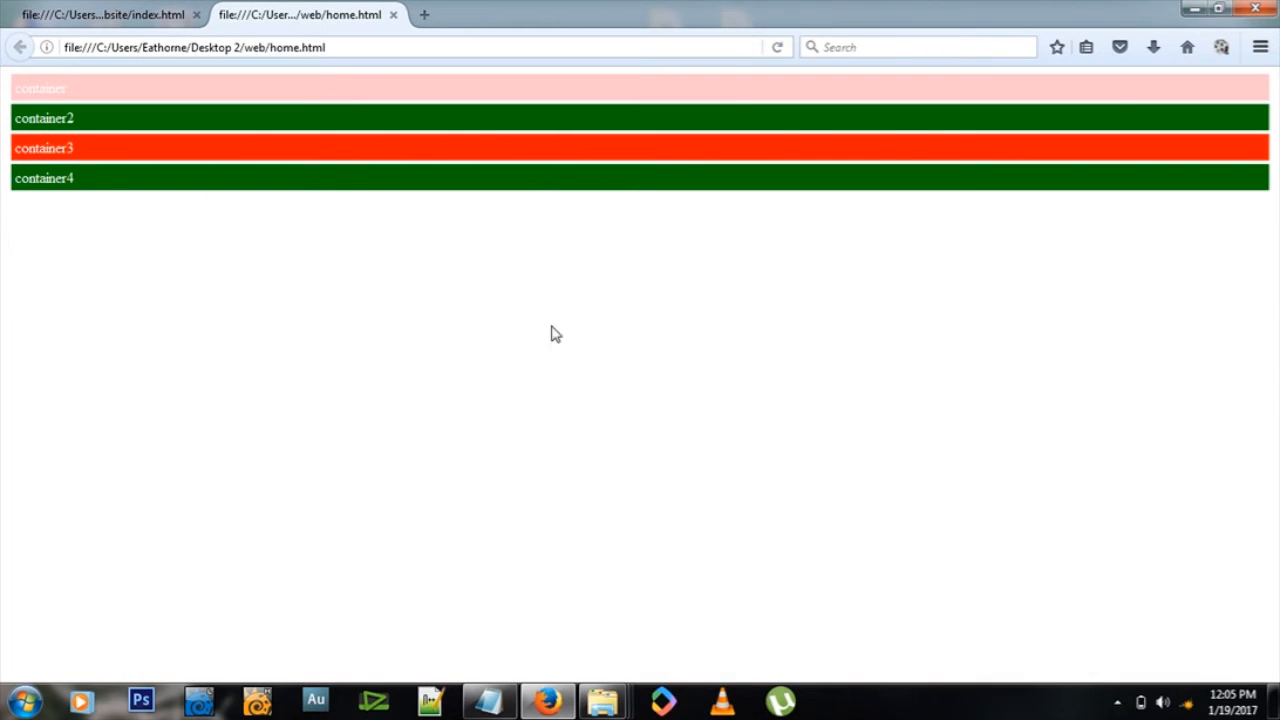
pyautogui.moveTo(528, 586)
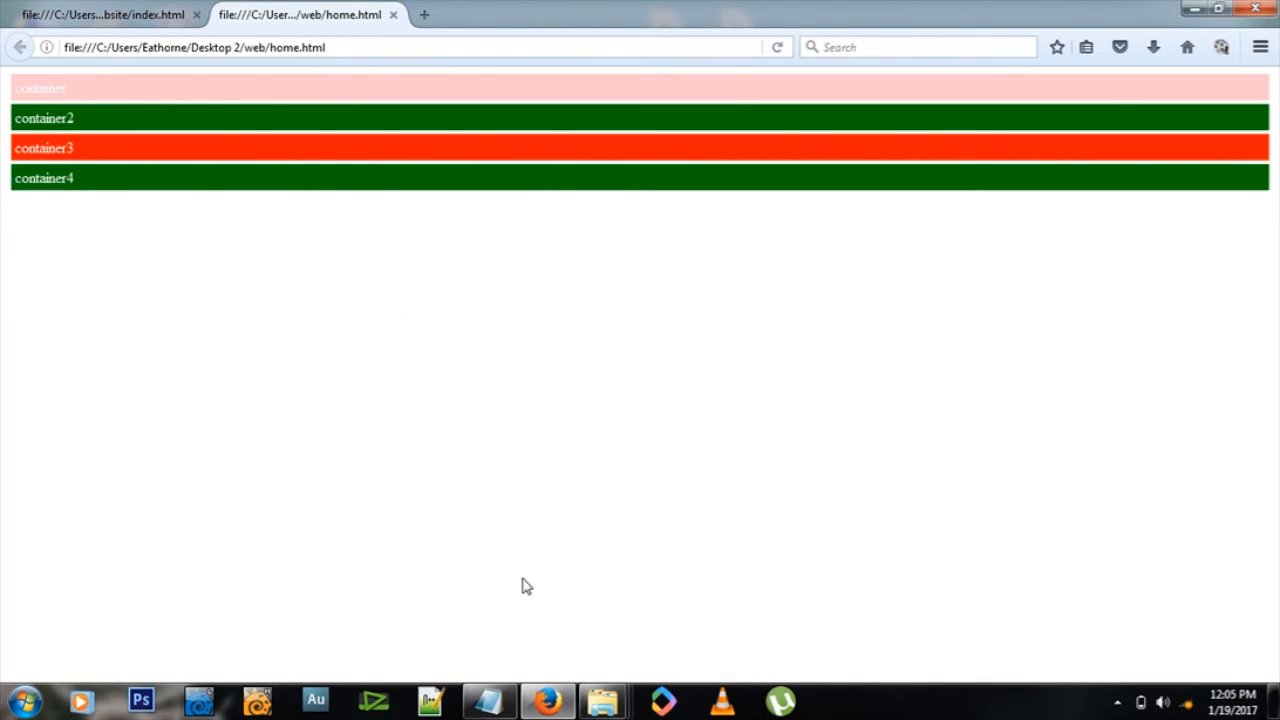
pyautogui.click(488, 700)
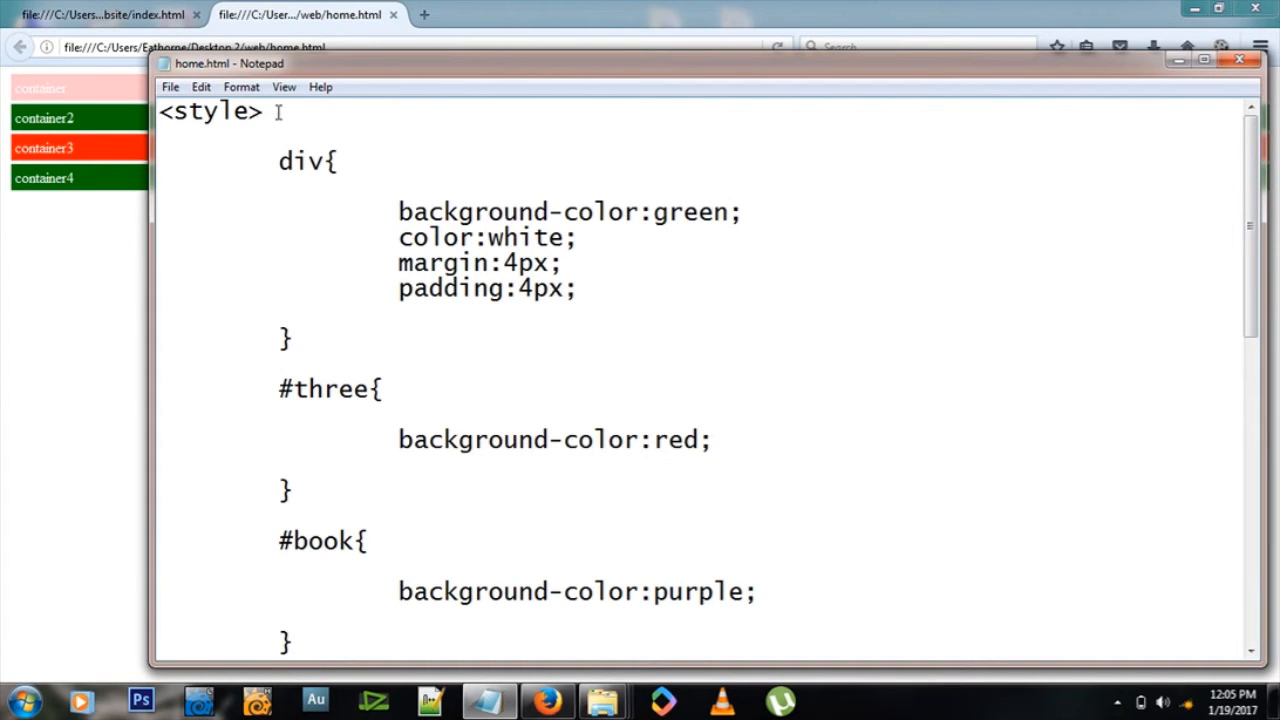
pyautogui.scroll(-3)
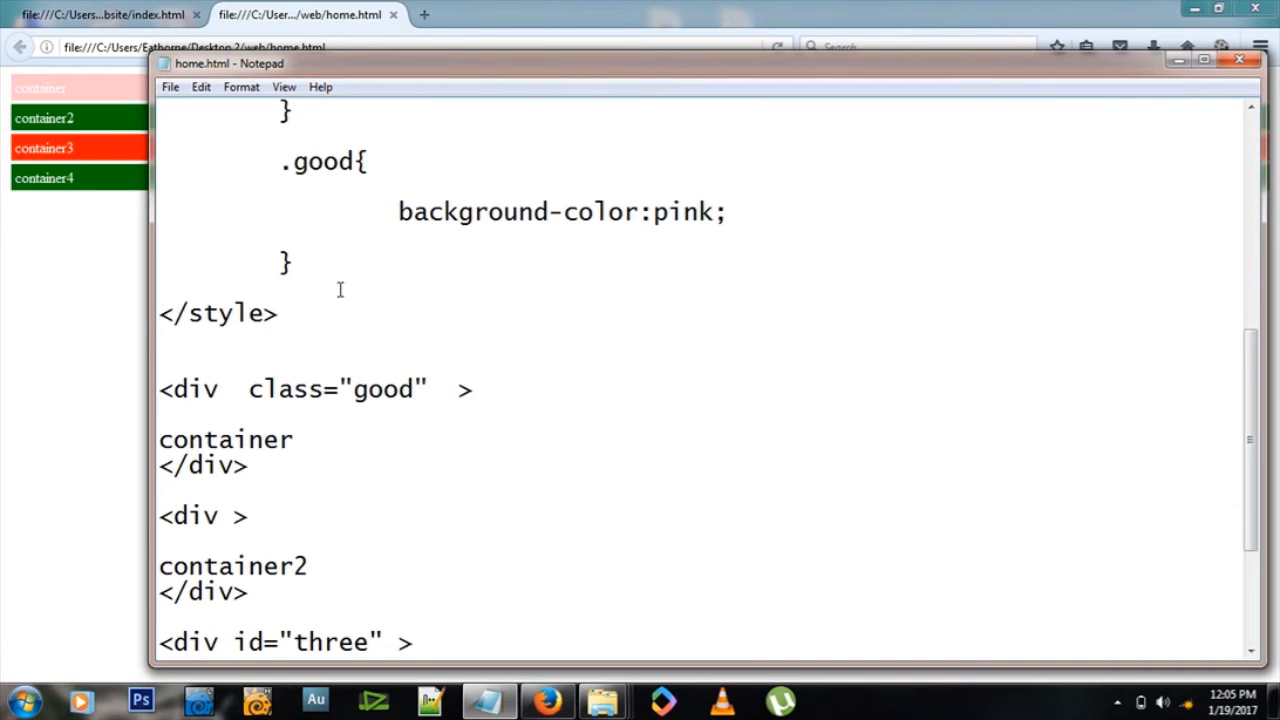
pyautogui.scroll(3)
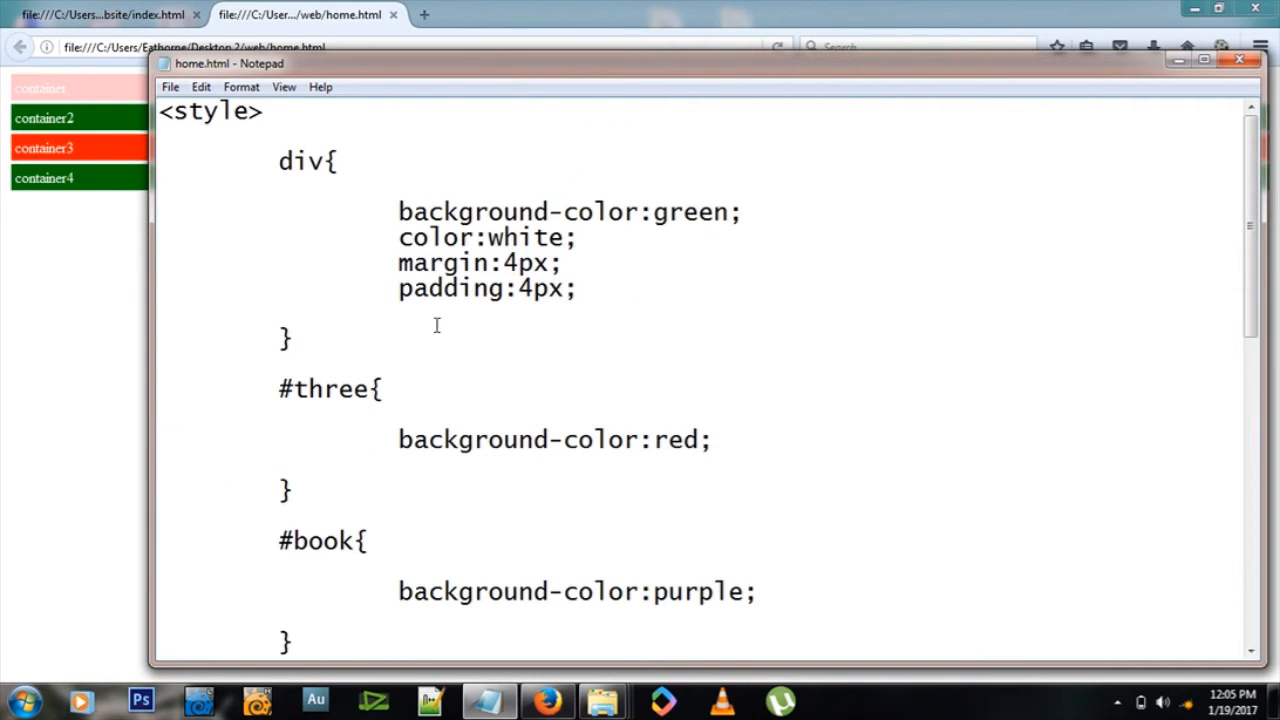
pyautogui.scroll(-3)
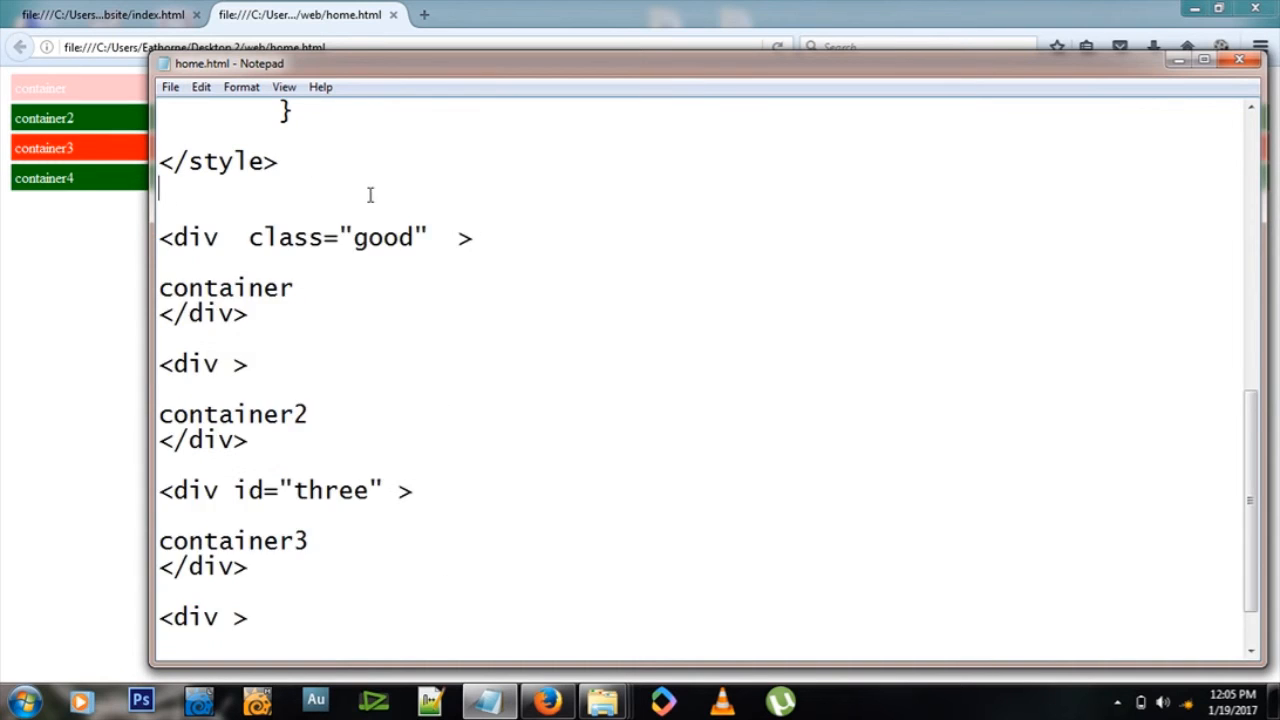
pyautogui.scroll(3)
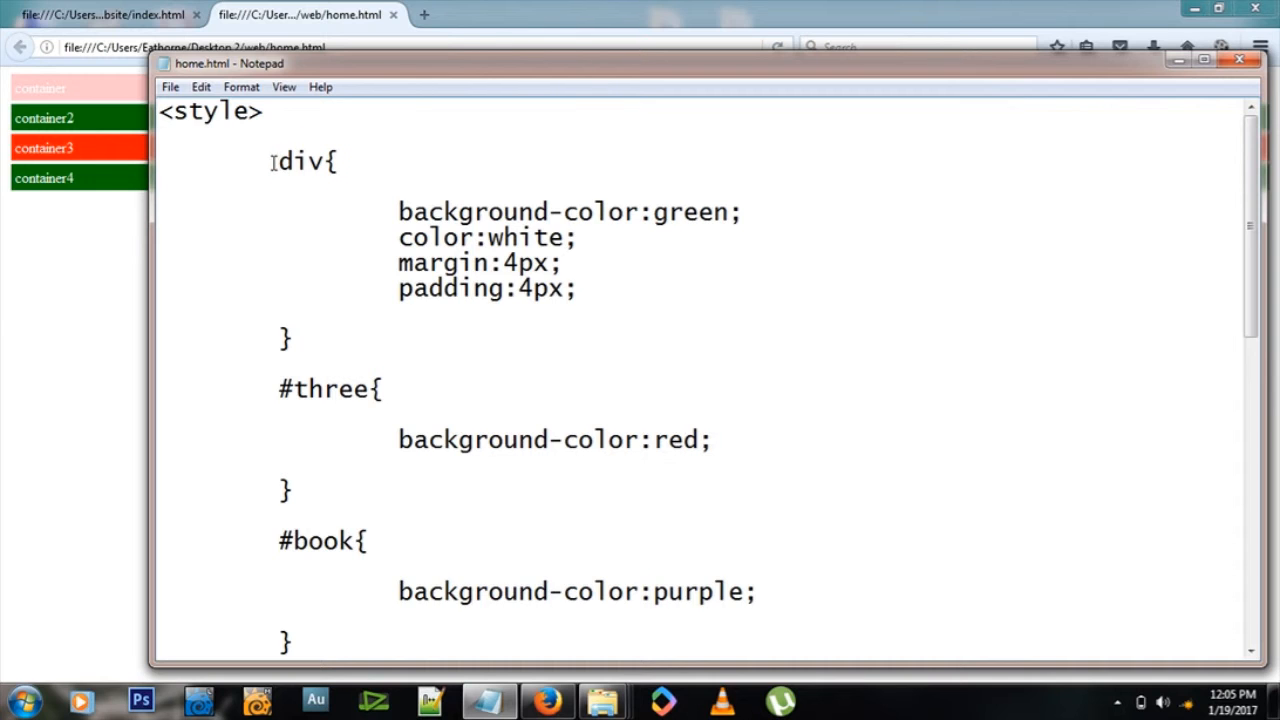
pyautogui.scroll(-3)
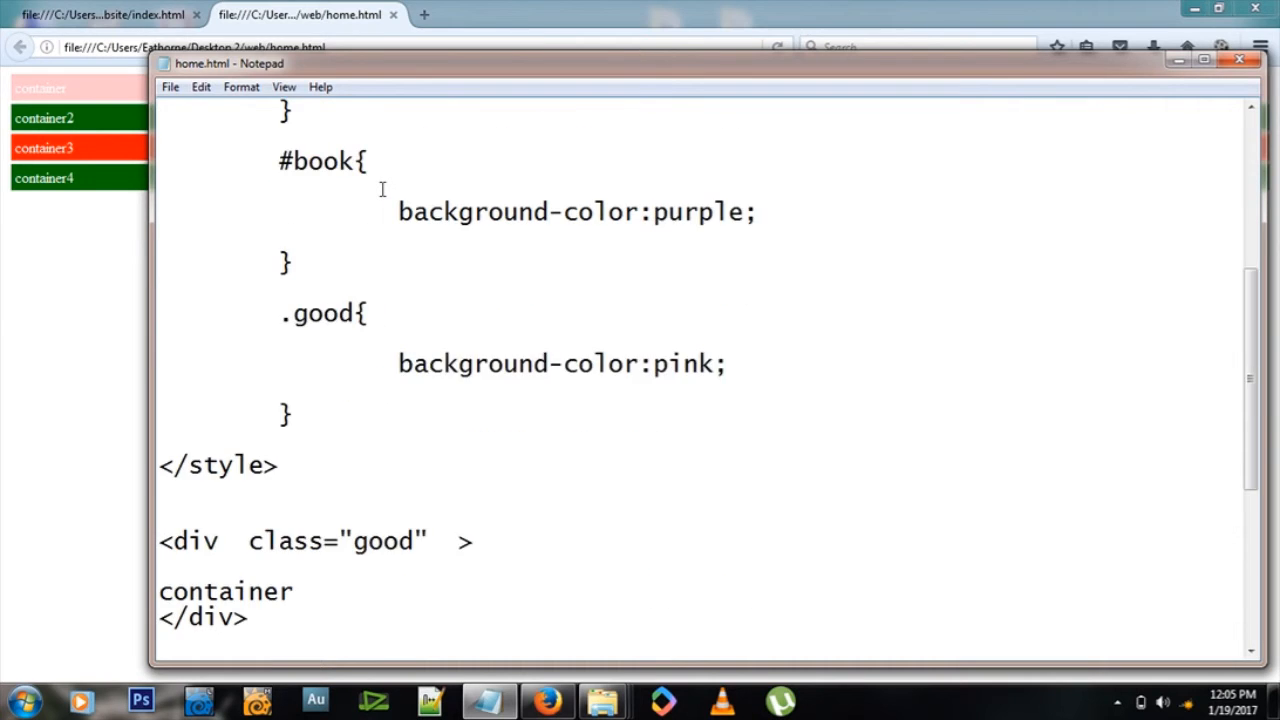
pyautogui.scroll(-3)
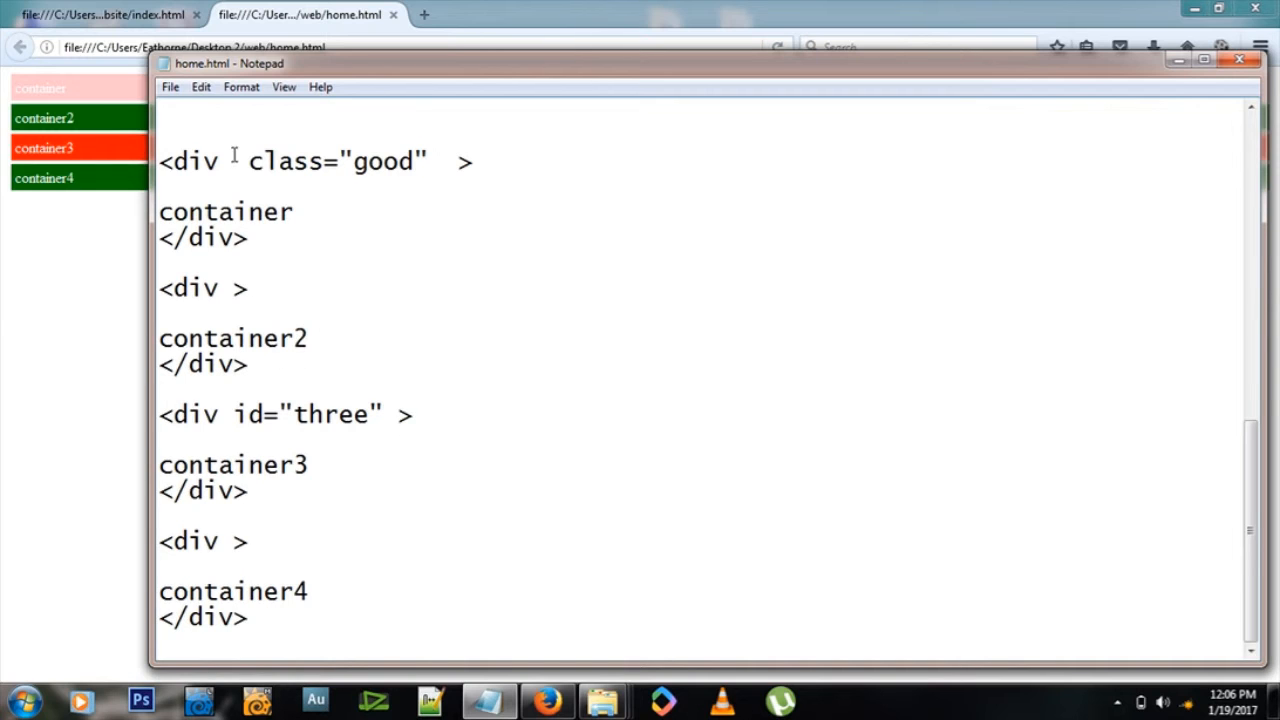
pyautogui.doubleClick(204, 364)
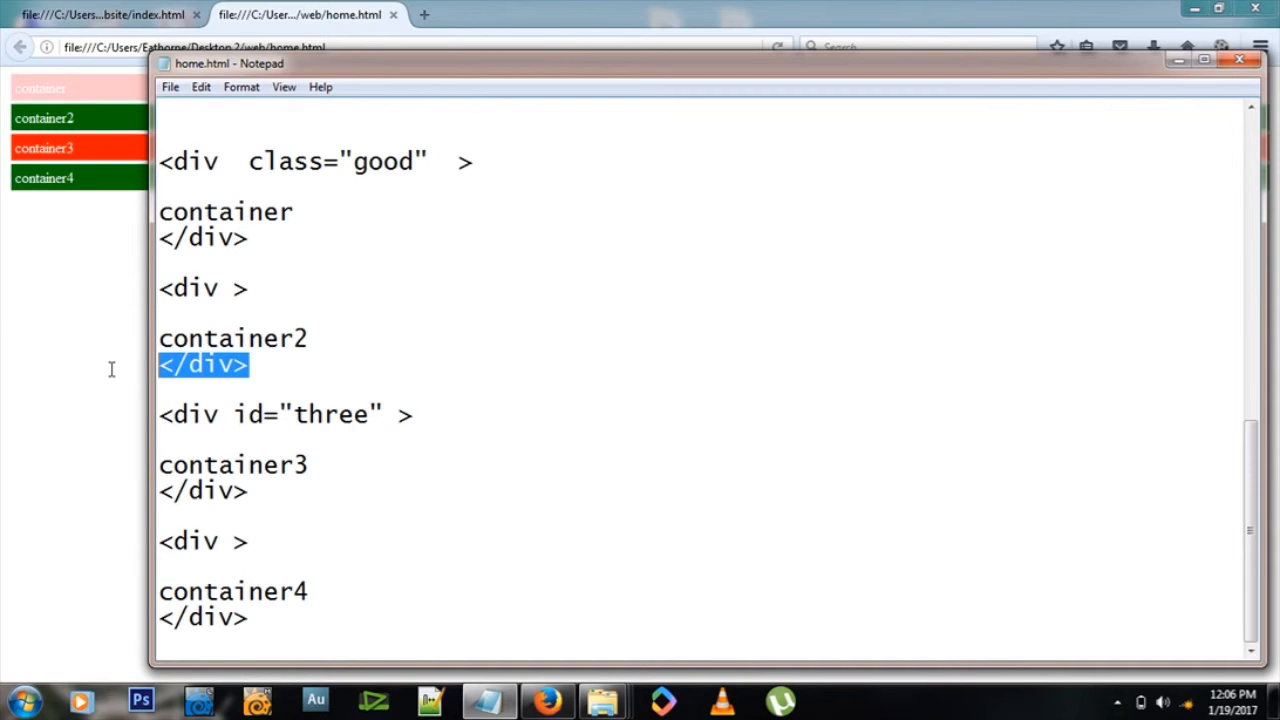
pyautogui.scroll(3)
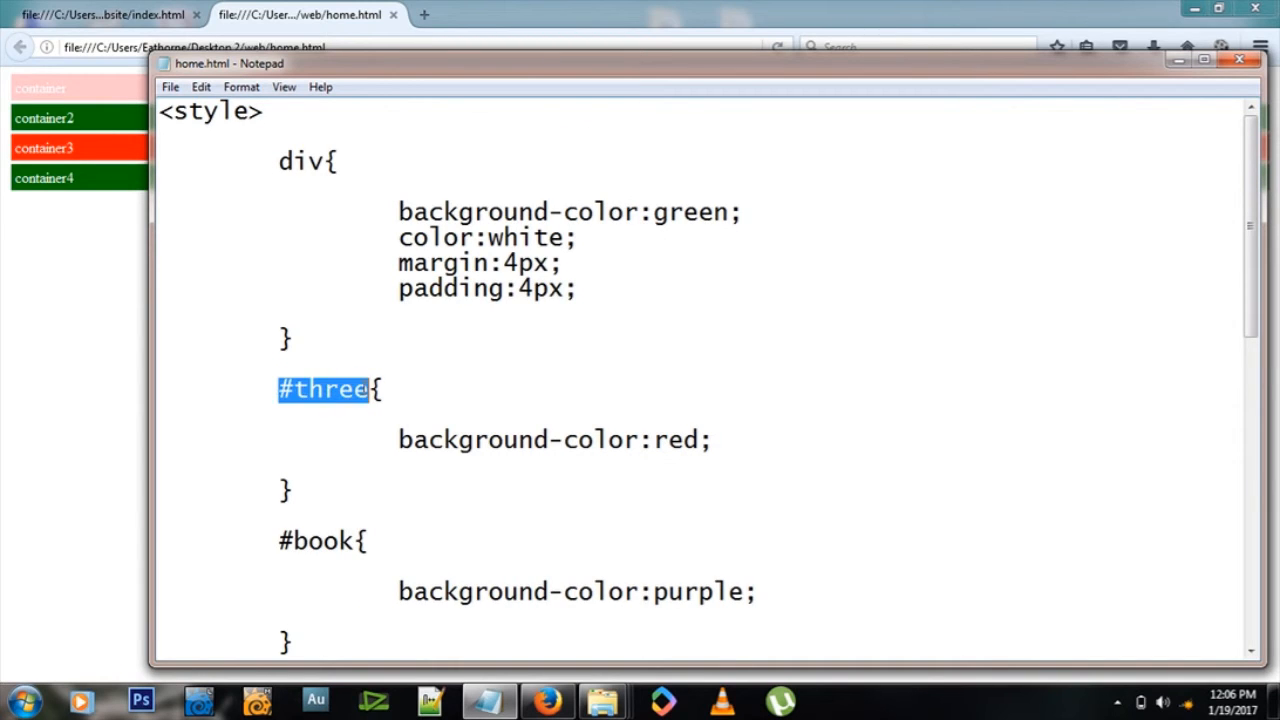
pyautogui.scroll(-3)
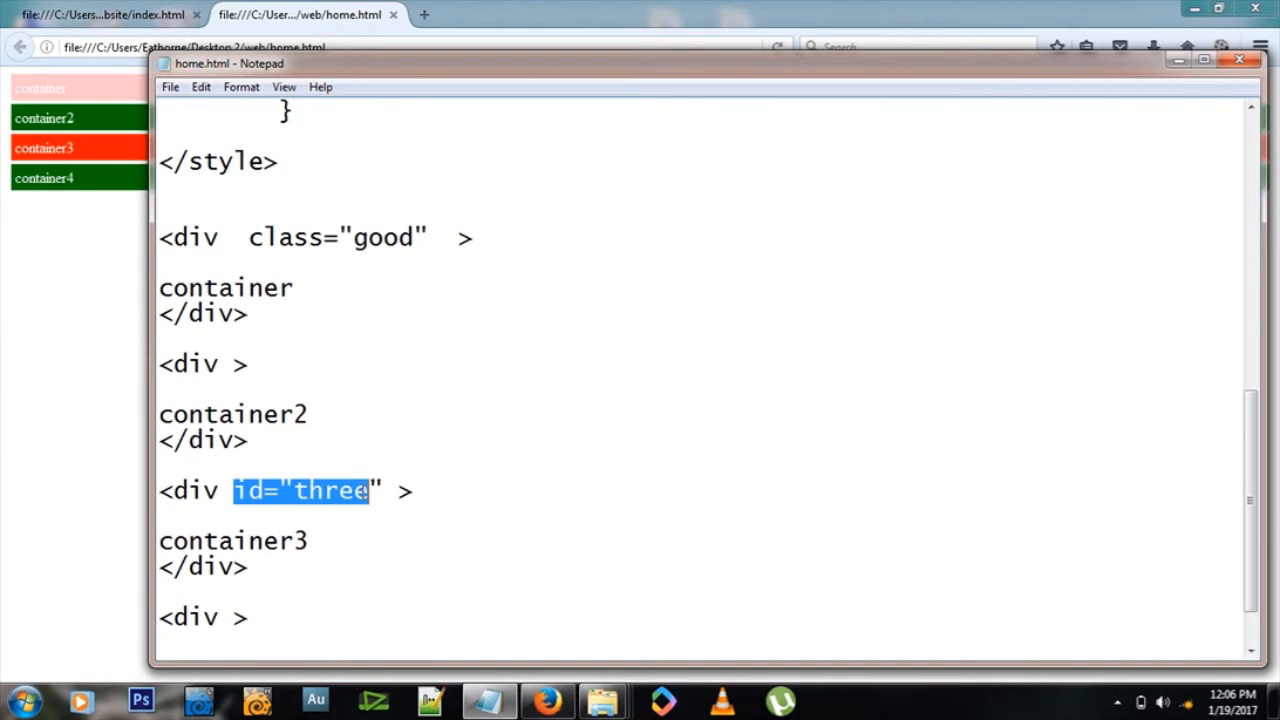
pyautogui.scroll(3)
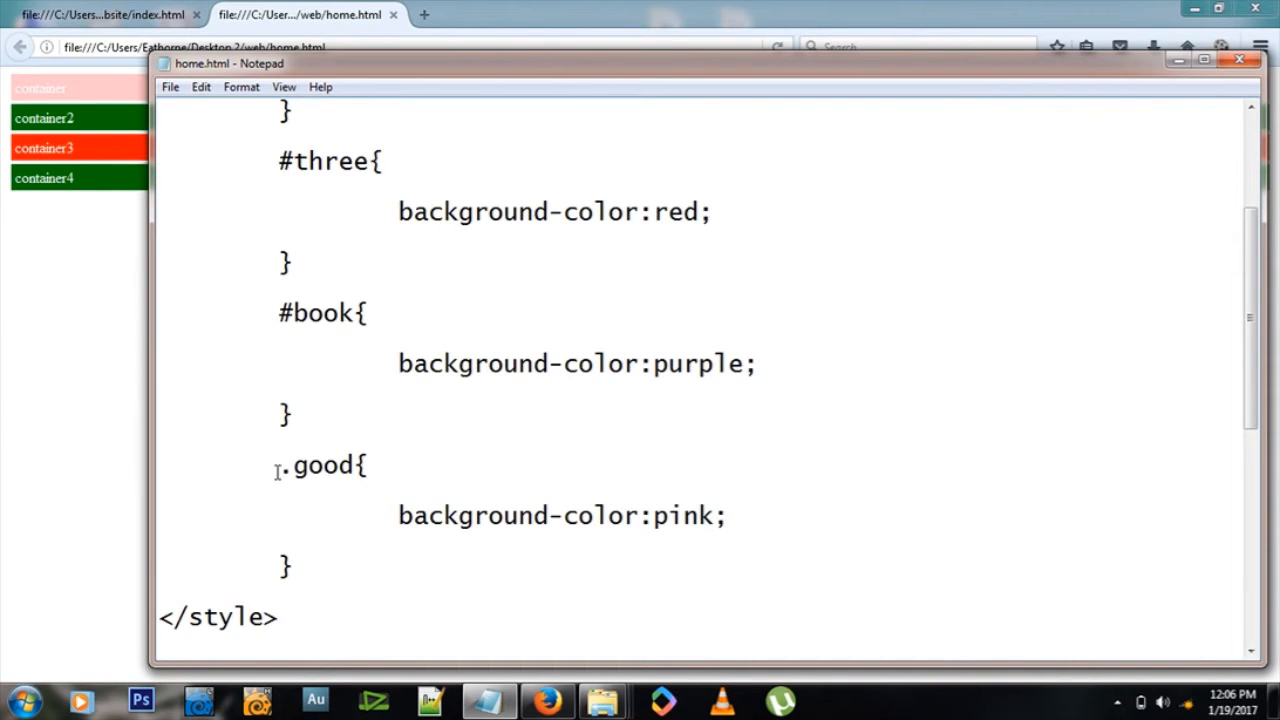
pyautogui.doubleClick(324, 464)
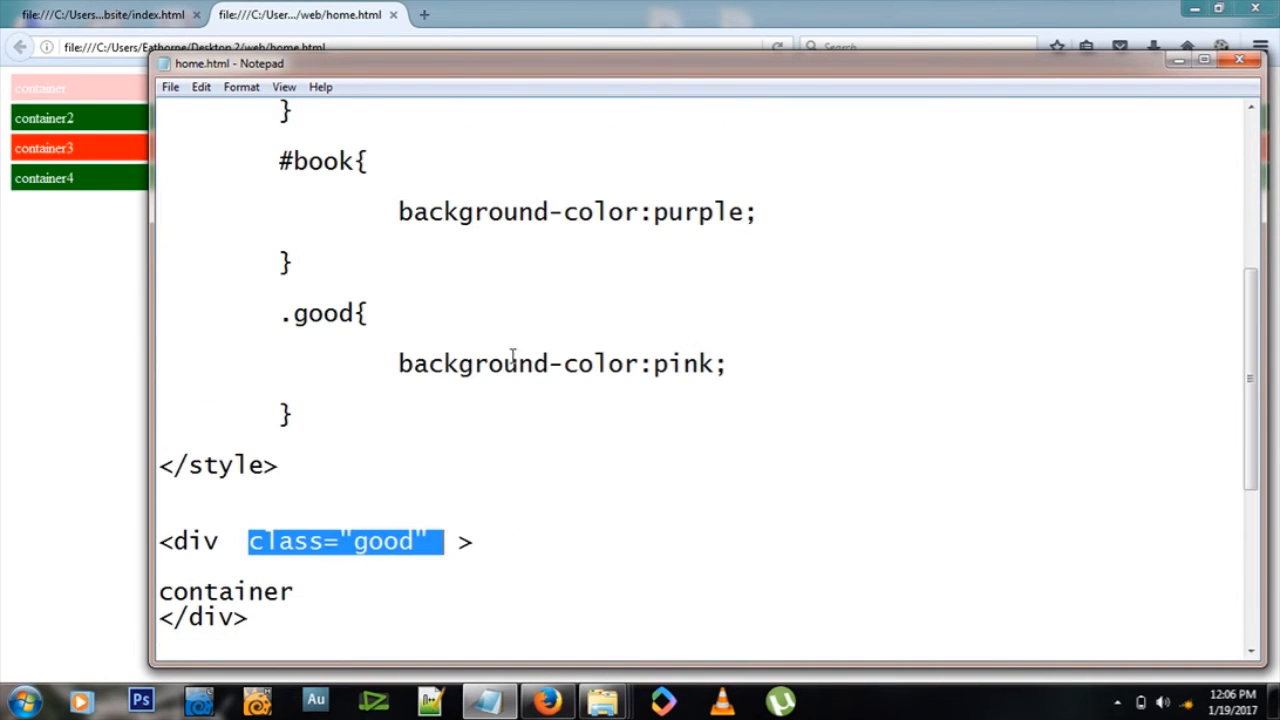
pyautogui.scroll(3)
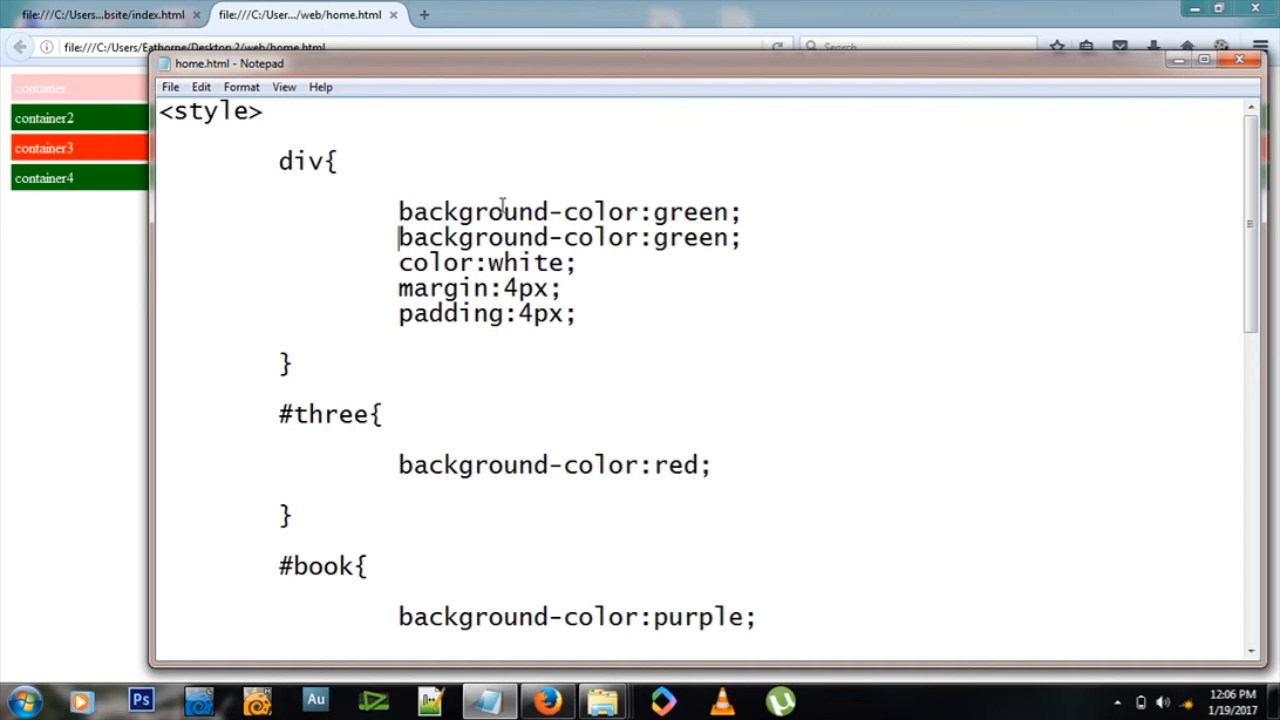
pyautogui.moveTo(664, 256)
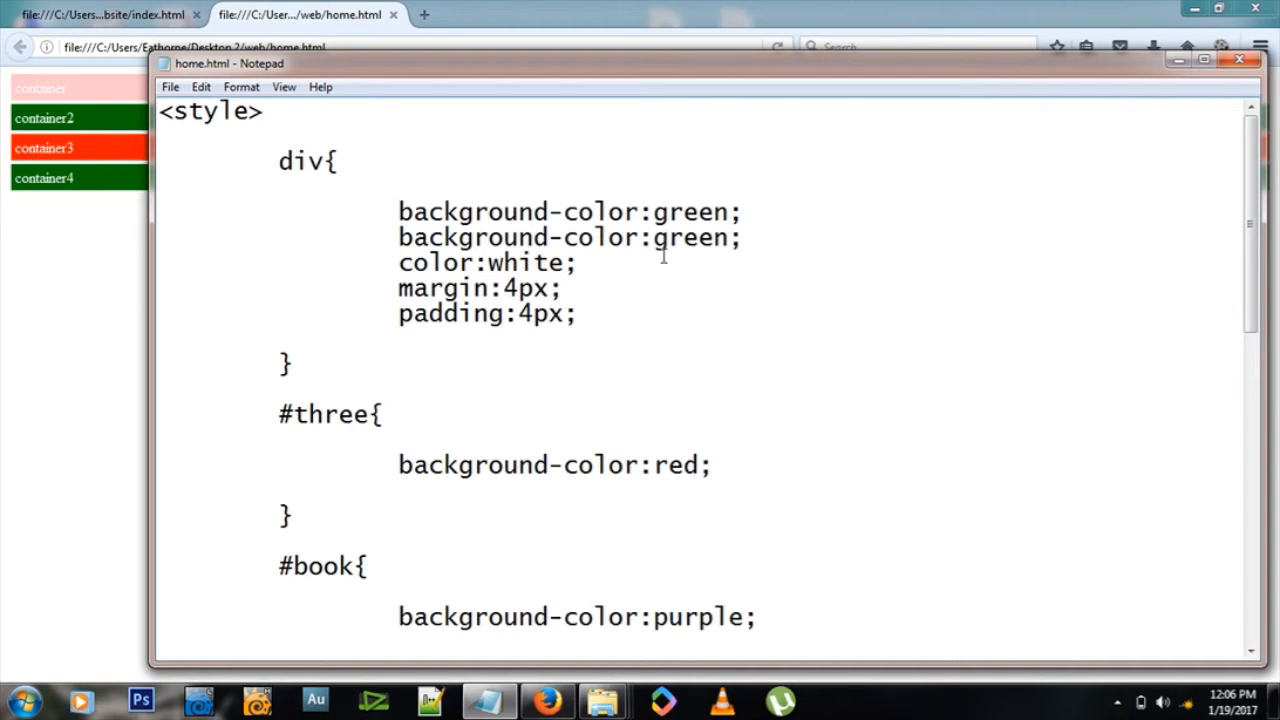
# Step: Set the duplicate background-color line in the div rule to black and reload to see black bars
pyautogui.click(780, 48)
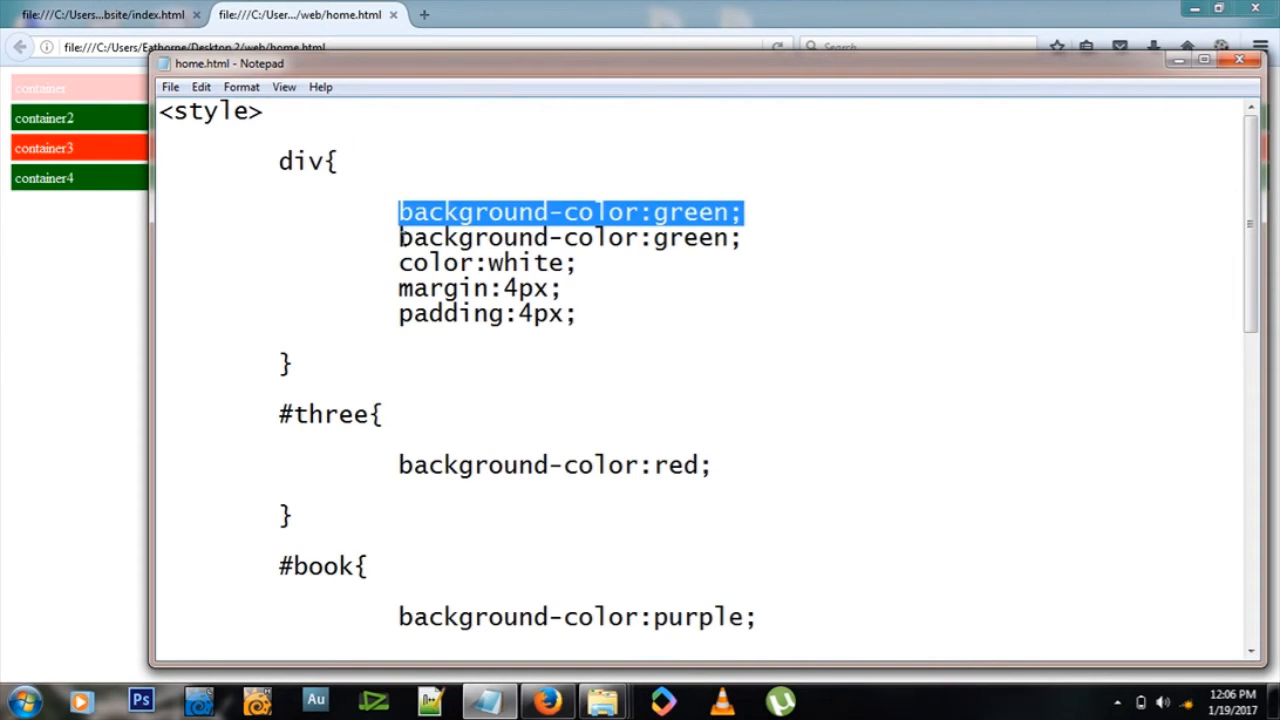
pyautogui.doubleClick(690, 236)
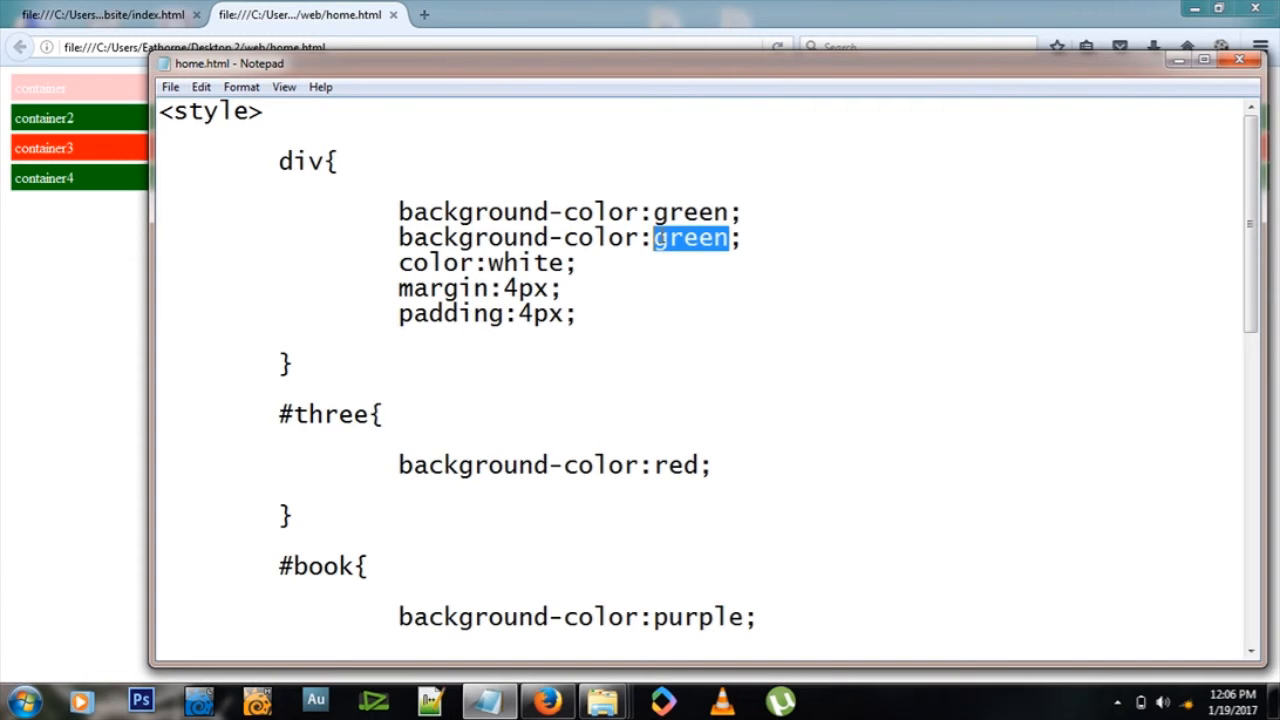
pyautogui.write('black')
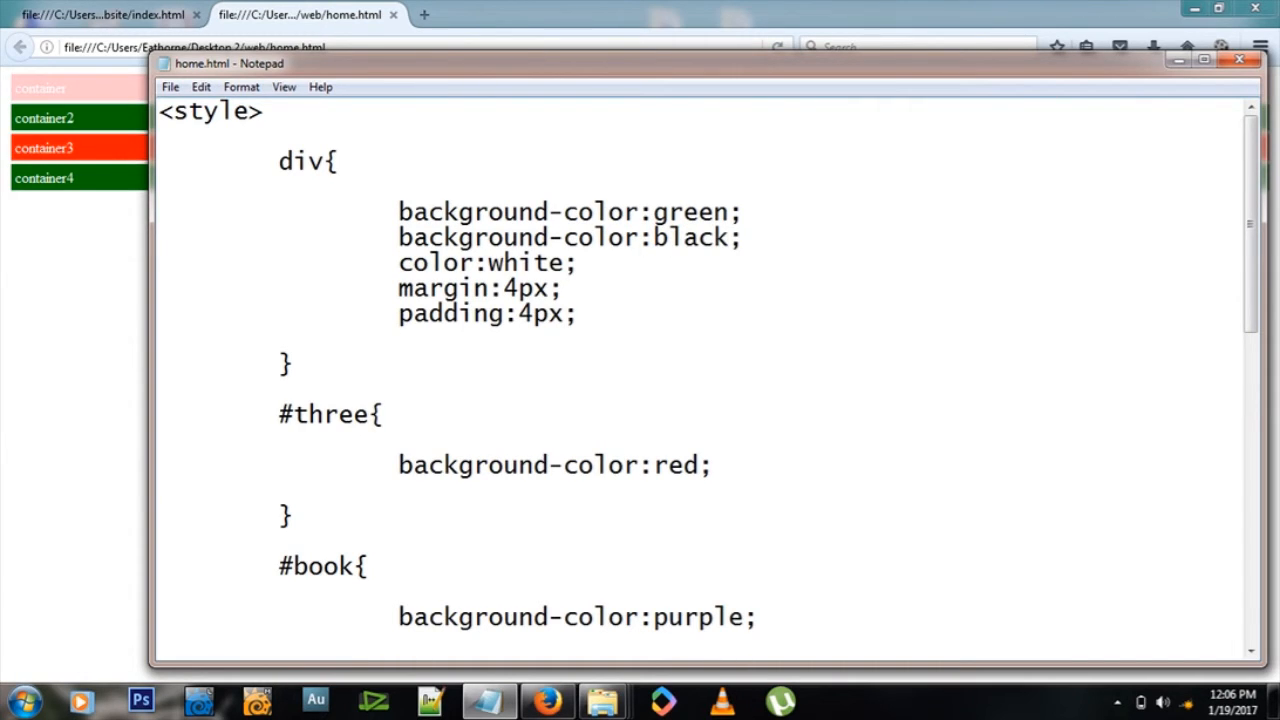
pyautogui.click(780, 48)
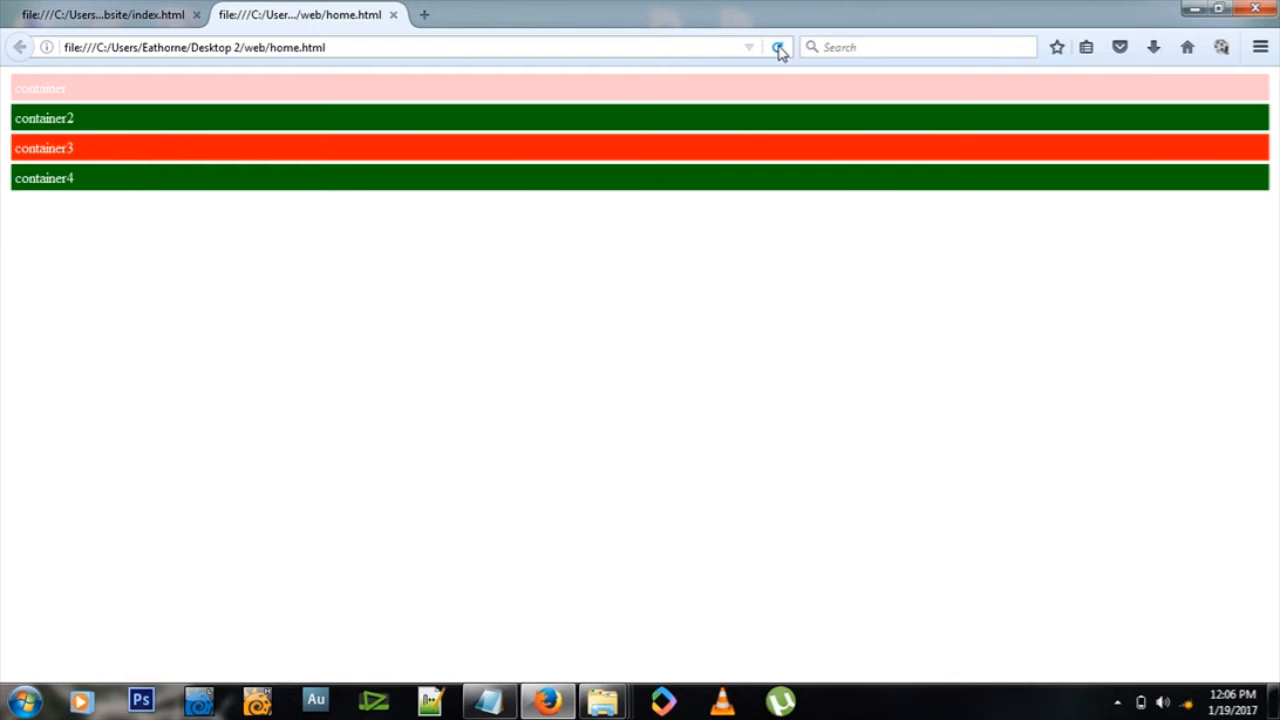
pyautogui.click(488, 700)
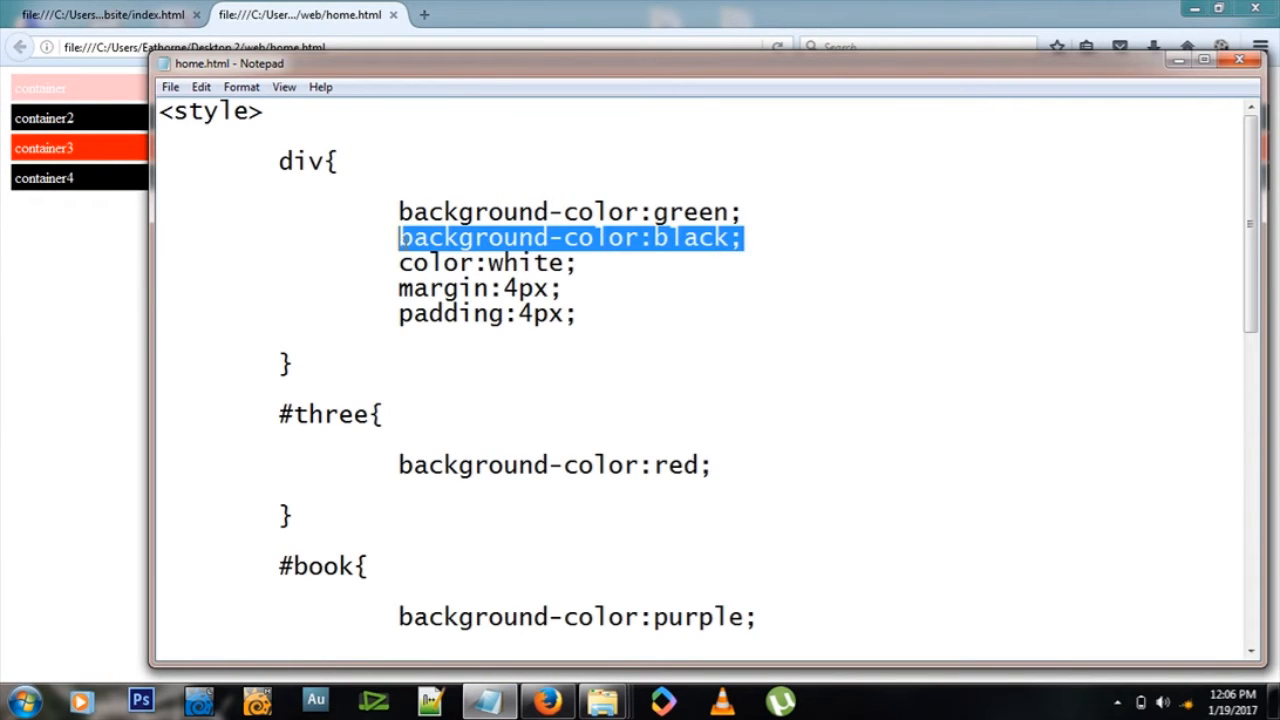
# Step: Delete the black background line so the div rule keeps only green
pyautogui.click(390, 236)
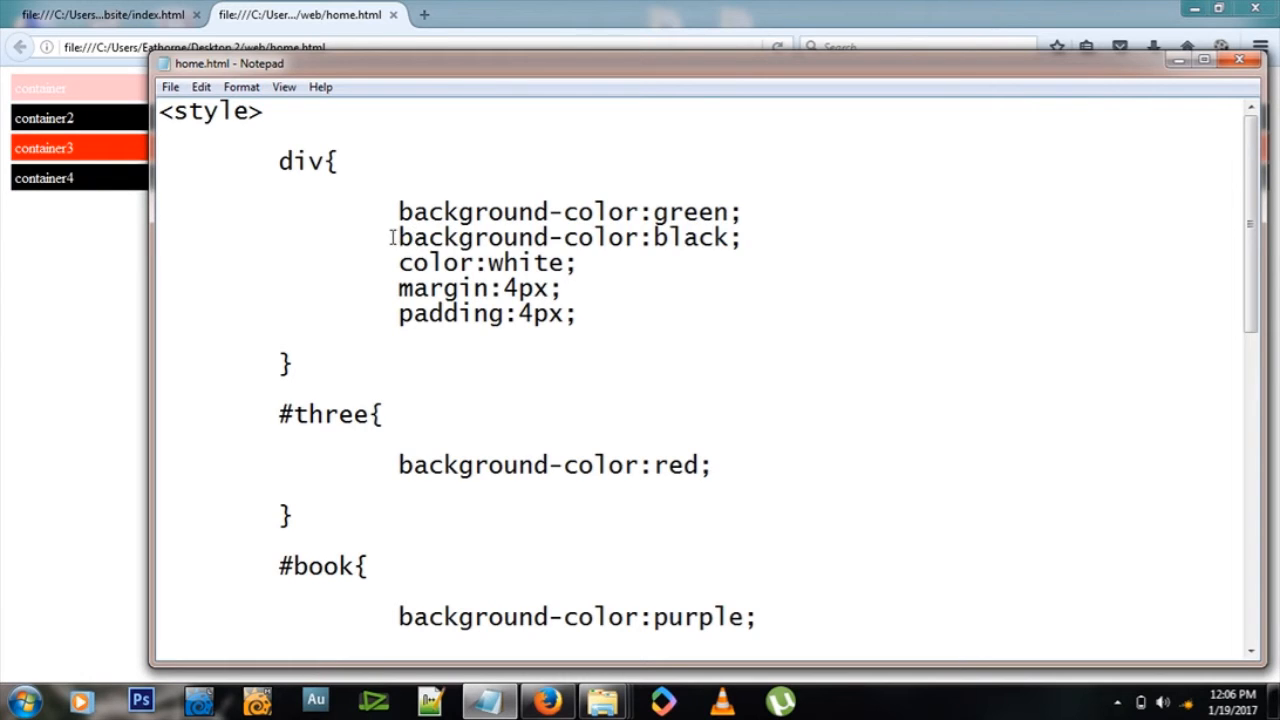
pyautogui.press('Delete')
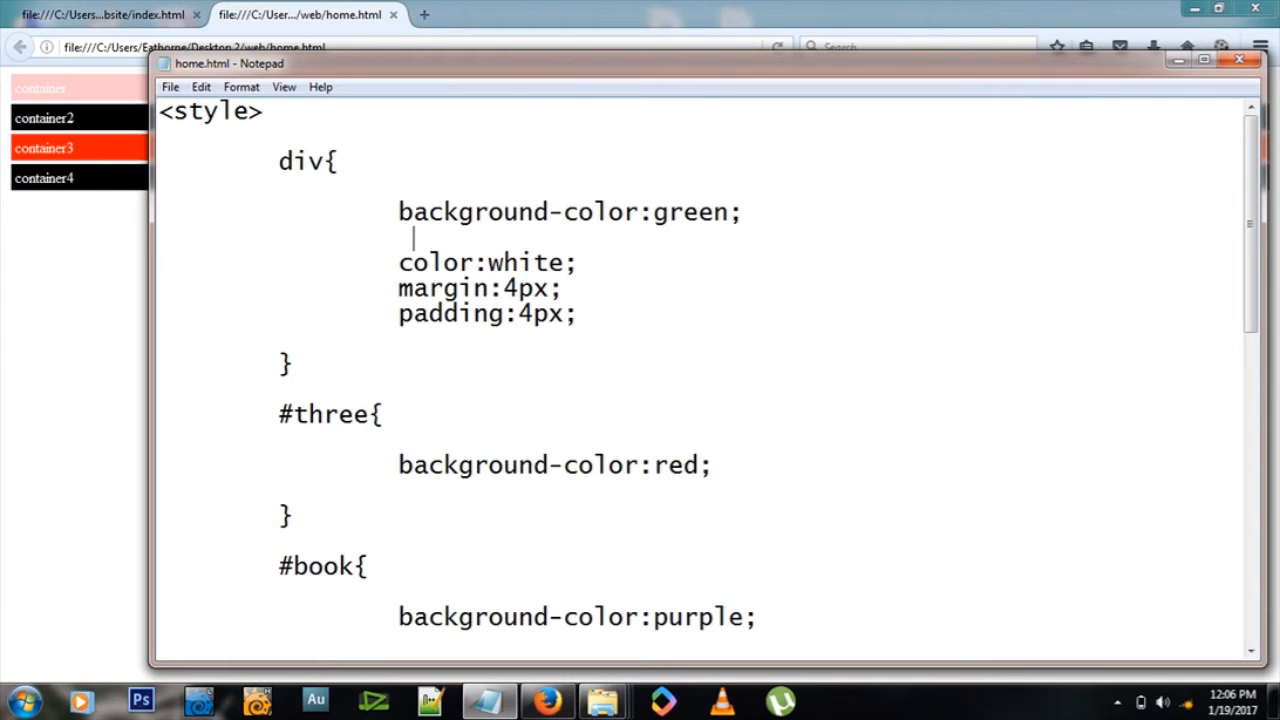
pyautogui.scroll(-3)
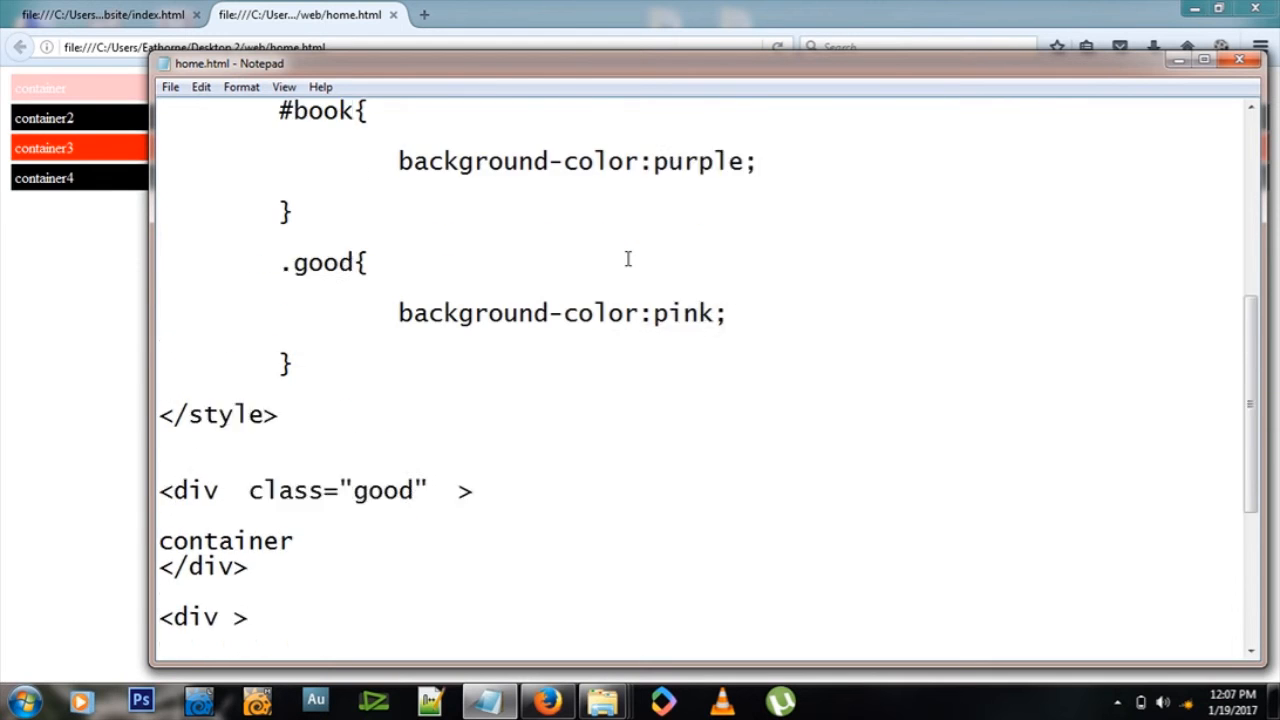
pyautogui.scroll(3)
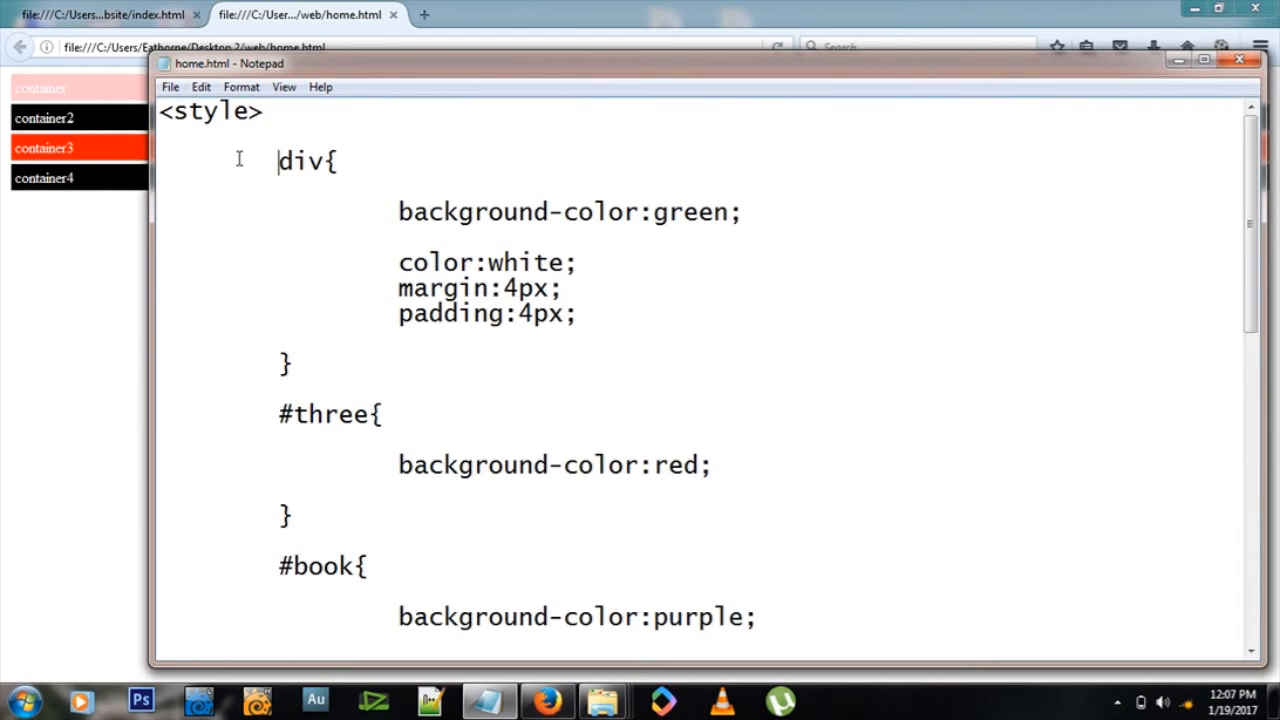
pyautogui.scroll(-3)
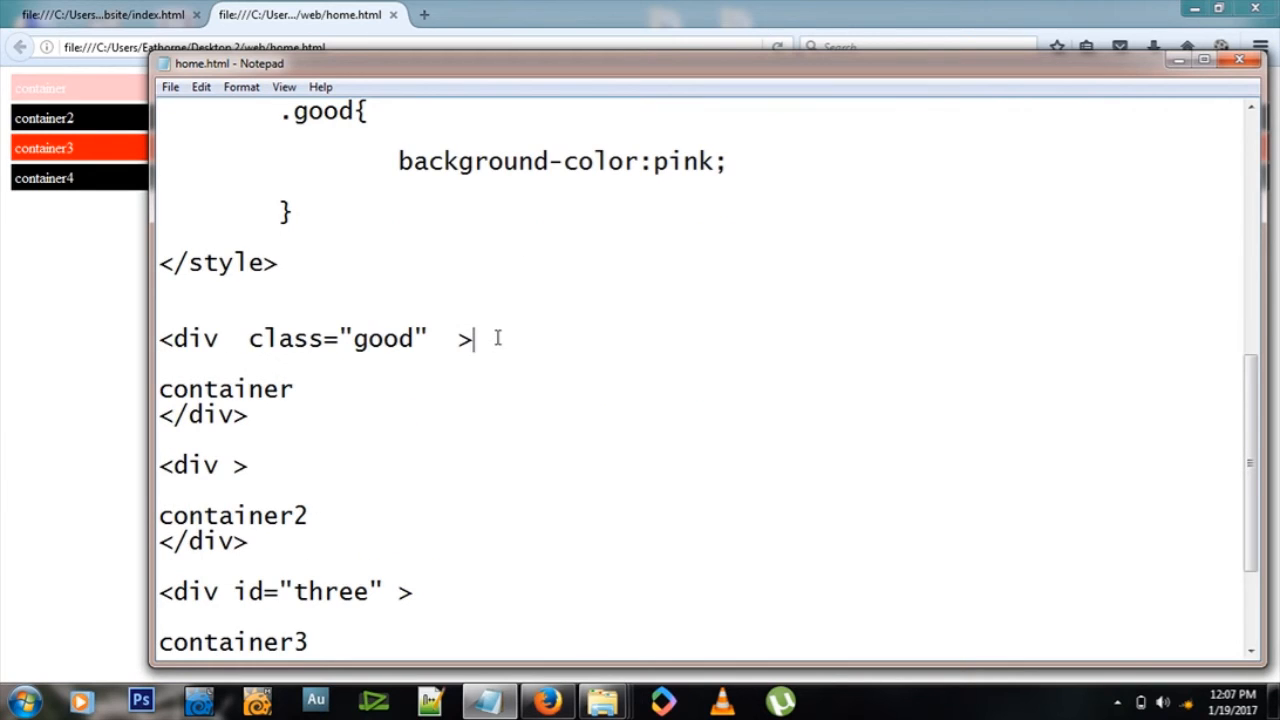
pyautogui.moveTo(170, 292)
pyautogui.write('<h1')
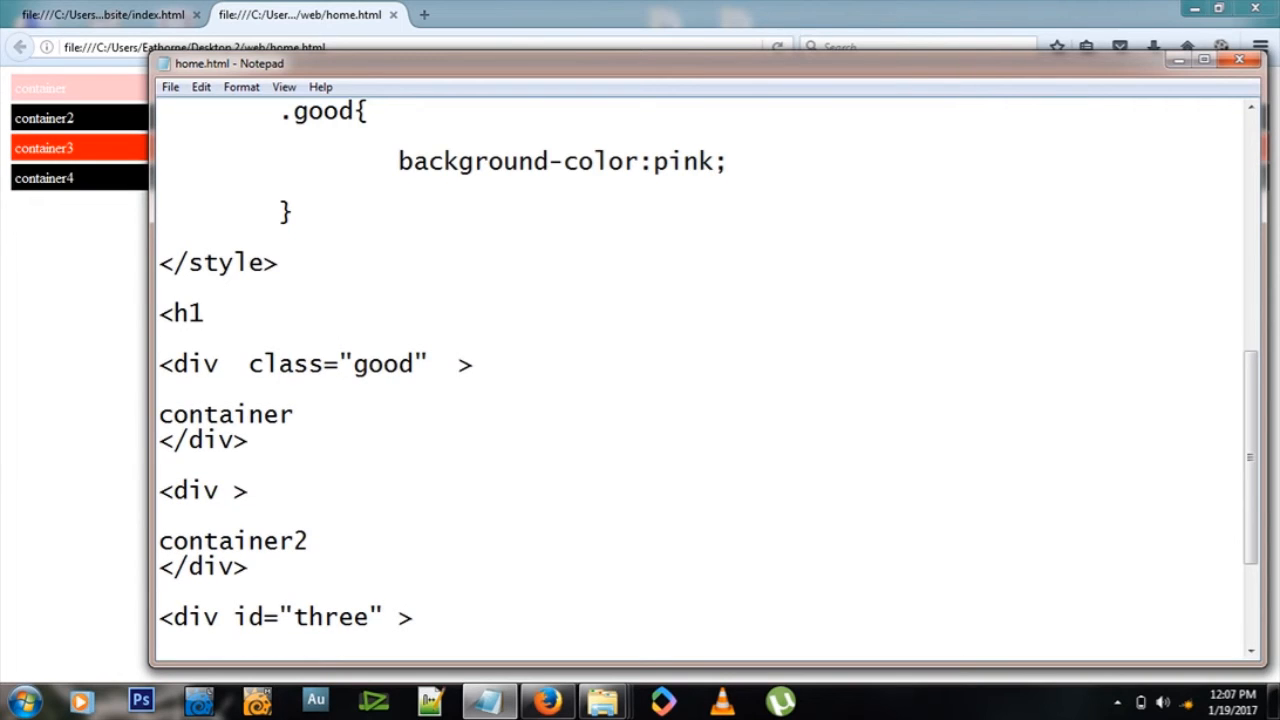
# Step: Add <h1>Heading</h1> and <h1>Heading2</h1> below </style> and preview them above the bars
pyautogui.write('><h1>')
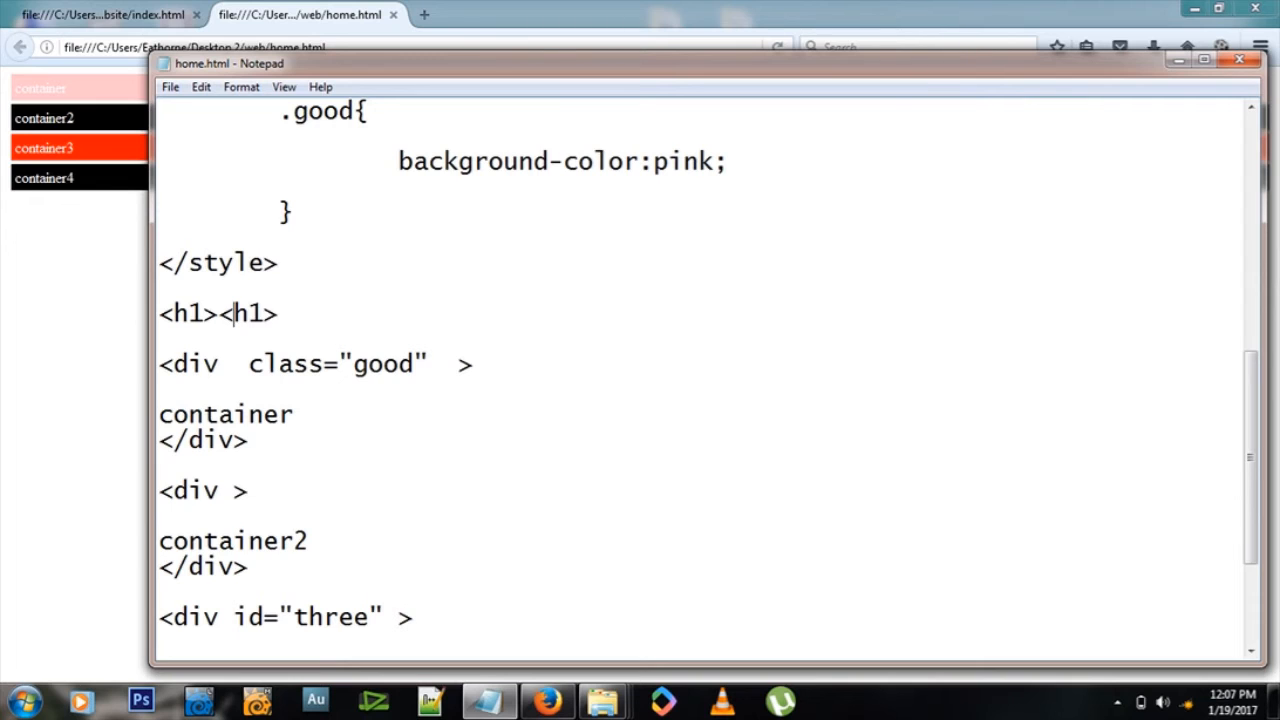
pyautogui.write('Head')
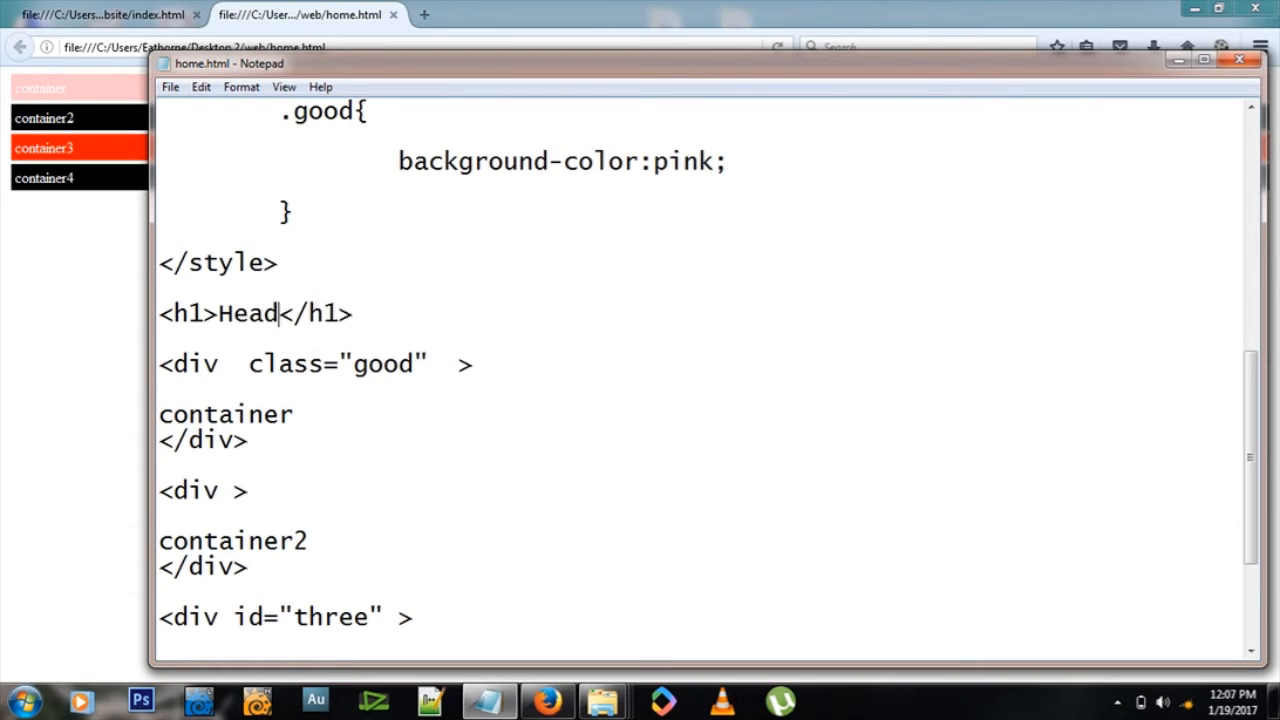
pyautogui.write('ing')
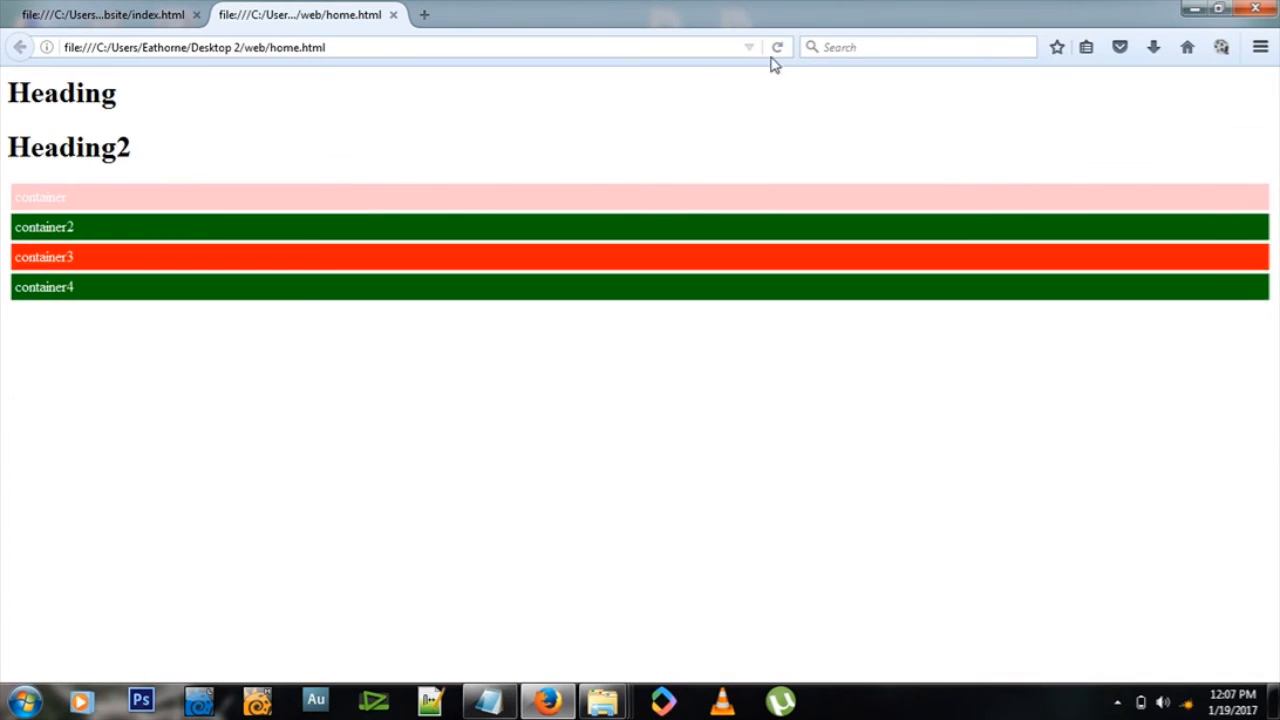
pyautogui.moveTo(488, 700)
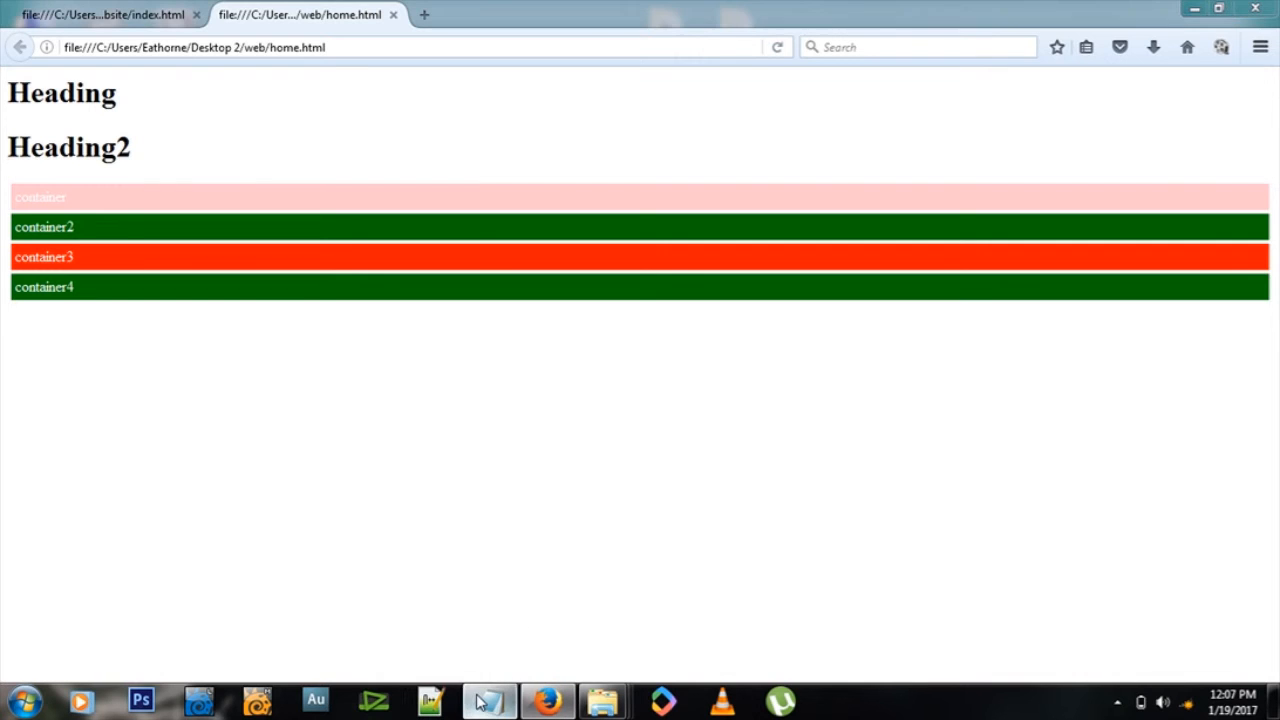
pyautogui.click(488, 700)
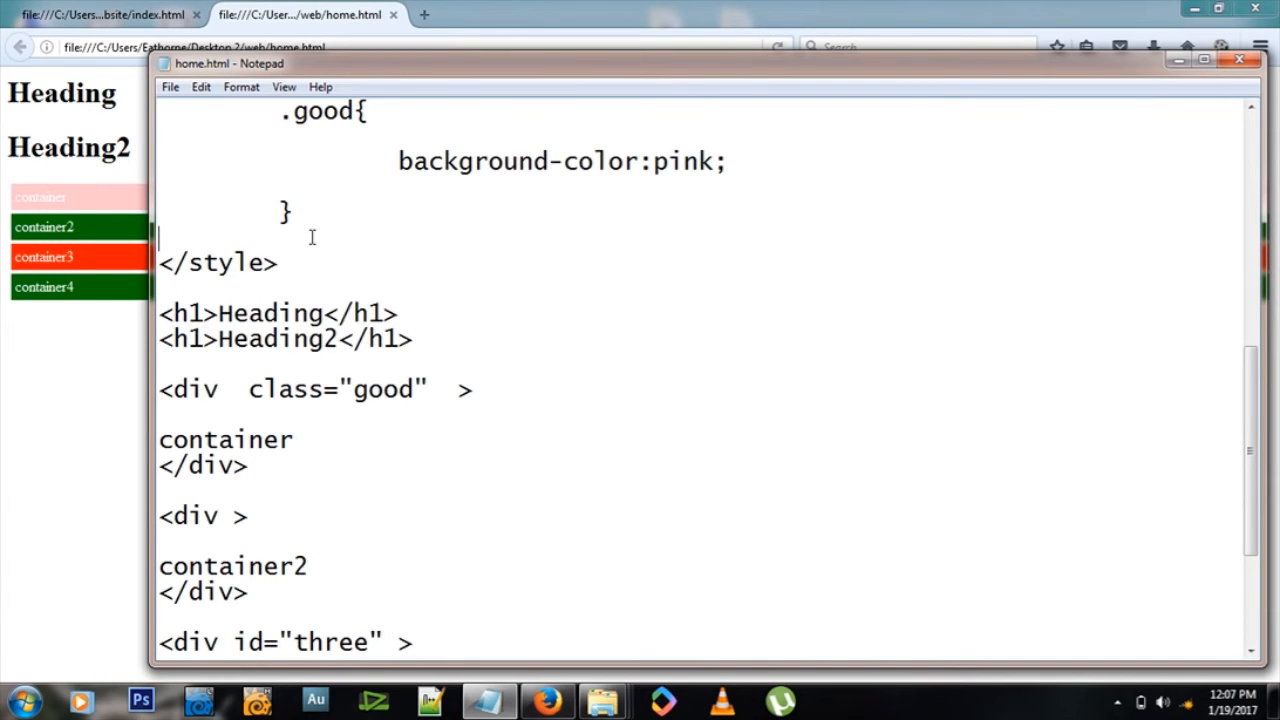
# Step: Add an h1{color:blue;} rule and confirm both headings render blue in Firefox
pyautogui.write('h1')
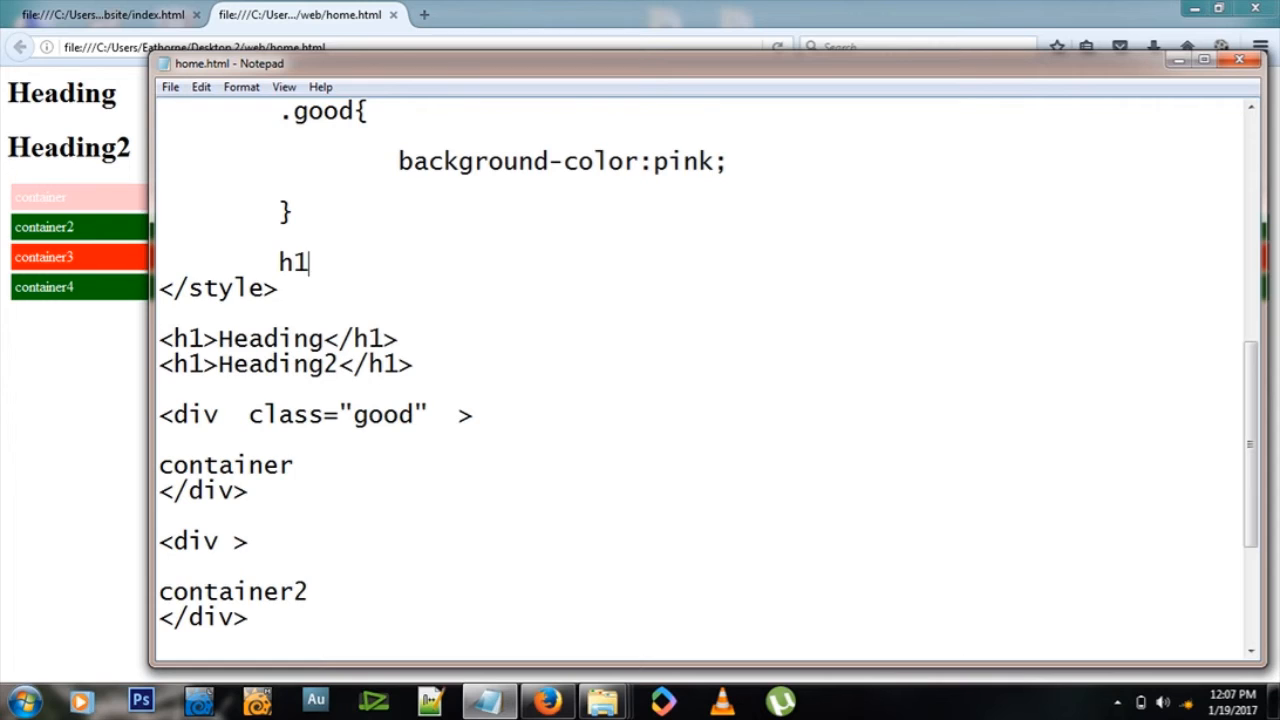
pyautogui.write('{}')
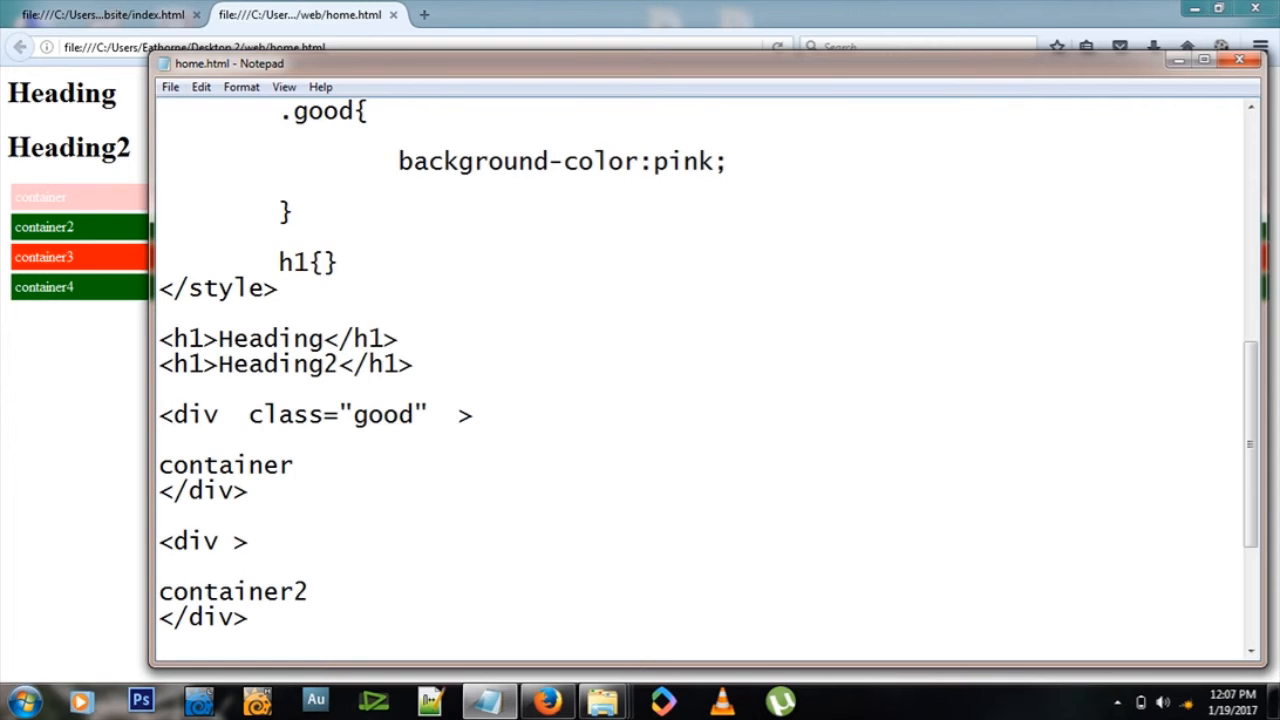
pyautogui.write('color:')
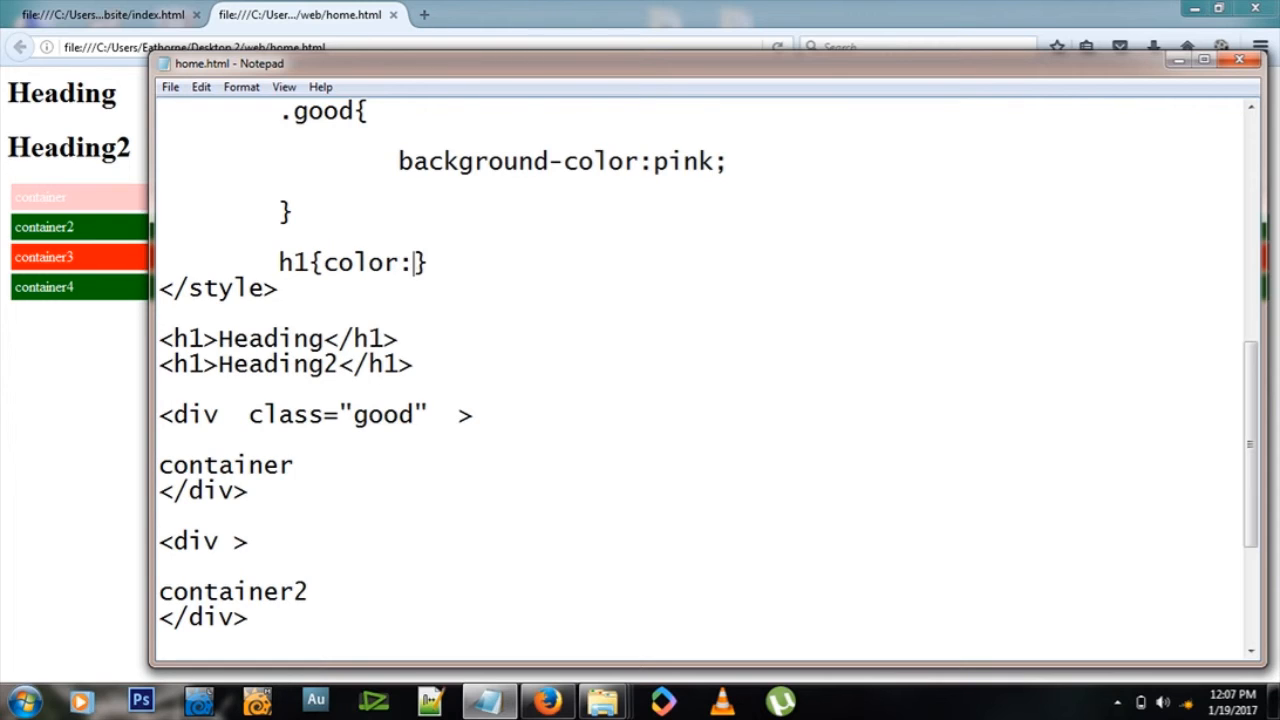
pyautogui.write('blue;')
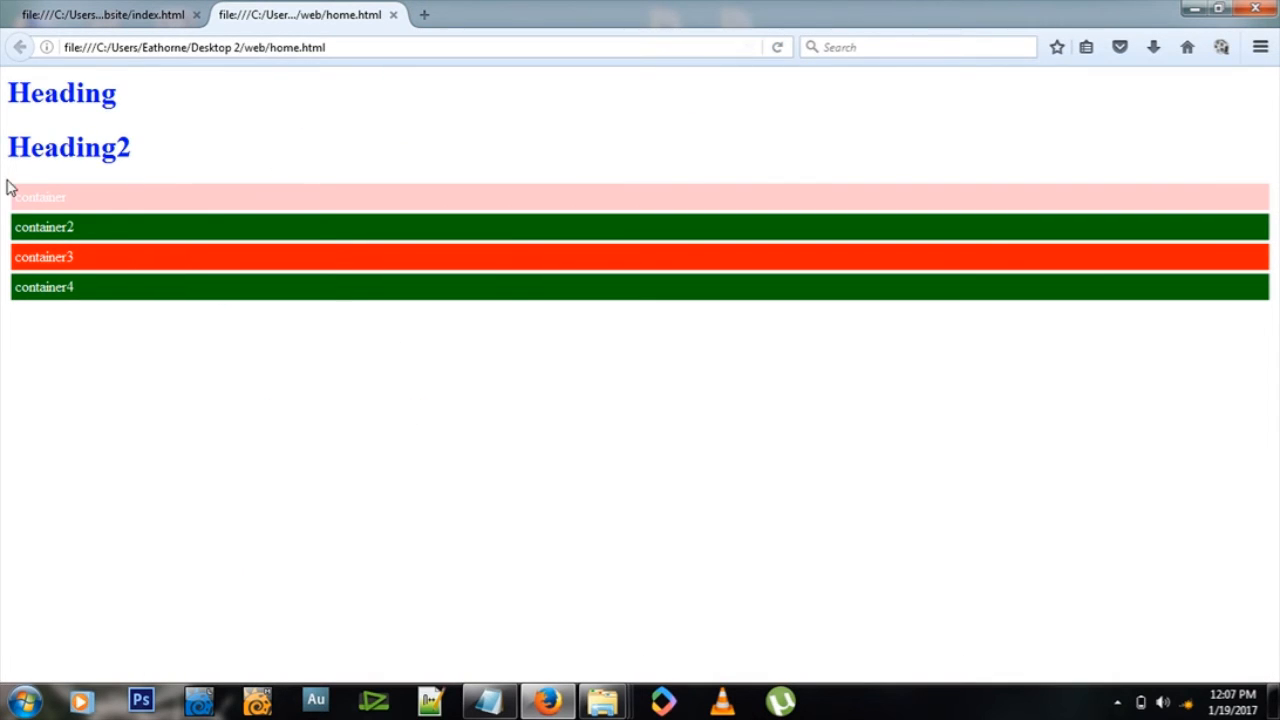
pyautogui.moveTo(8, 184); pyautogui.dragTo(190, 120)
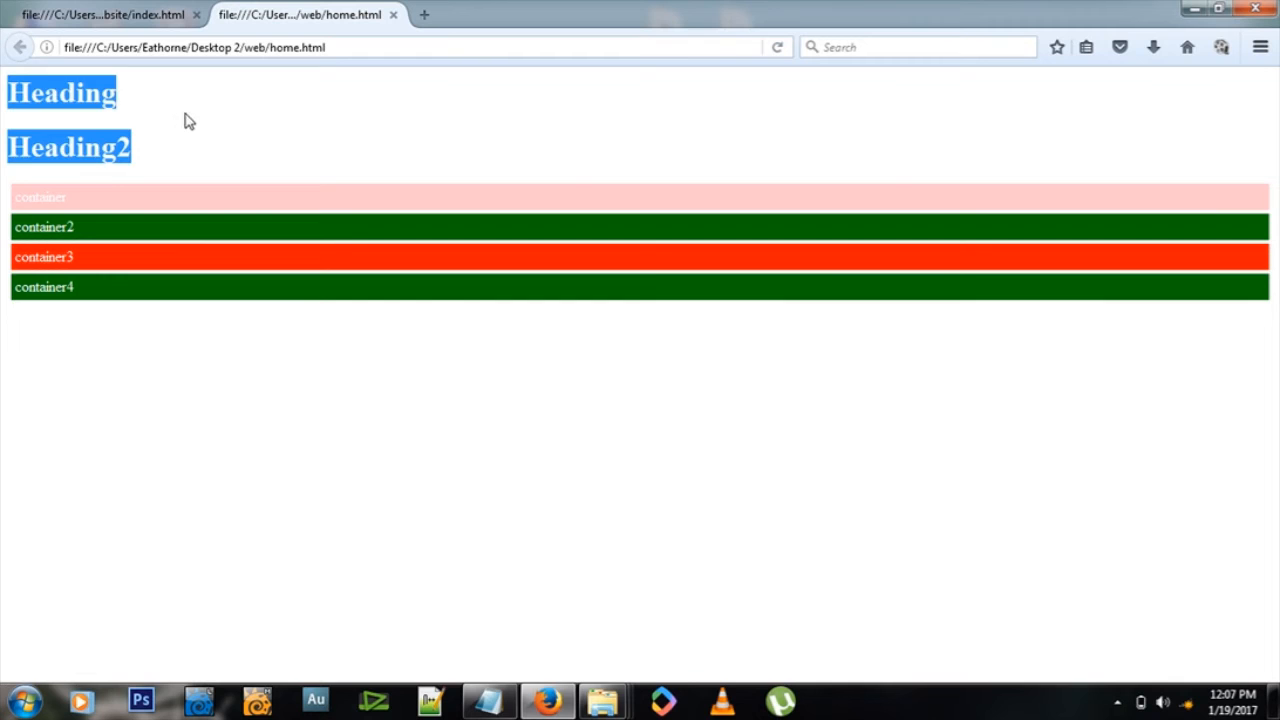
pyautogui.click(488, 700)
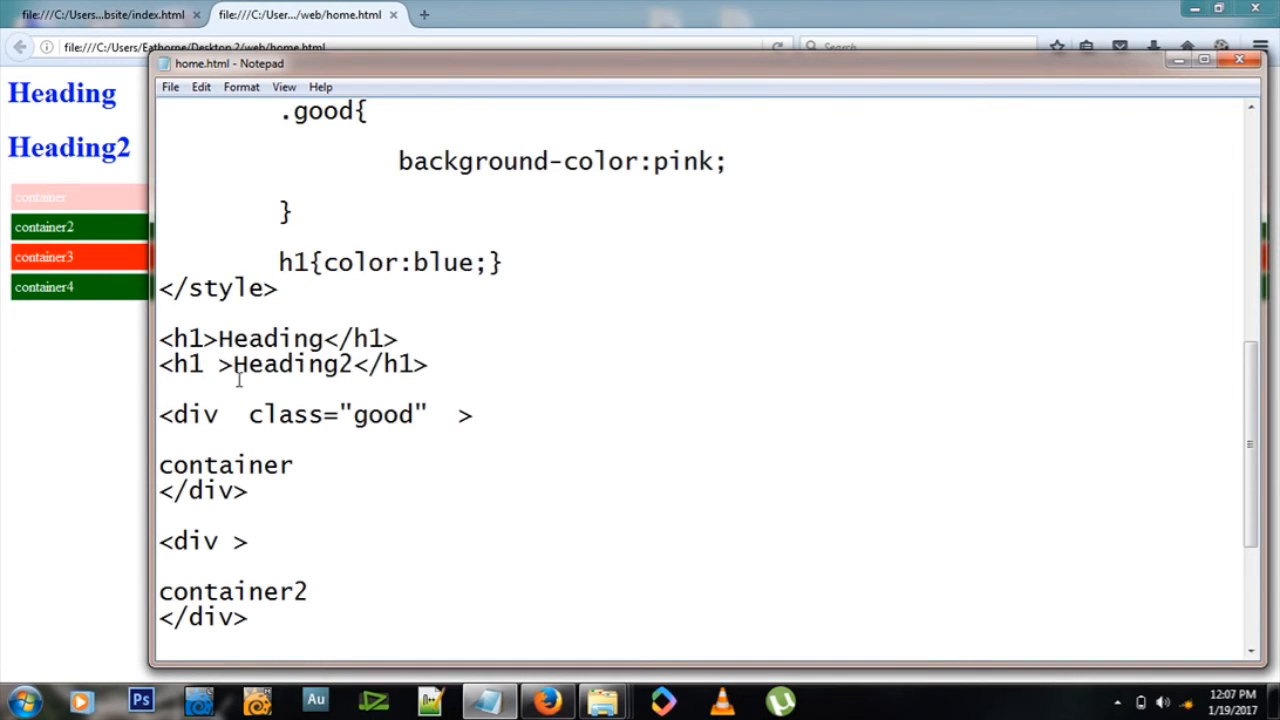
# Step: Give the Heading2 h1 a class="good" attribute
pyautogui.scroll(3)
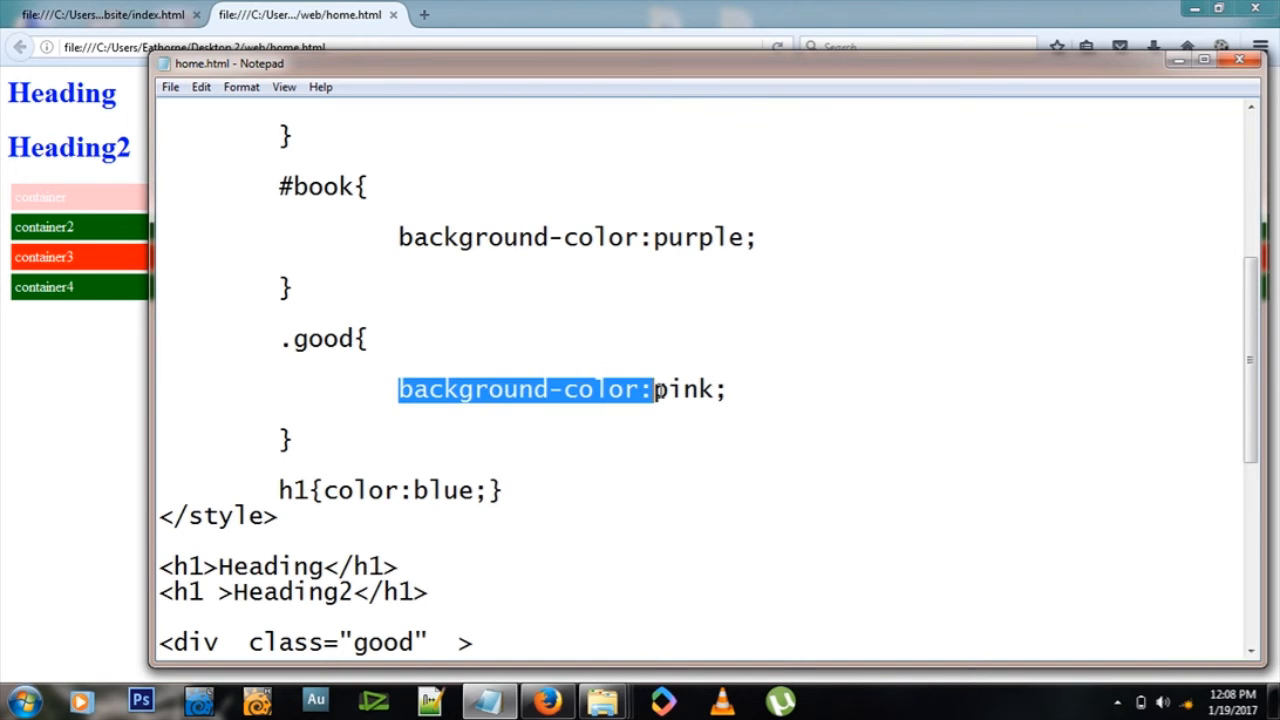
pyautogui.scroll(-3)
pyautogui.write('class=')
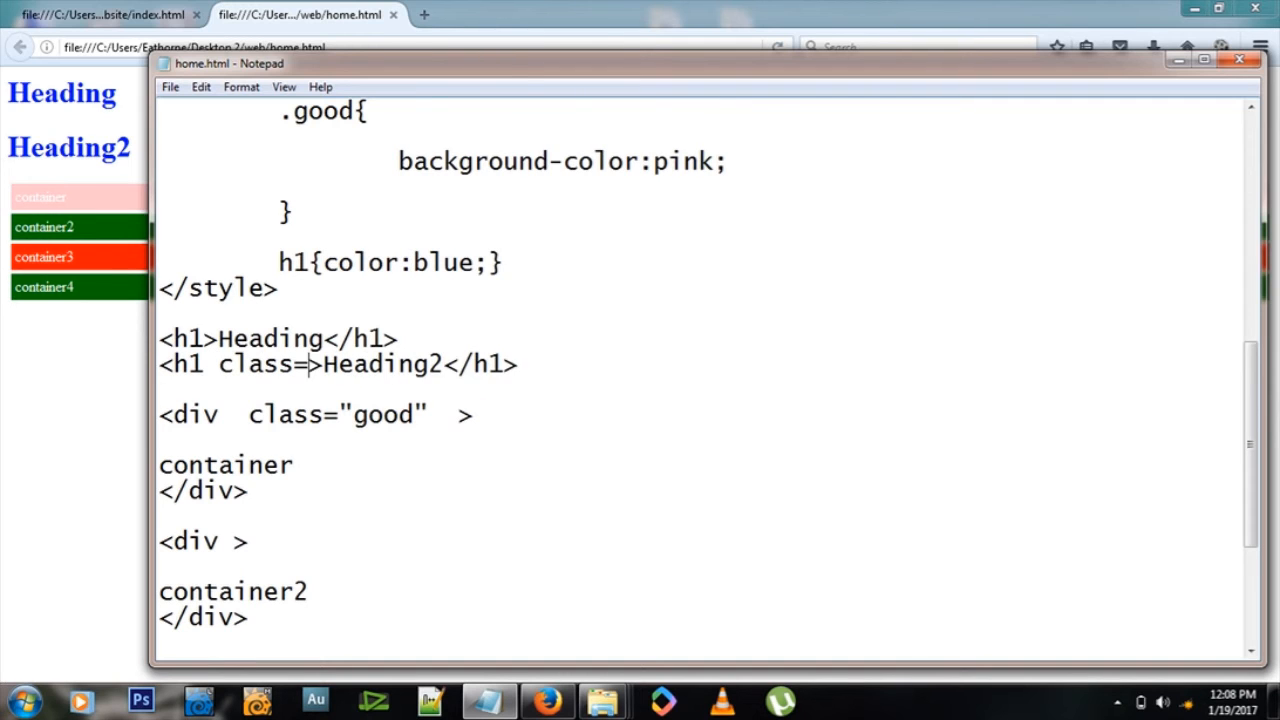
pyautogui.write('"go"')
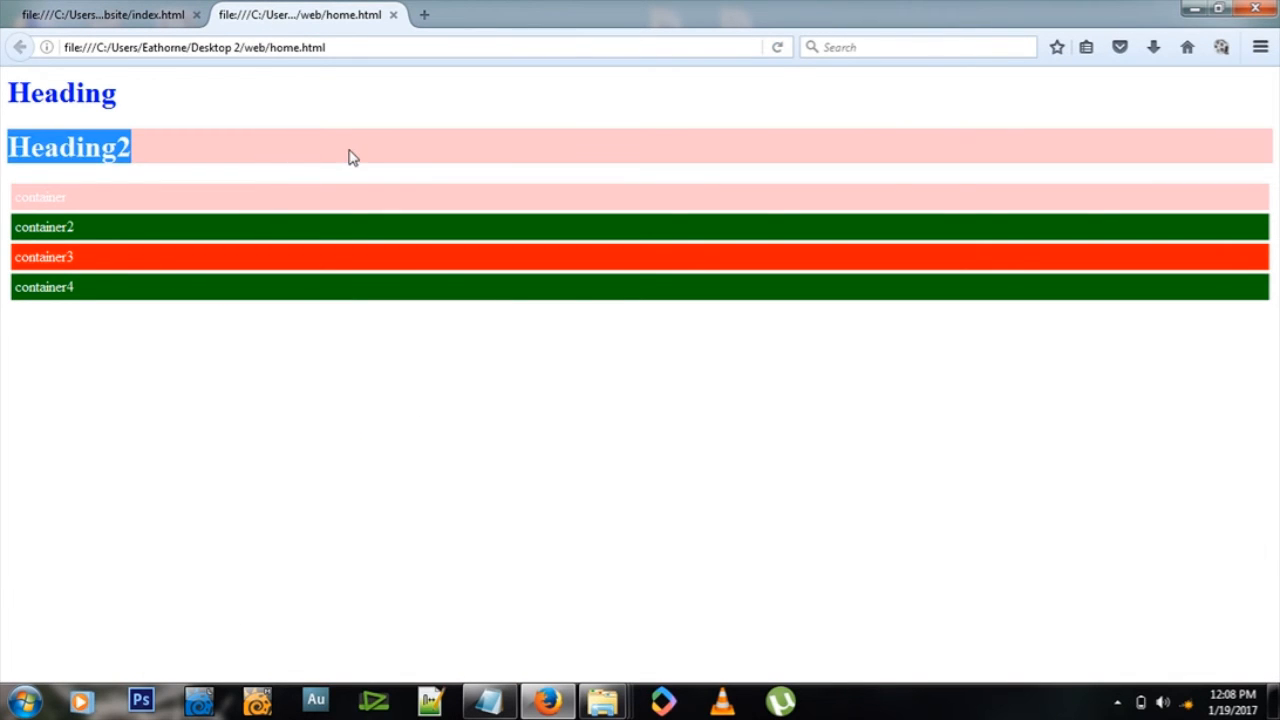
# Step: Switch Firefox from the home.html preview to the index.html CSS Tutorial page
pyautogui.click(488, 700)
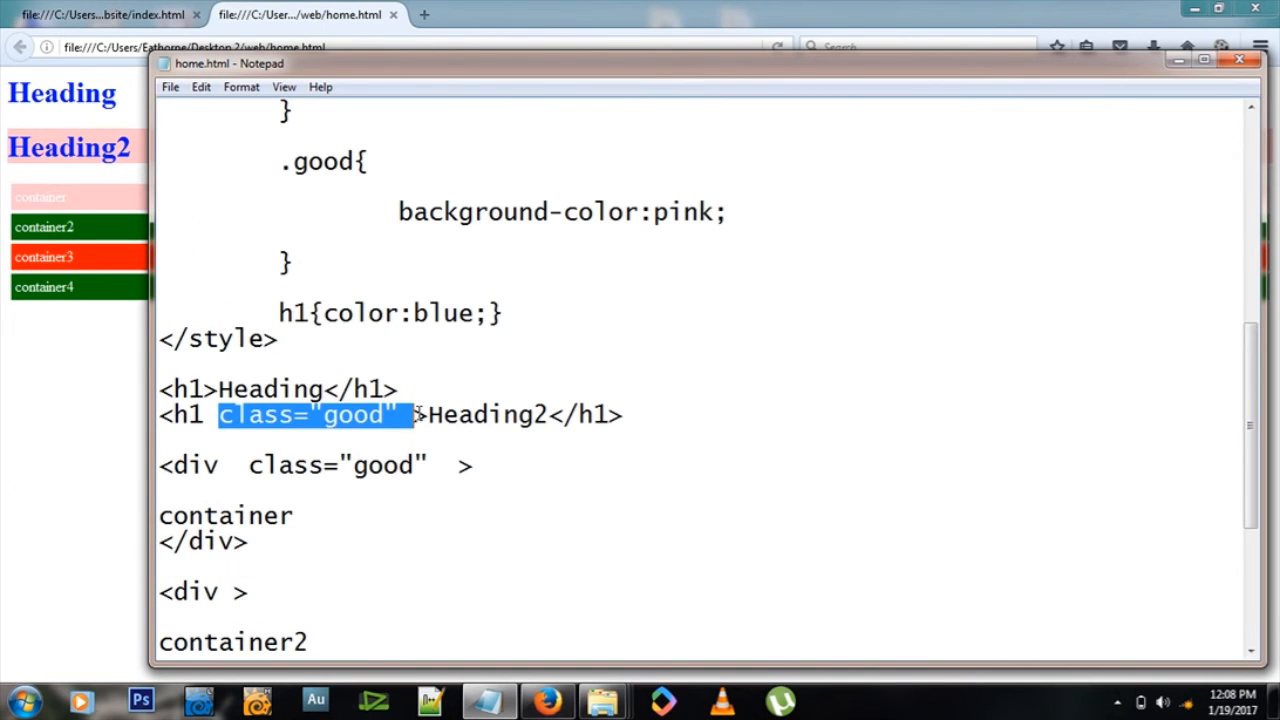
pyautogui.scroll(3)
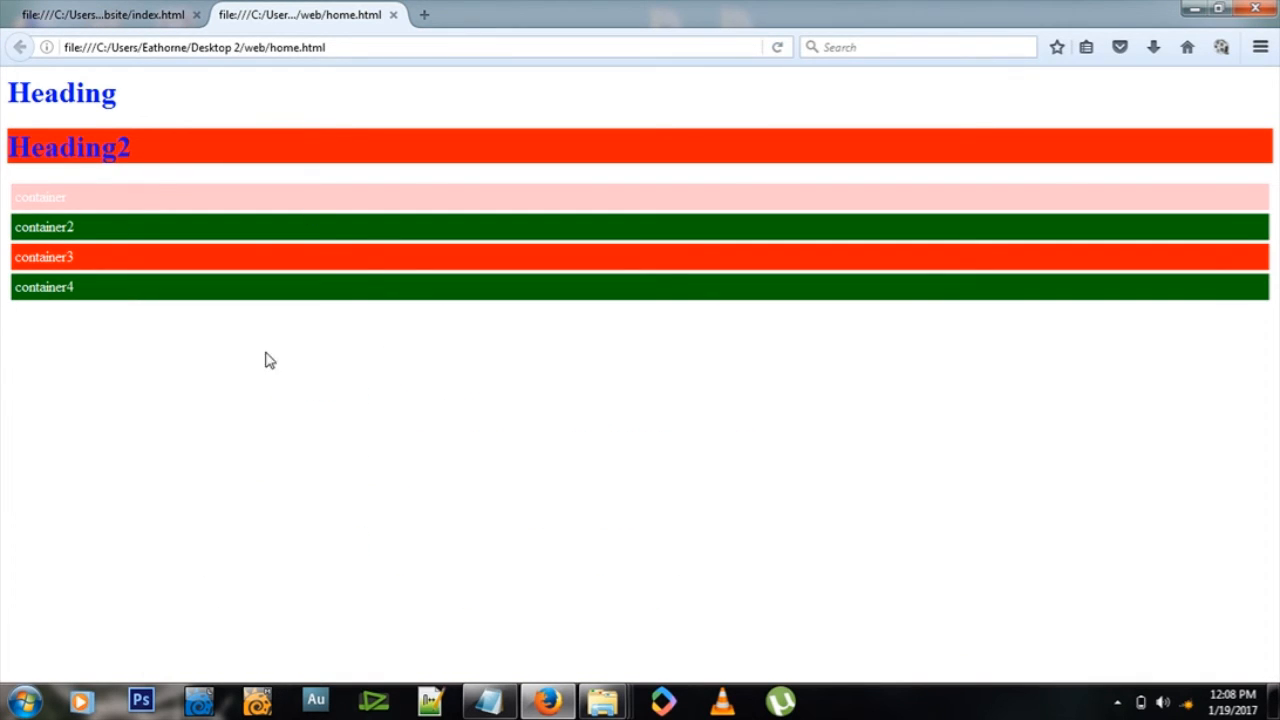
pyautogui.moveTo(248, 150)
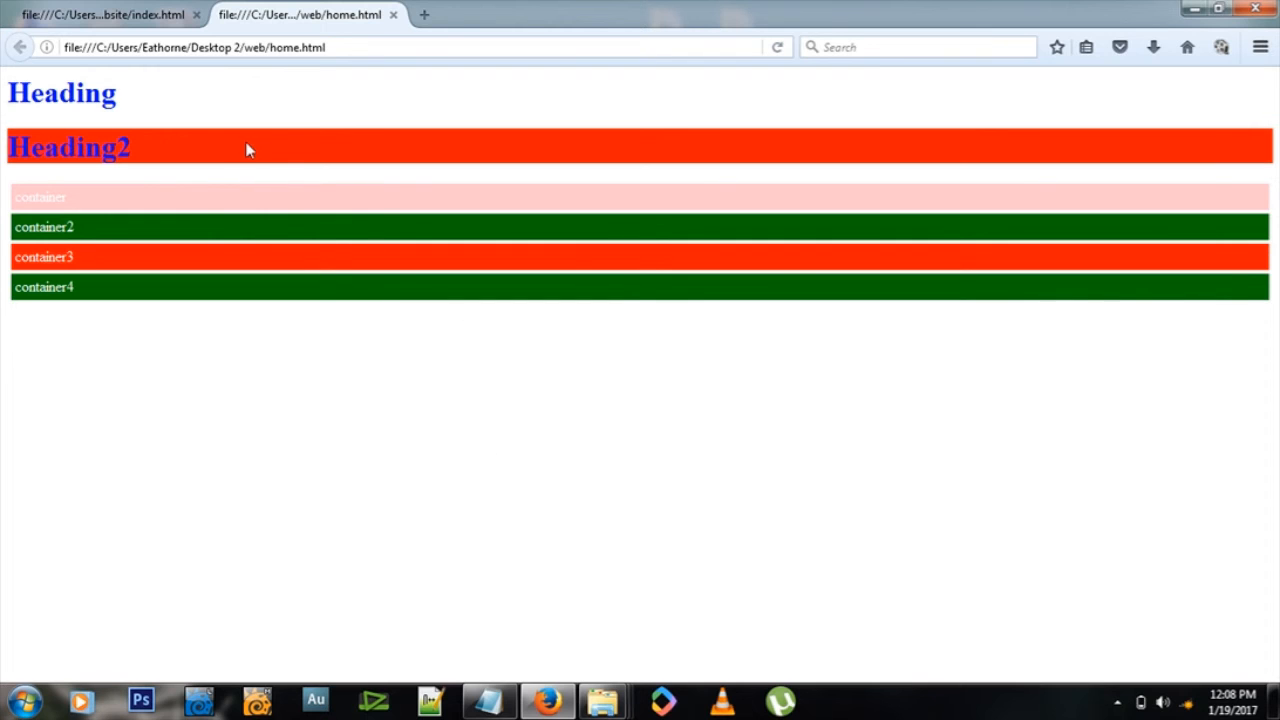
pyautogui.click(104, 14)
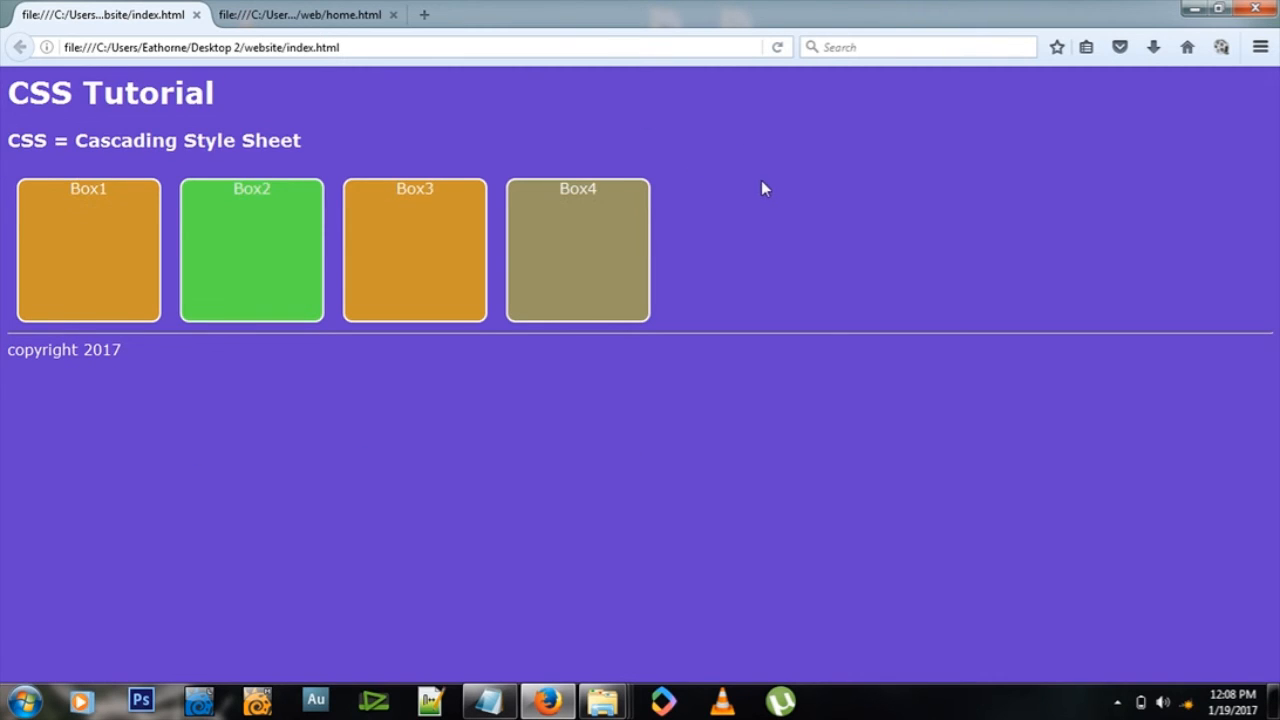
pyautogui.moveTo(436, 132)
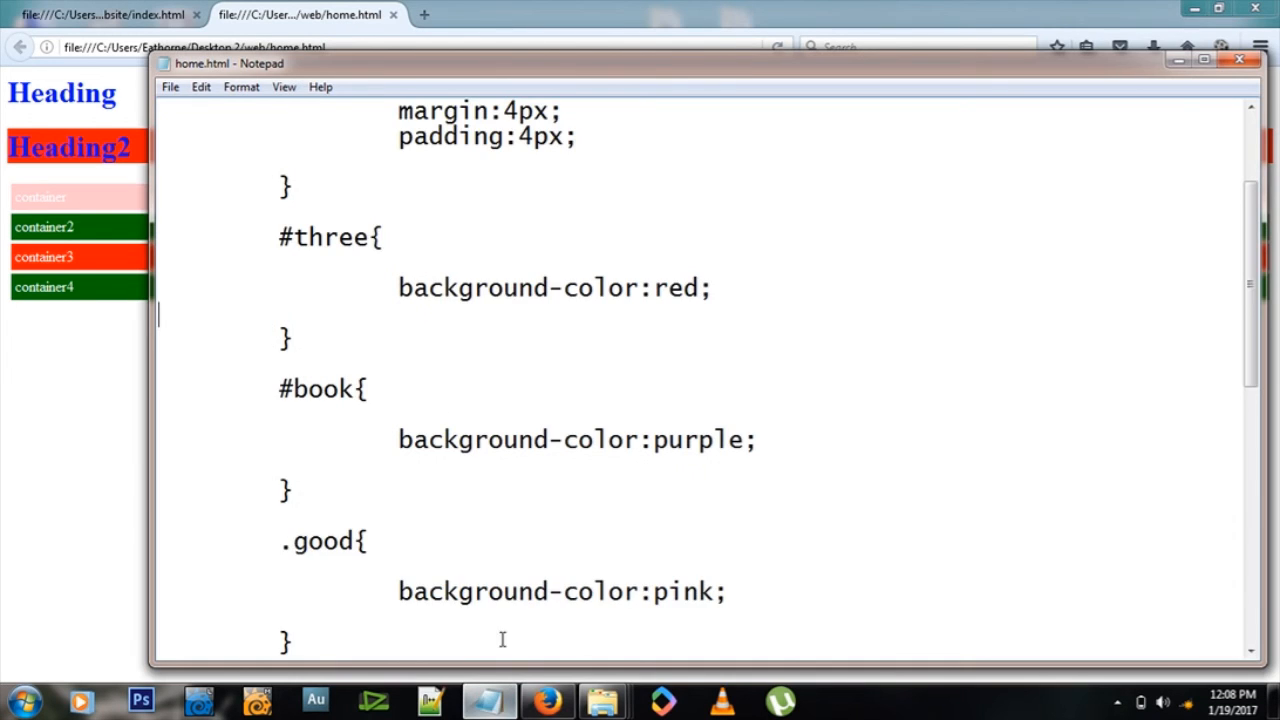
# Step: Insert the <body> opening tag right after the style block, before <h1>Heading</h1>
pyautogui.scroll(-3)
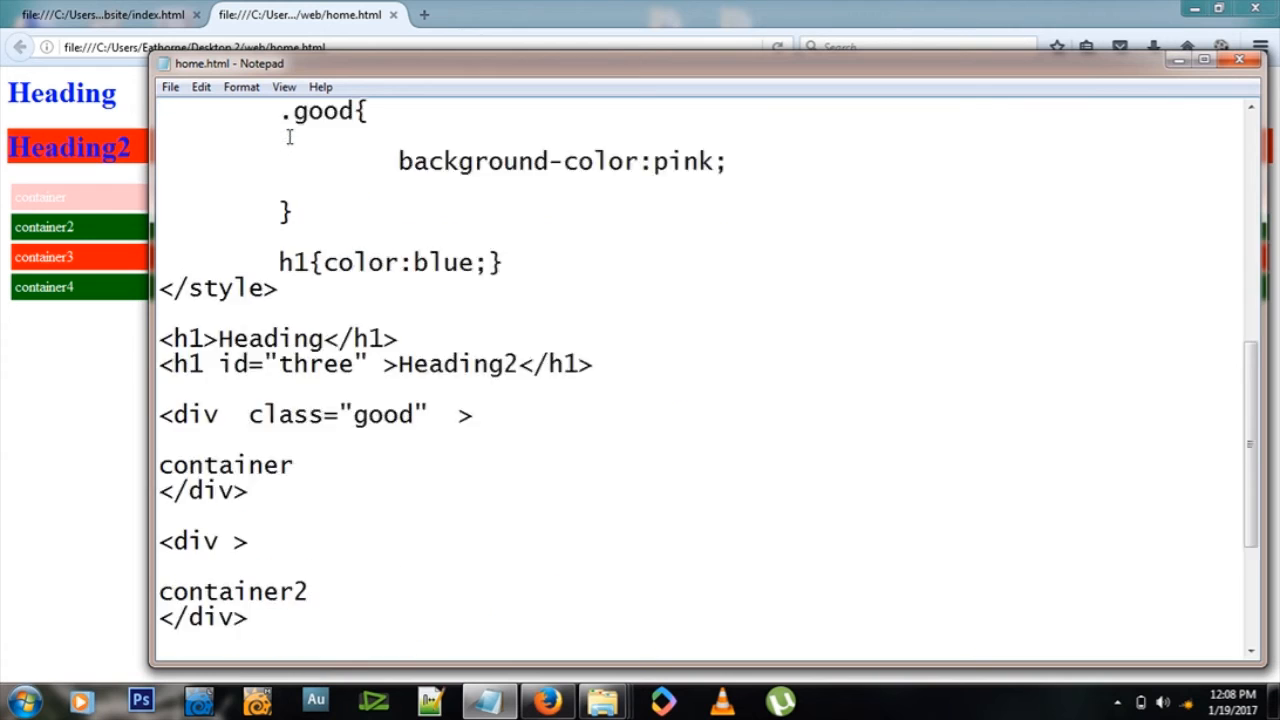
pyautogui.scroll(3)
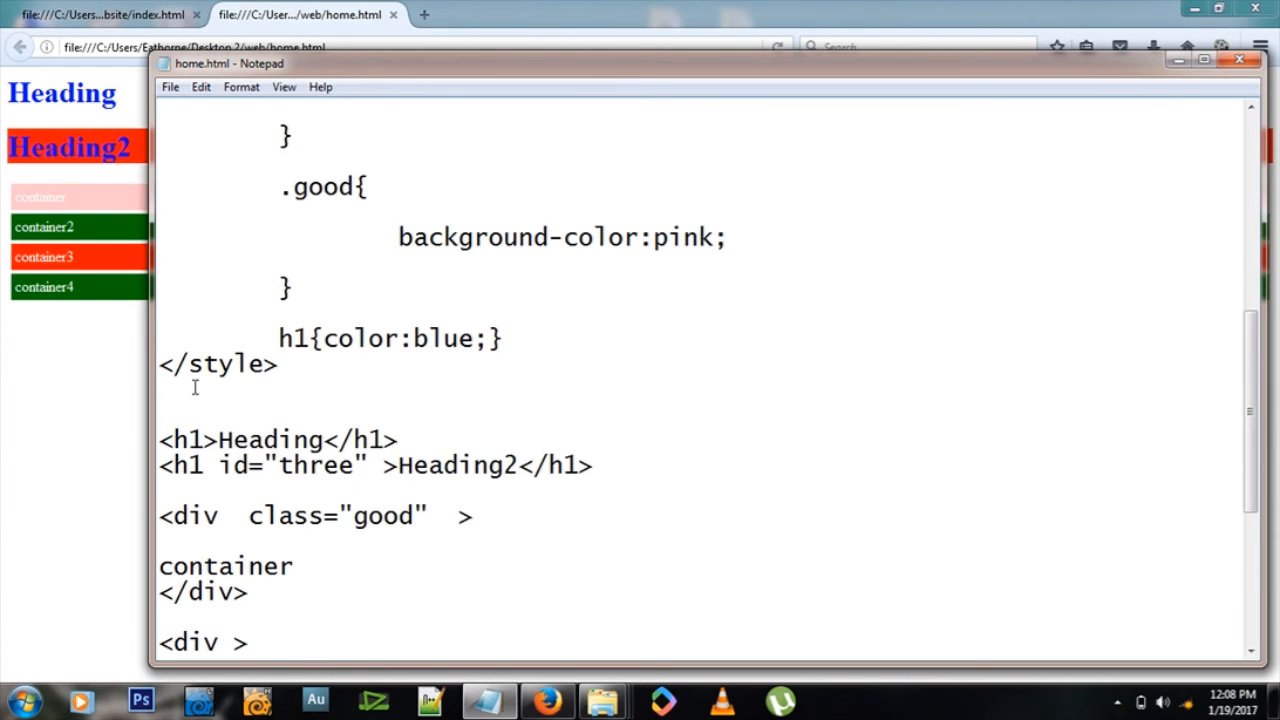
pyautogui.write('<')
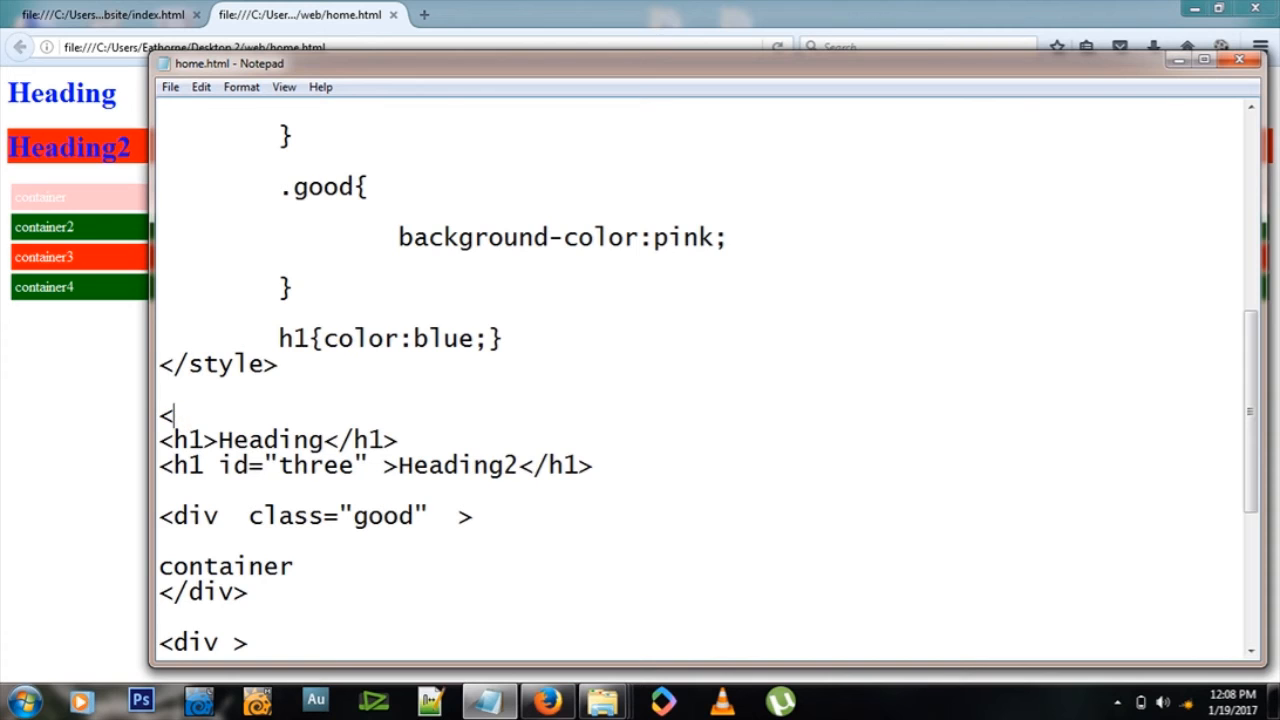
pyautogui.write('body>')
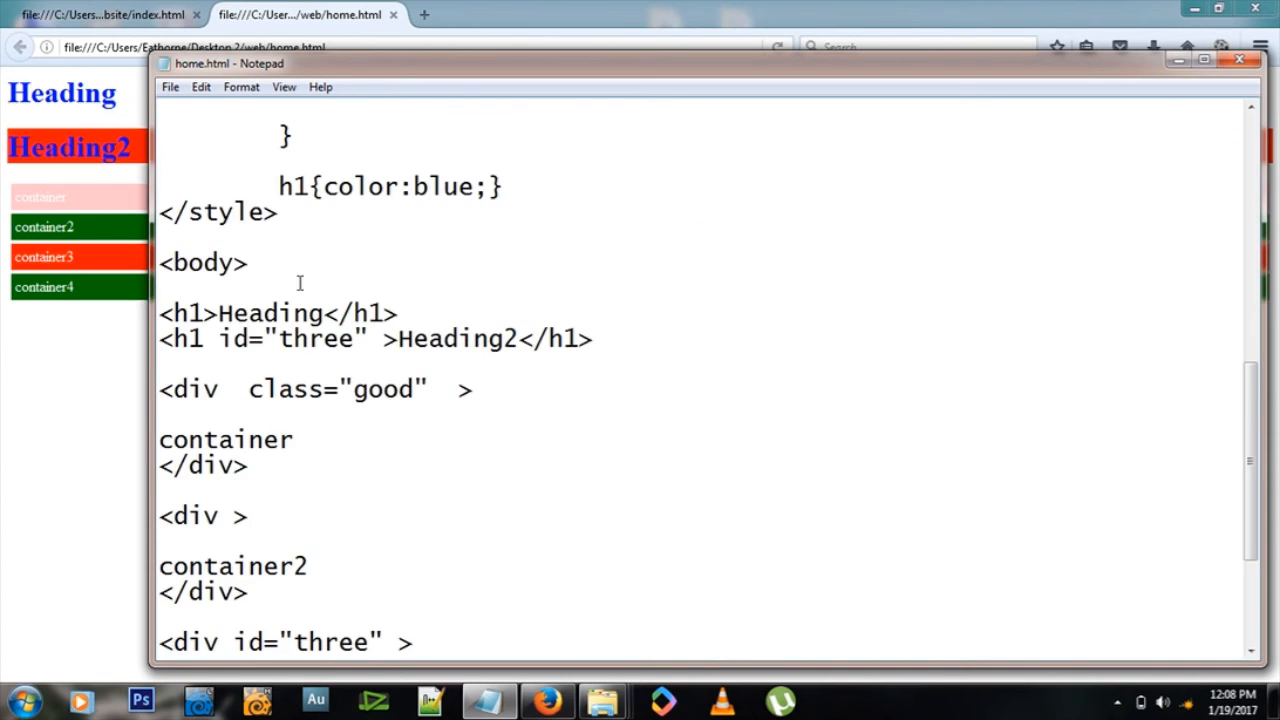
pyautogui.scroll(-3)
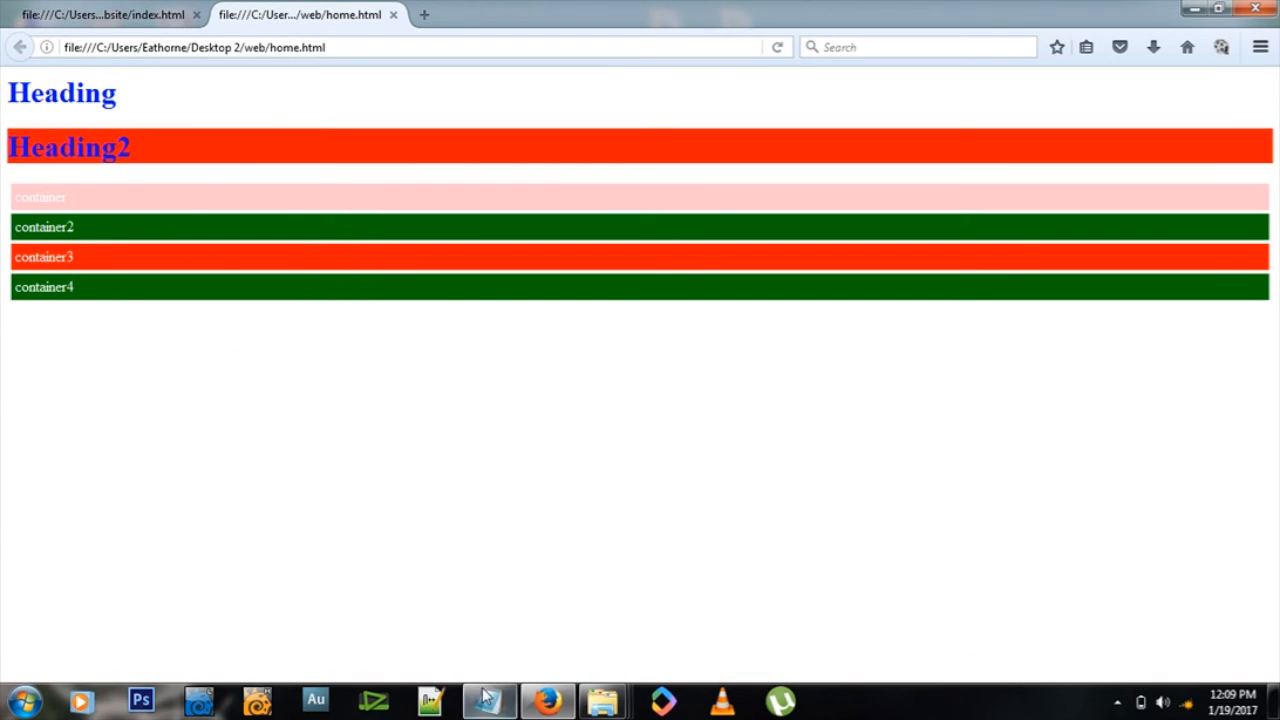
pyautogui.click(488, 700)
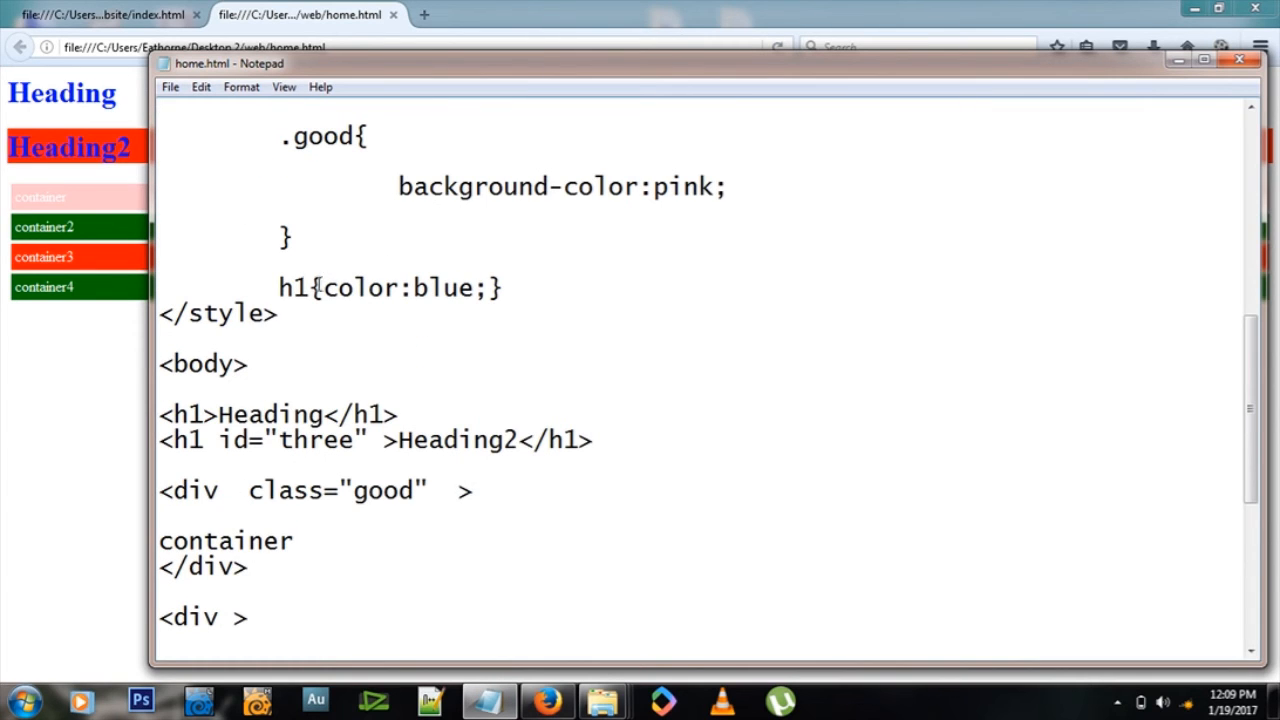
# Step: Add a body{background-color:purple;} rule after the h1 rule in the style block
pyautogui.press('enter')
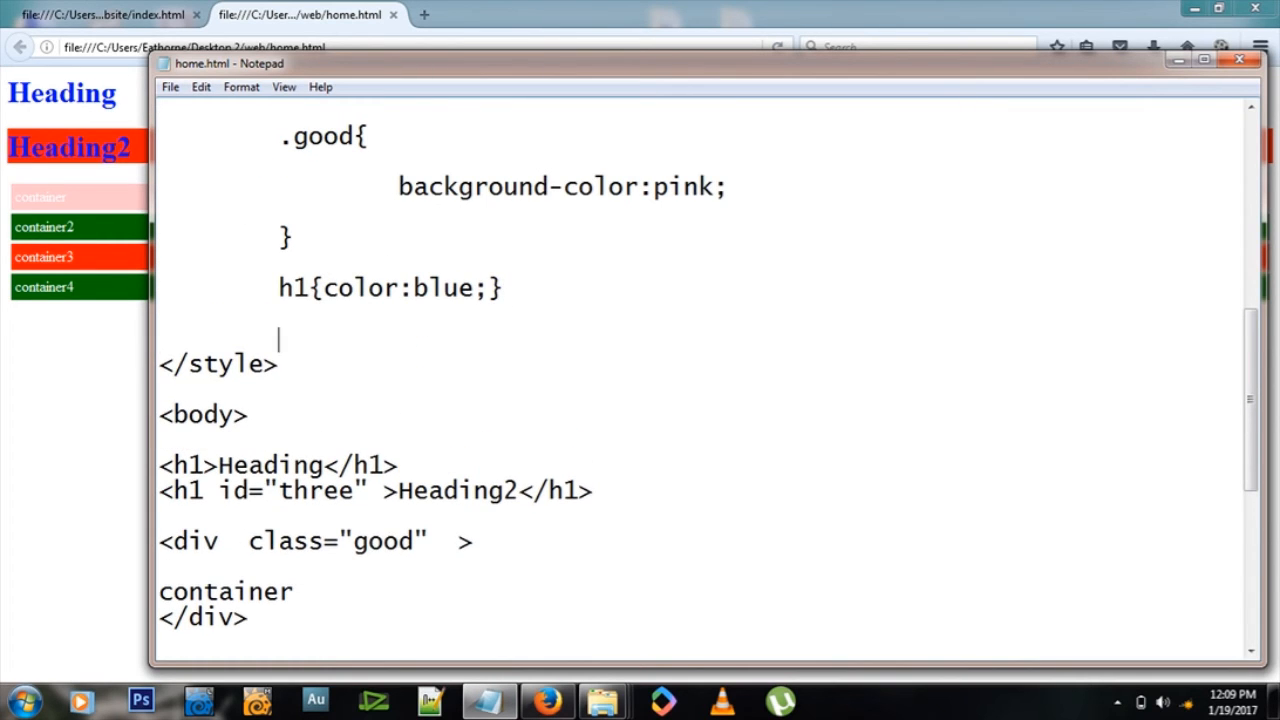
pyautogui.write('body{}')
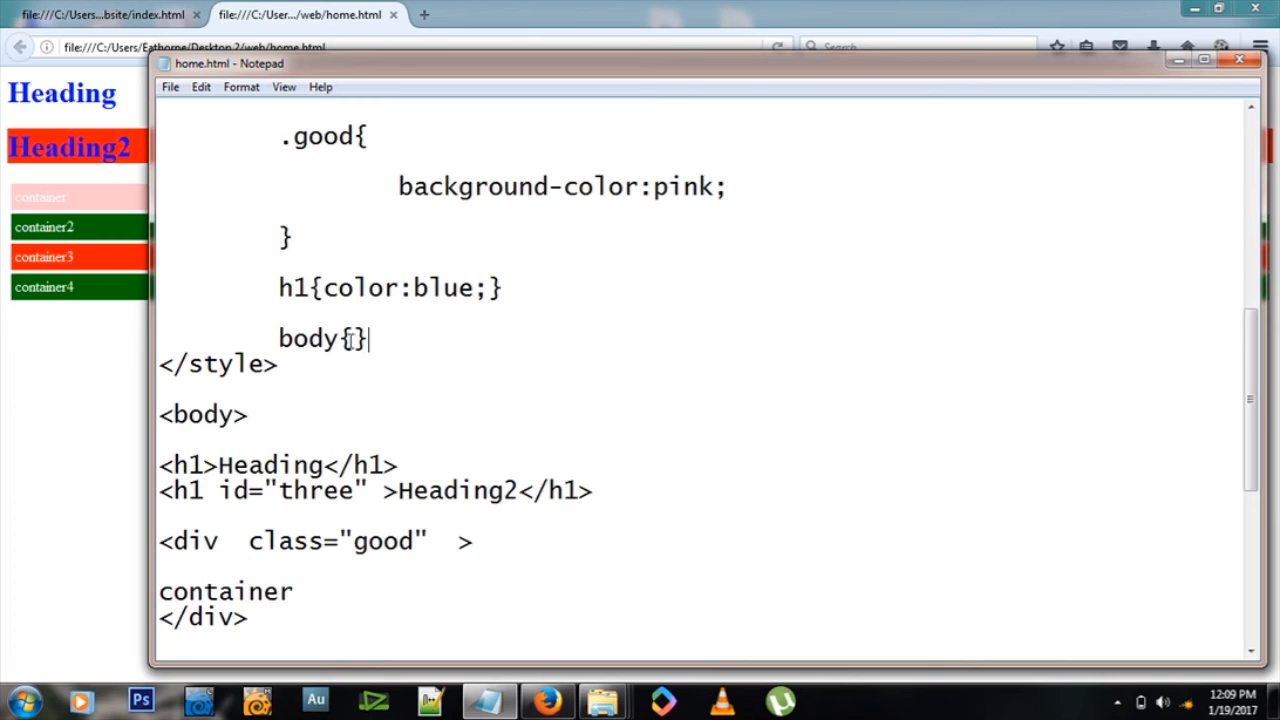
pyautogui.write('backgrou')
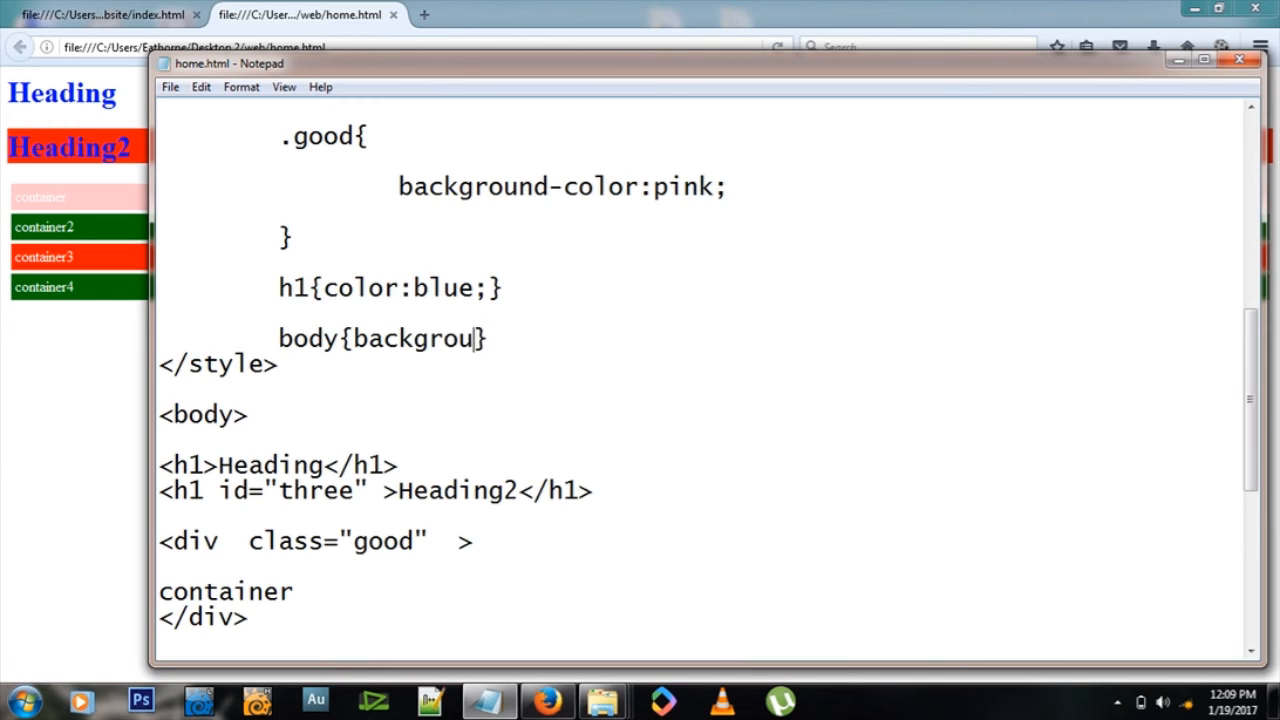
pyautogui.write('nd-color:')
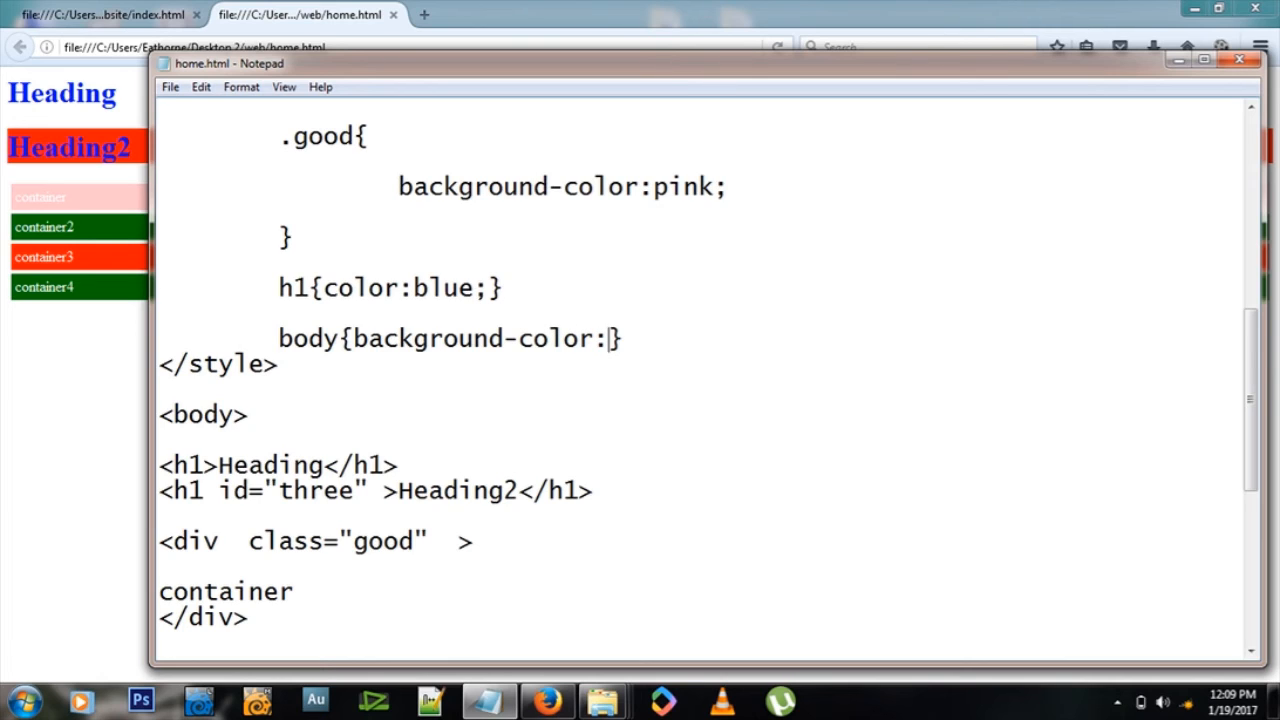
pyautogui.write('purple;')
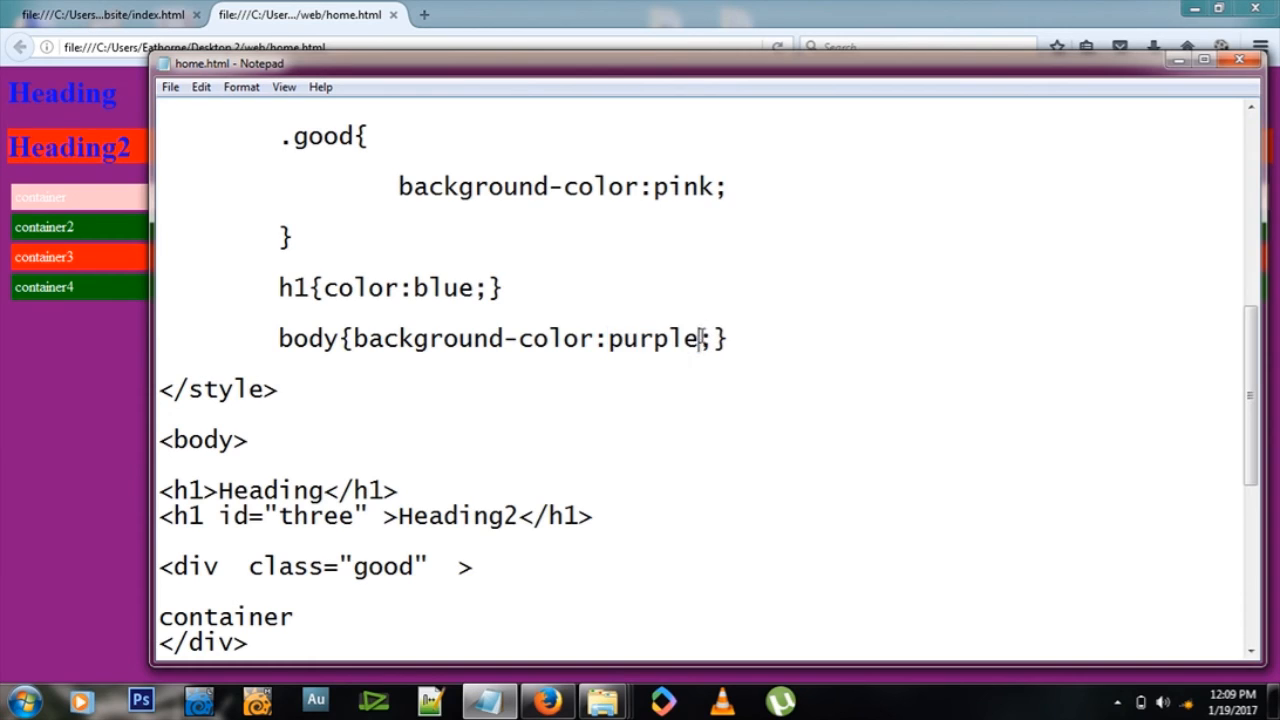
# Step: Replace the purple value with the start of an rgb() colour function
pyautogui.doubleClick(652, 338)
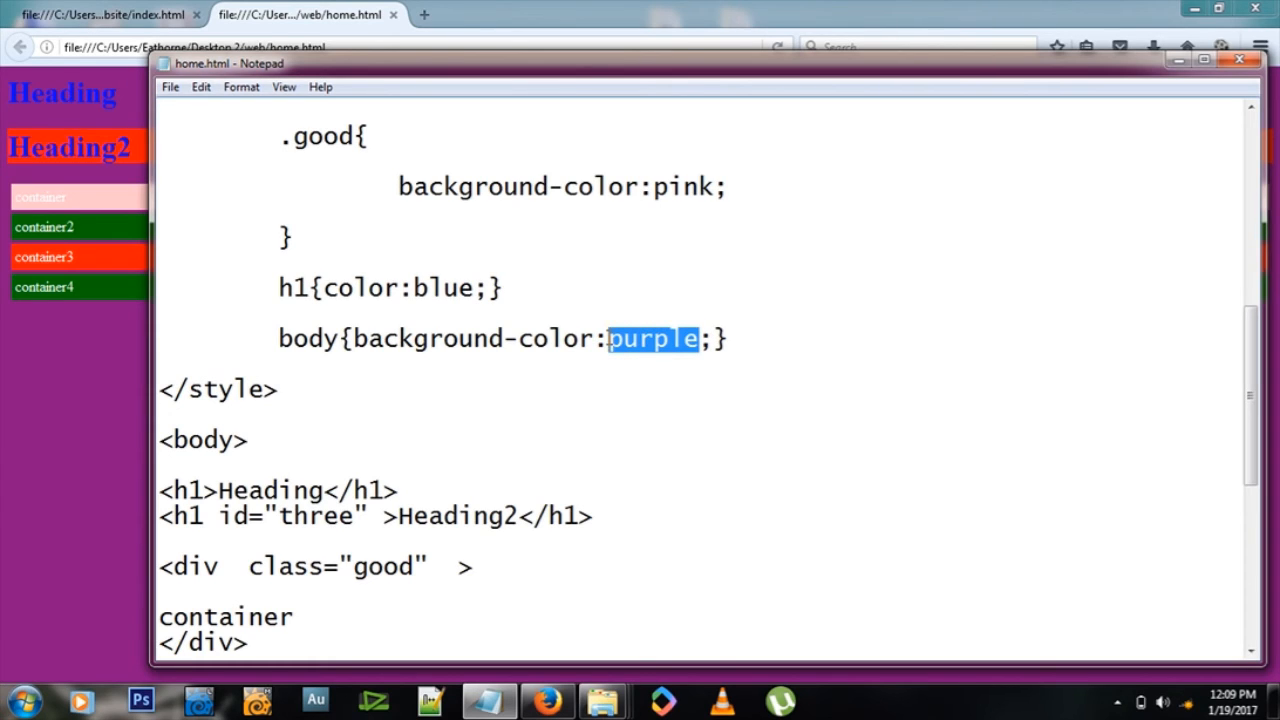
pyautogui.write('r')
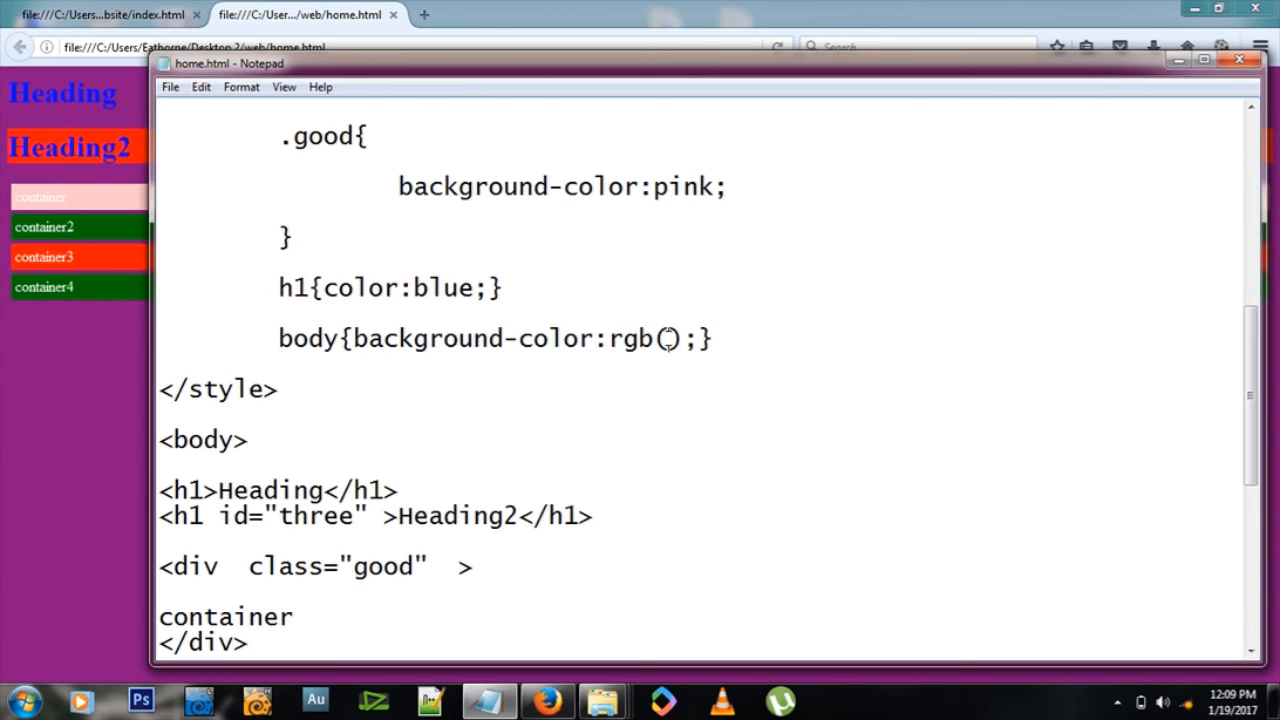
# Step: Fill rgb() with 255,0,0, then change it to rgb(100,80,70) and preview in Firefox
pyautogui.write('255,0,0')
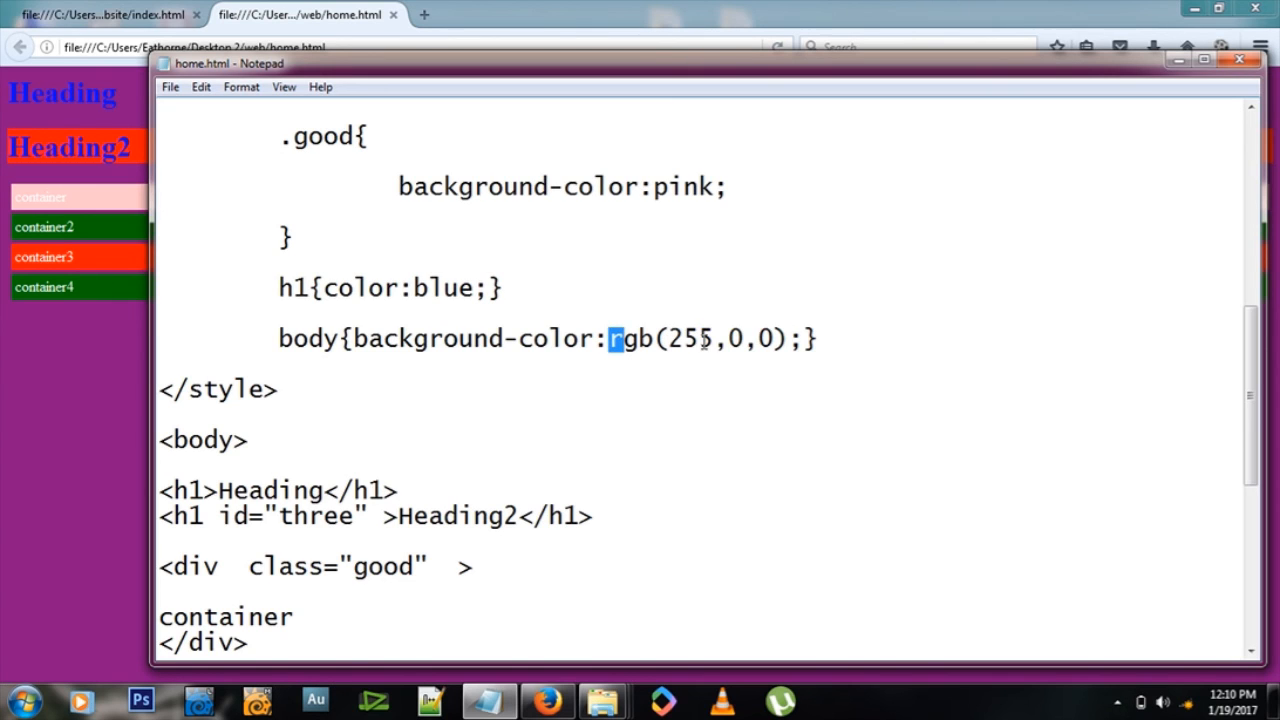
pyautogui.doubleClick(688, 338)
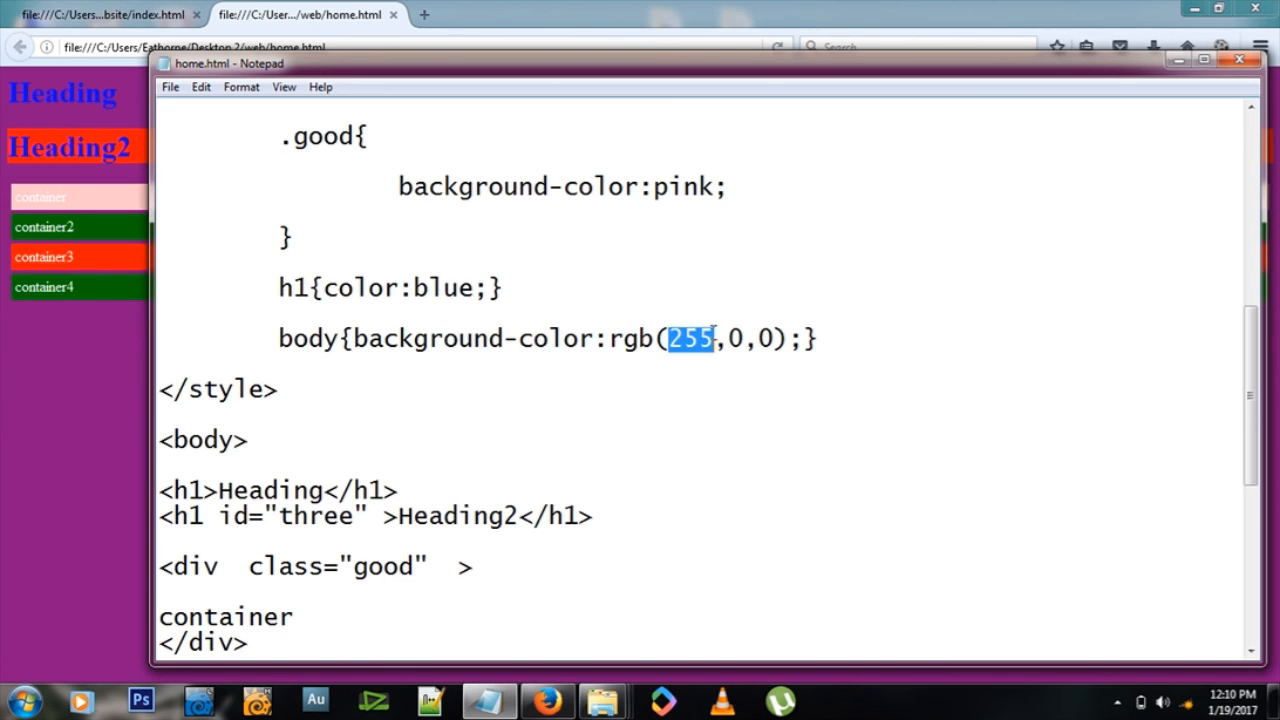
pyautogui.click(628, 338)
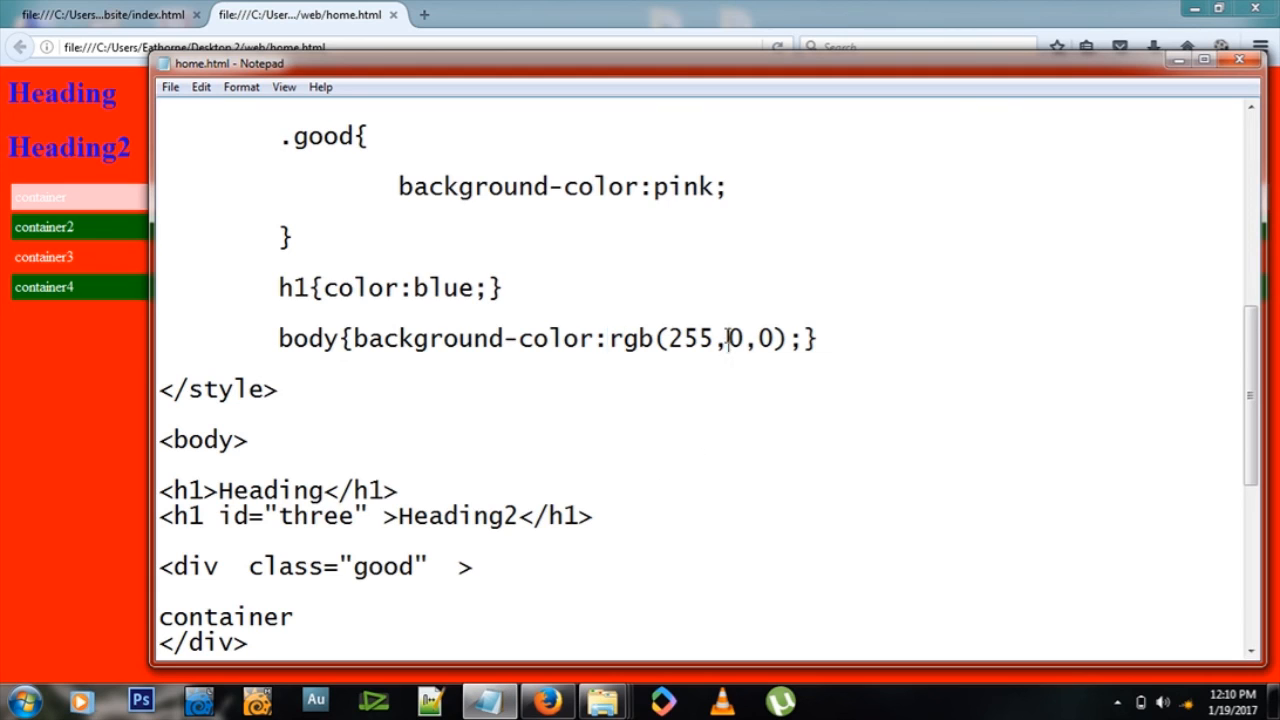
pyautogui.write('80')
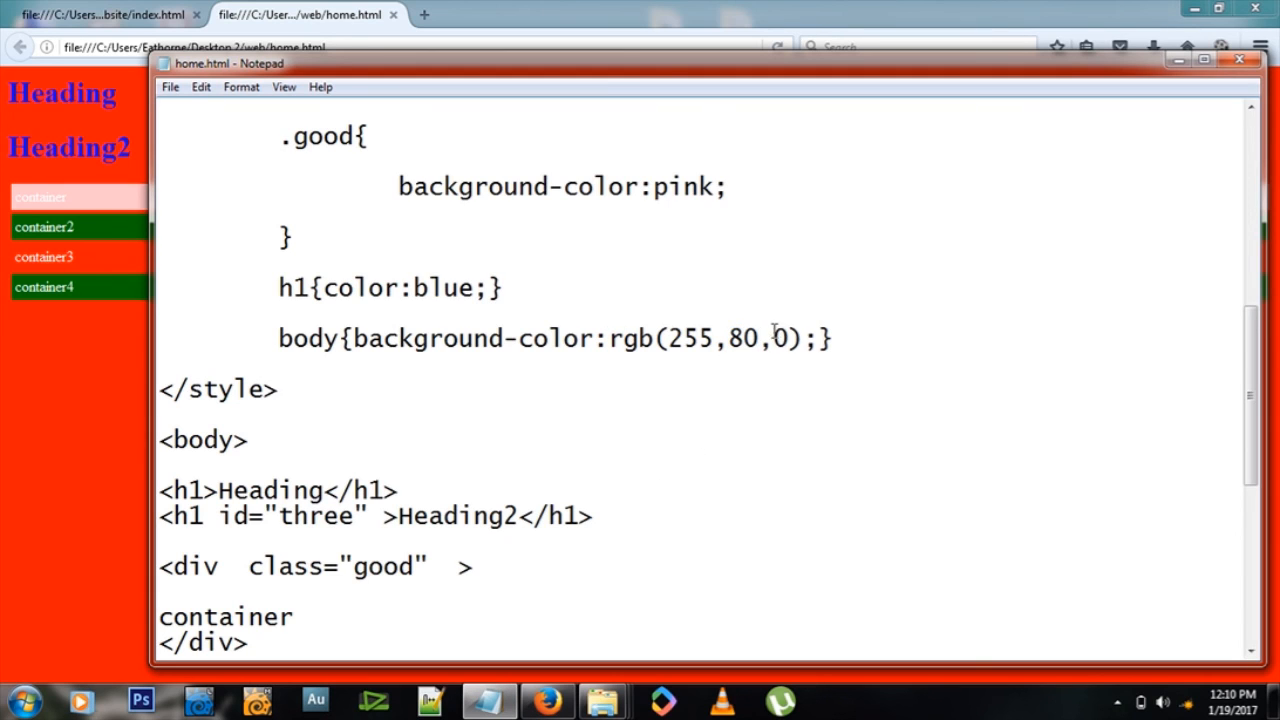
pyautogui.write('7')
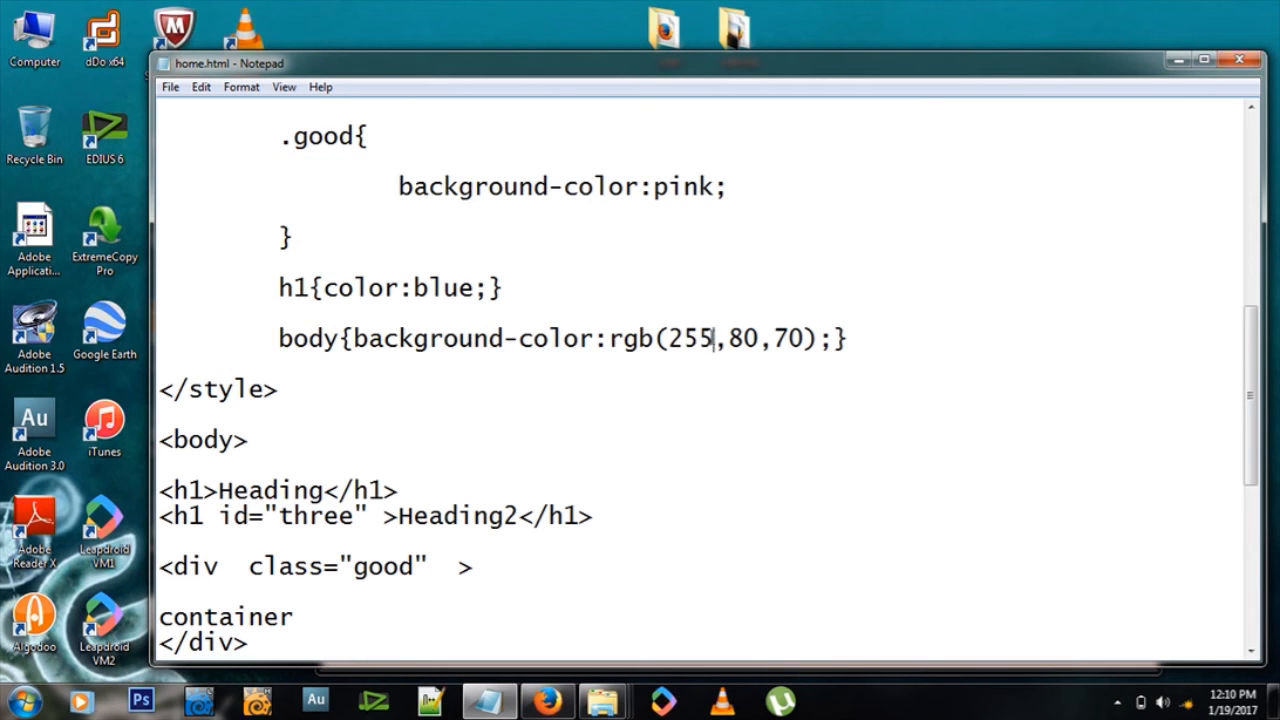
pyautogui.write('100')
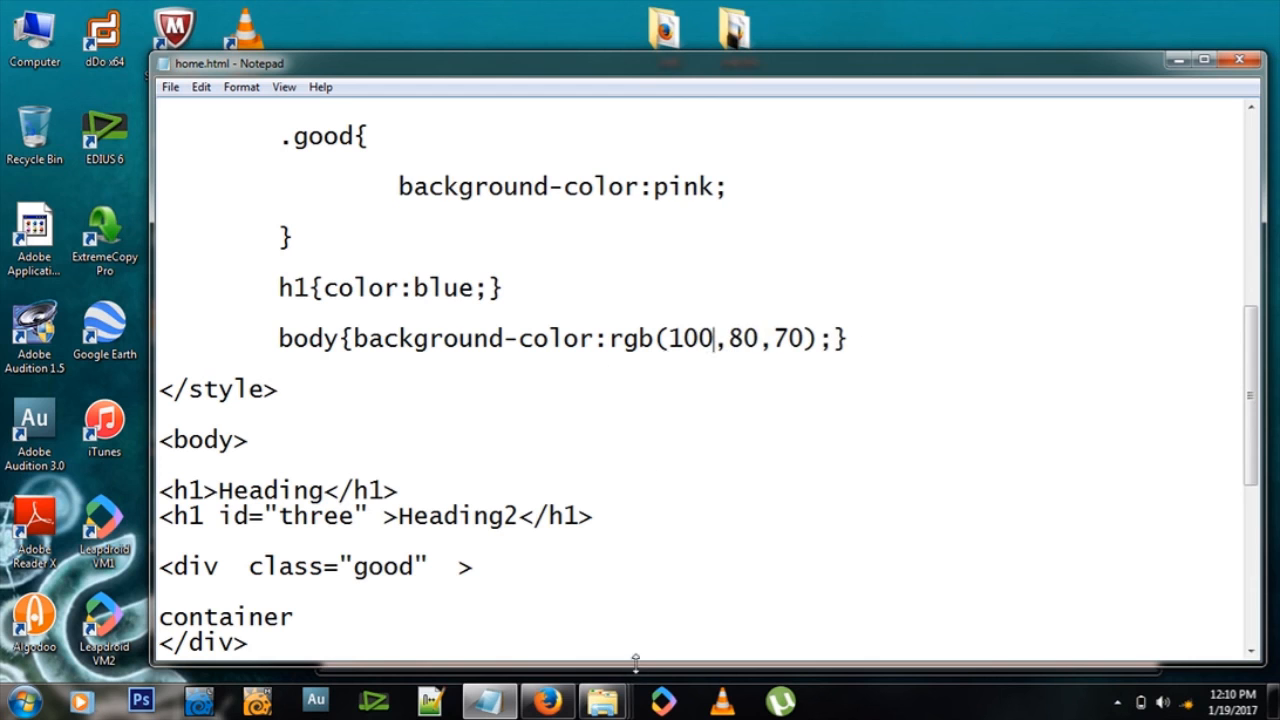
pyautogui.click(544, 700)
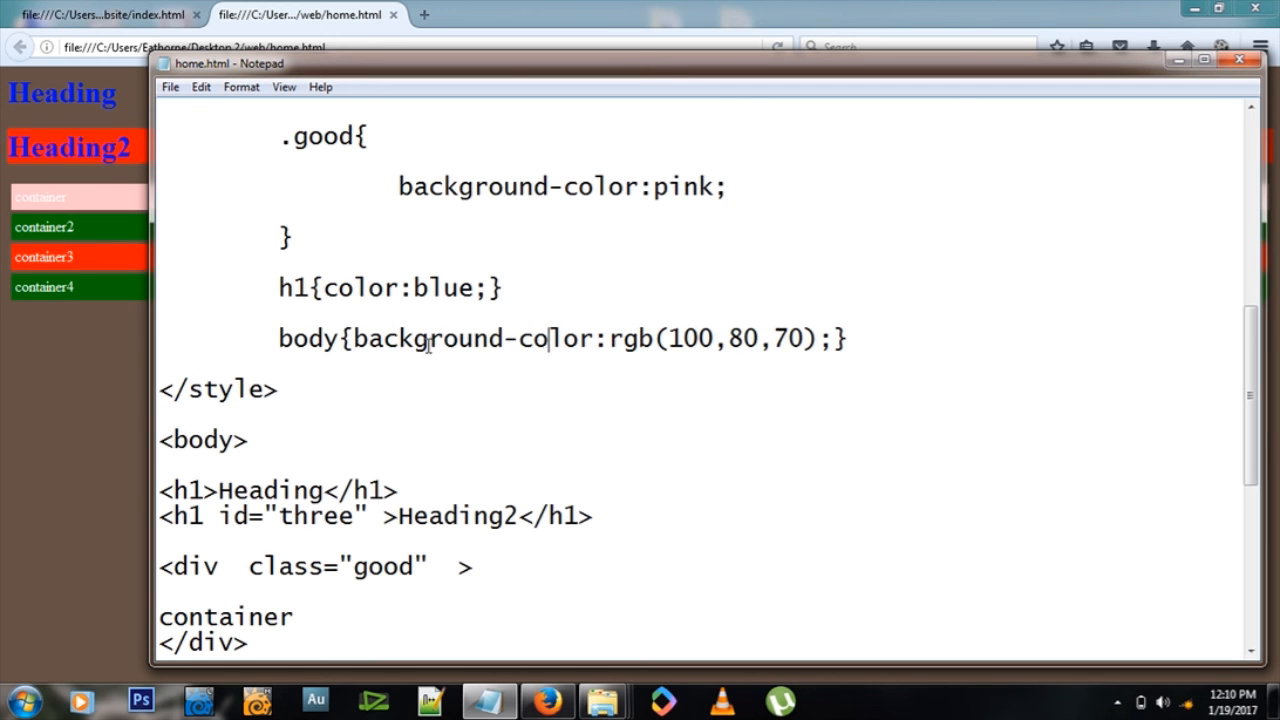
pyautogui.scroll(-3)
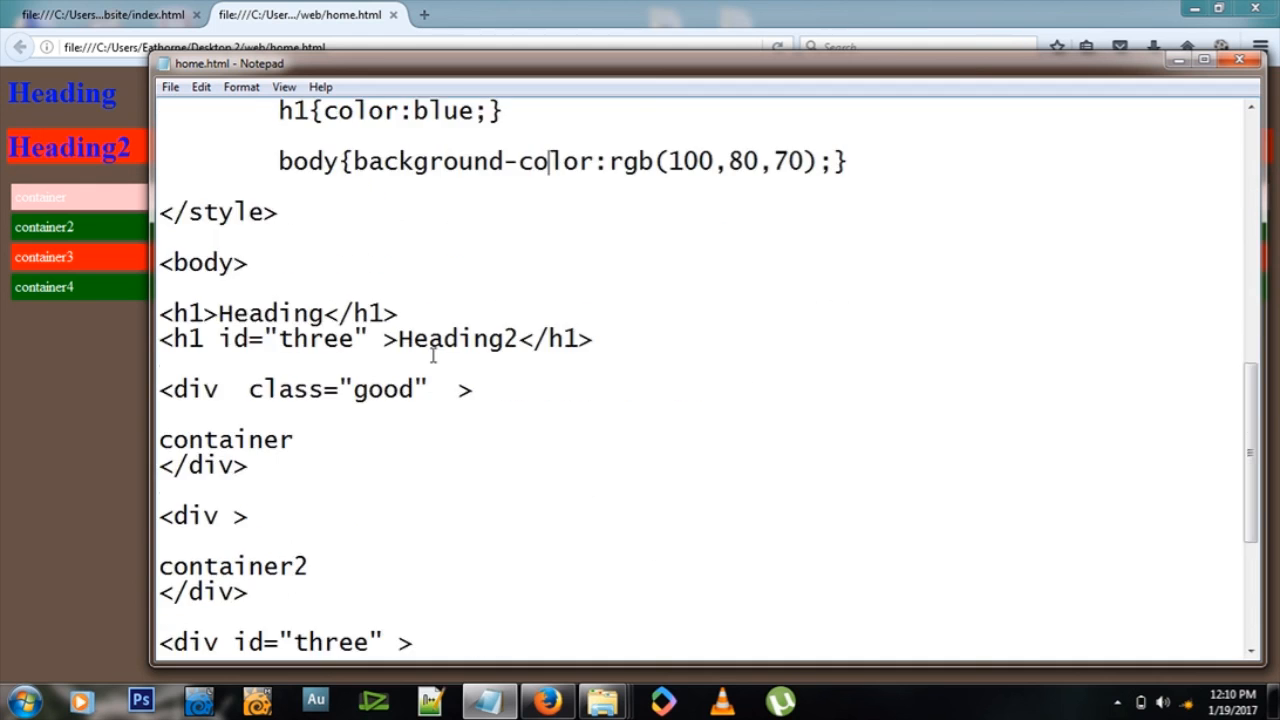
pyautogui.scroll(-3)
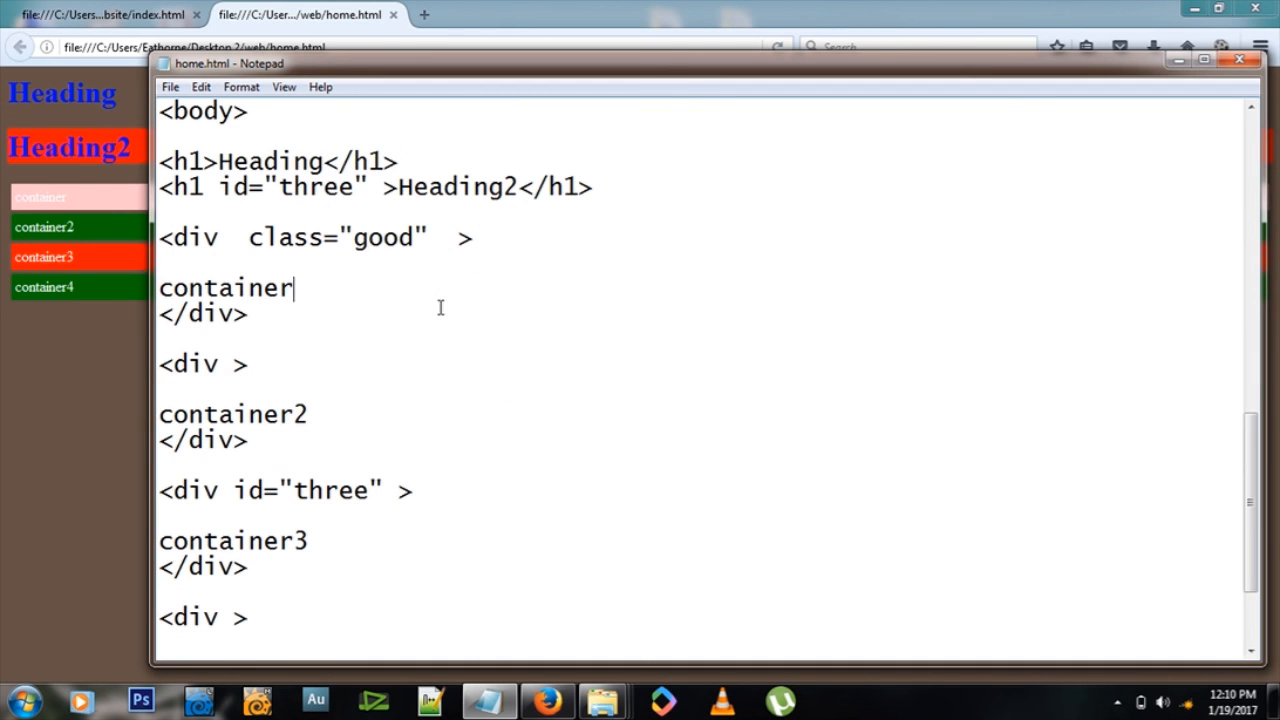
pyautogui.scroll(3)
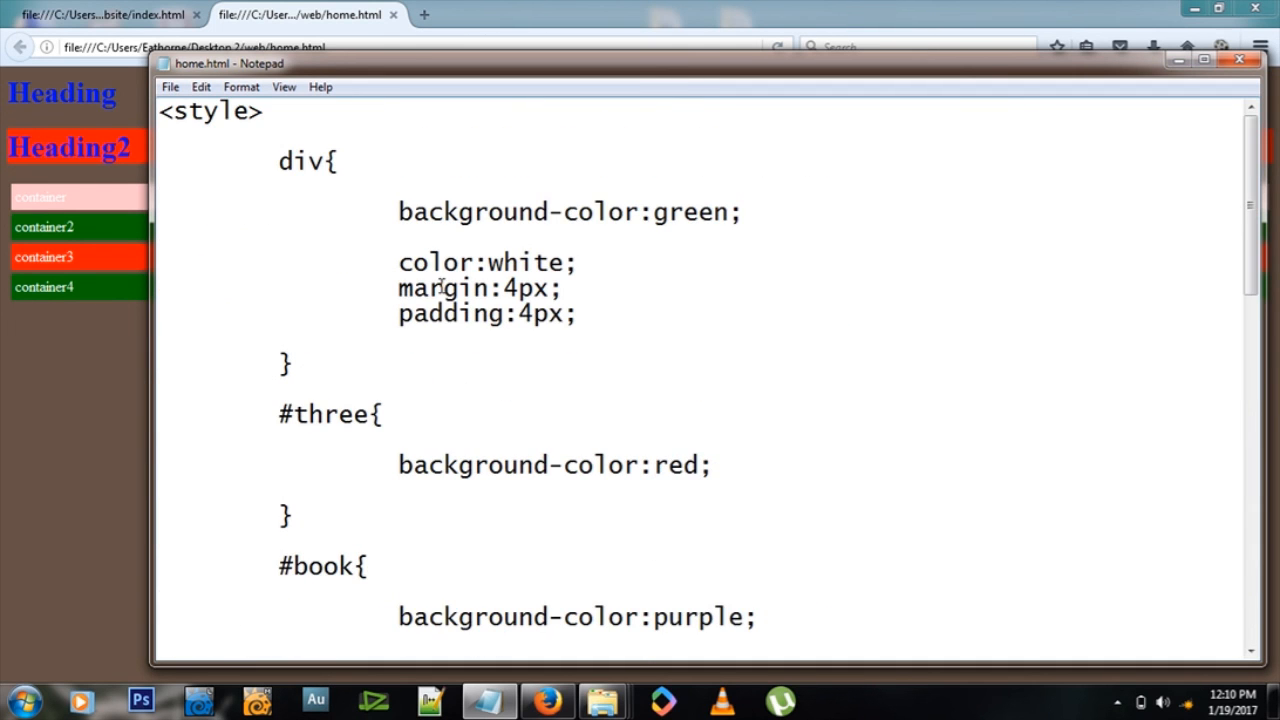
pyautogui.moveTo(548, 700)
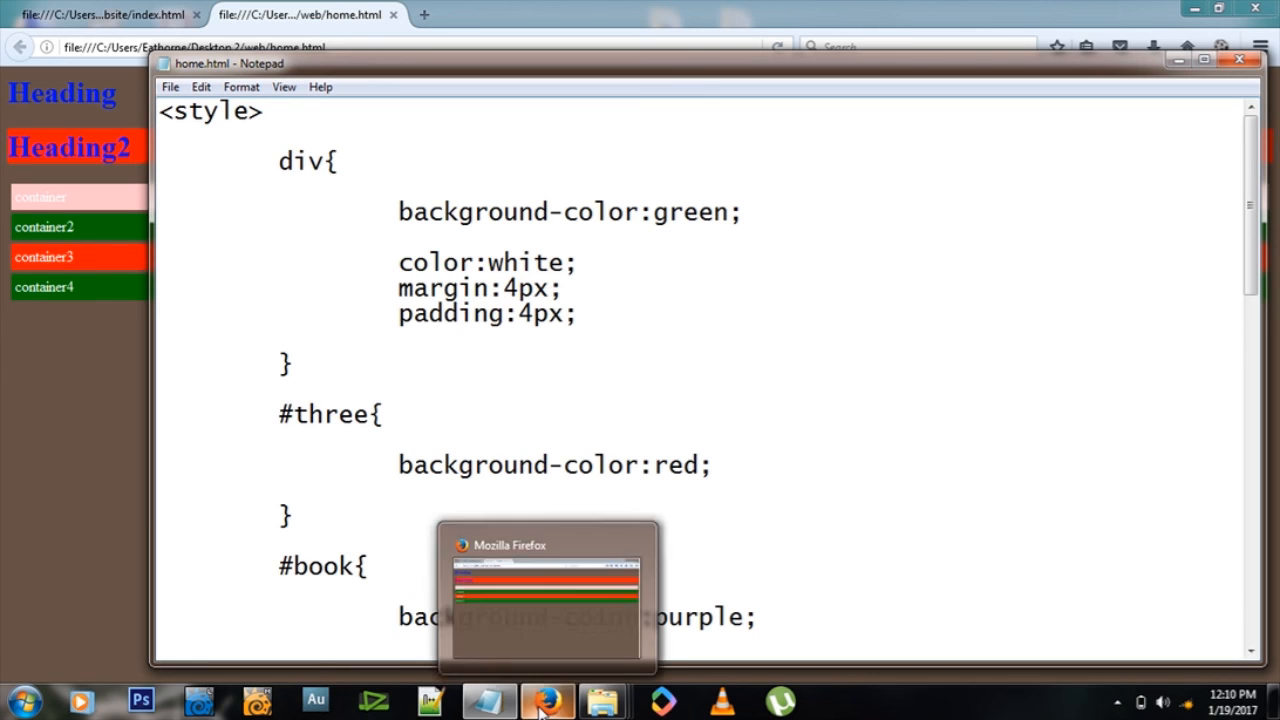
pyautogui.moveTo(564, 646)
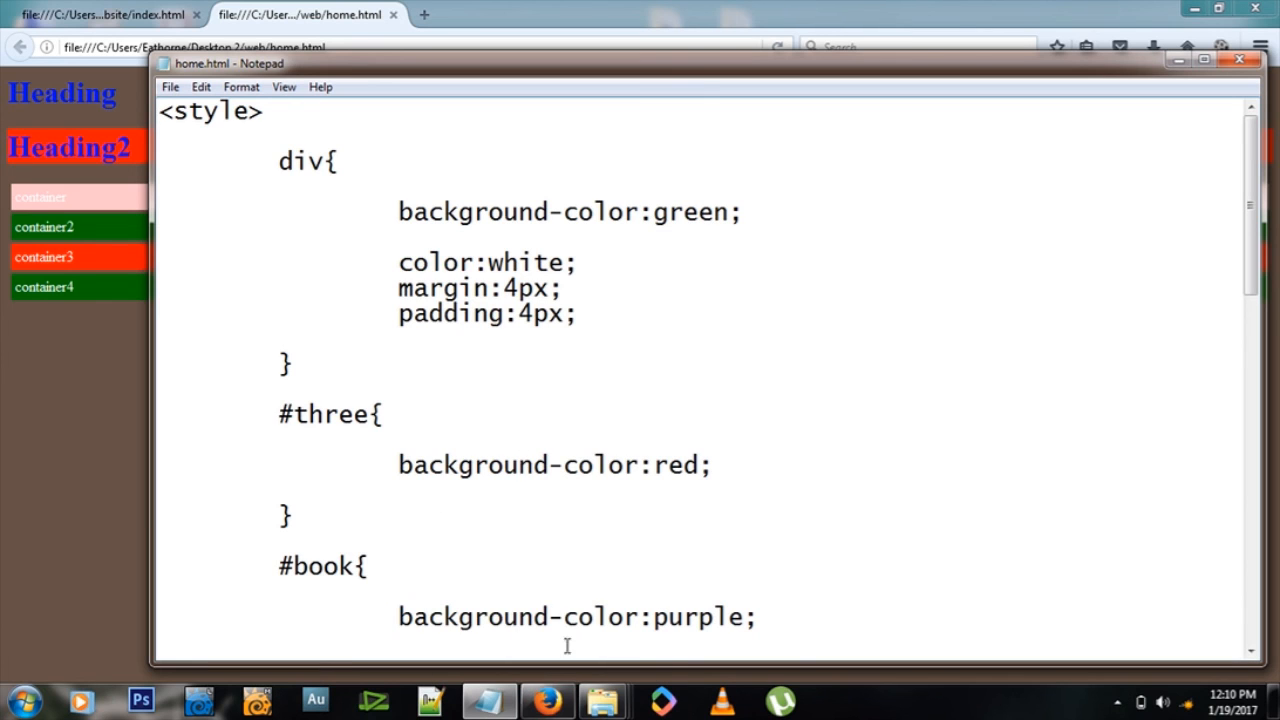